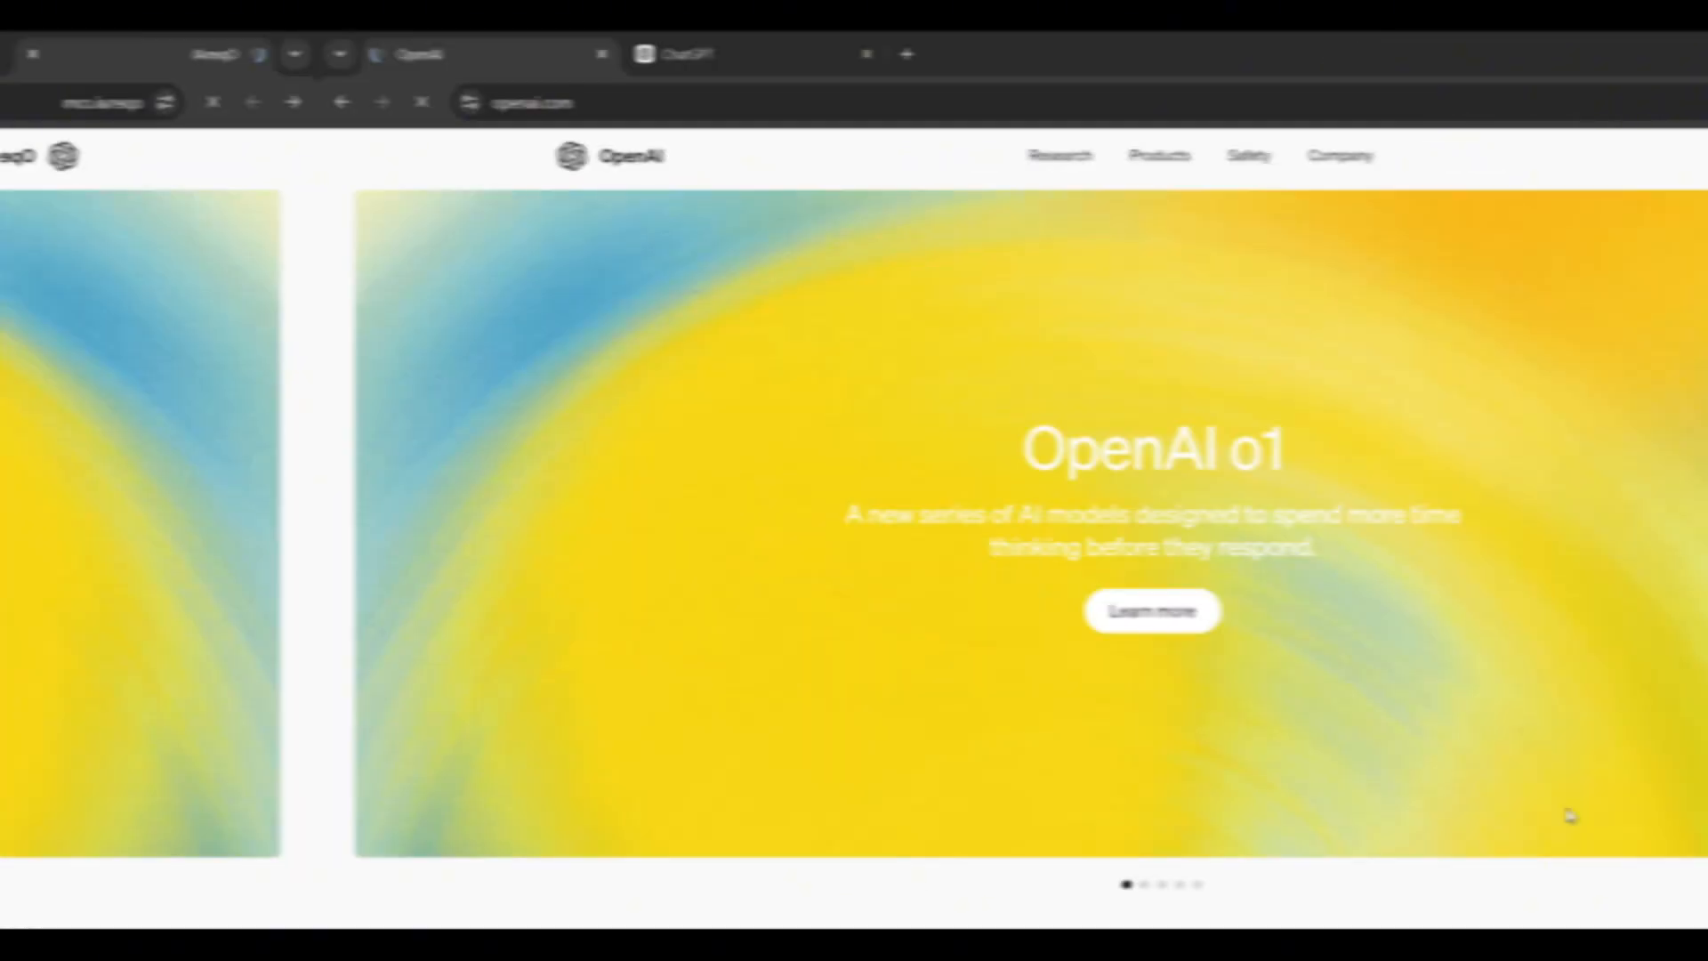
Select o1-preview in ChatGPT and start drafting the nonogram puzzle prompt.
scroll(down, 3)
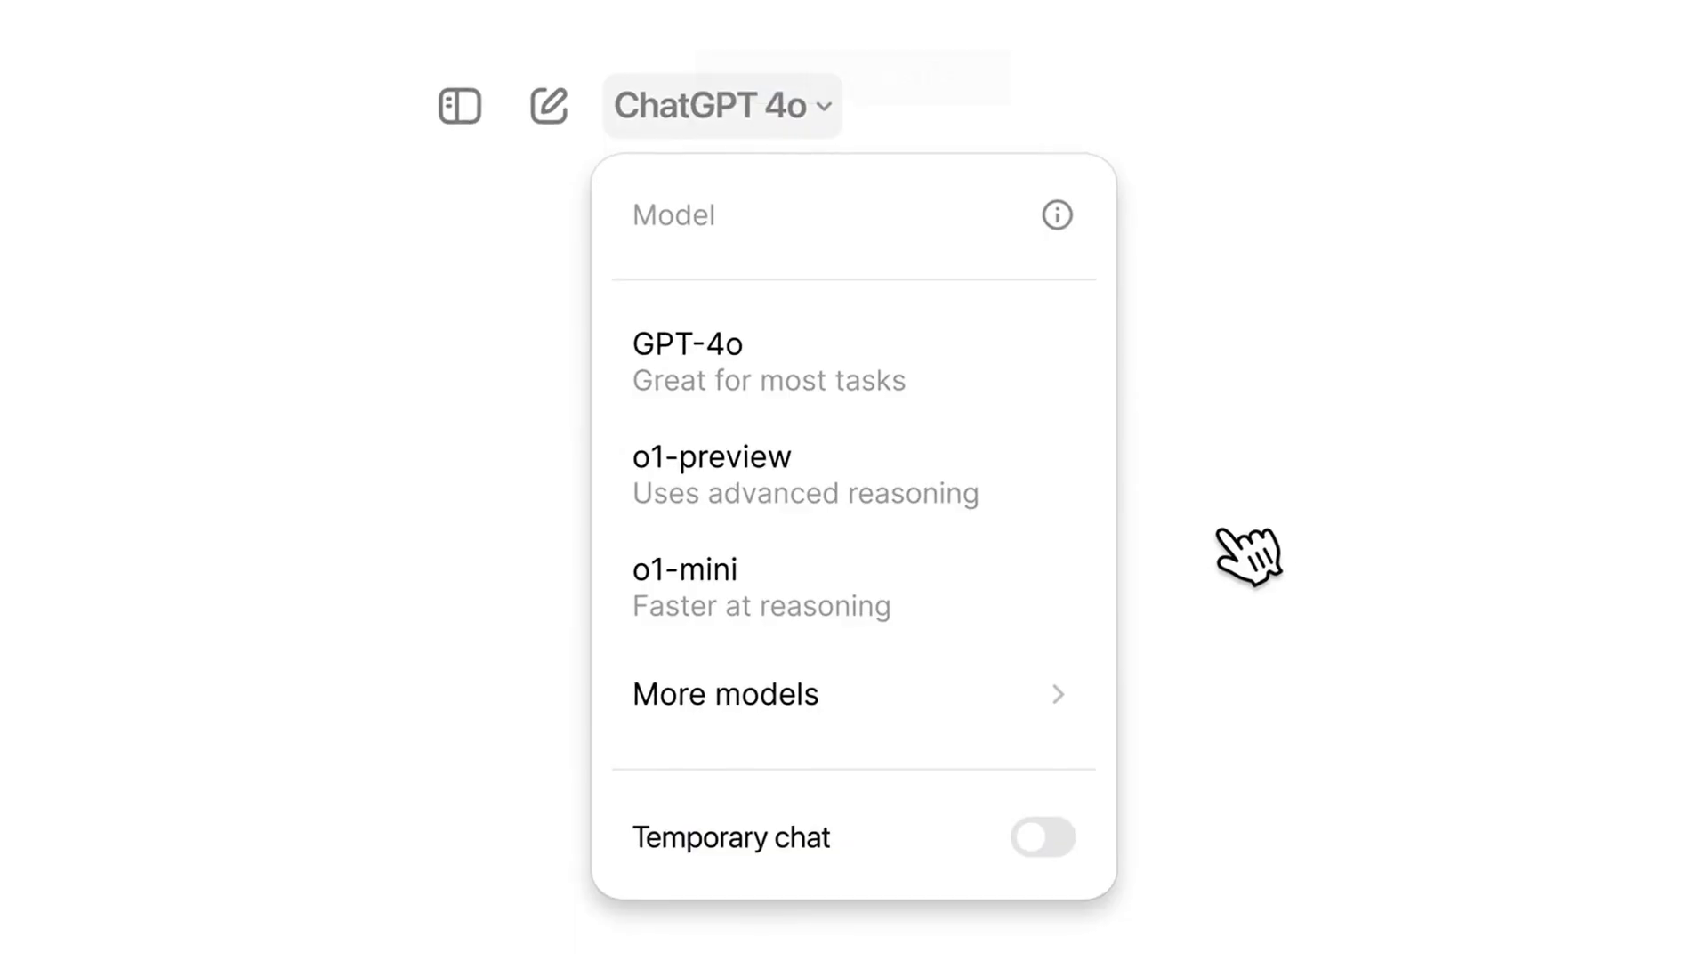
click(712, 457)
text(Generate a 5x5 nonogram where the final ans)
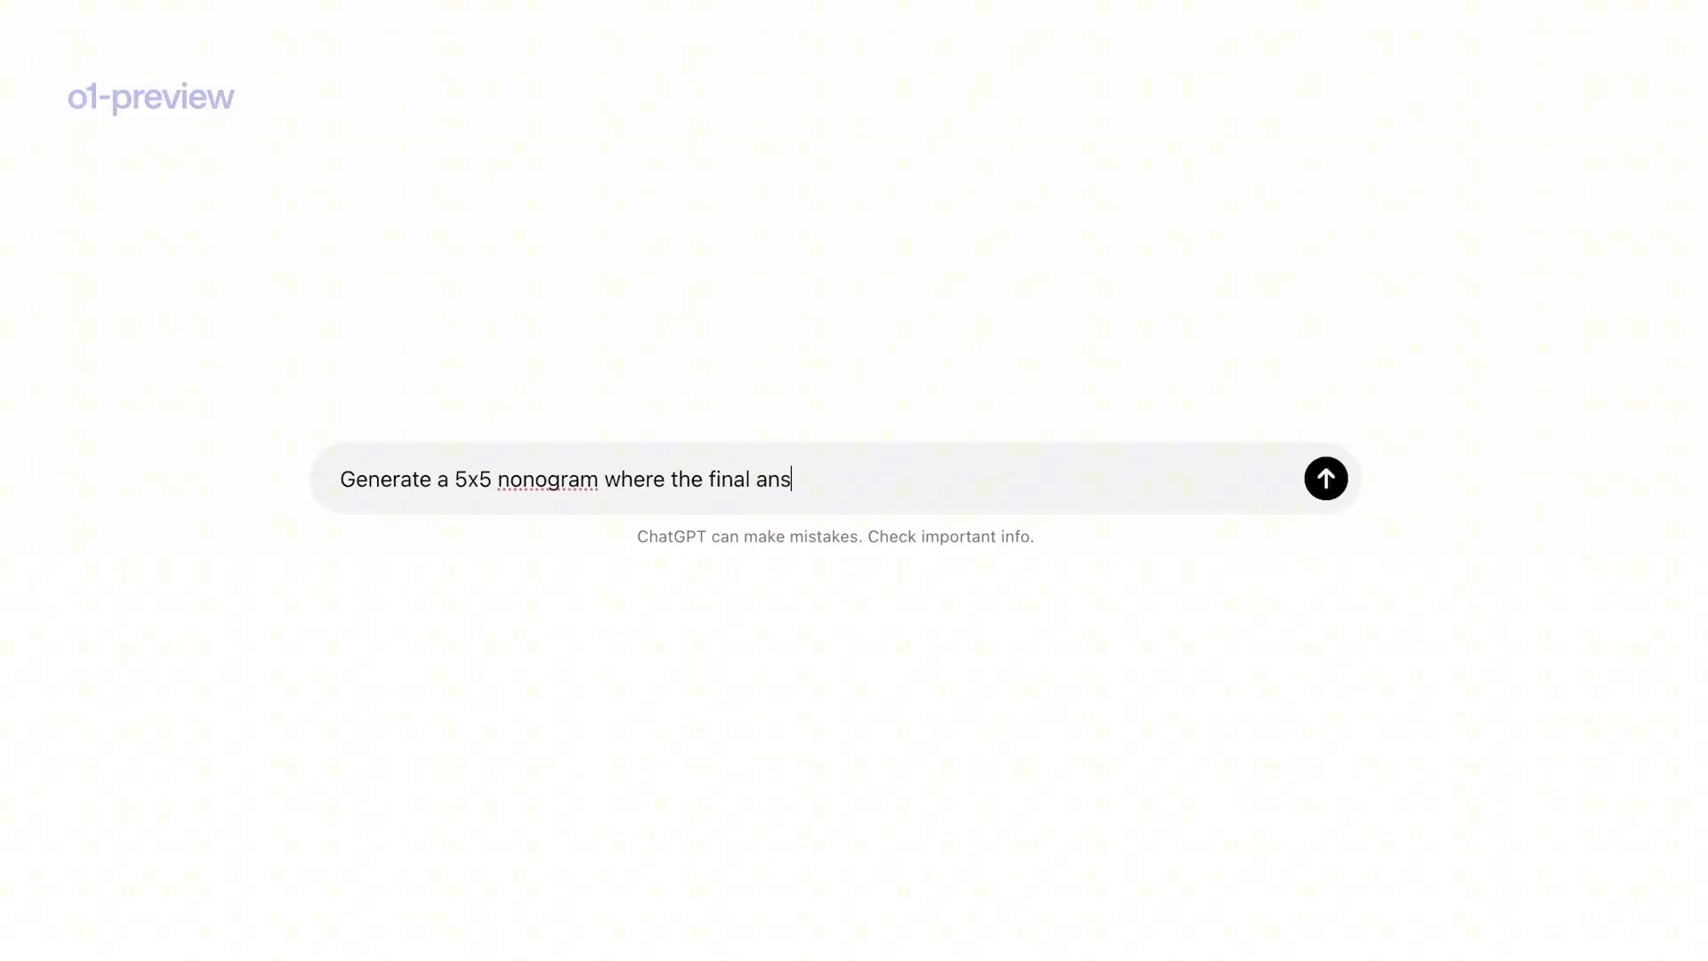
click(1325, 478)
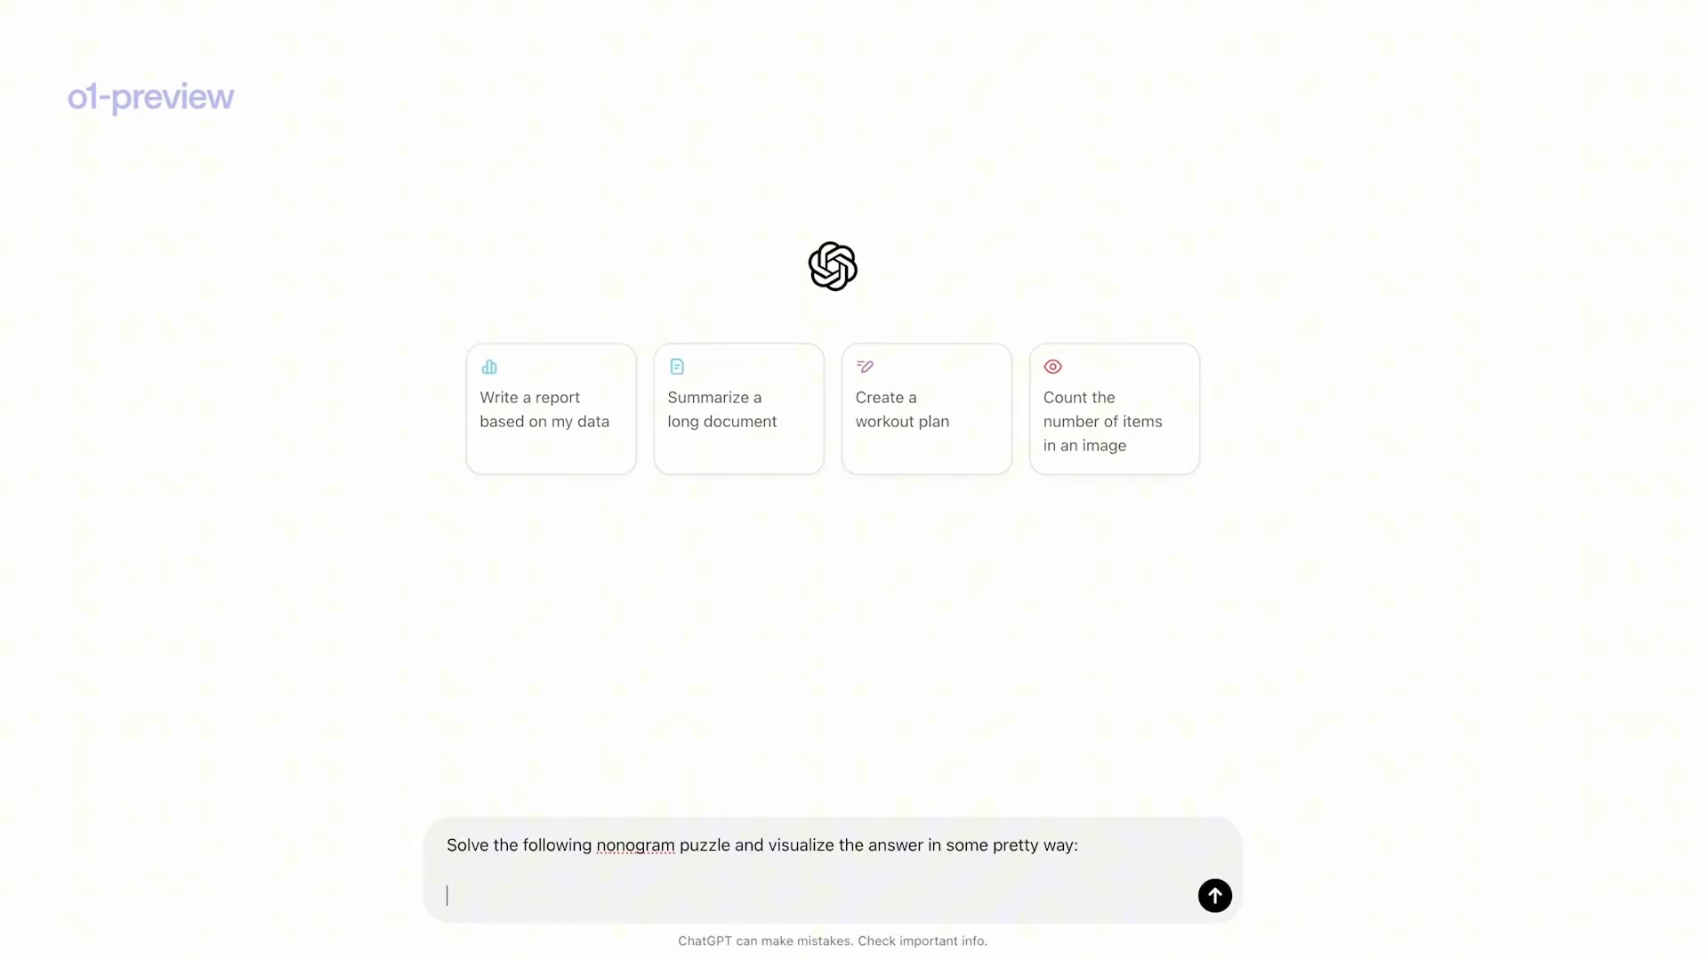
click(1214, 896)
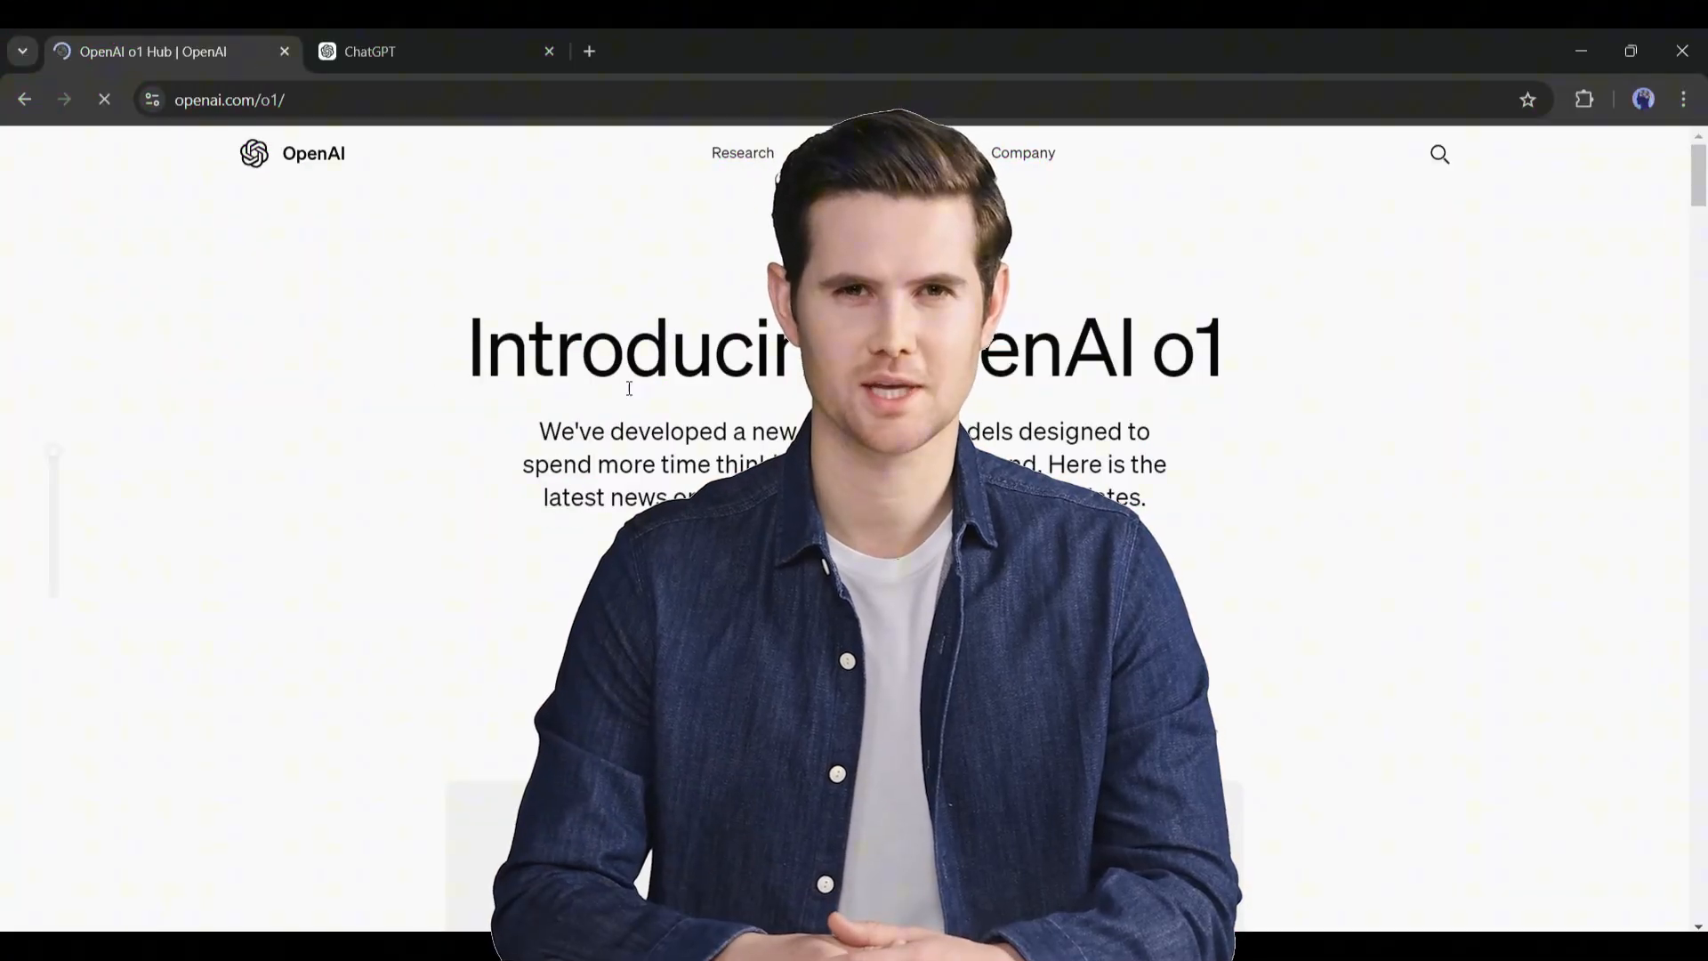
Scroll the openai.com/o1 hub updates and open the 'Introducing OpenAI o1-preview' article.
scroll(down, 3)
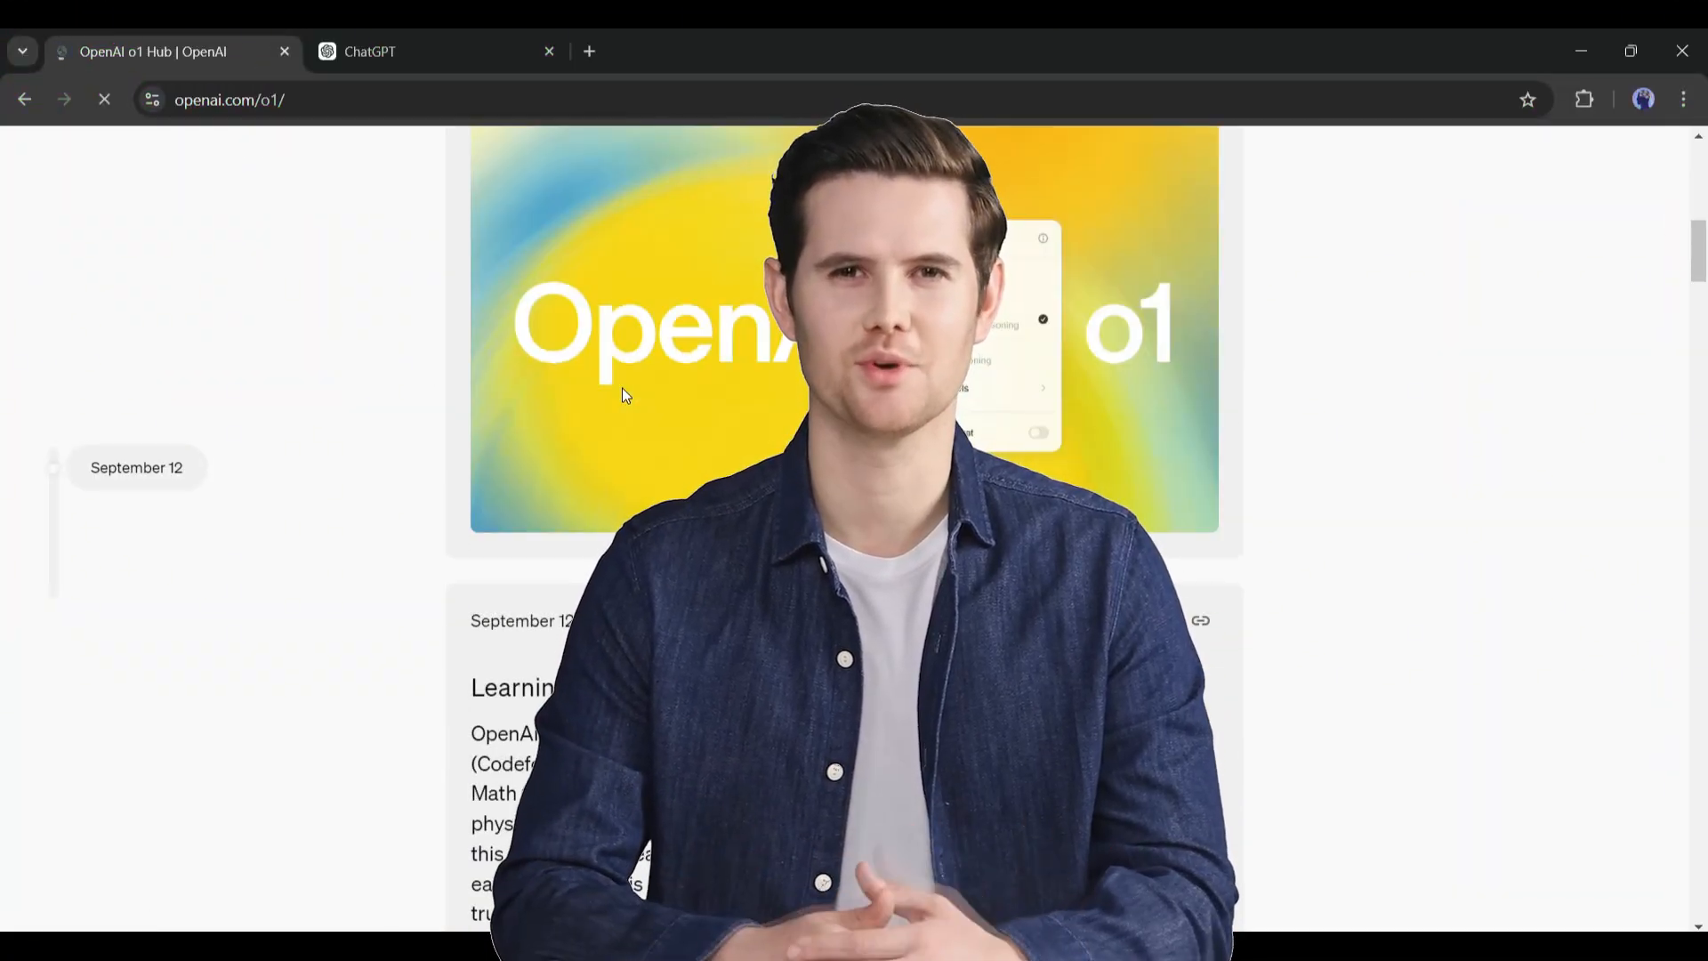
scroll(down, 3)
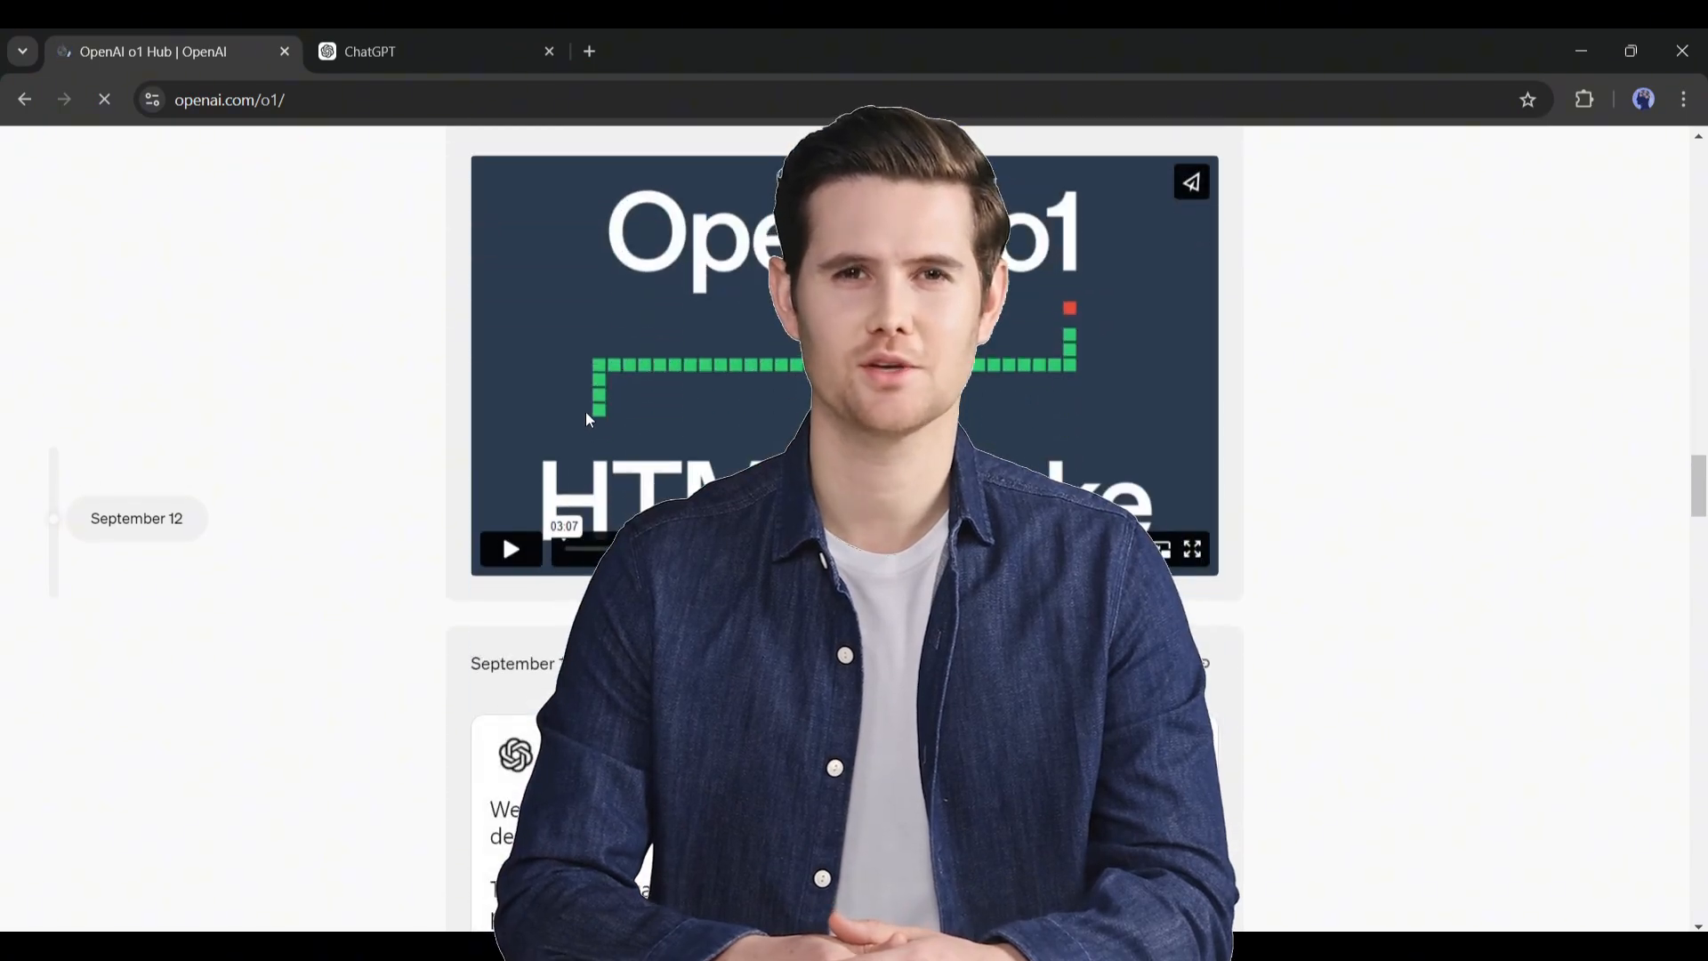
scroll(down, 3)
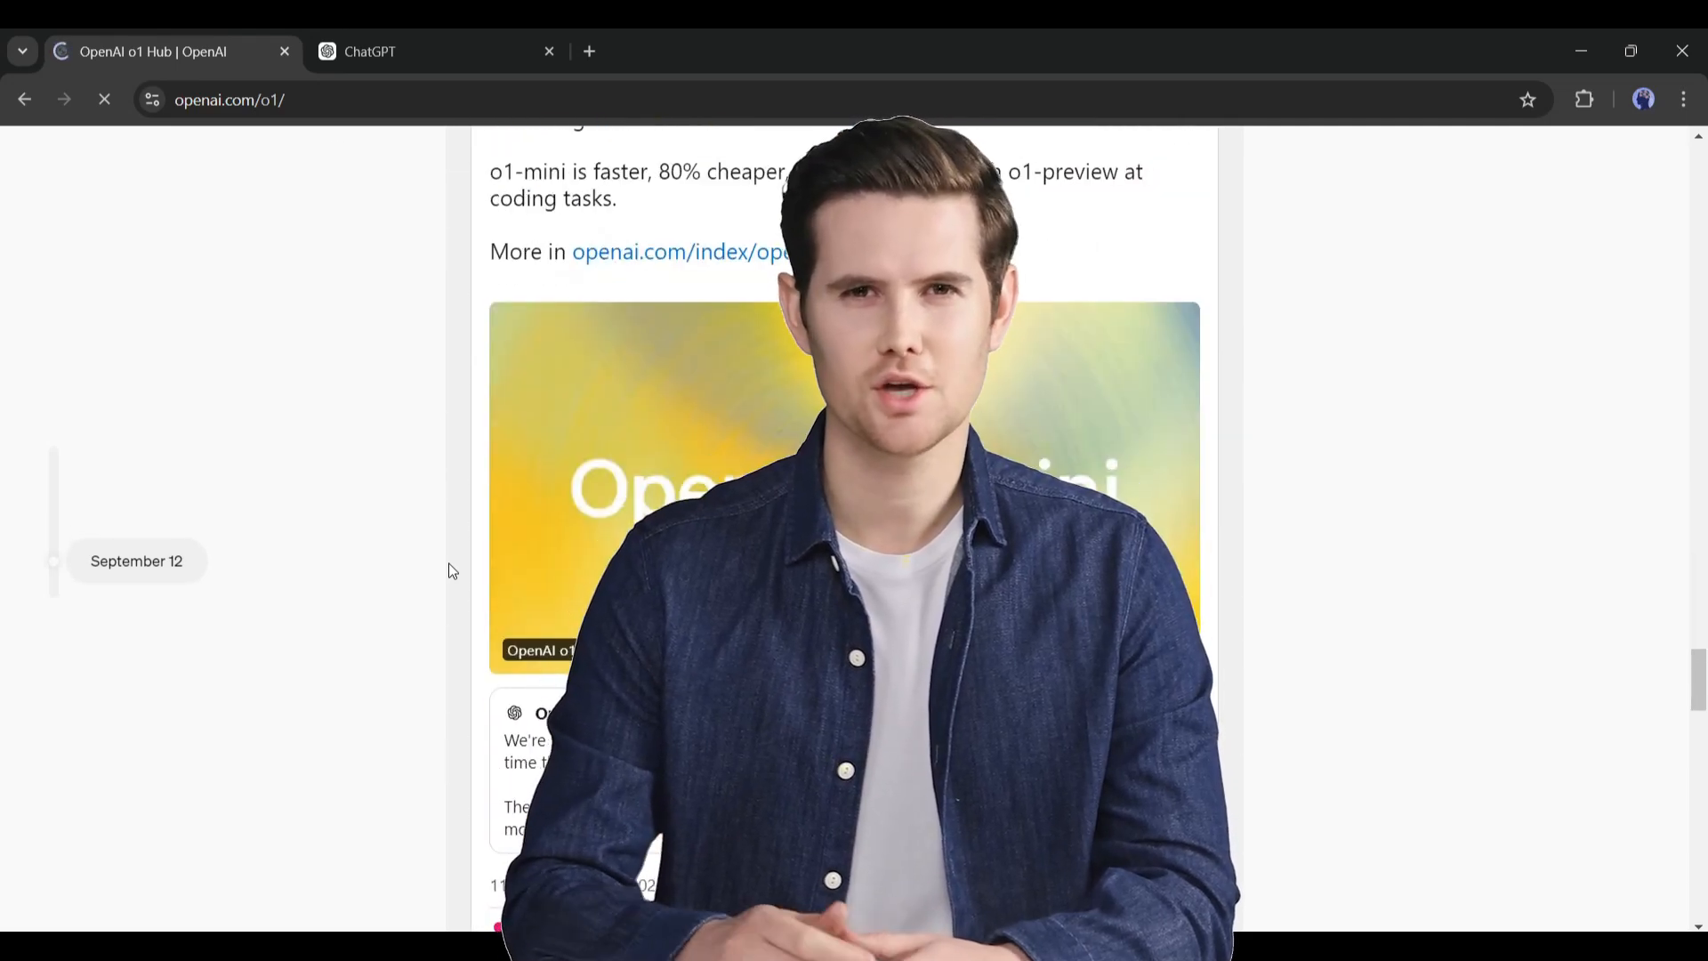
scroll(down, 3)
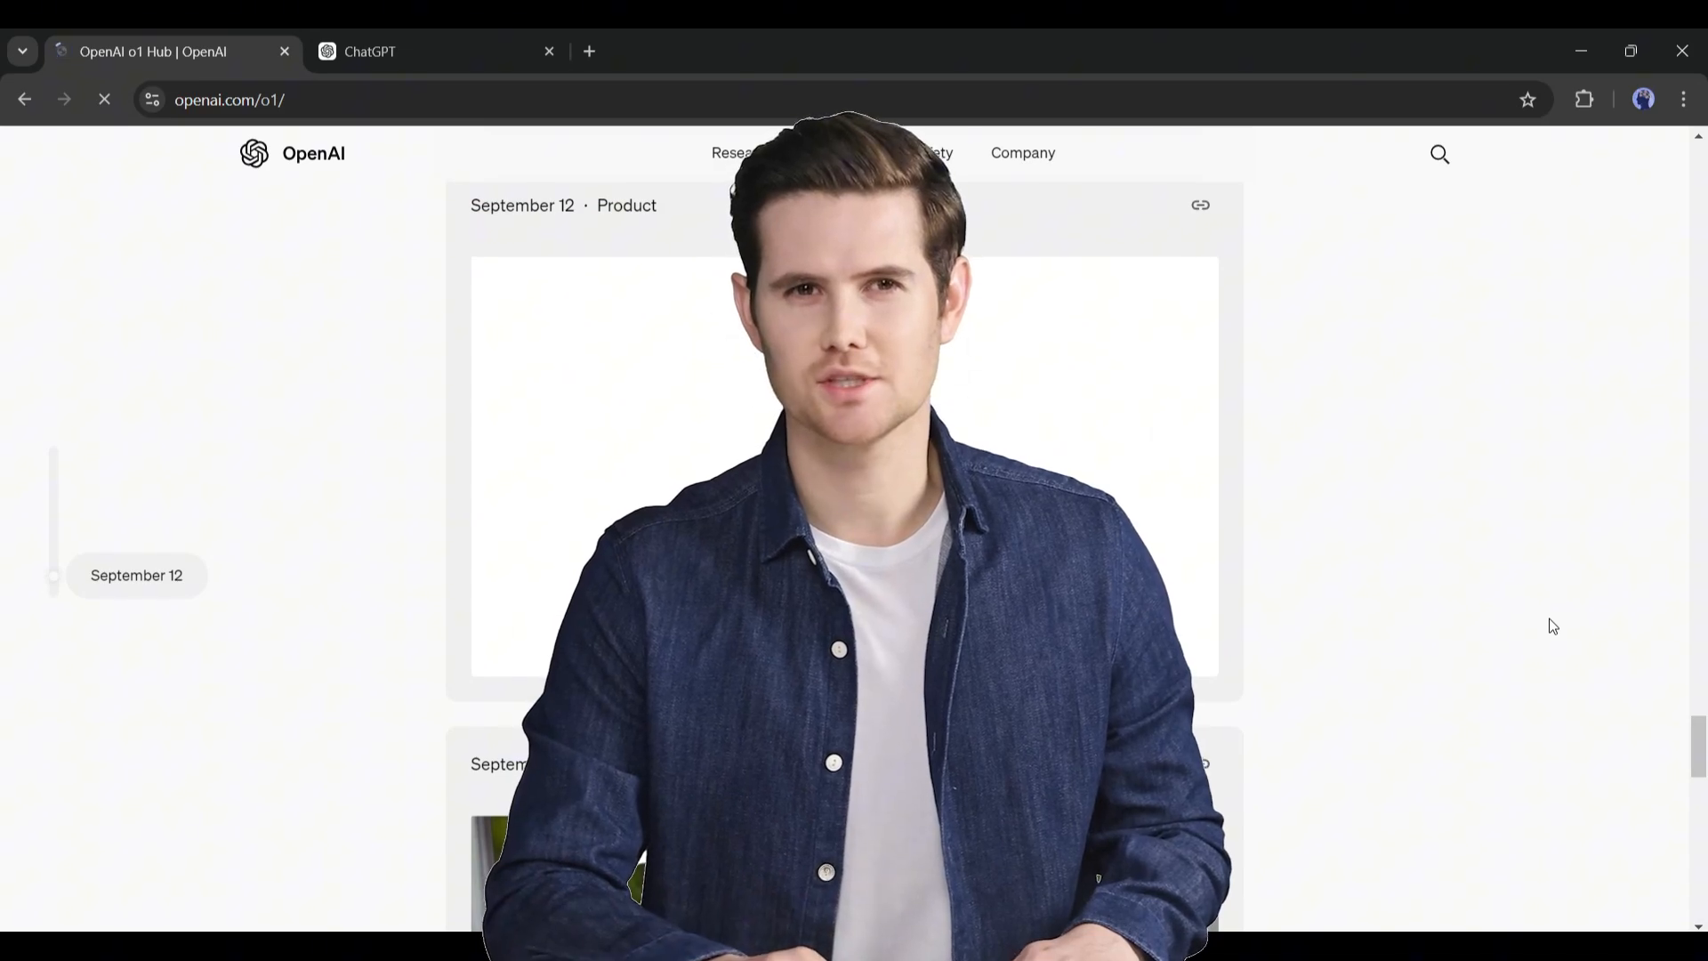
text(Write a grammaticlly)
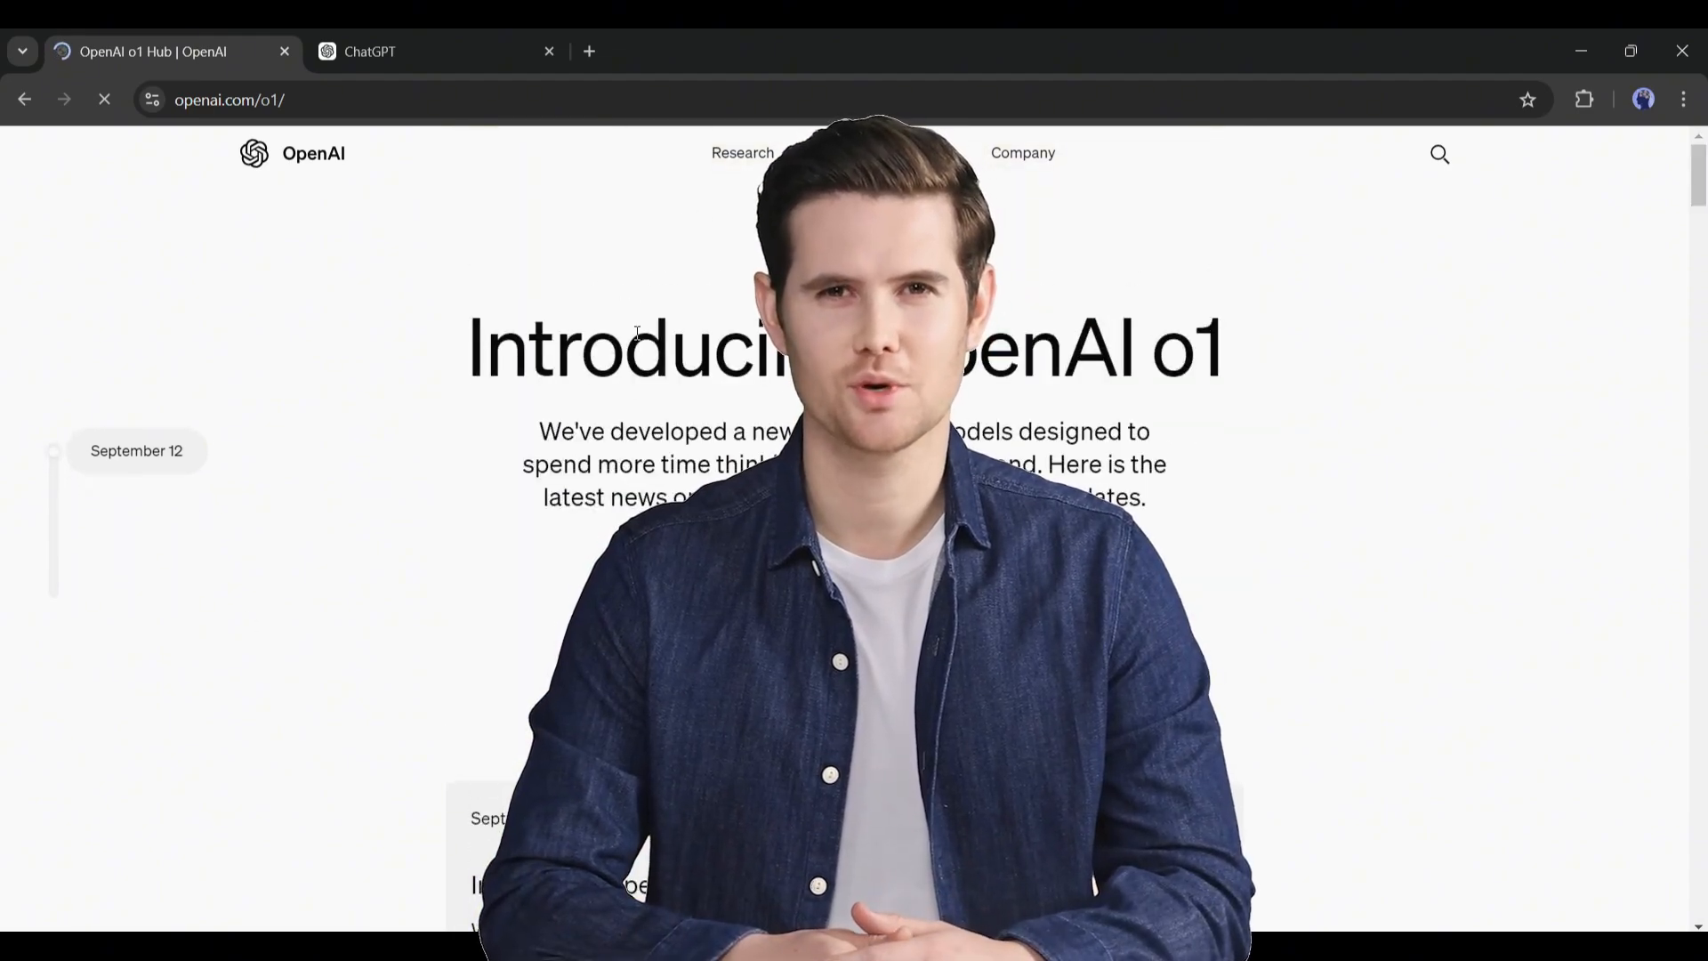
scroll(down, 3)
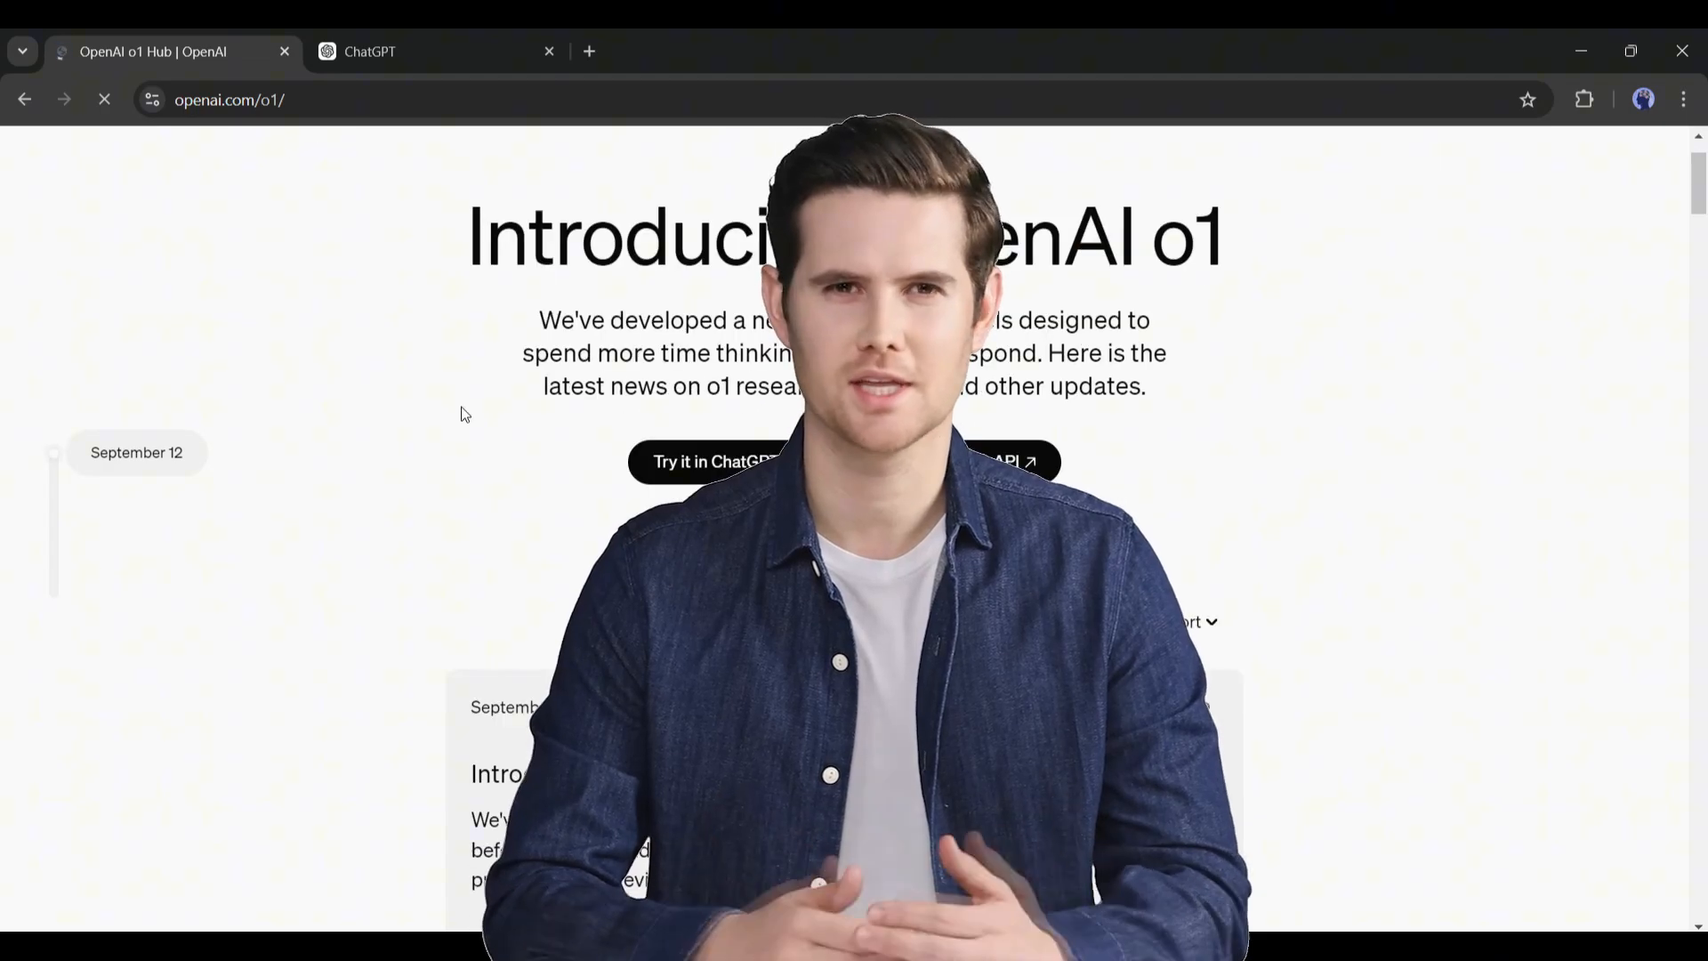
scroll(down, 3)
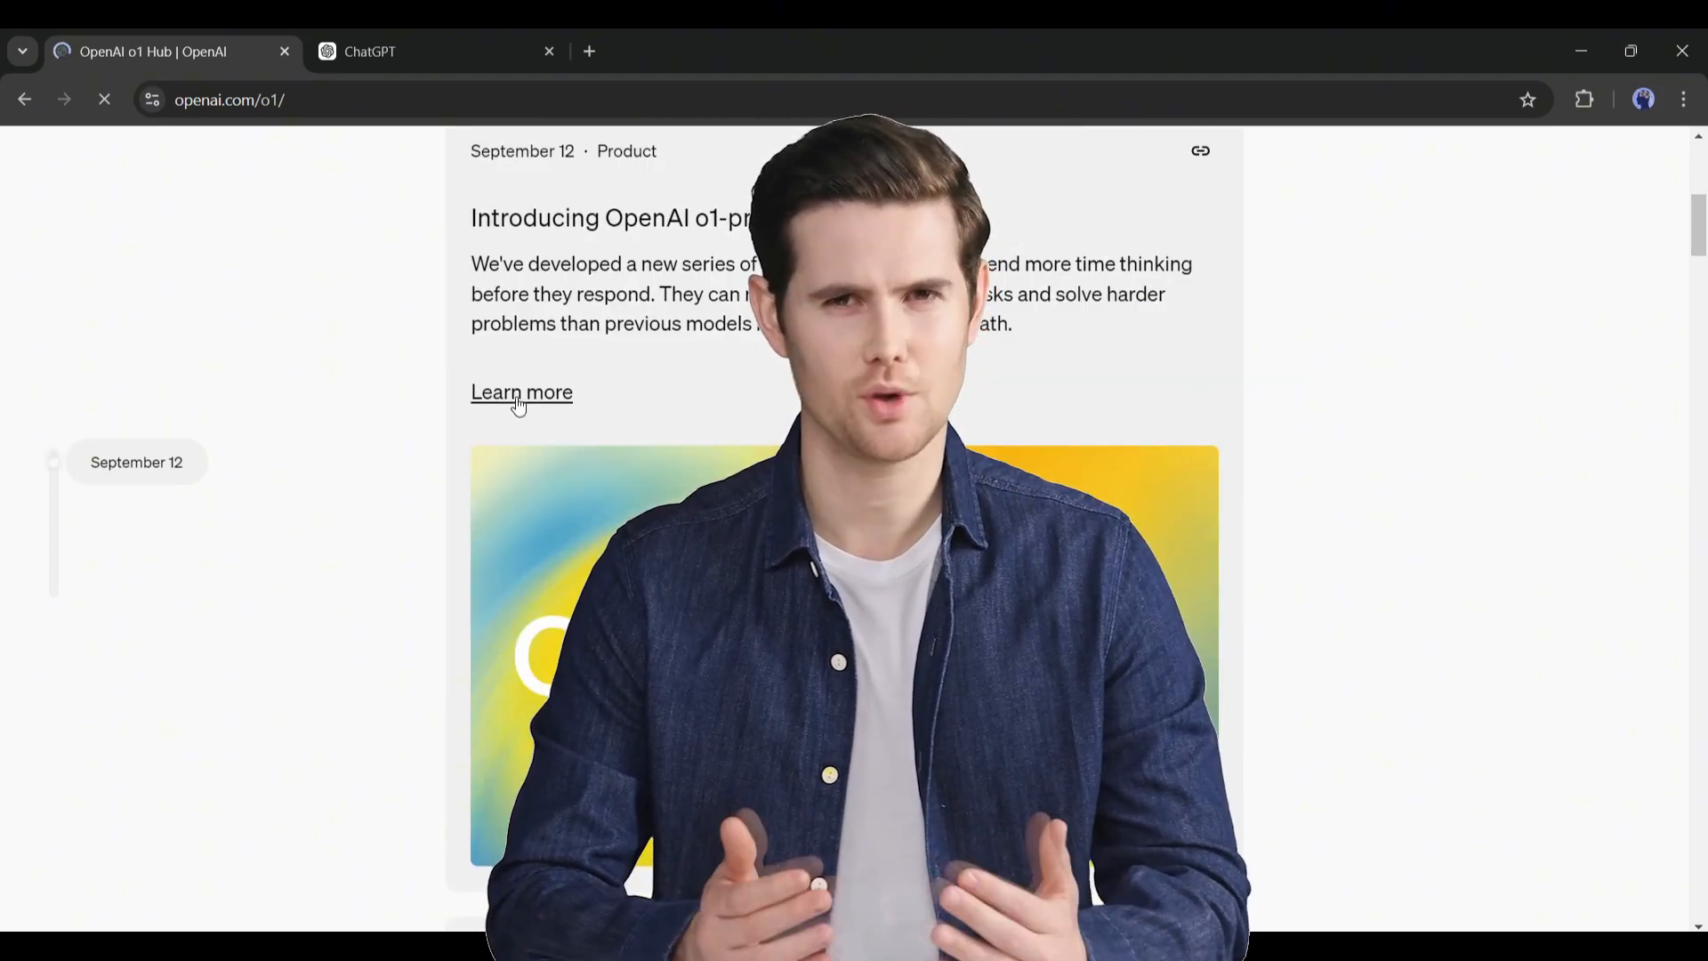
click(425, 52)
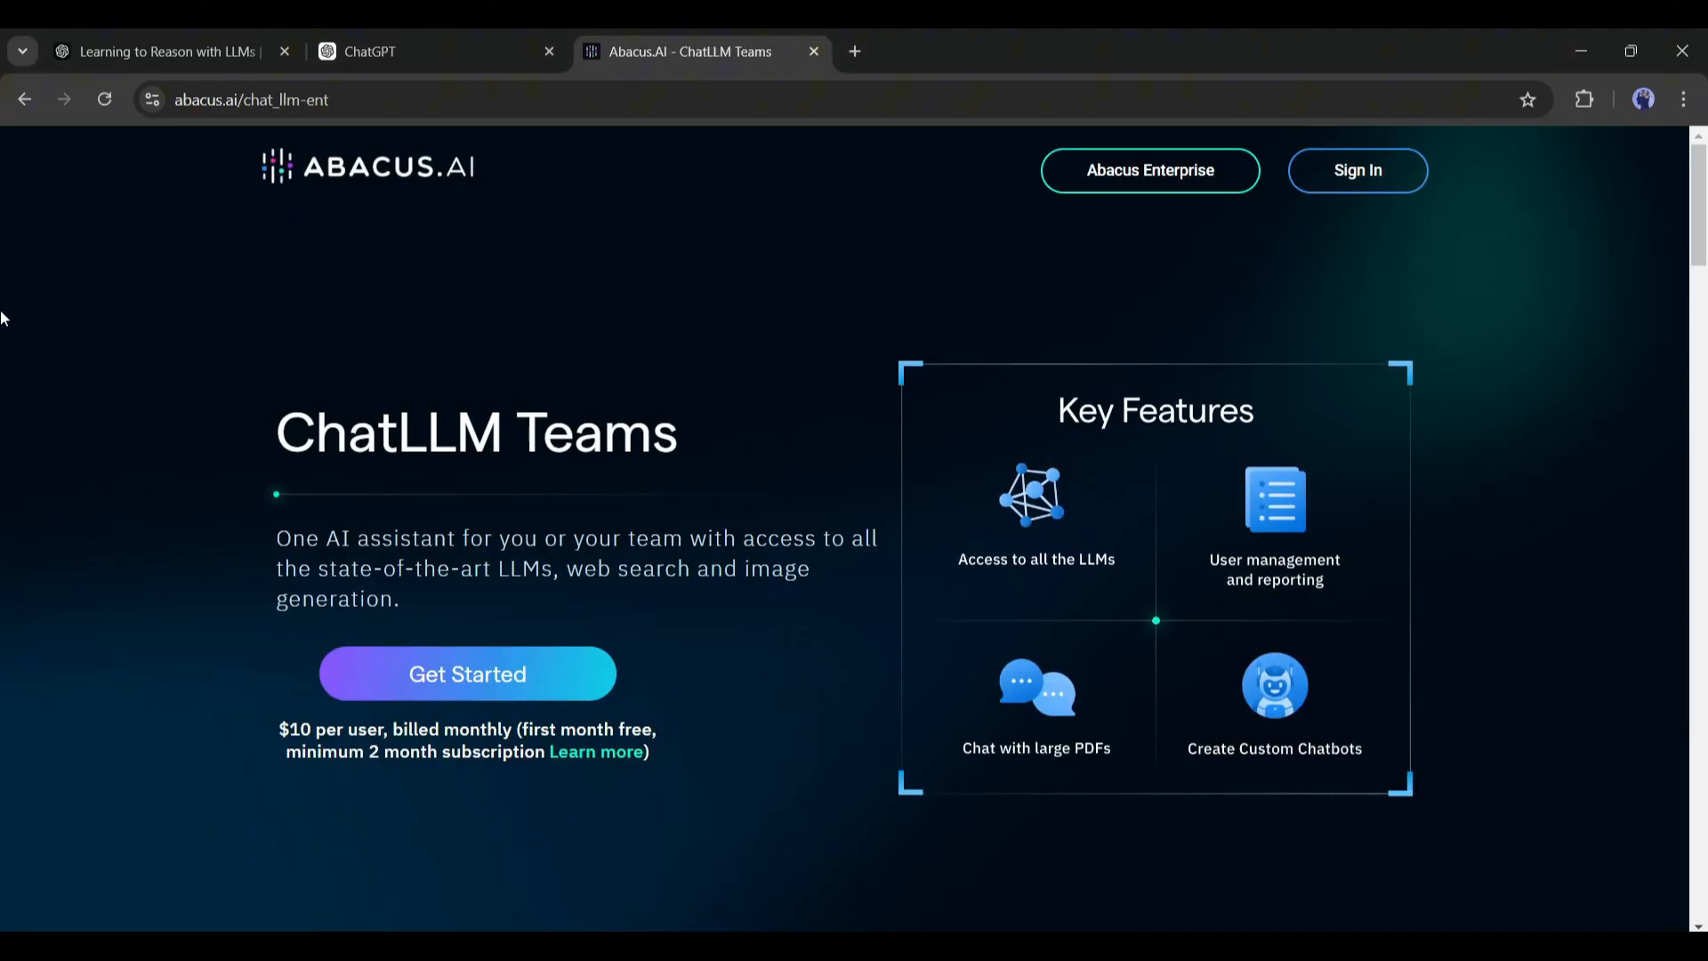
Open the ChatLLM Teams product page on abacus.ai and enter the app via 'Get Started'.
drag(278, 729, 412, 728)
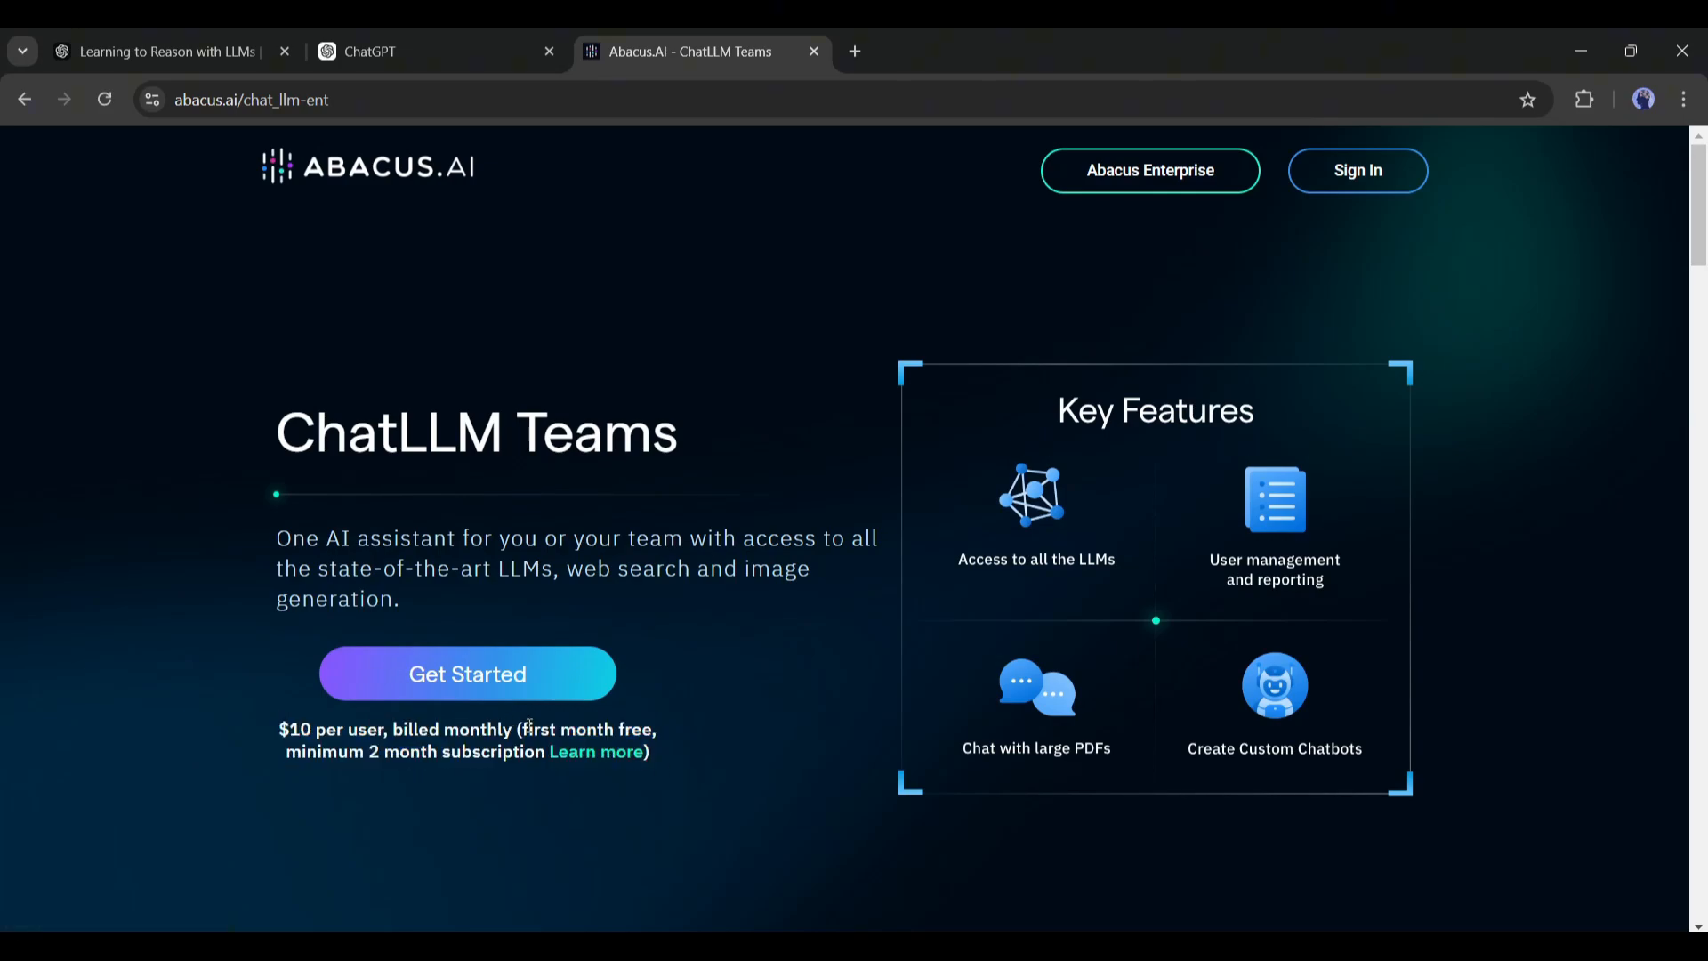
drag(521, 728, 649, 751)
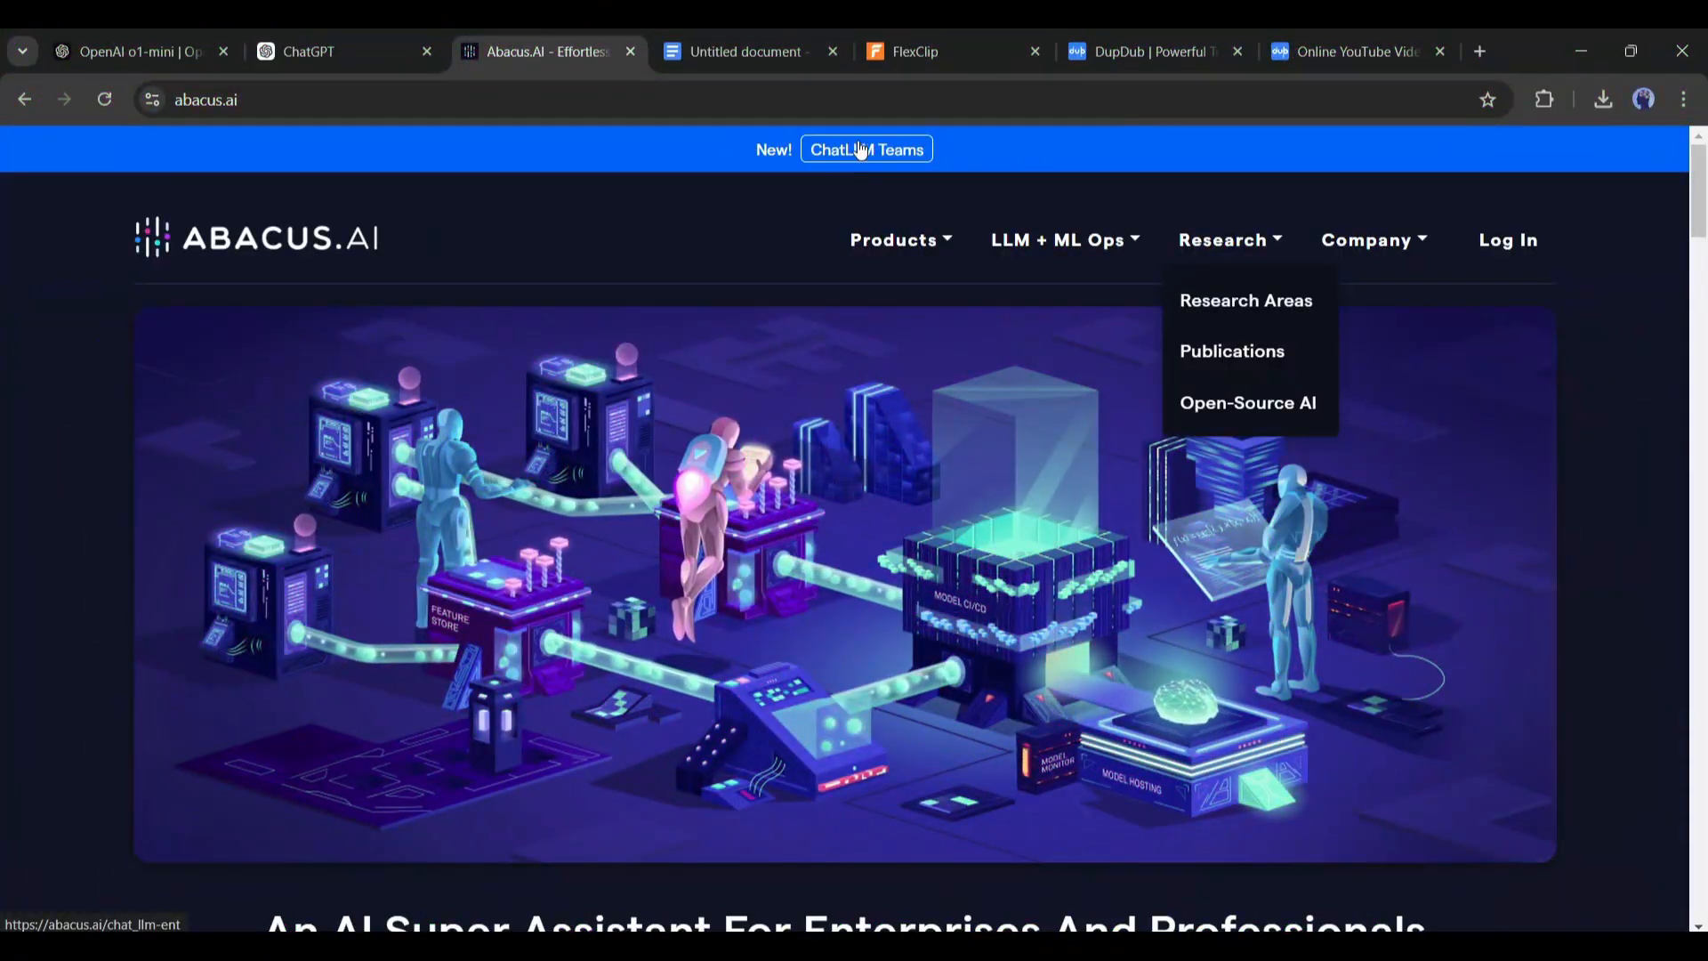
click(865, 150)
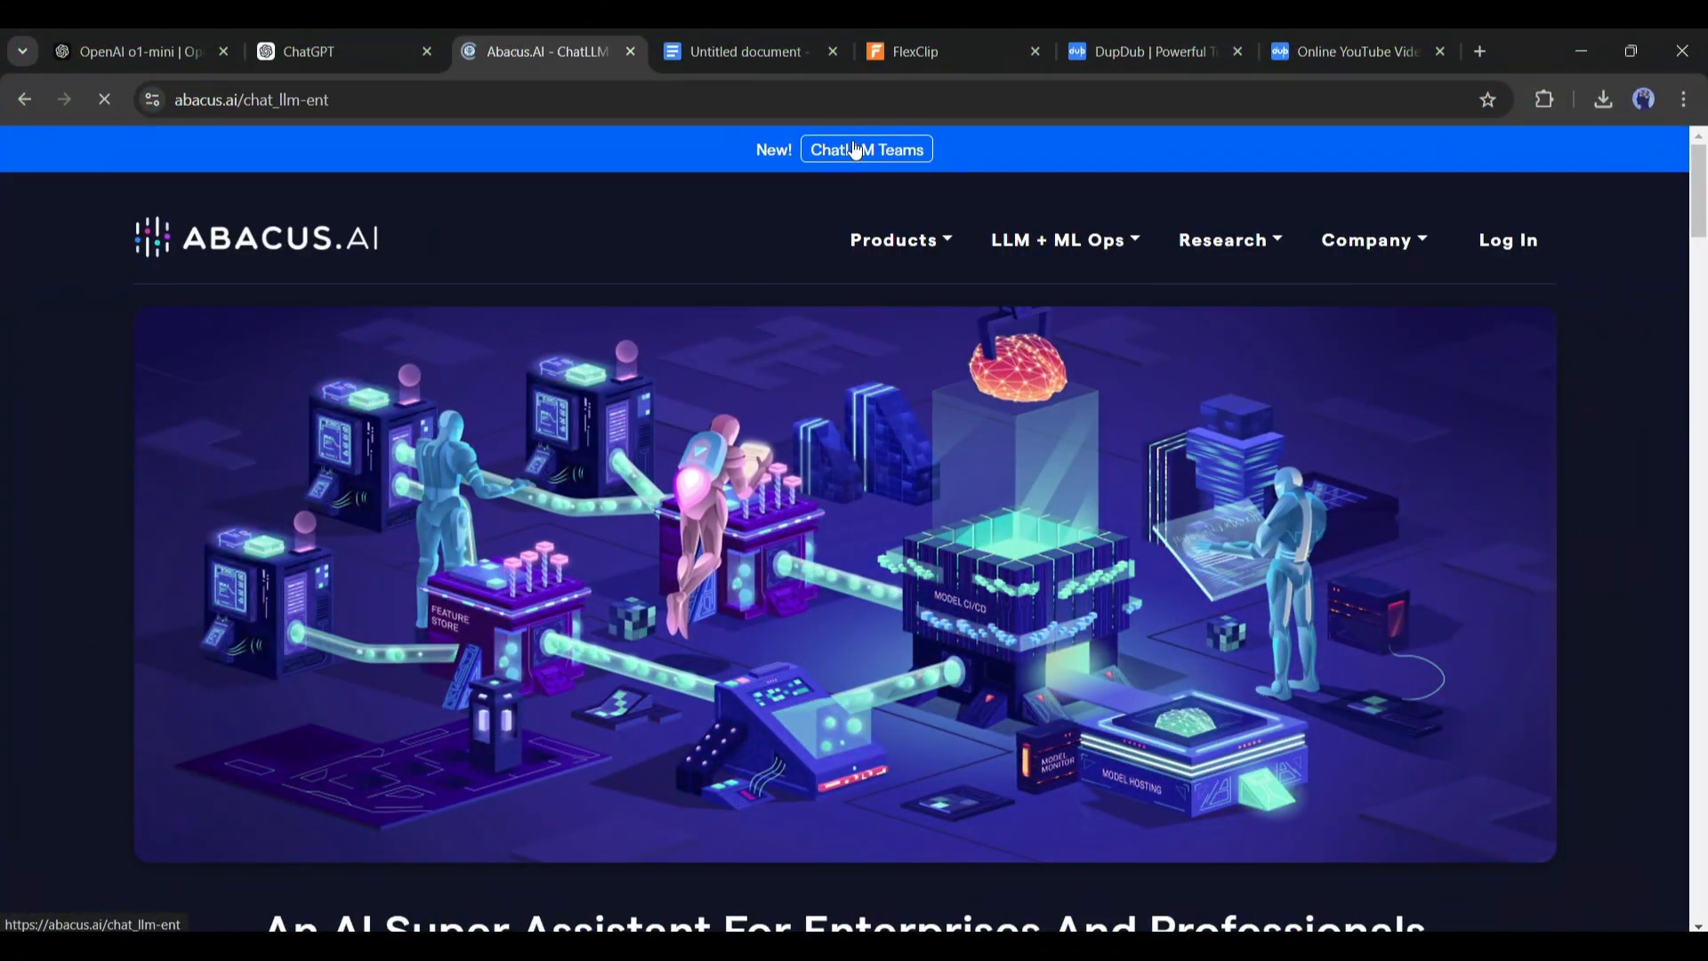
click(865, 150)
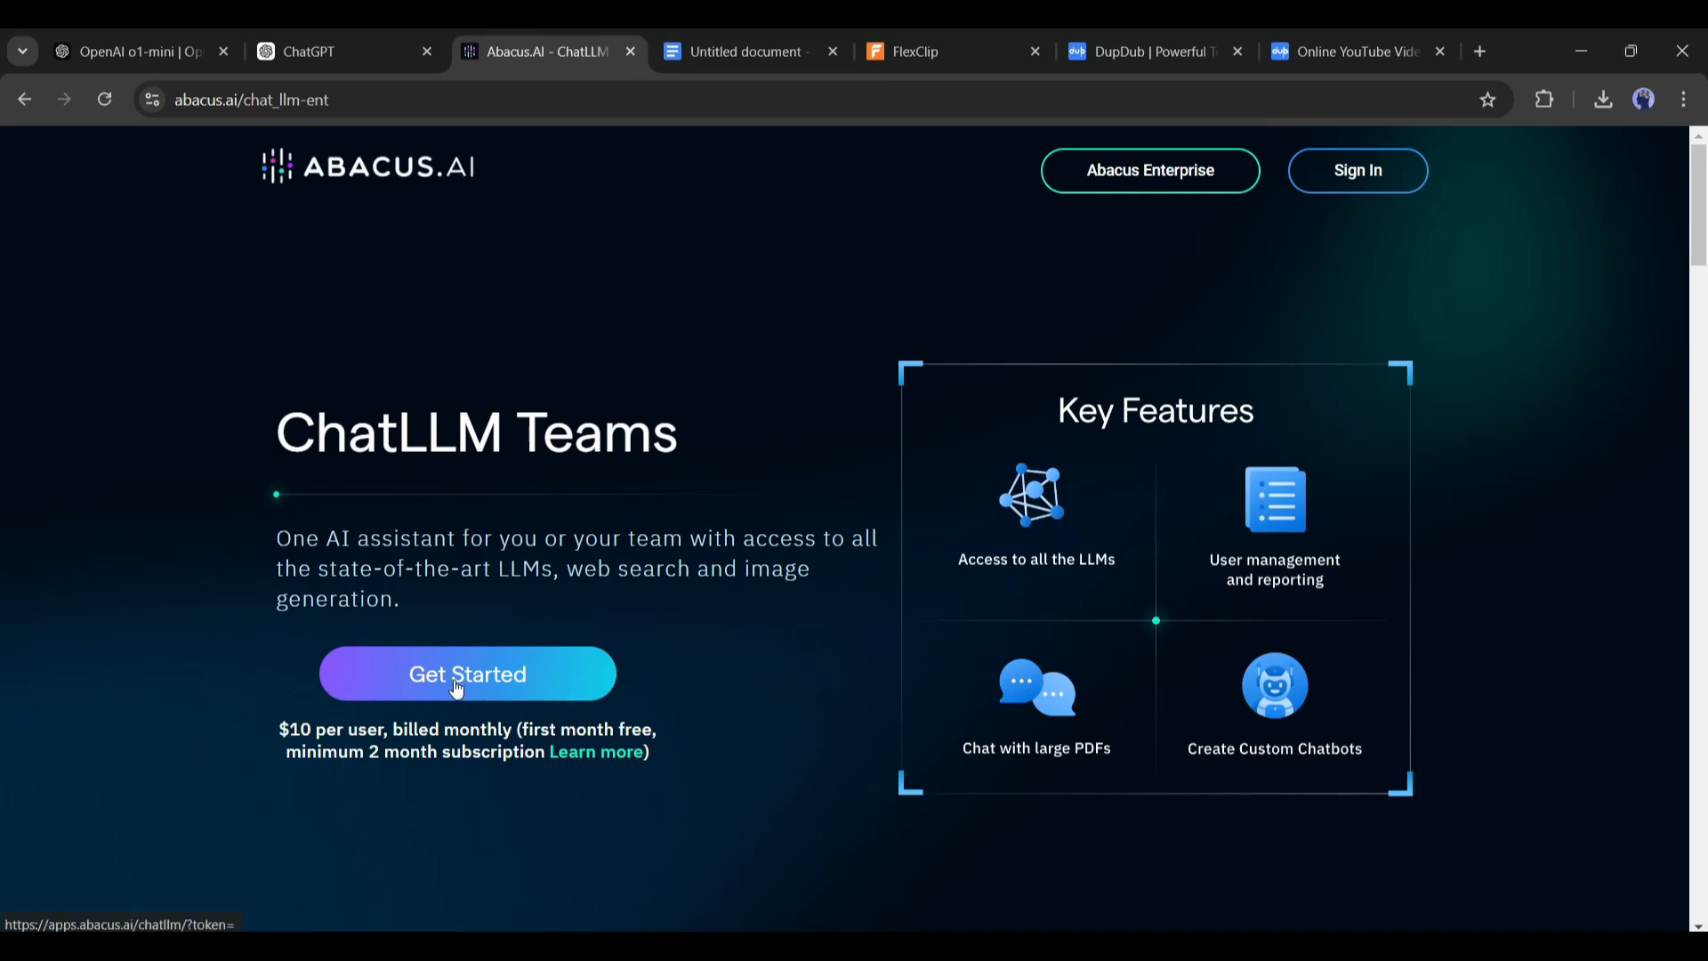
click(466, 673)
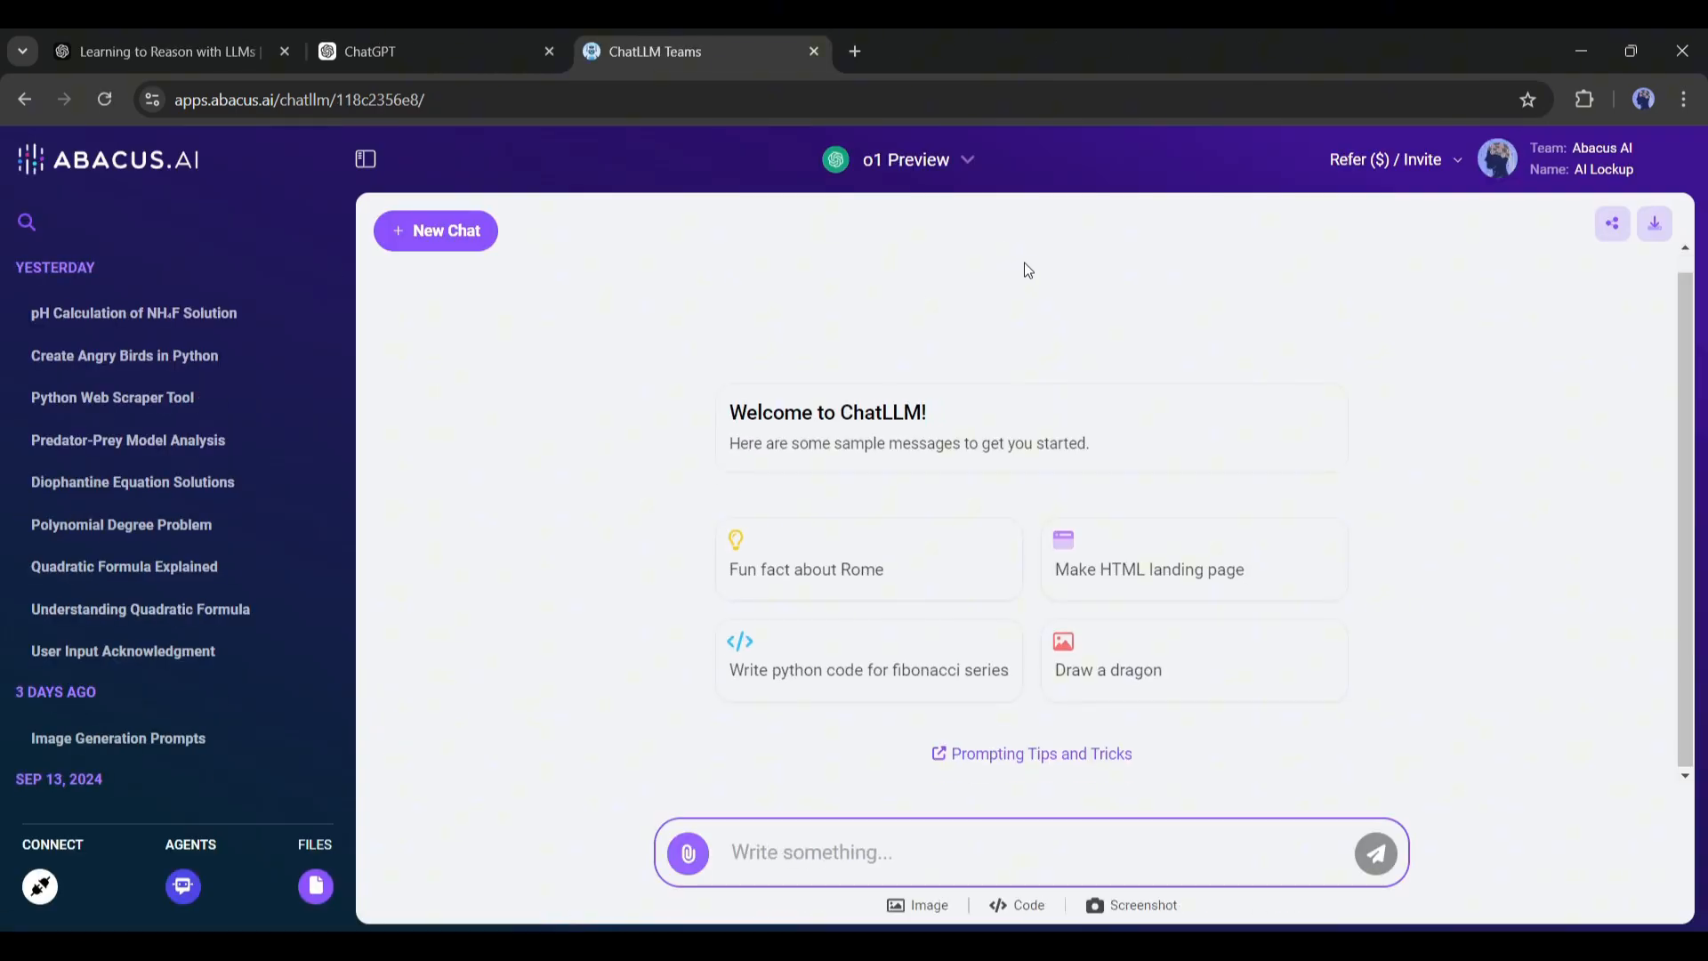
Browse the Select Bot list, reviewing models like o1 Preview and o1 Mini.
click(904, 160)
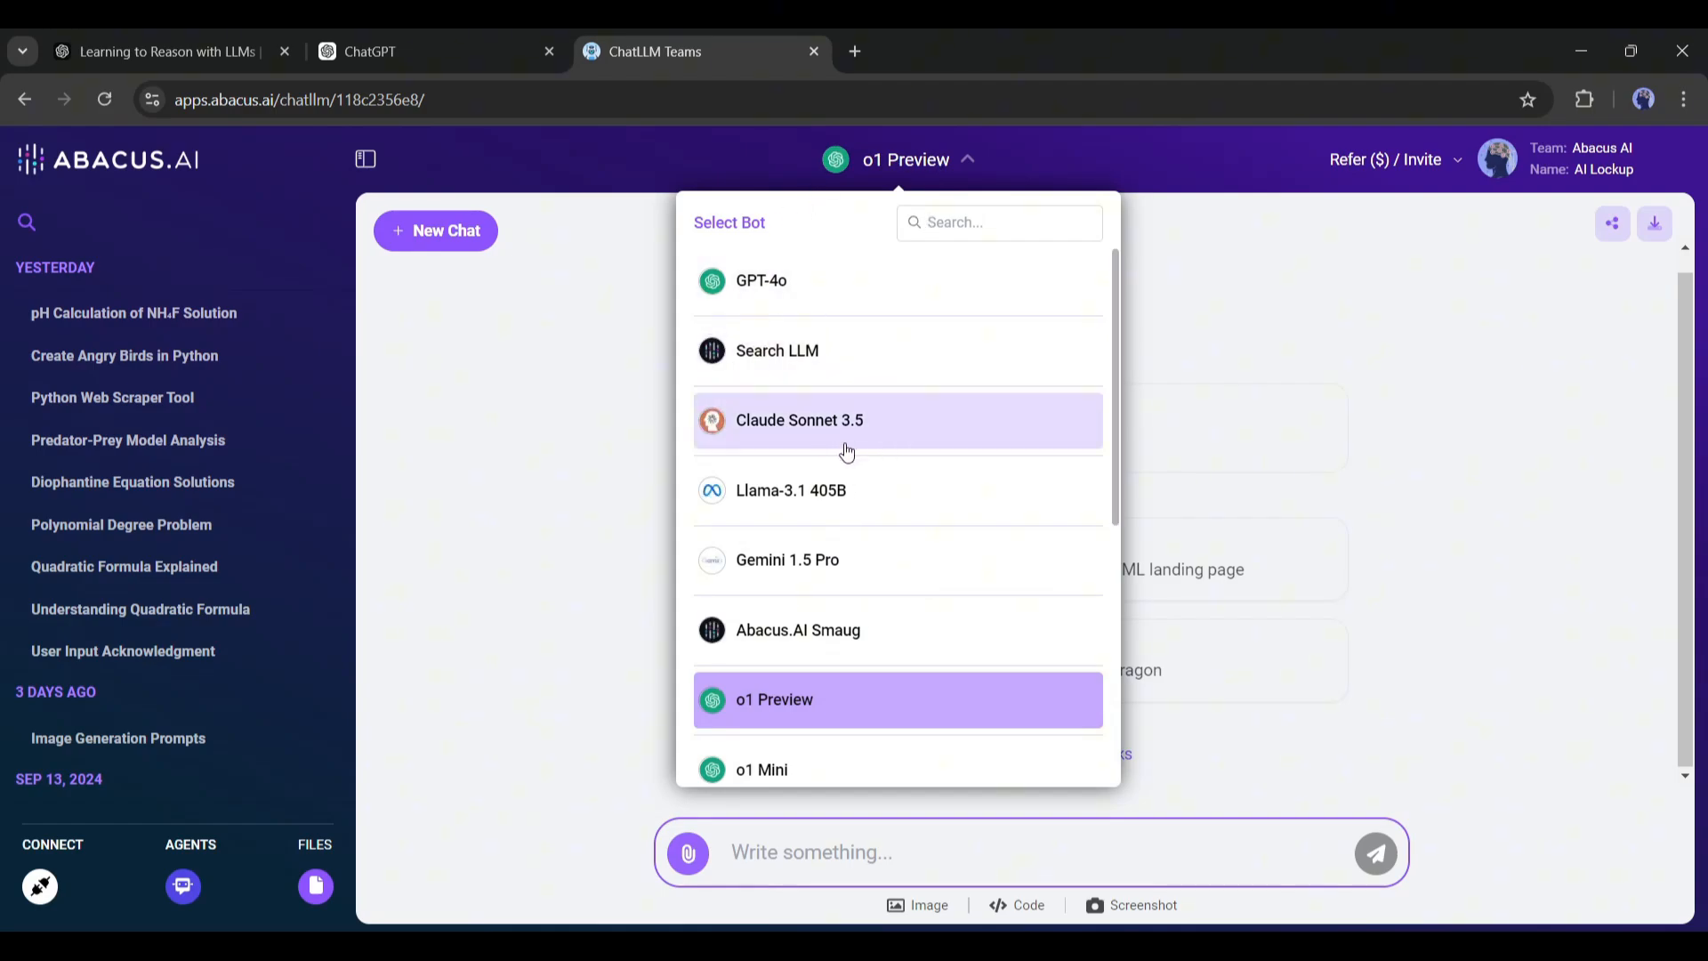
scroll(down, 3)
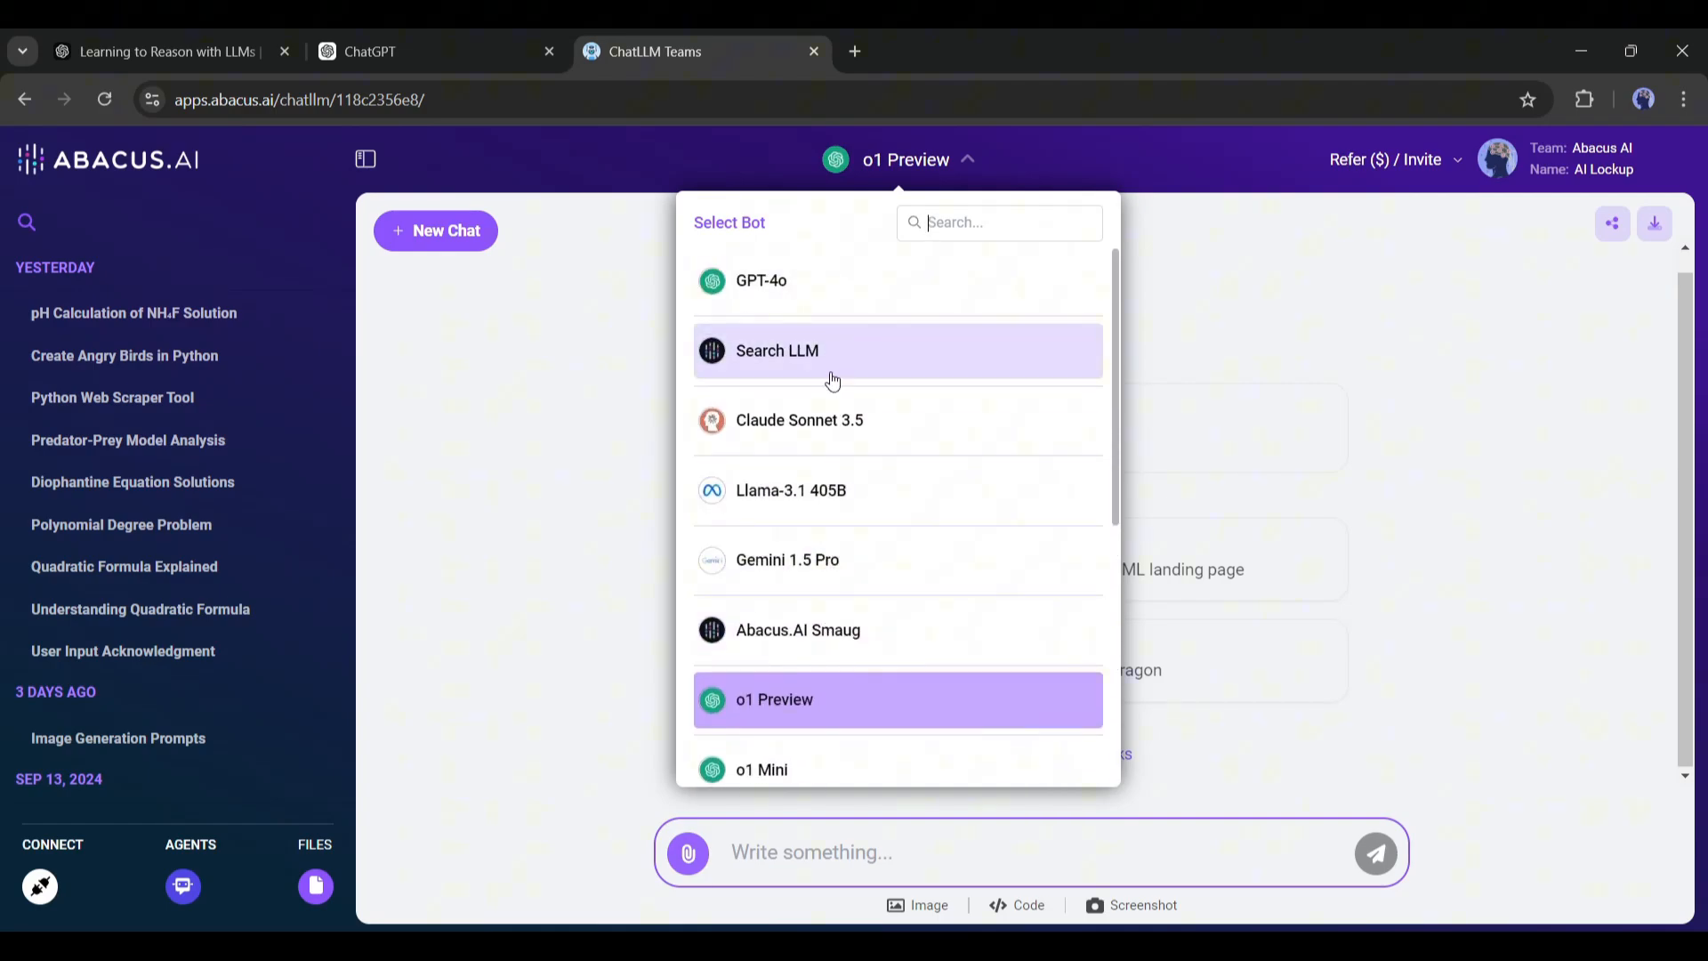
scroll(down, 3)
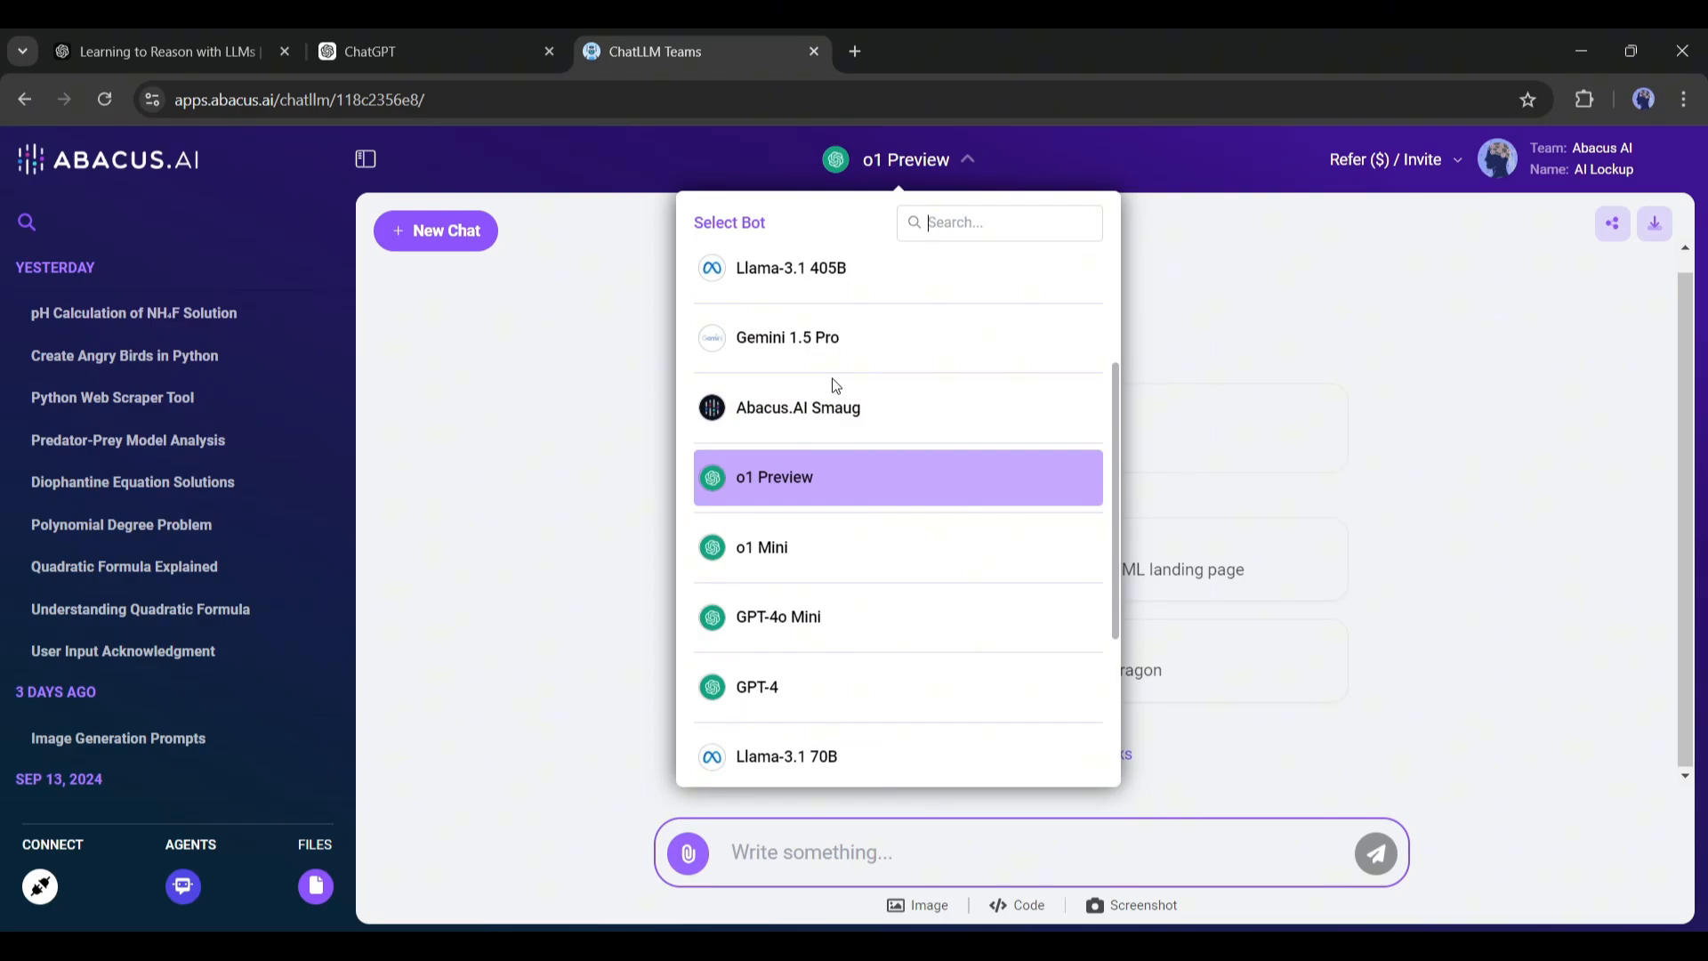
click(164, 51)
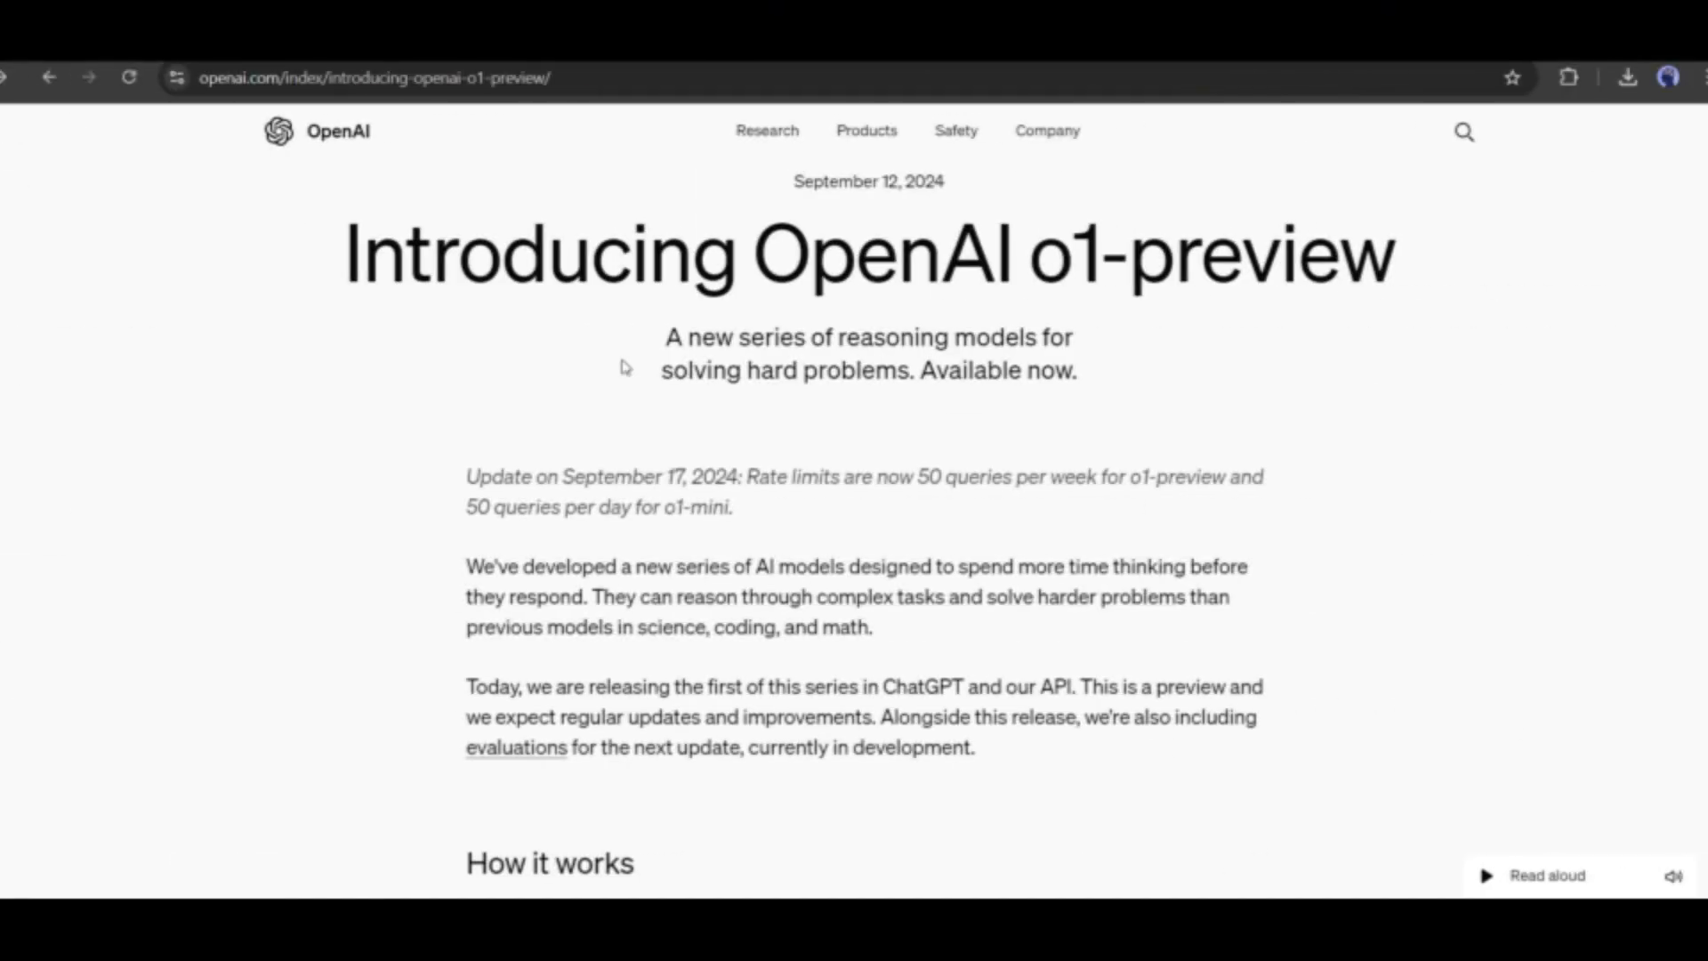
scroll(down, 3)
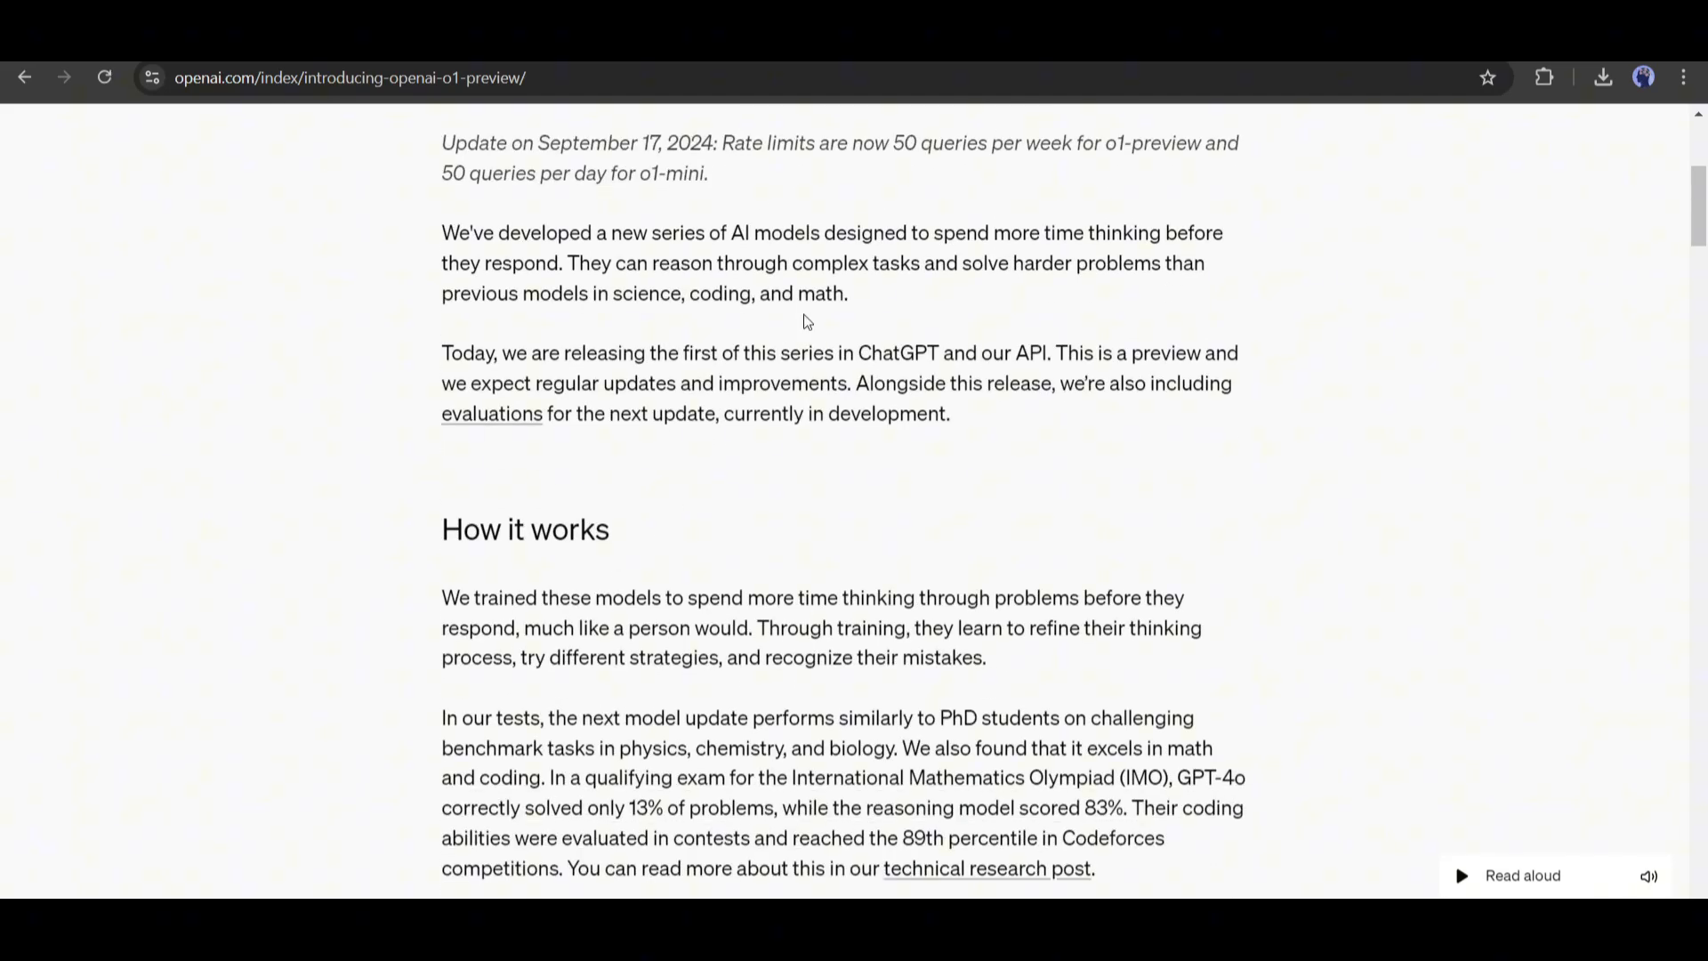
drag(442, 232, 782, 292)
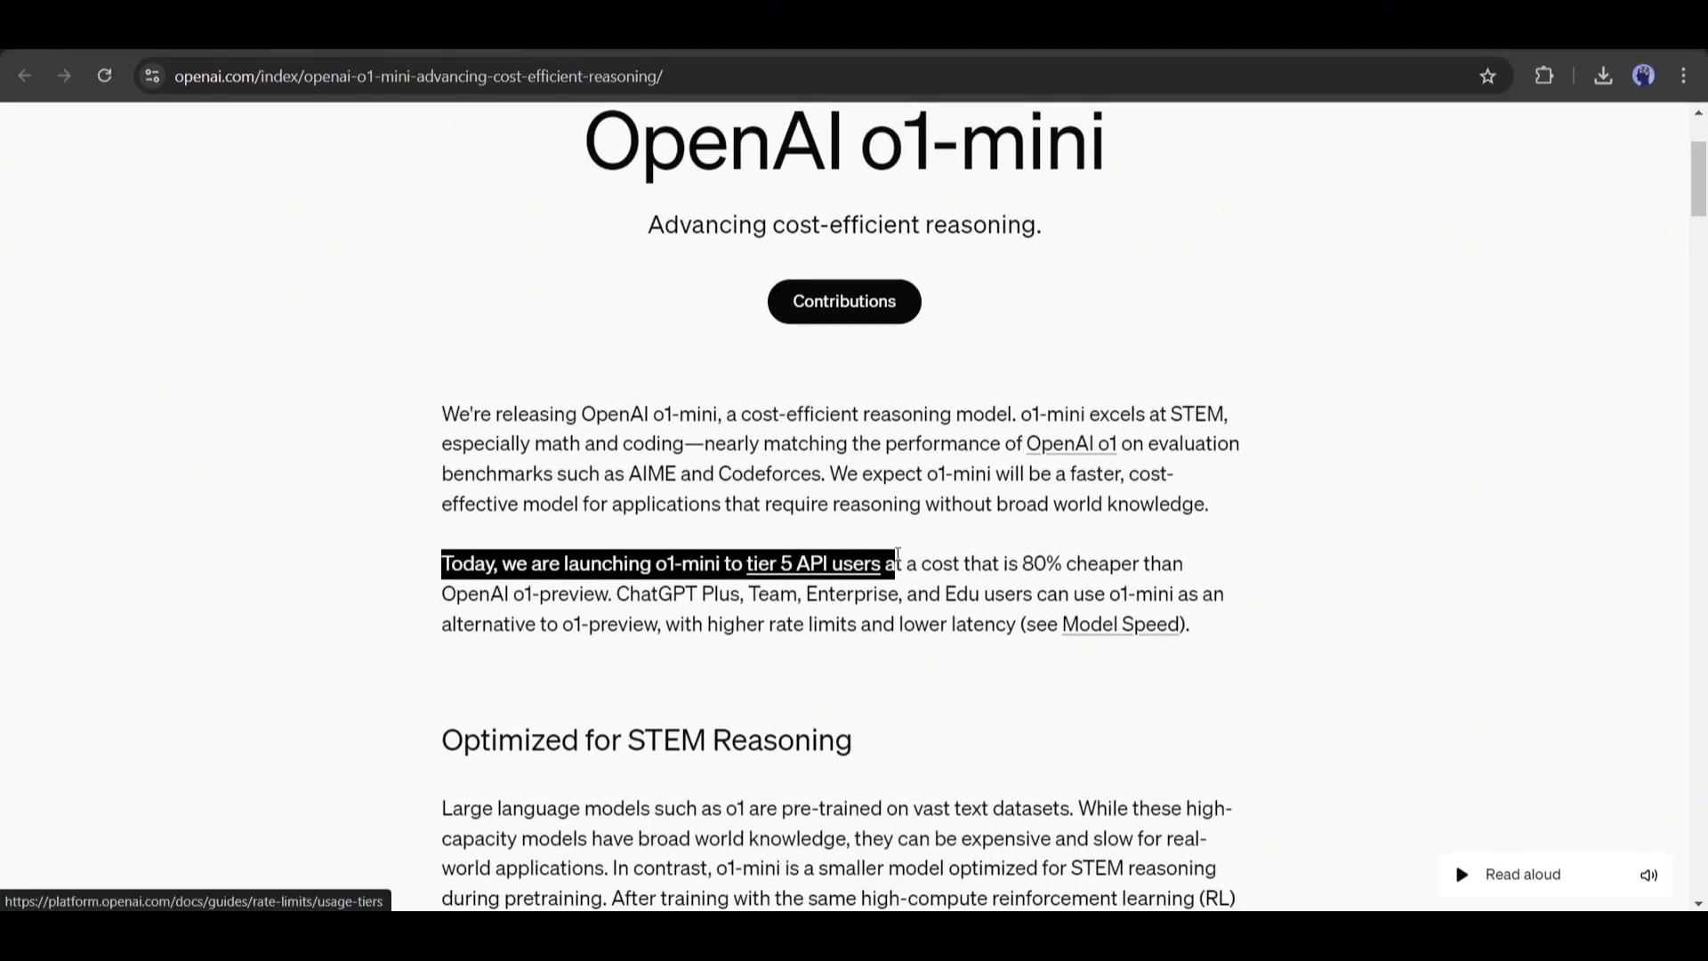
drag(894, 563, 967, 594)
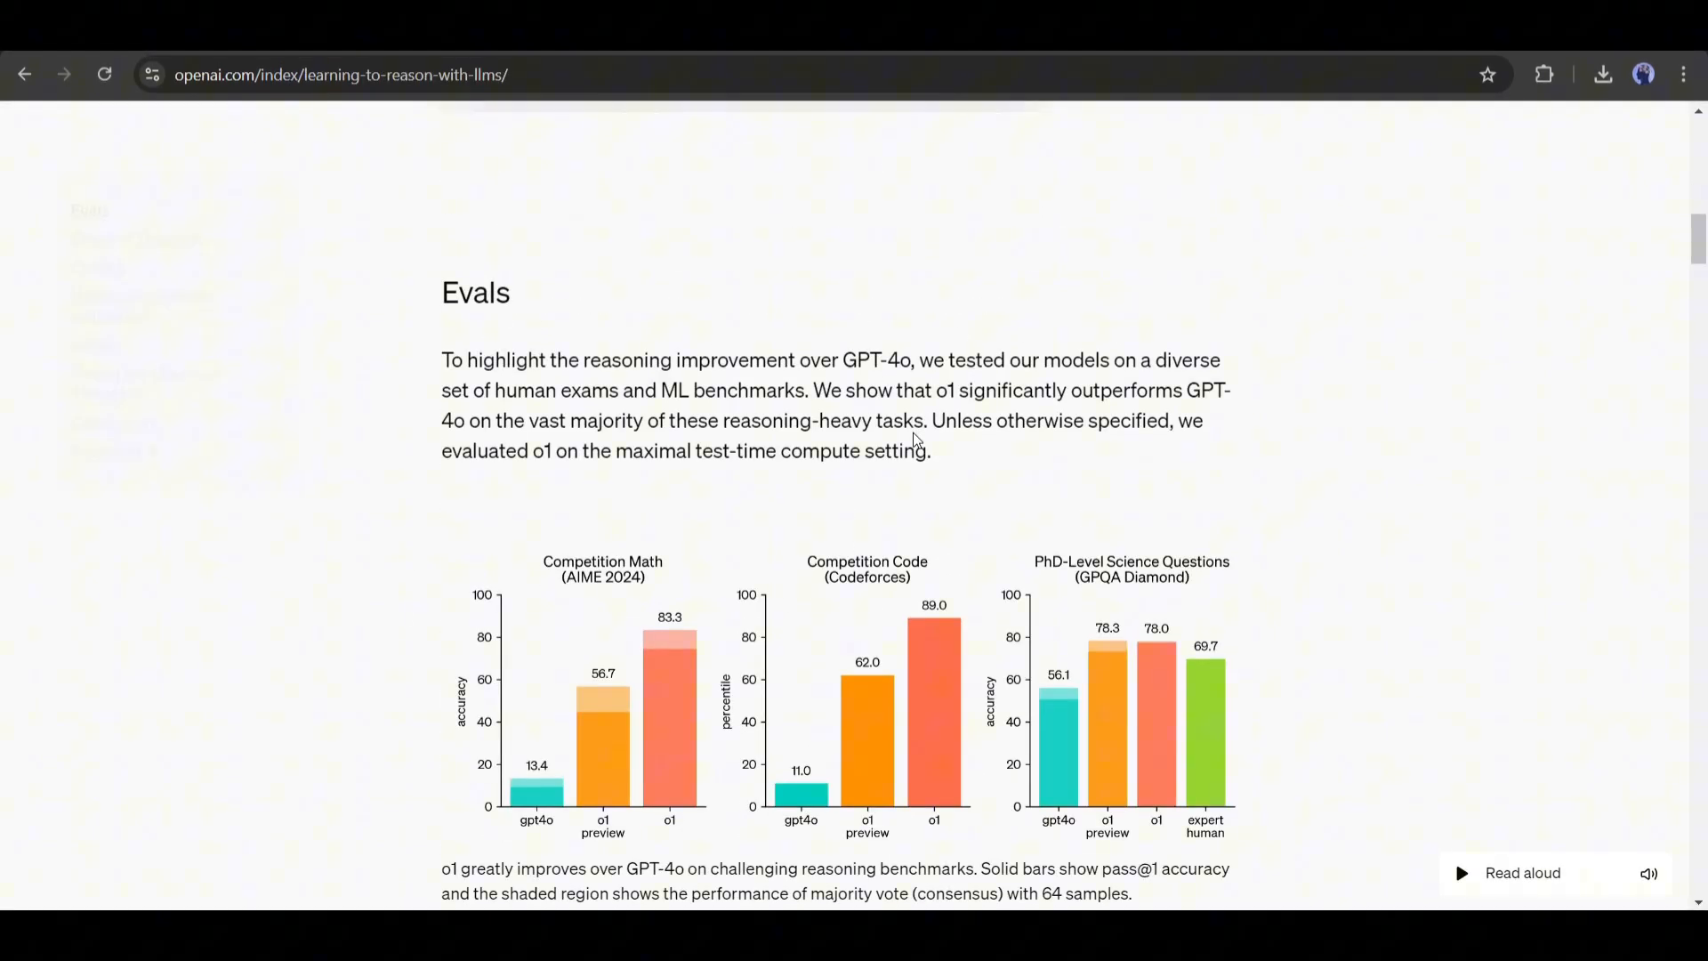
scroll(down, 3)
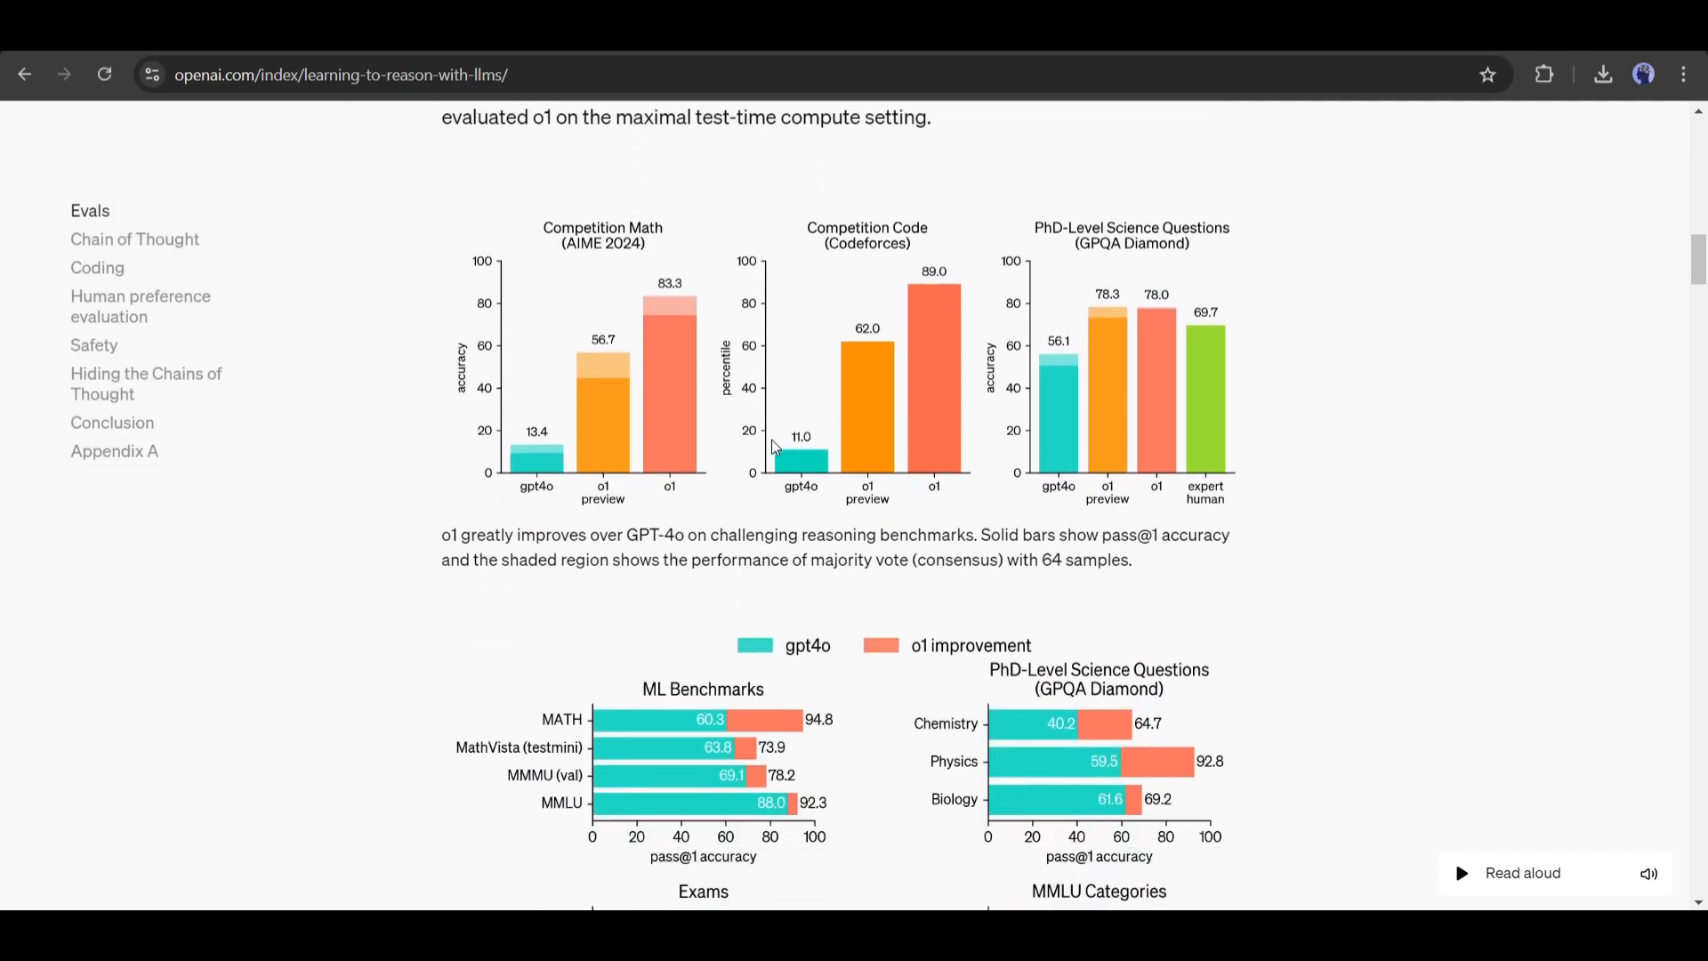
scroll(down, 3)
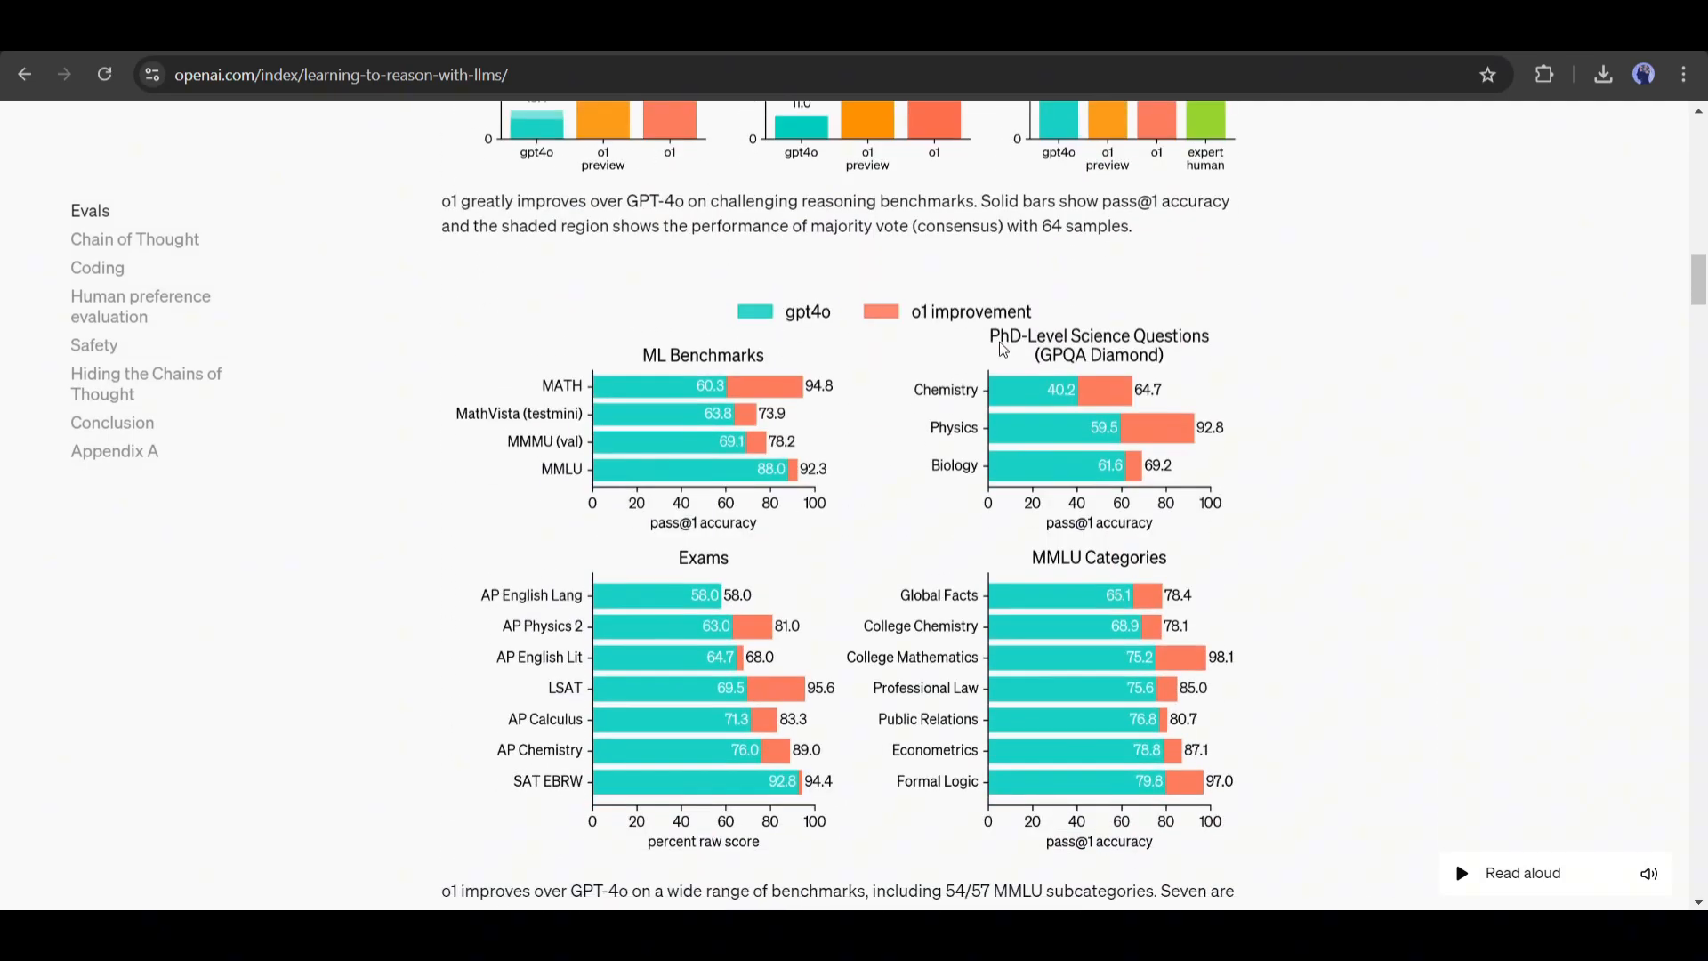
scroll(down, 3)
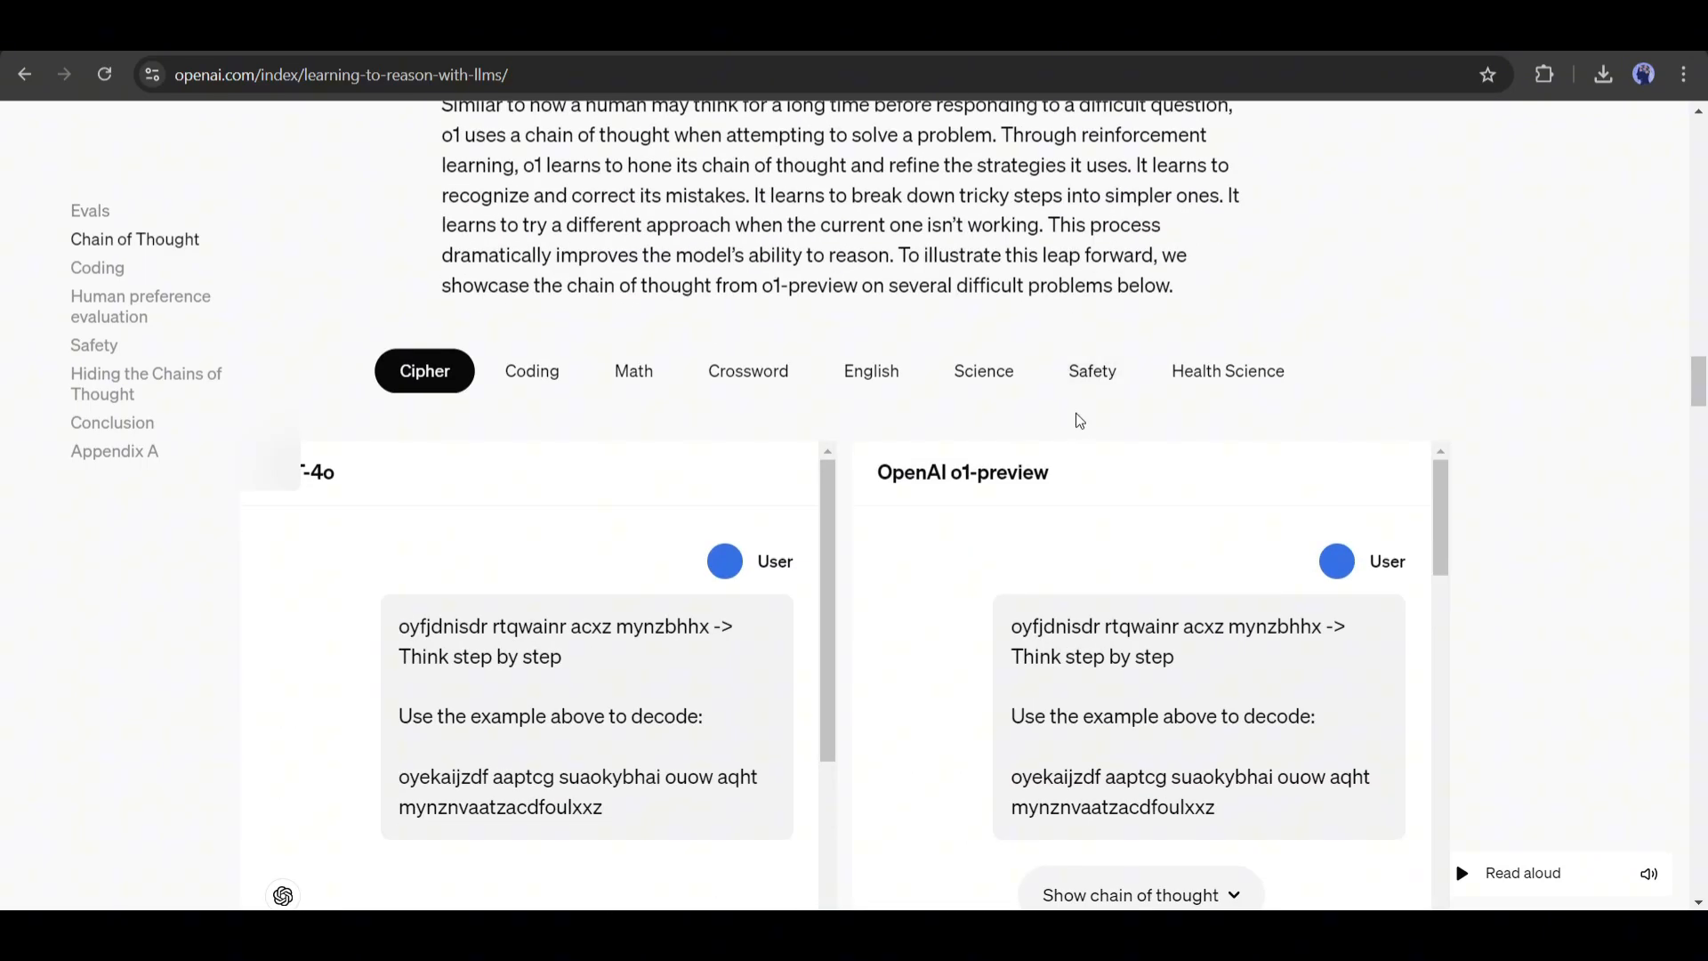
scroll(down, 3)
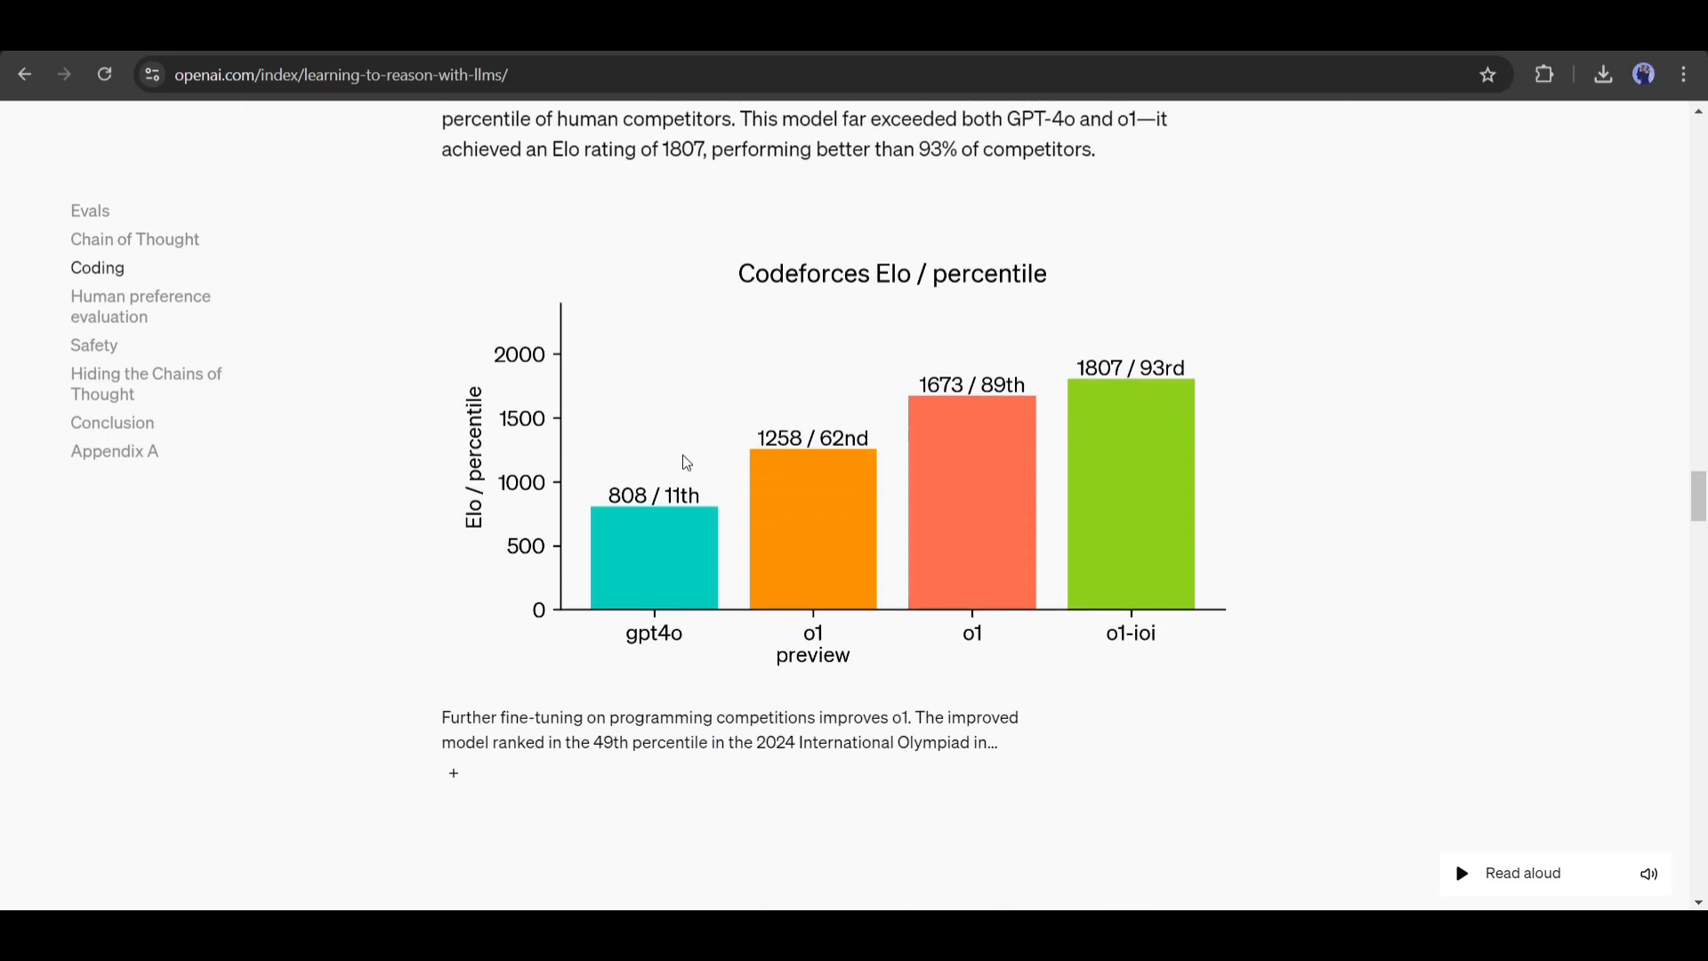
mouse_move(1146, 530)
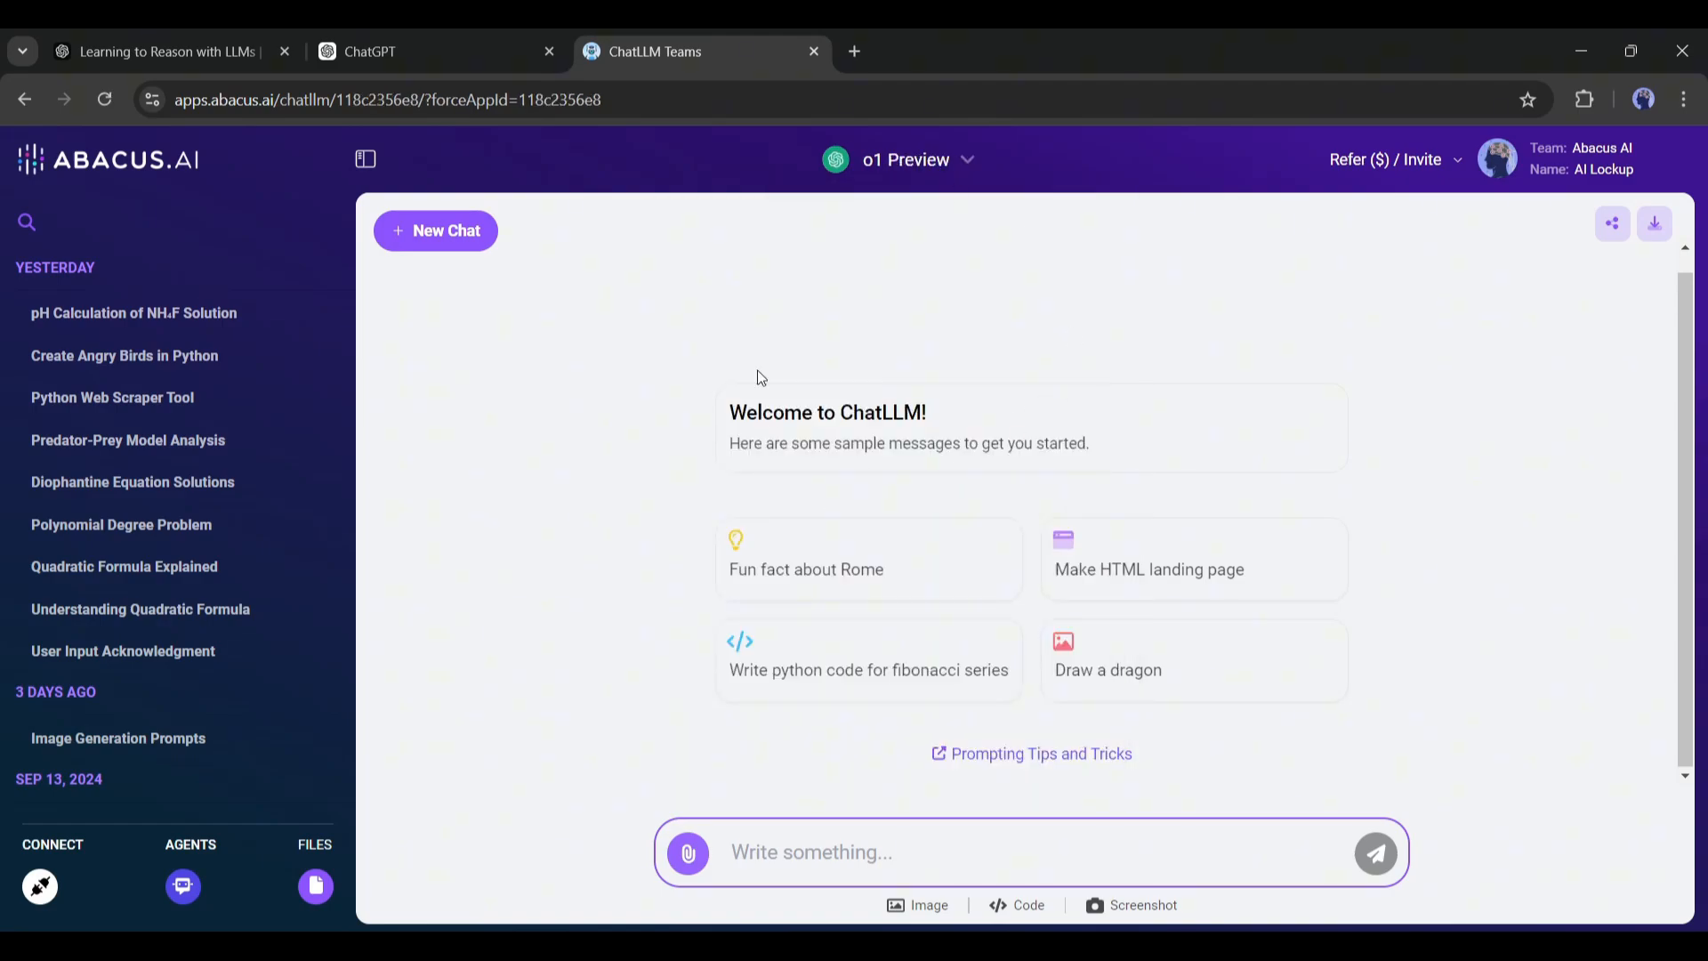
mouse_move(538, 588)
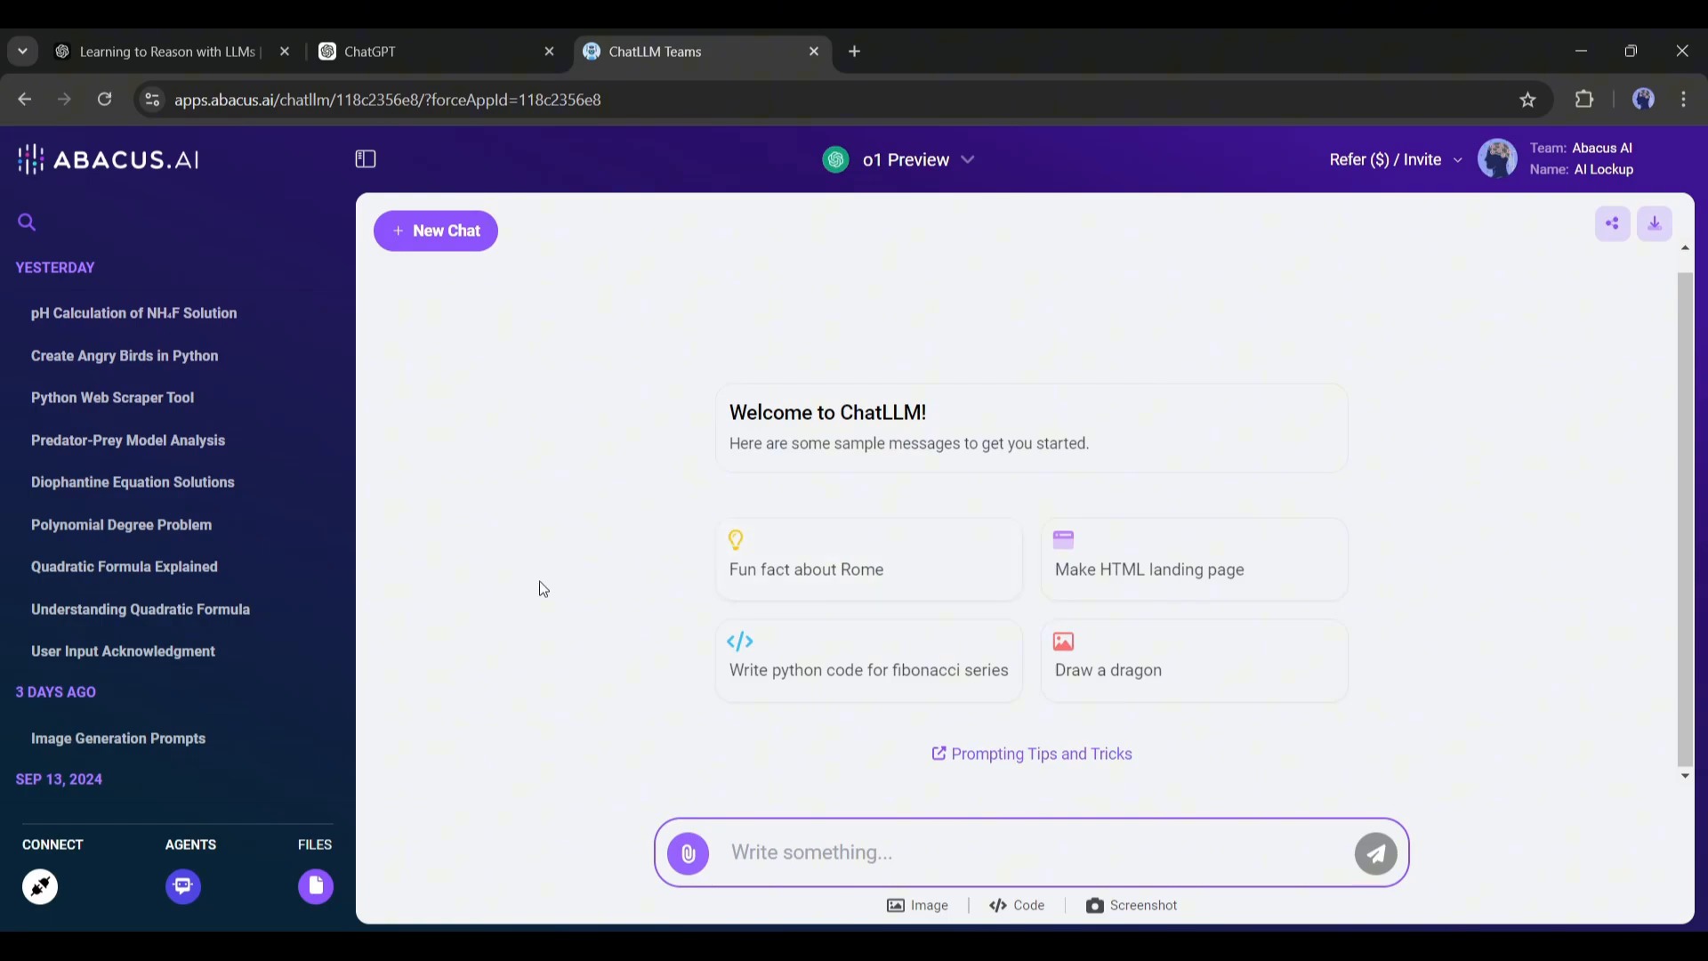
Ask o1 Preview 'Explain the Quadratic Formula' and scroll through its full reply.
text(Explain the Quadrat)
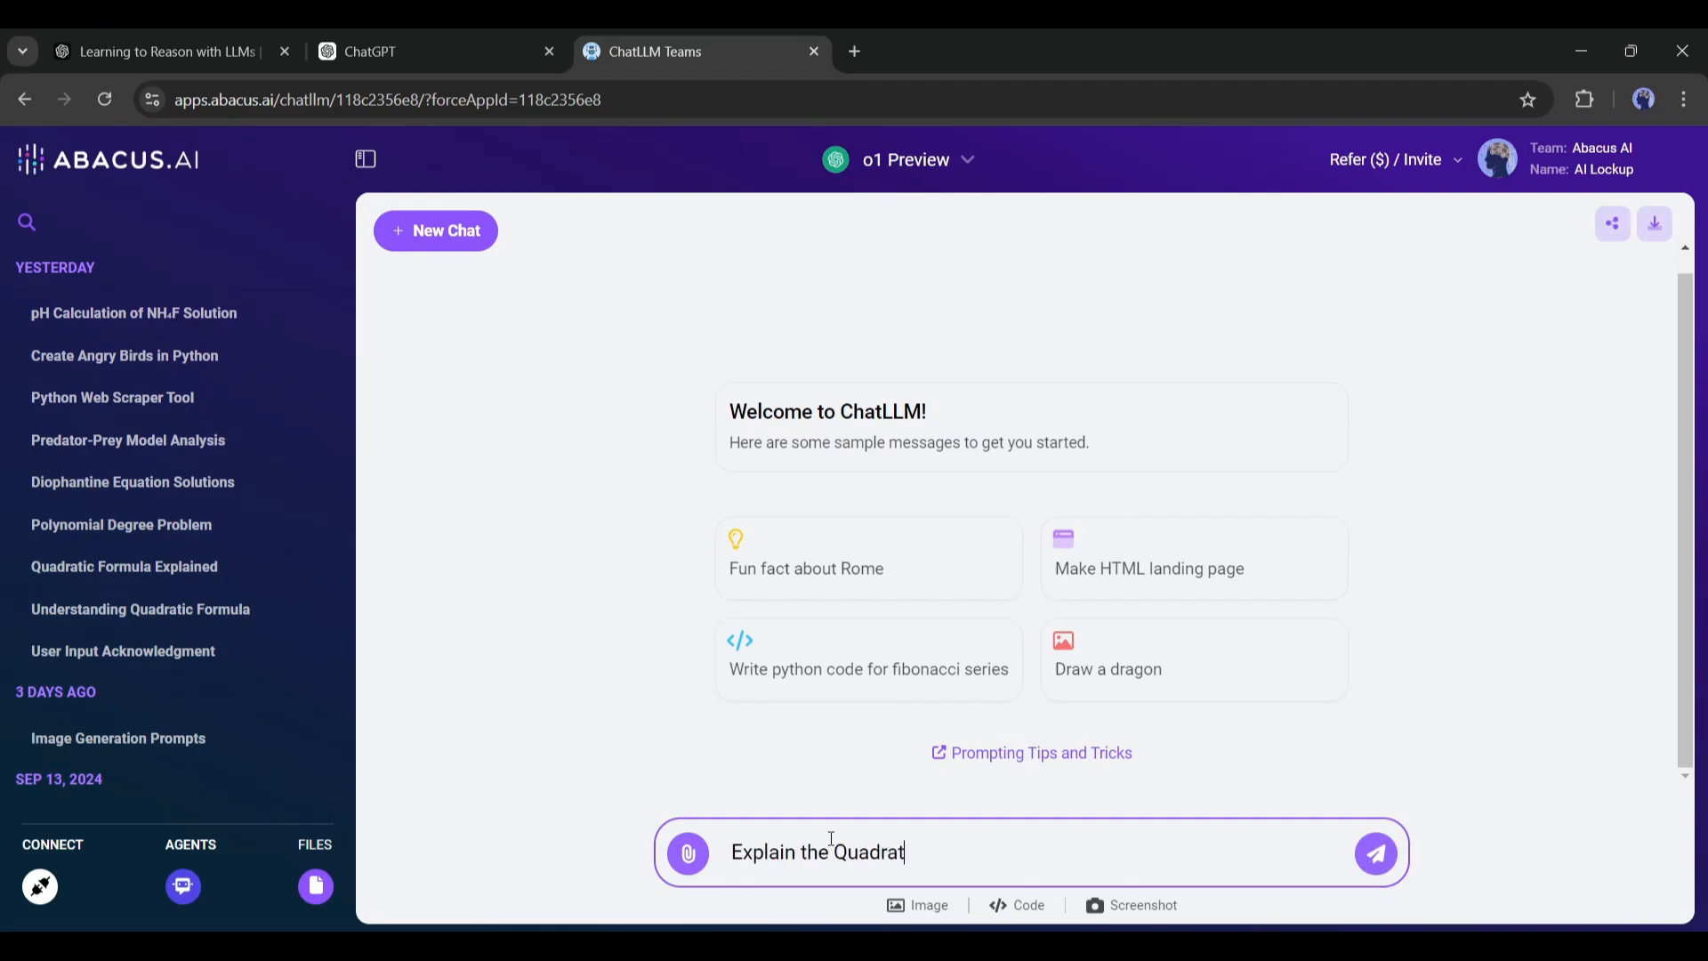
click(1375, 853)
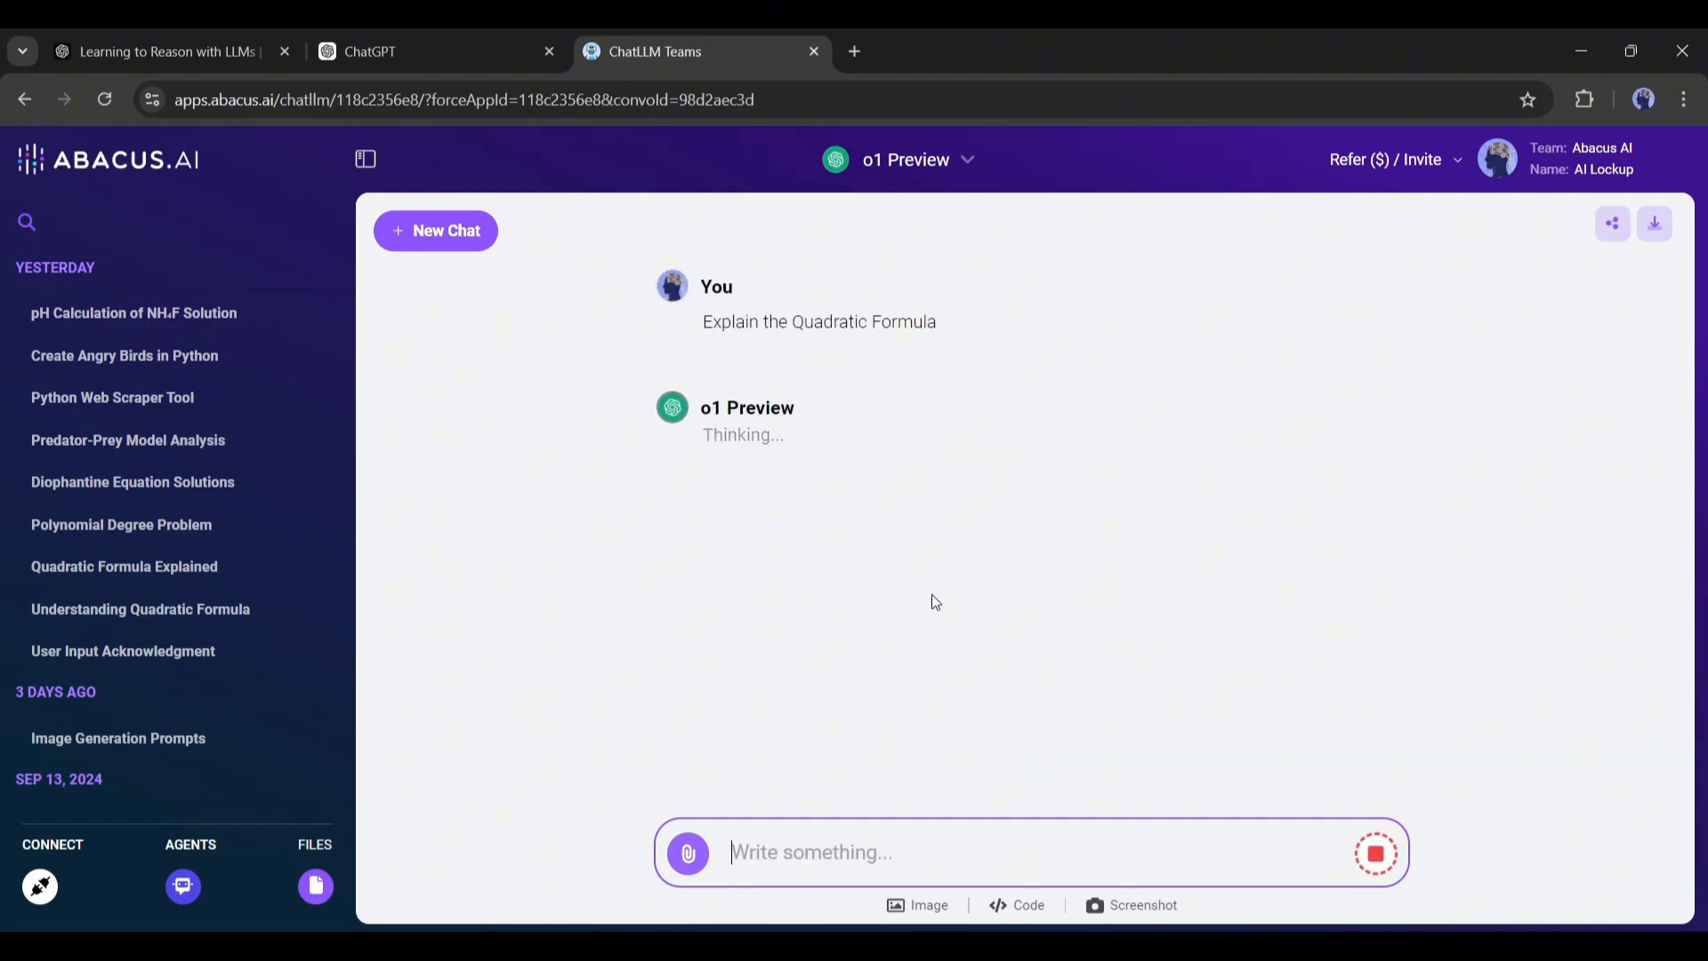
mouse_move(956, 578)
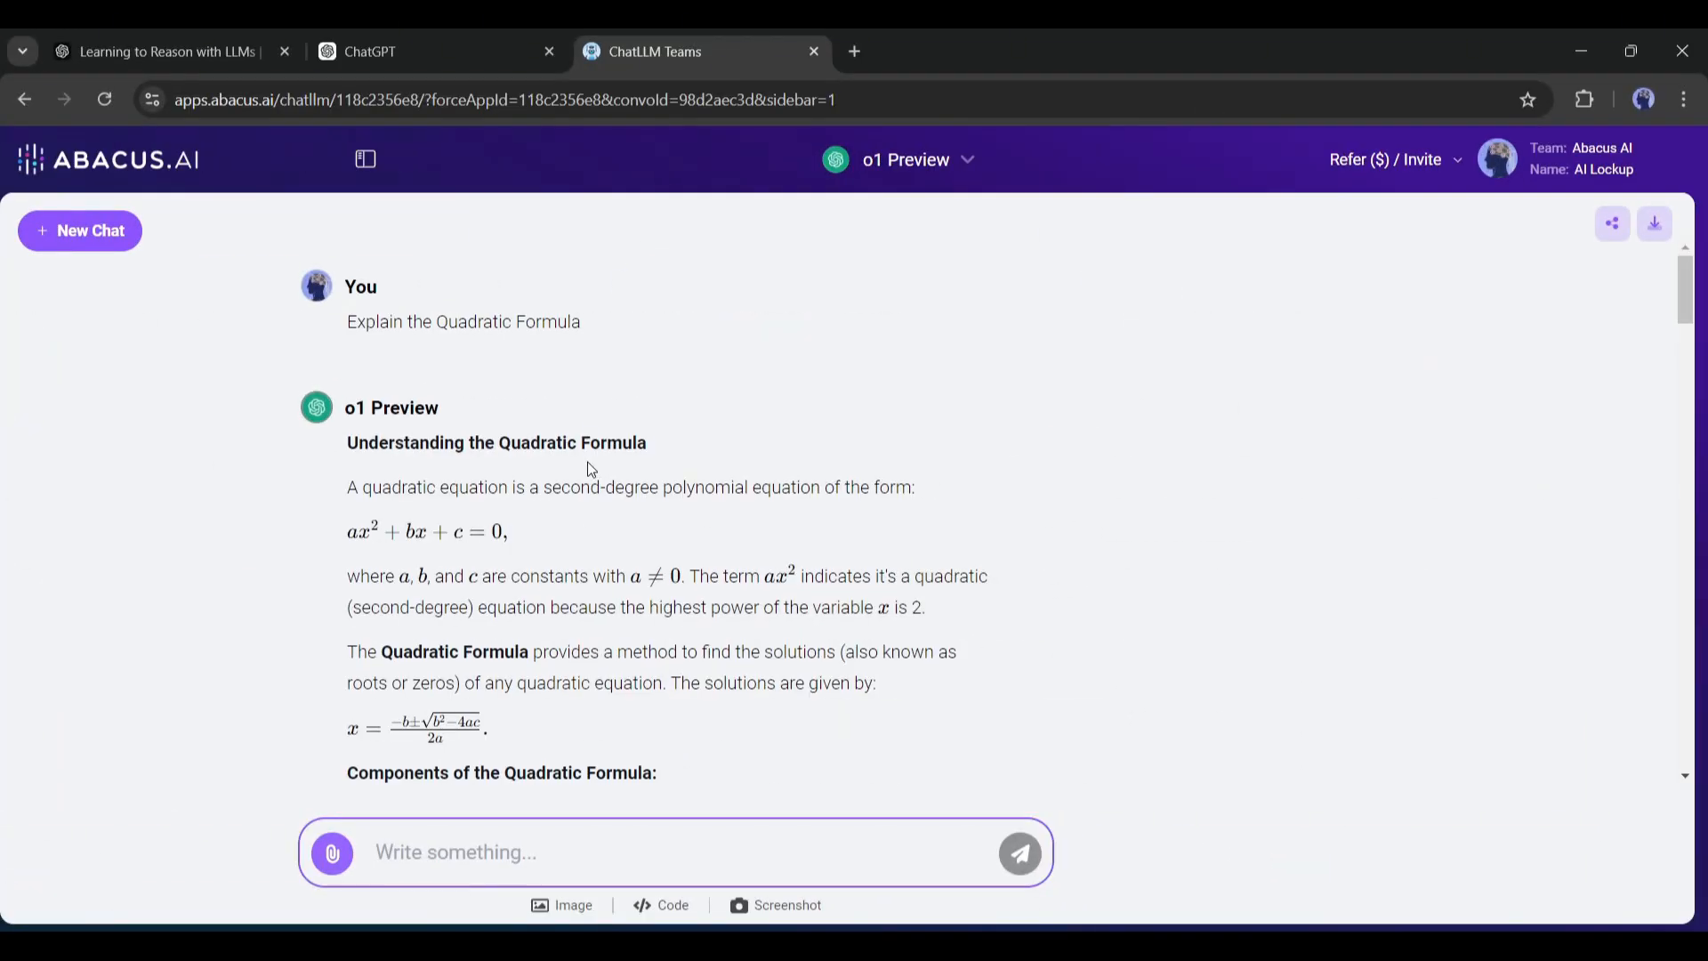
scroll(down, 3)
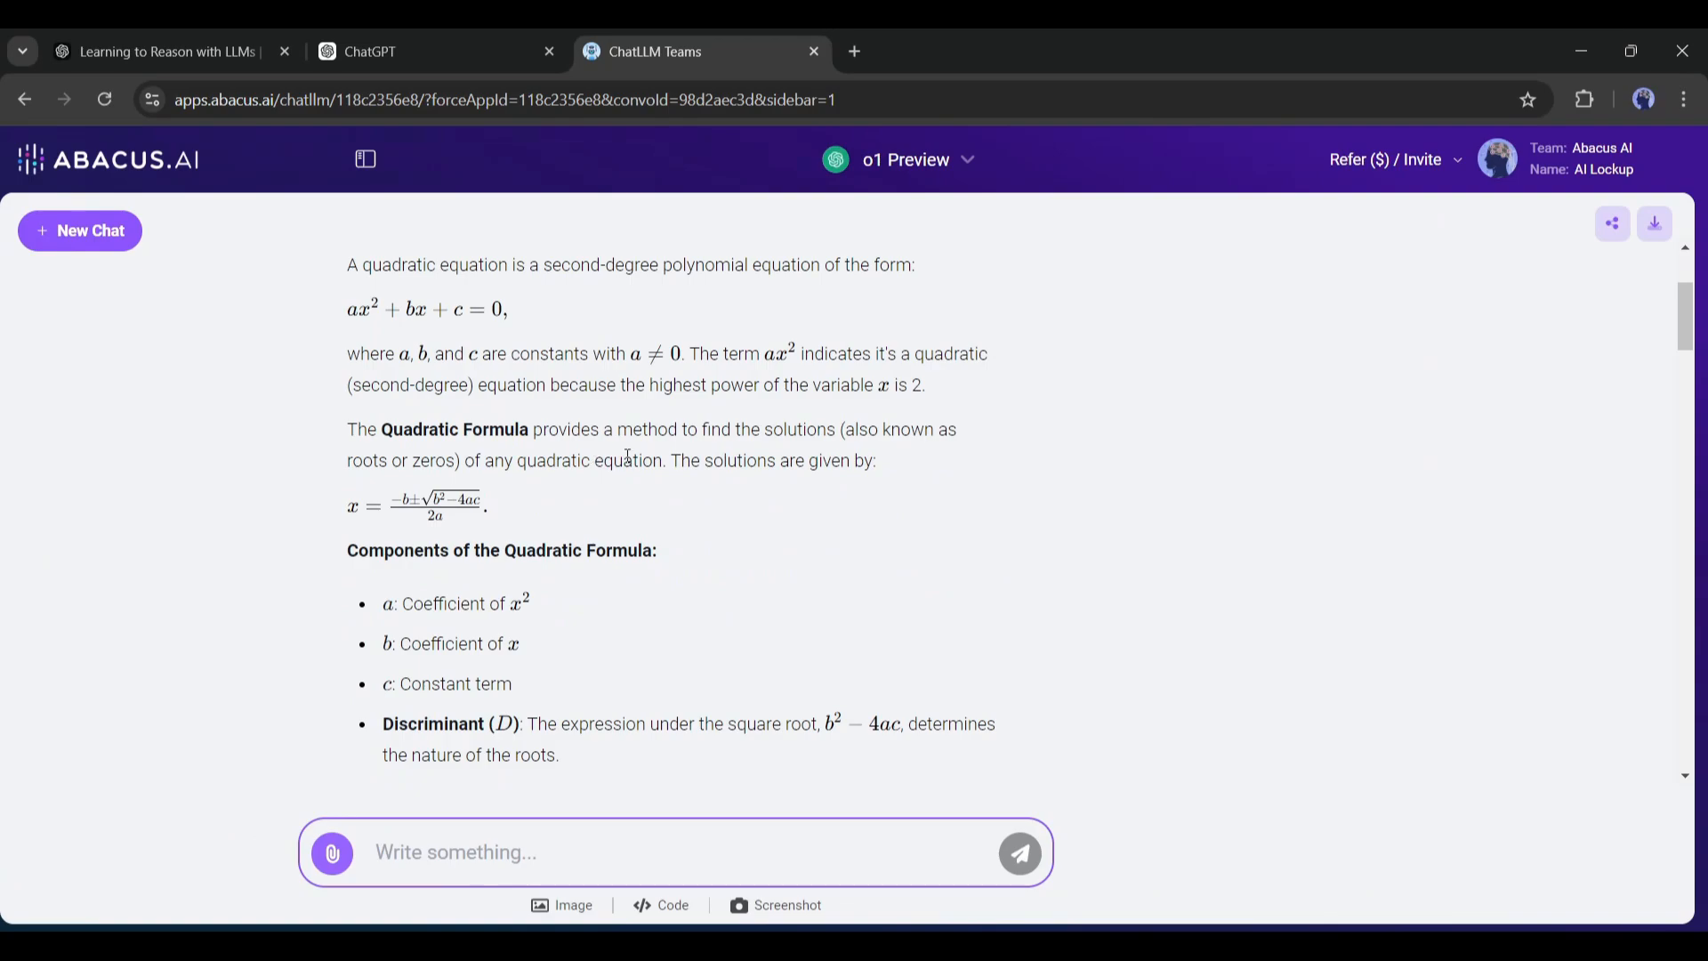
mouse_move(519, 403)
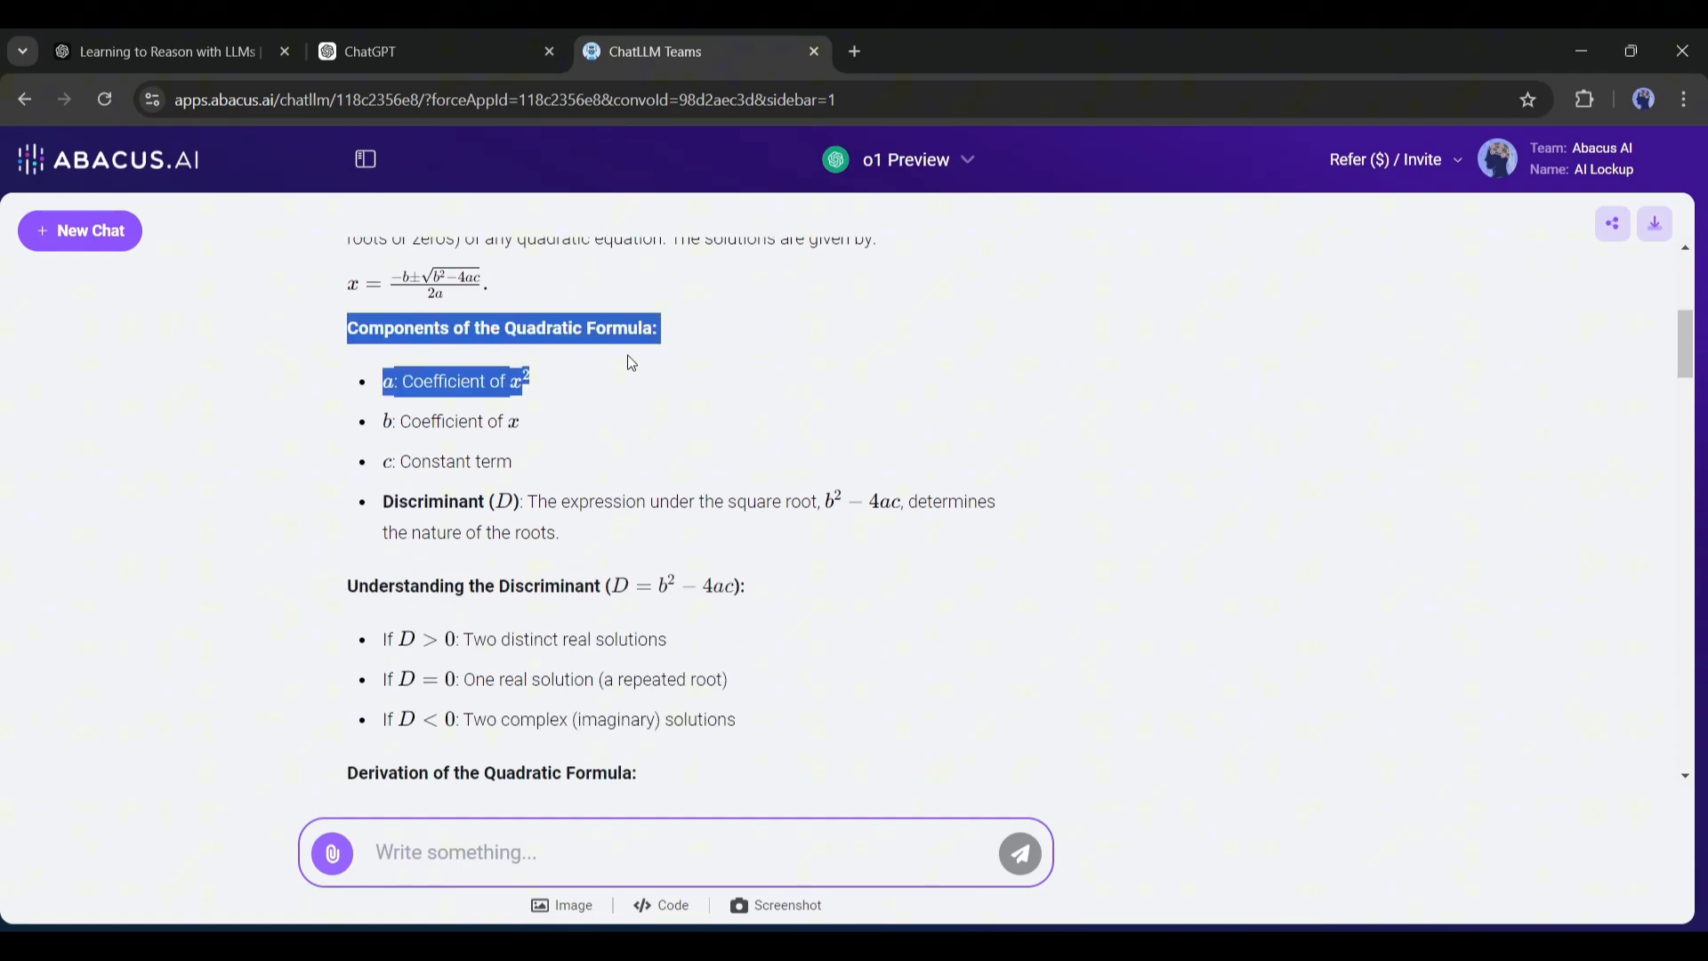
scroll(down, 3)
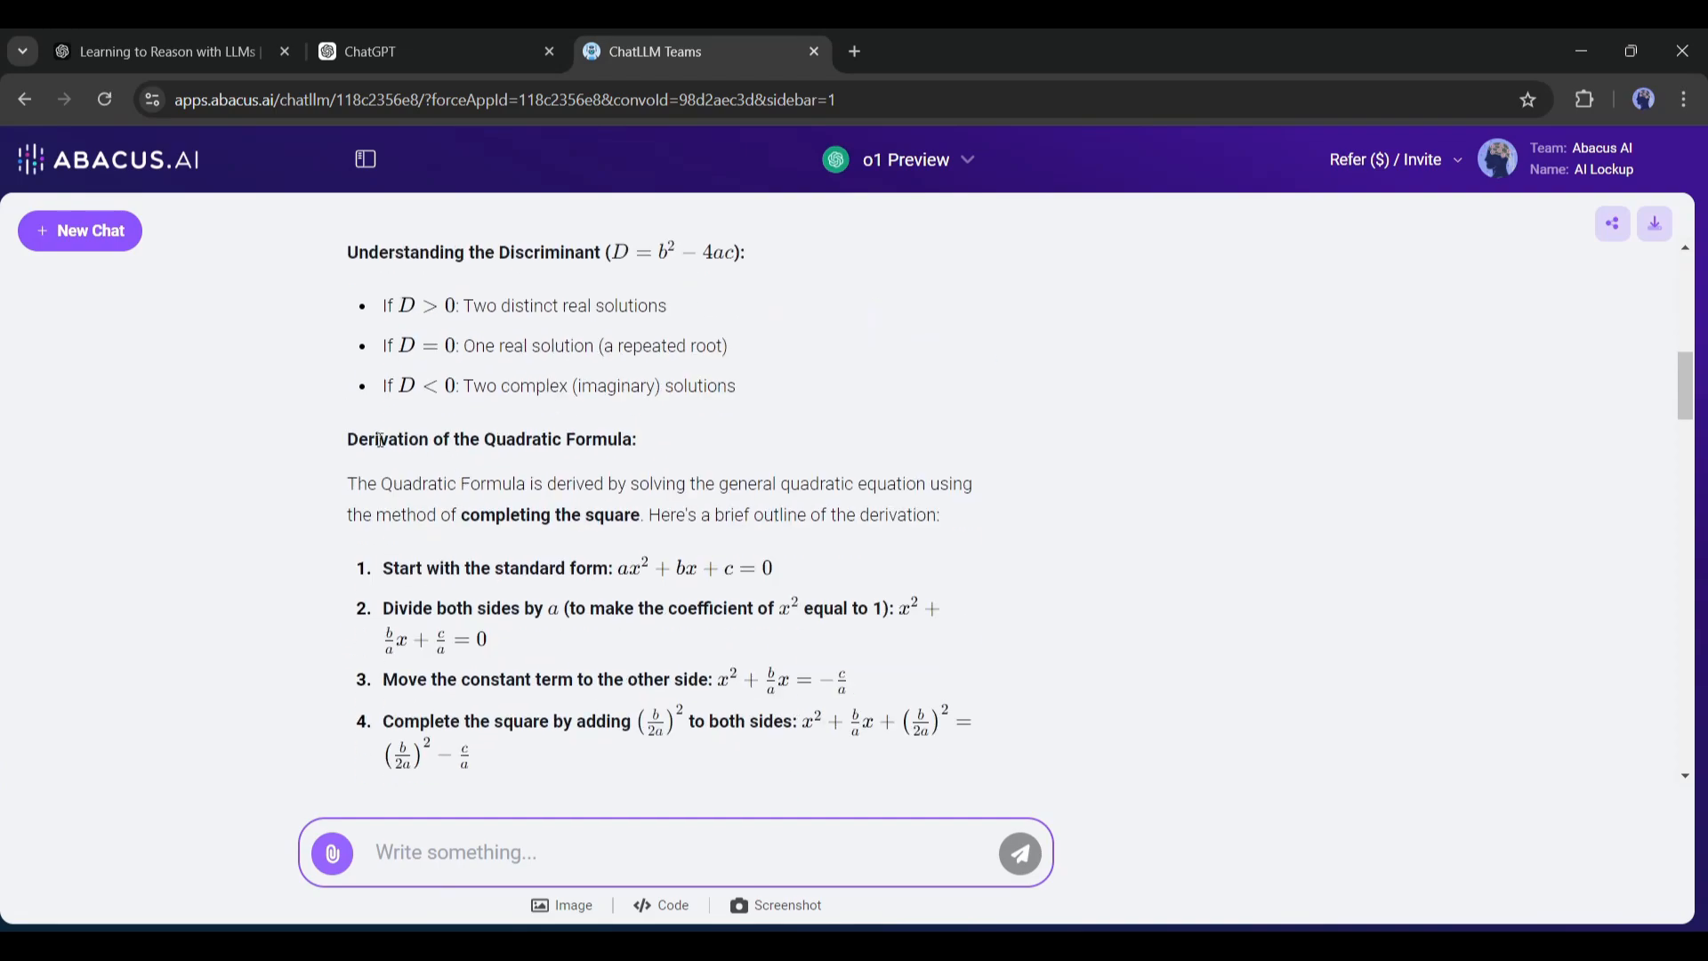
mouse_move(552, 560)
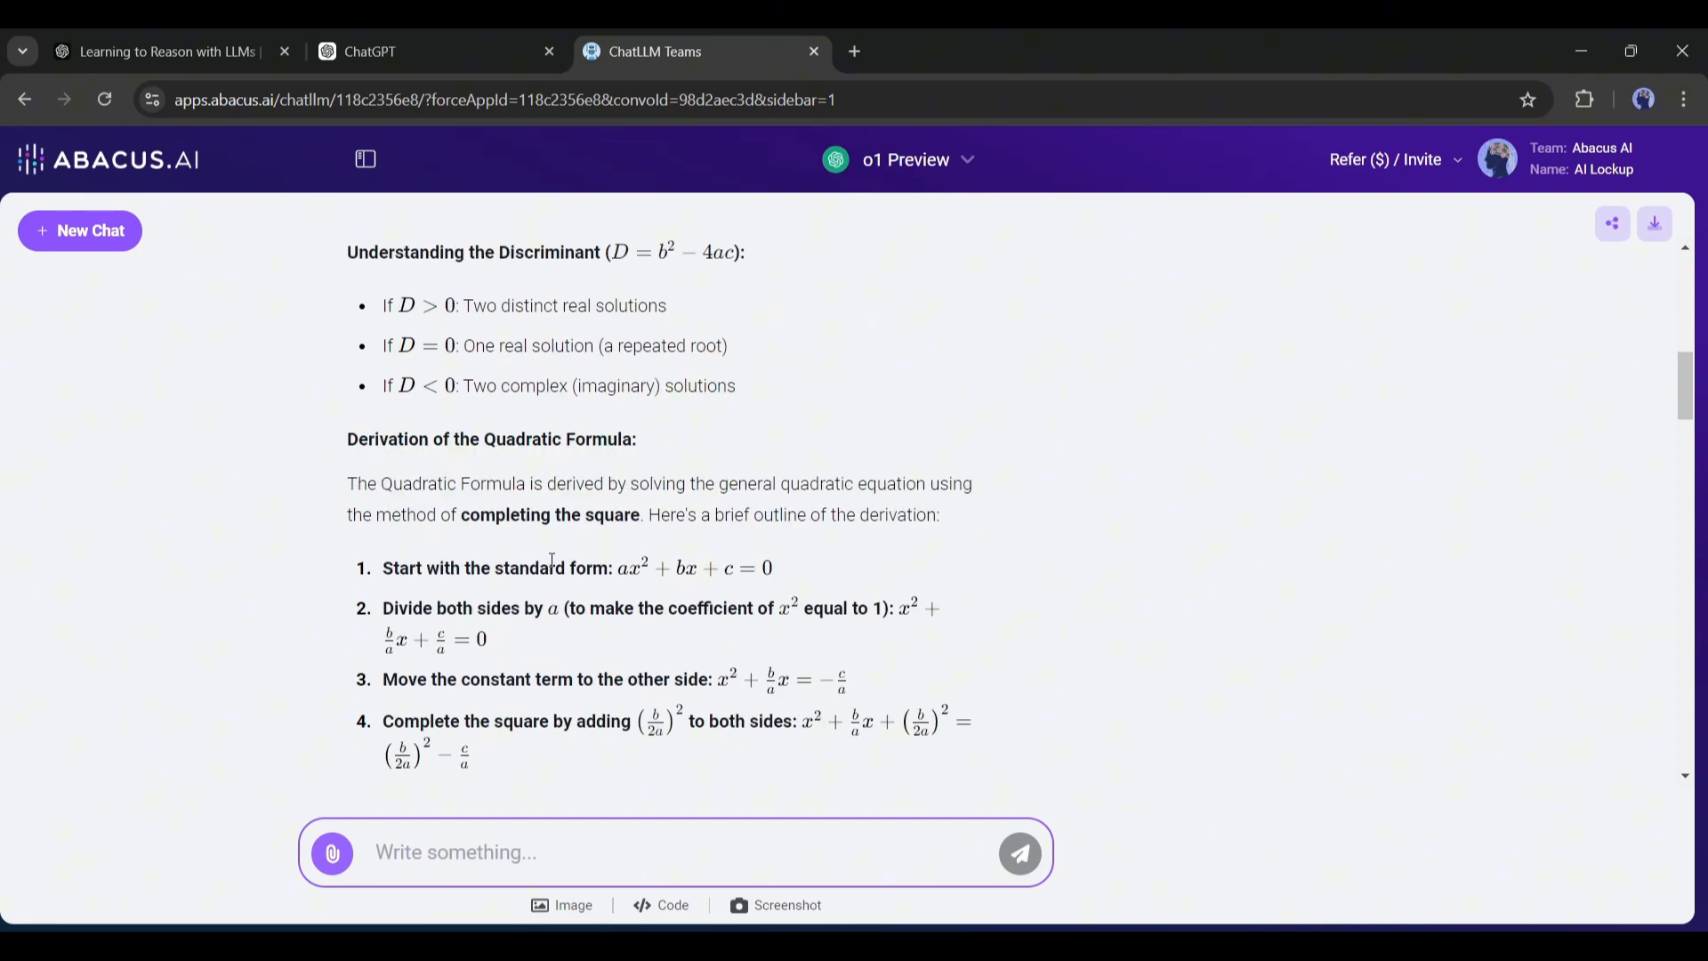
scroll(down, 3)
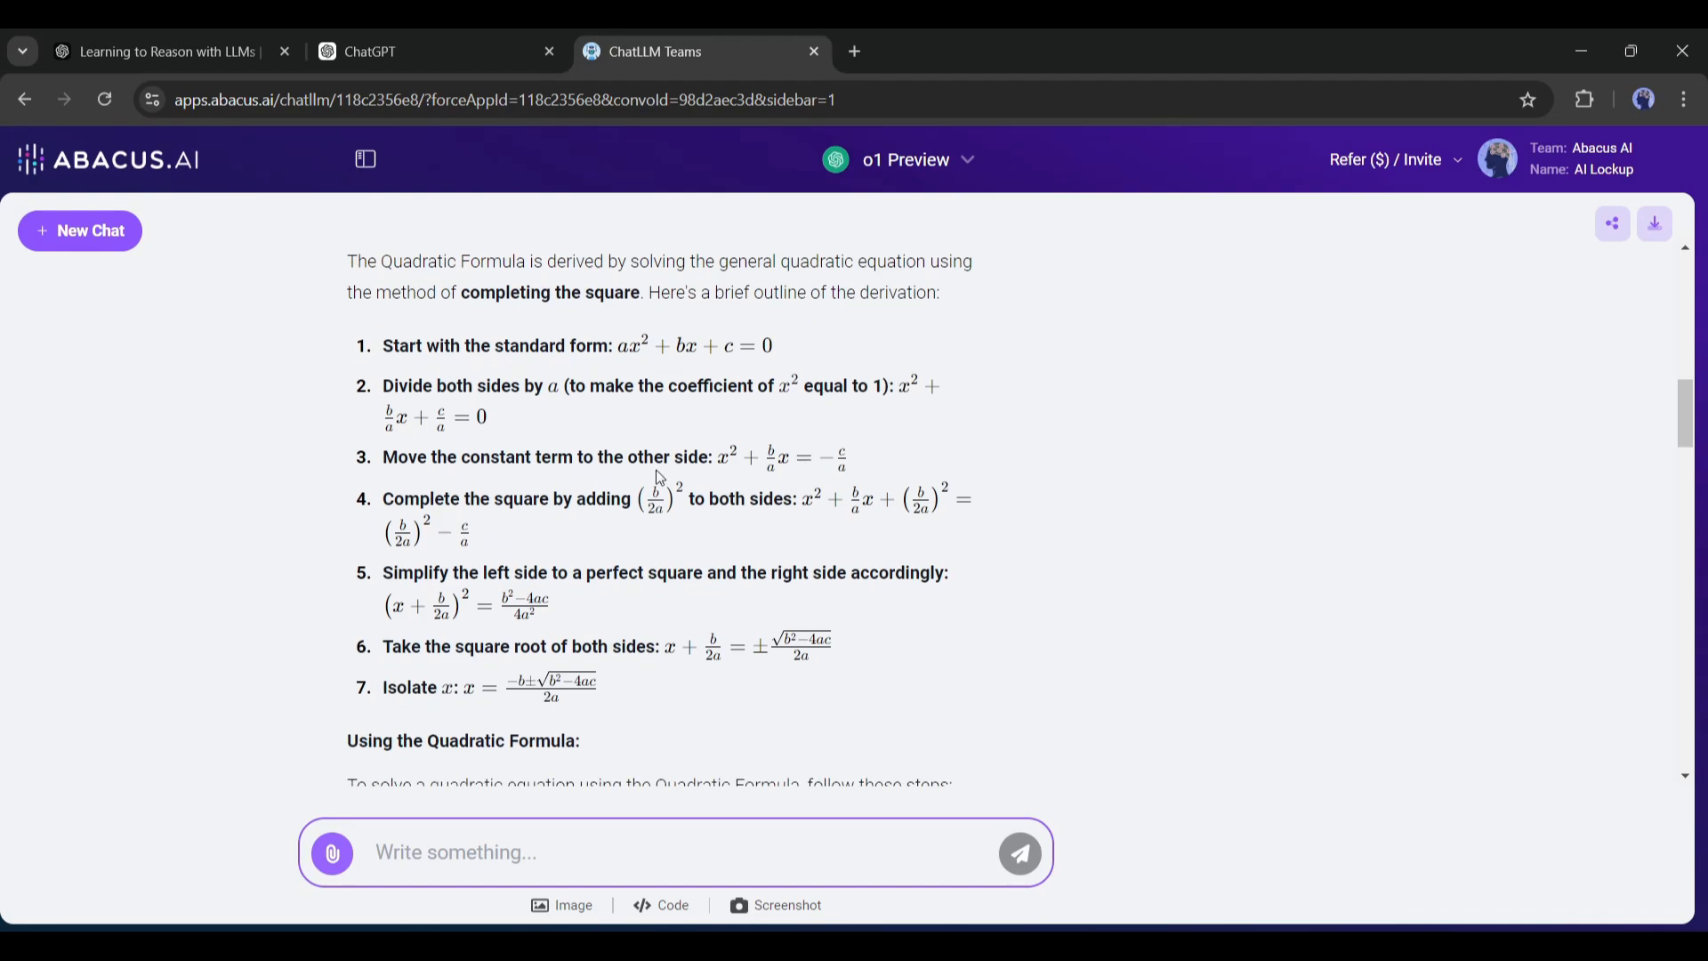
scroll(down, 3)
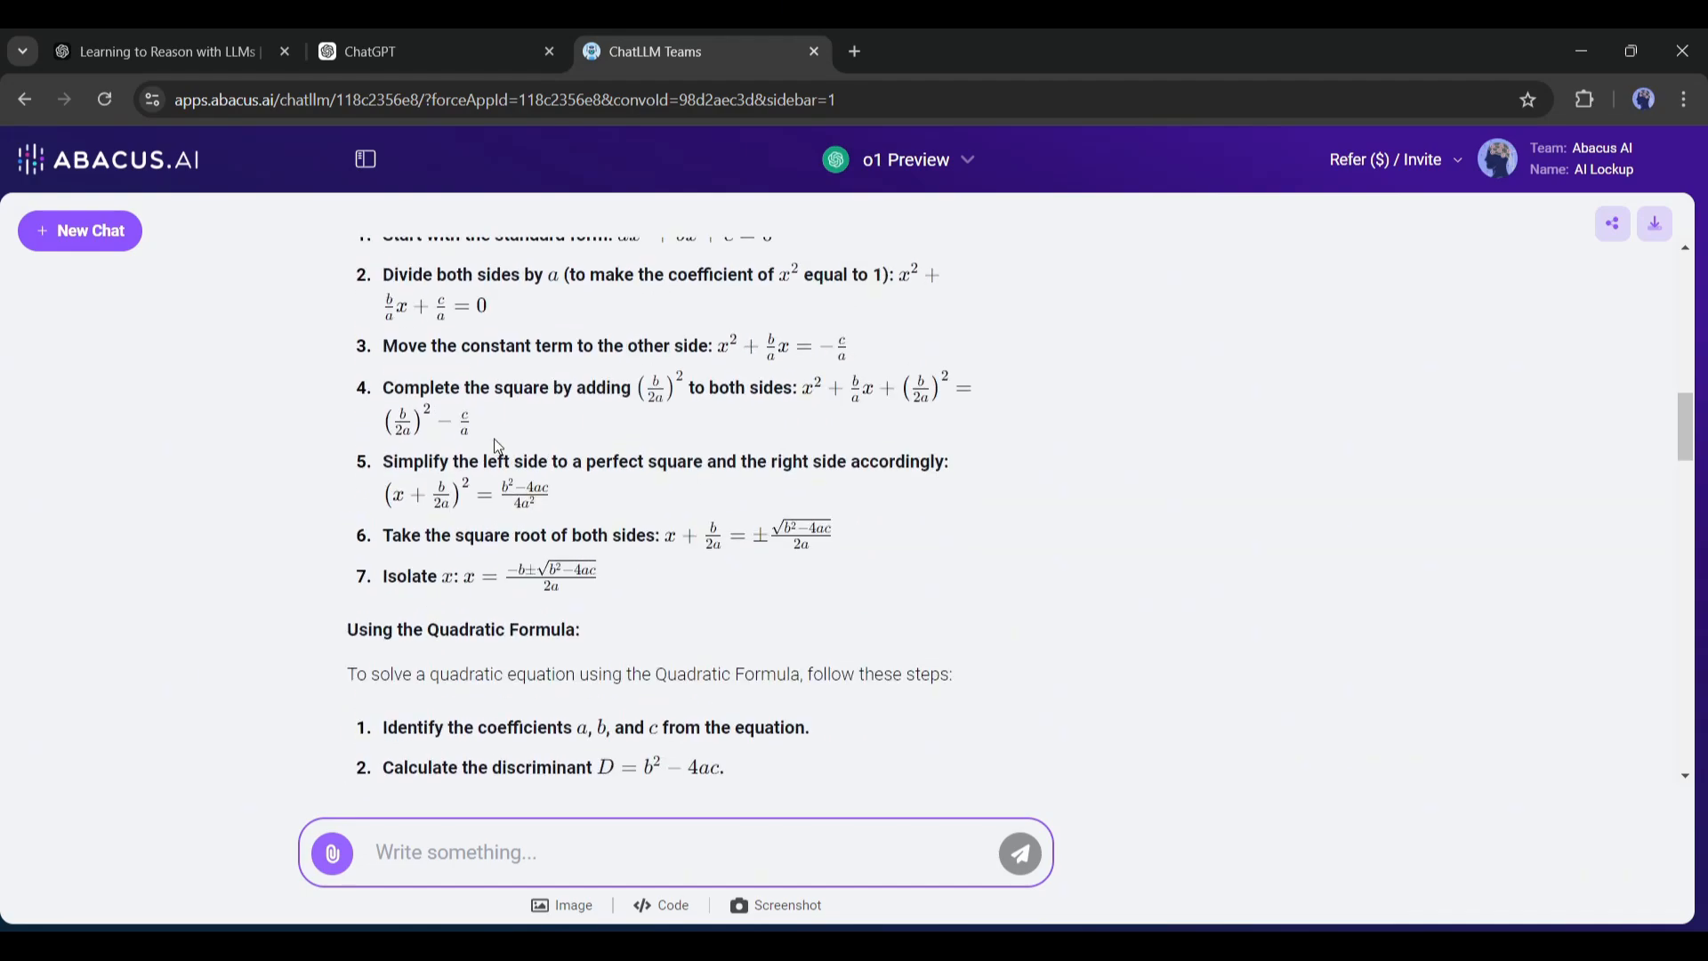
scroll(down, 3)
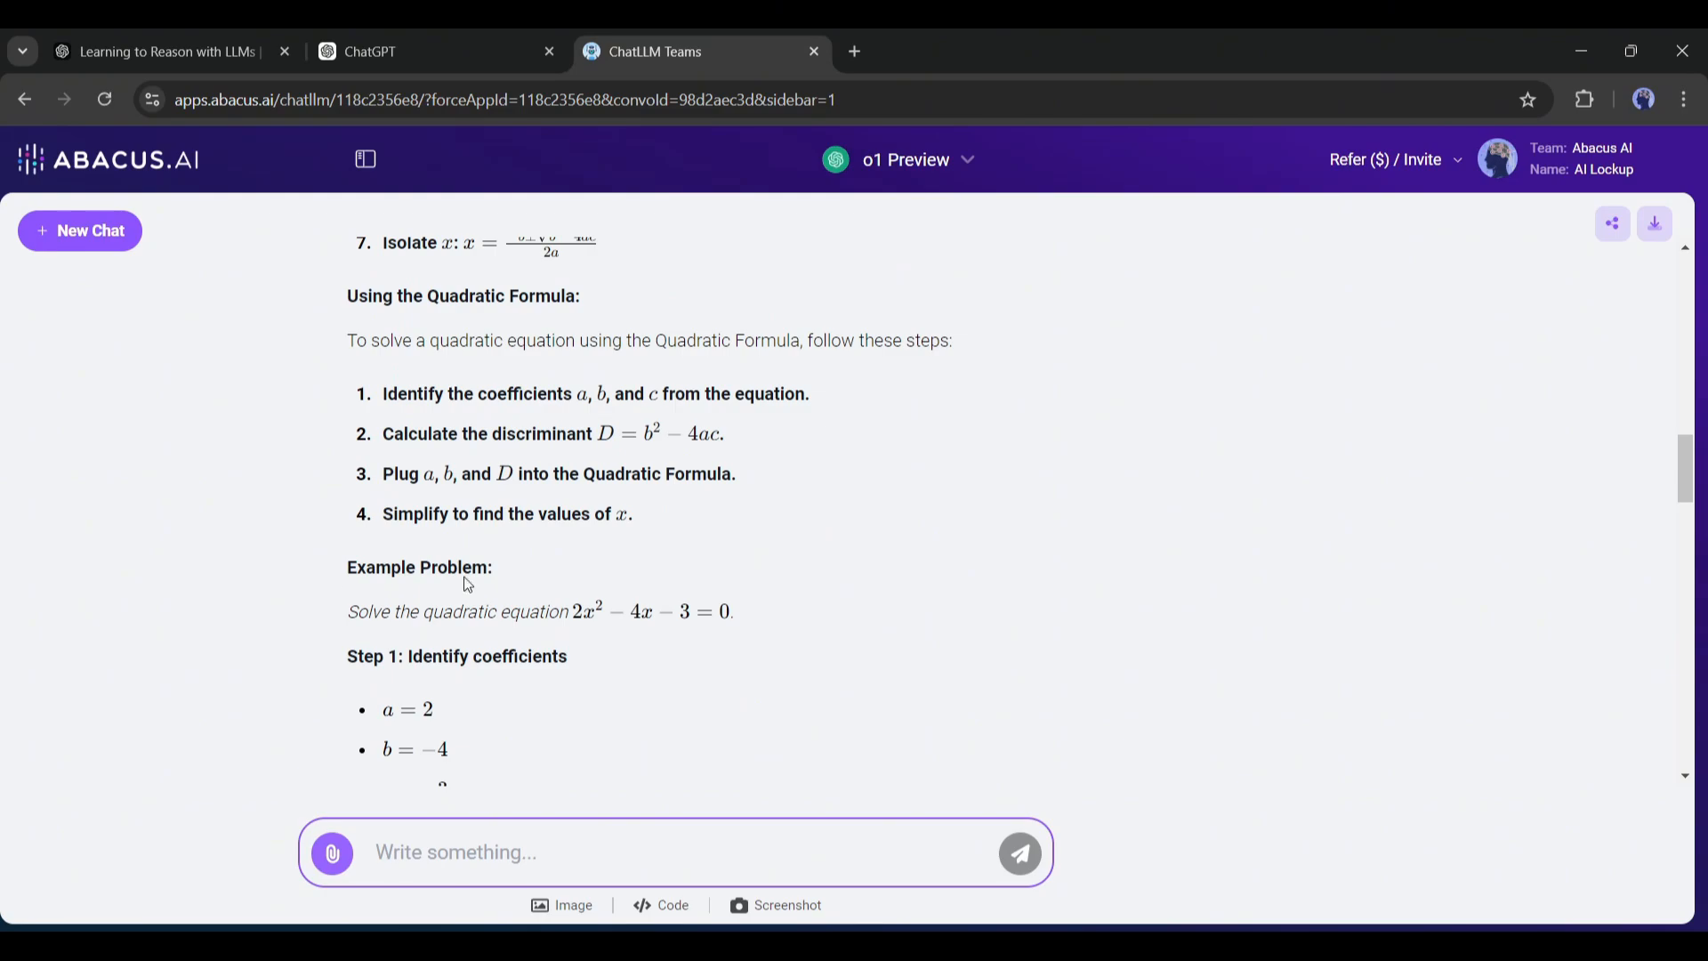
scroll(down, 3)
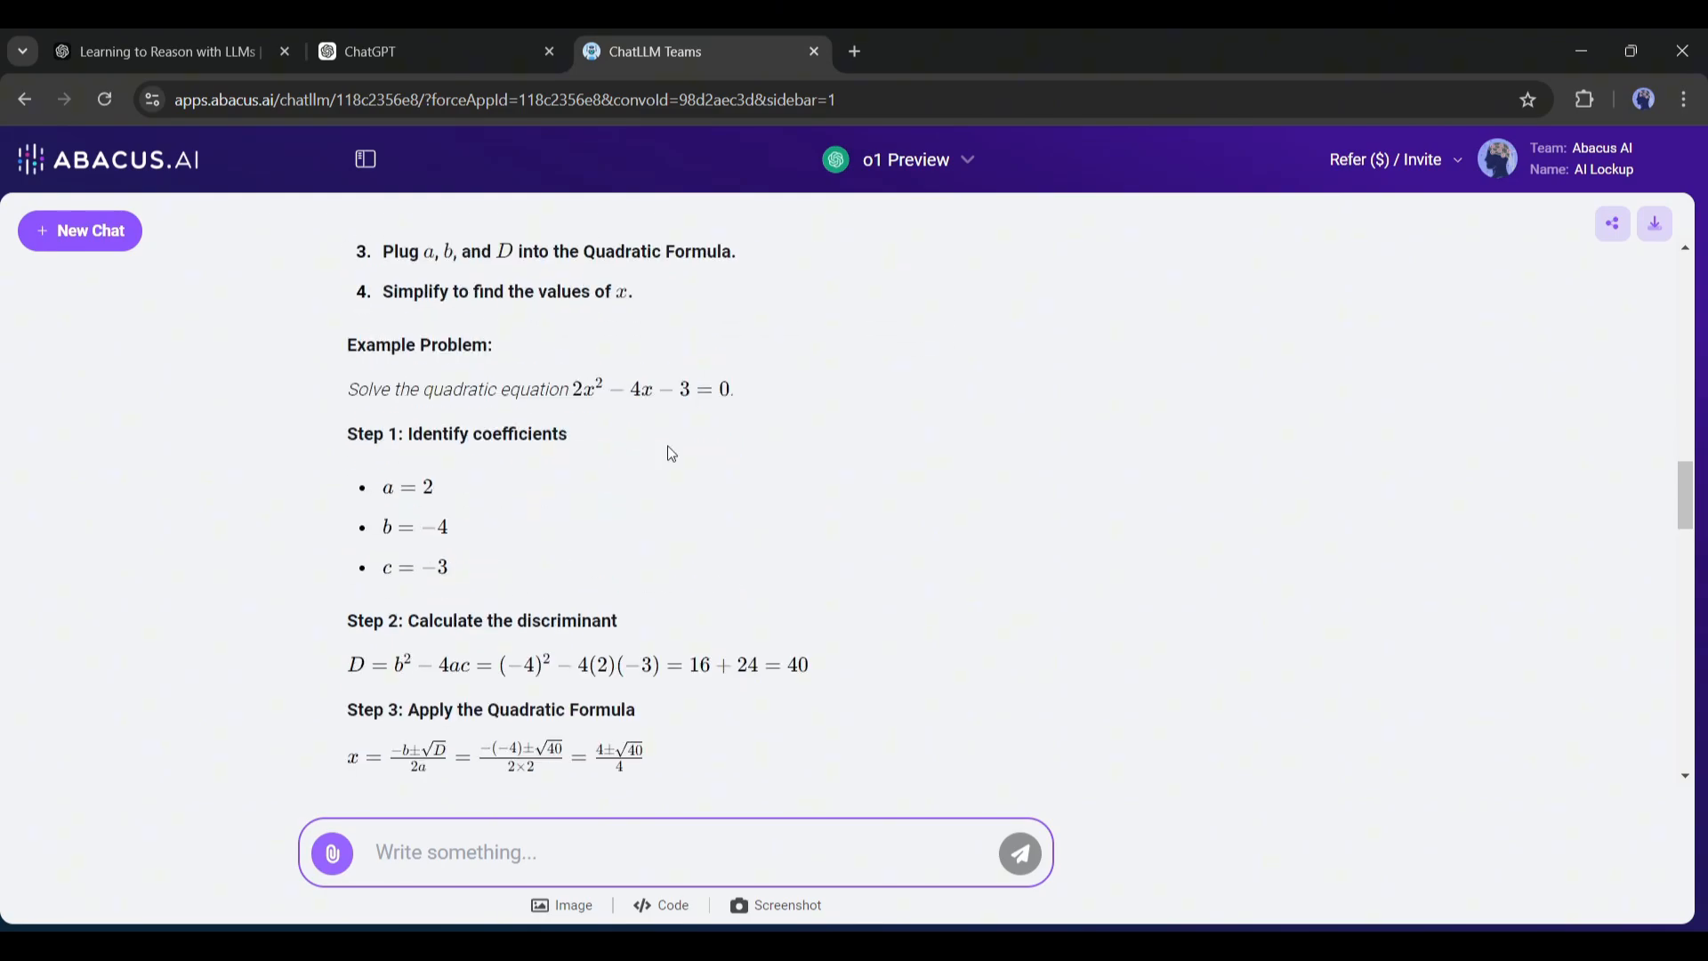
scroll(down, 3)
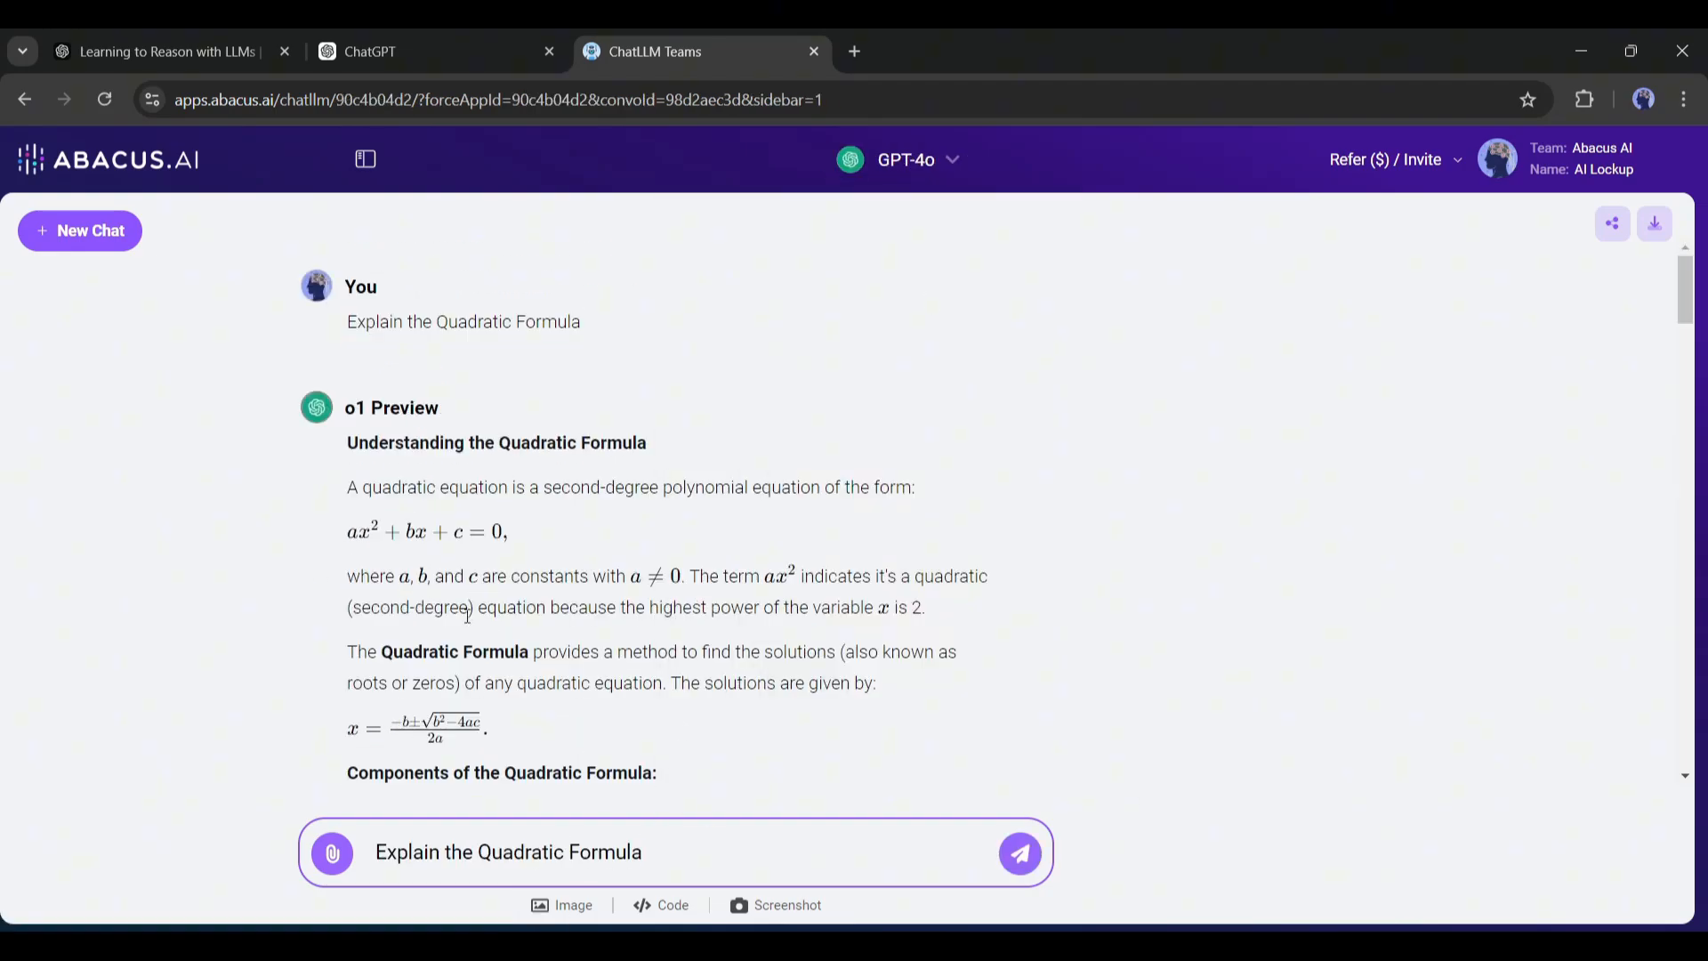
Send the Quadratic Formula question to GPT-4o and scroll through its answer.
click(1018, 853)
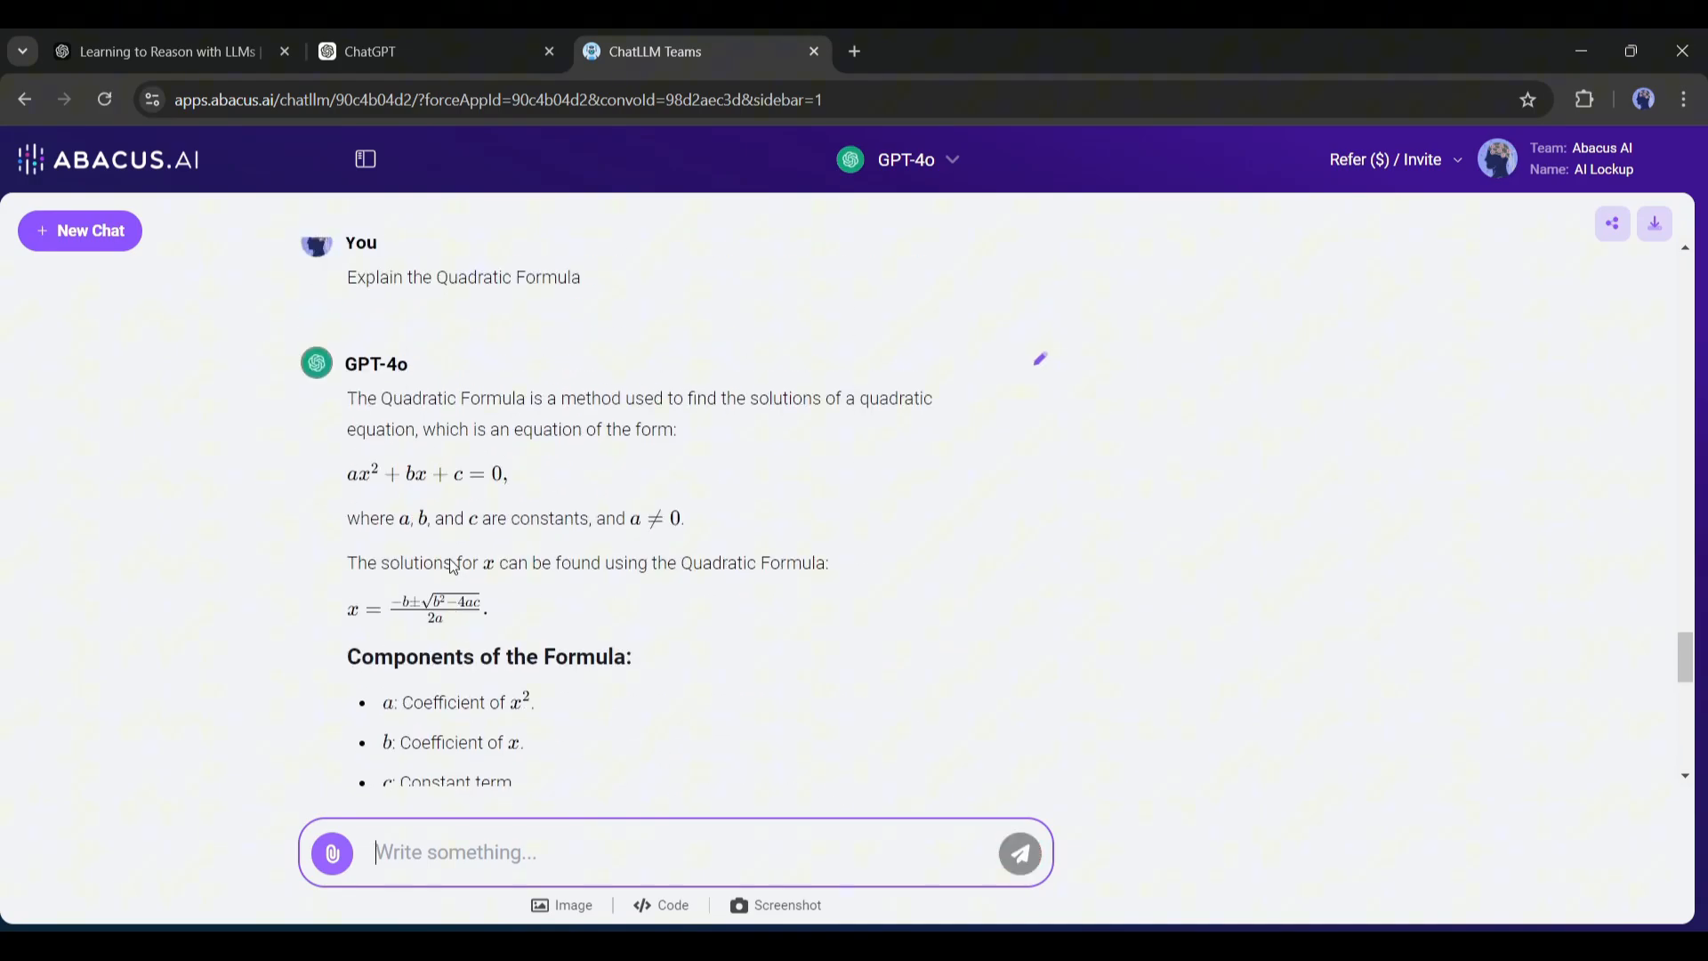
scroll(down, 3)
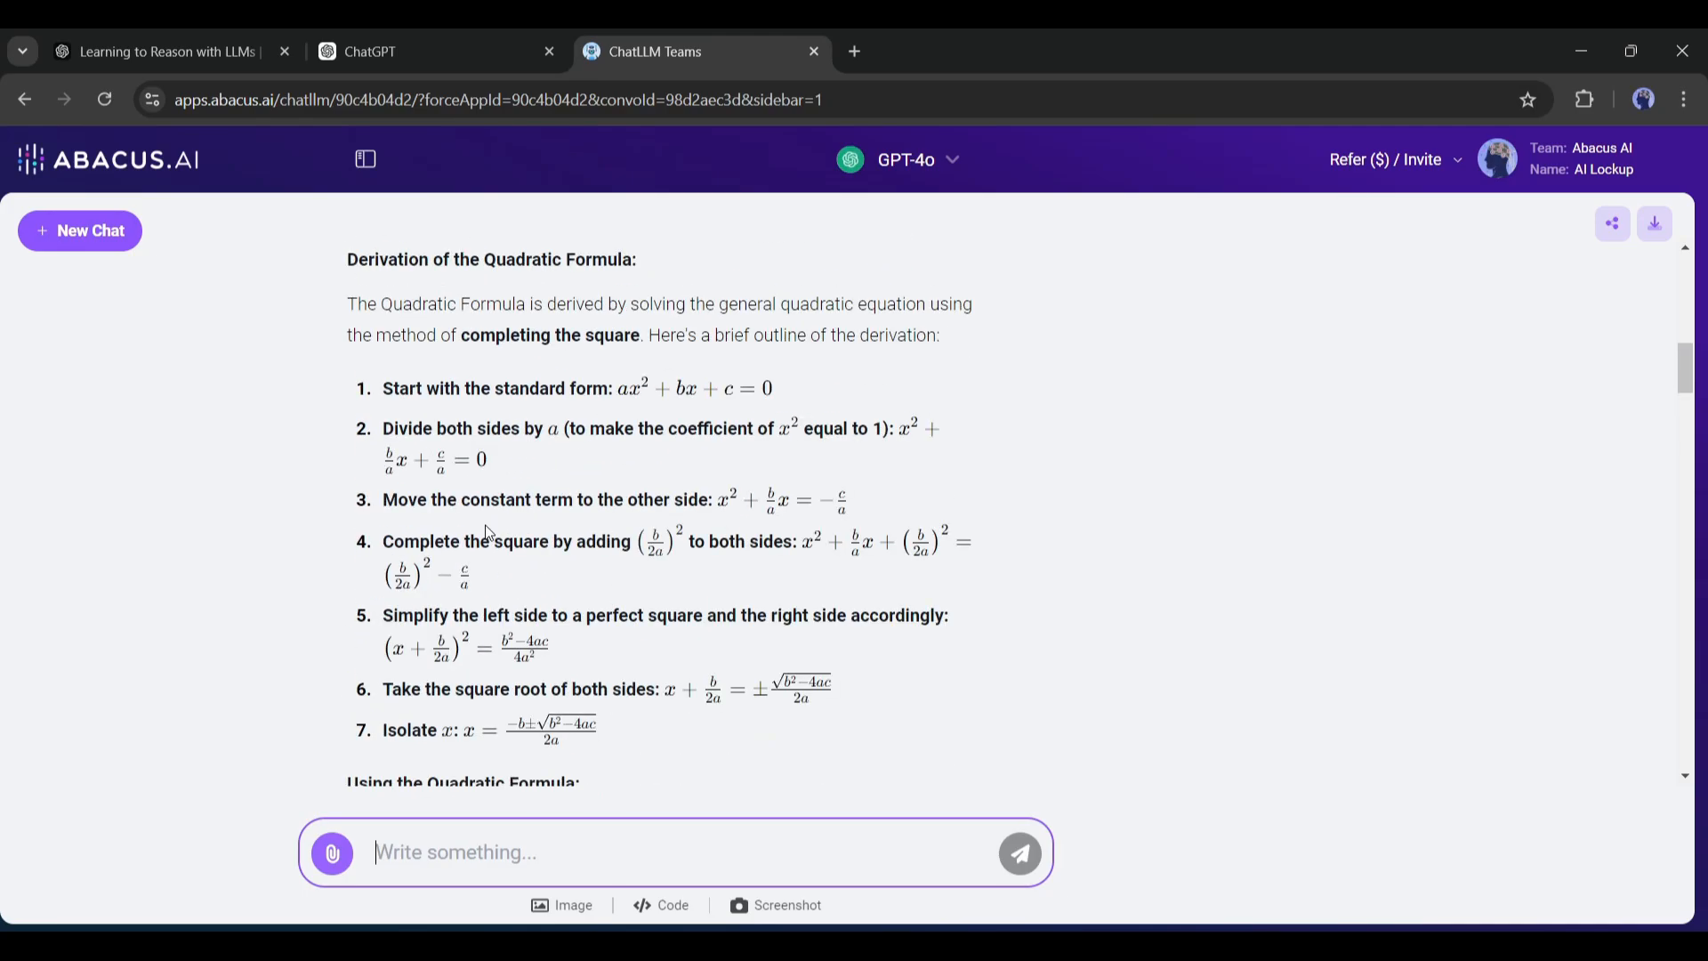
scroll(down, 3)
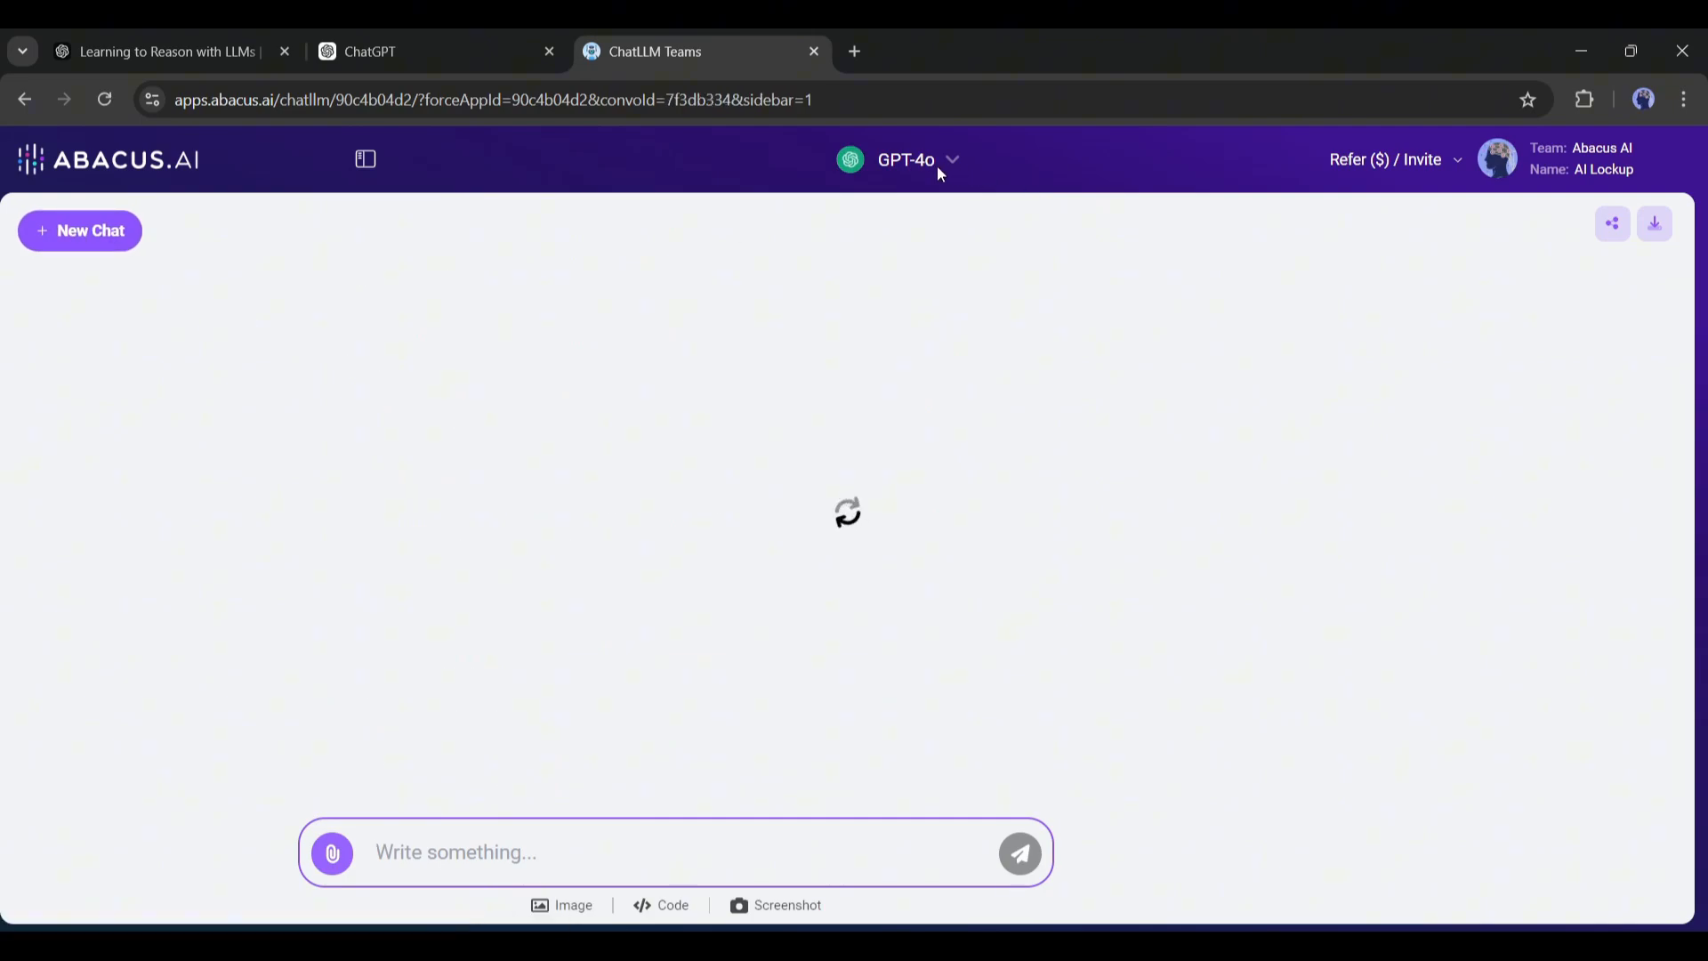
Ask Claude Sonnet 3.5 'Explain the Quadratic Formula' and read through its practice problem.
text(Explain the Quadratic Formula)
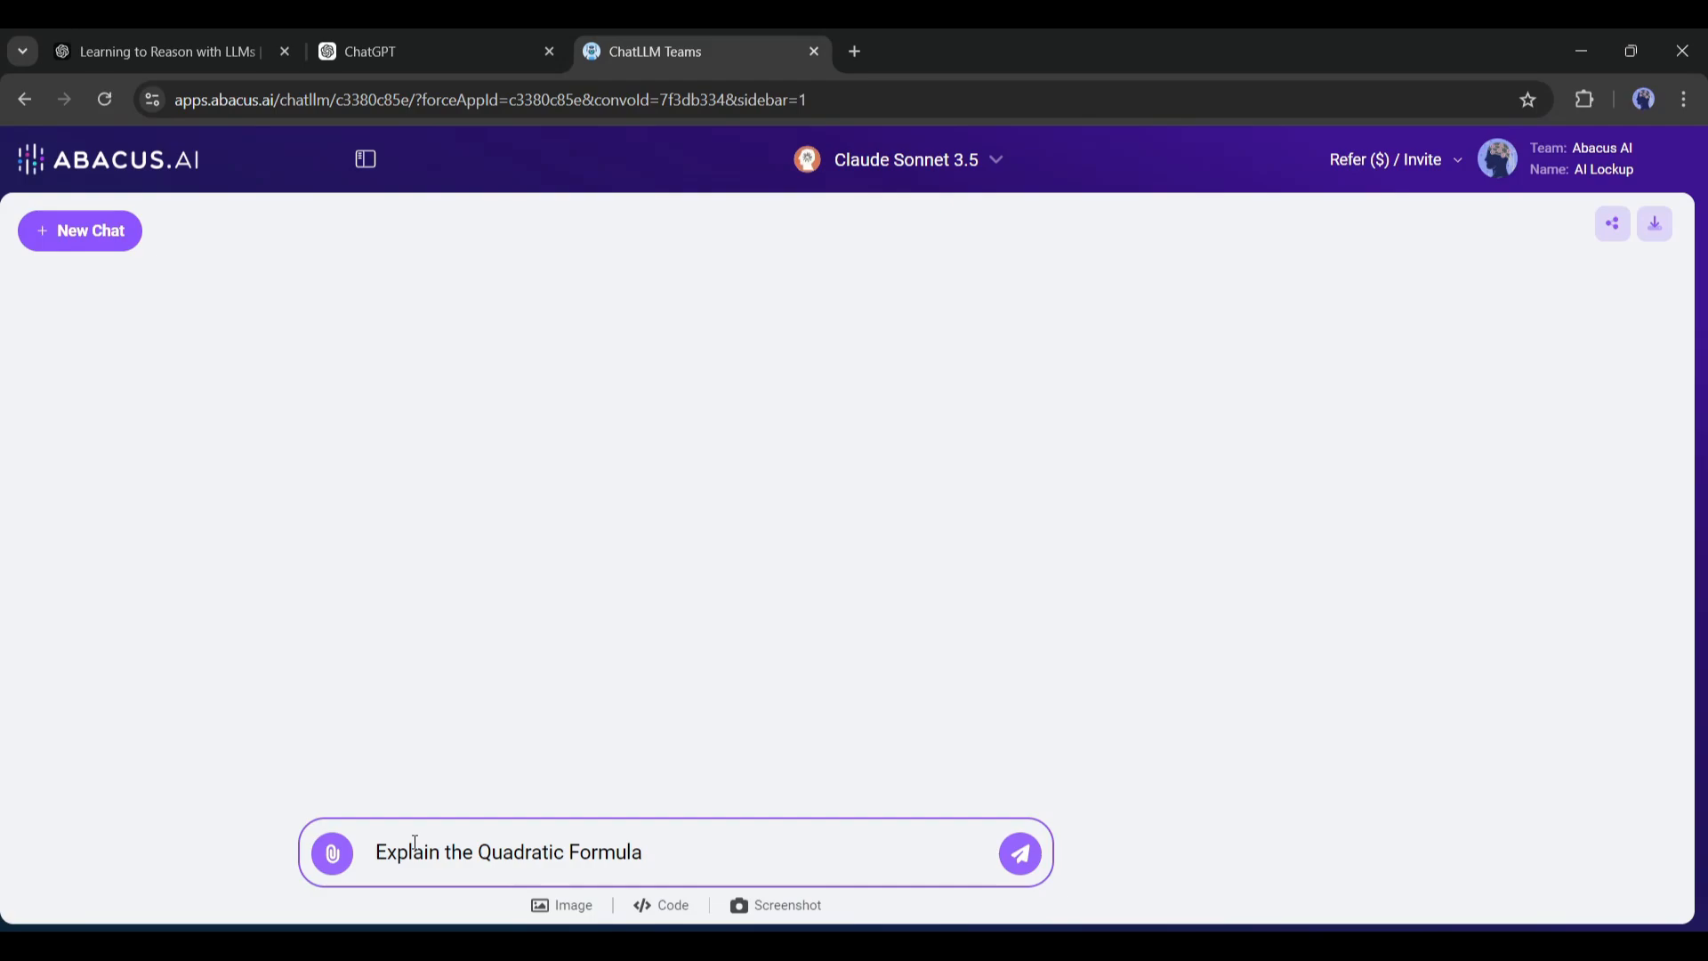
click(1018, 852)
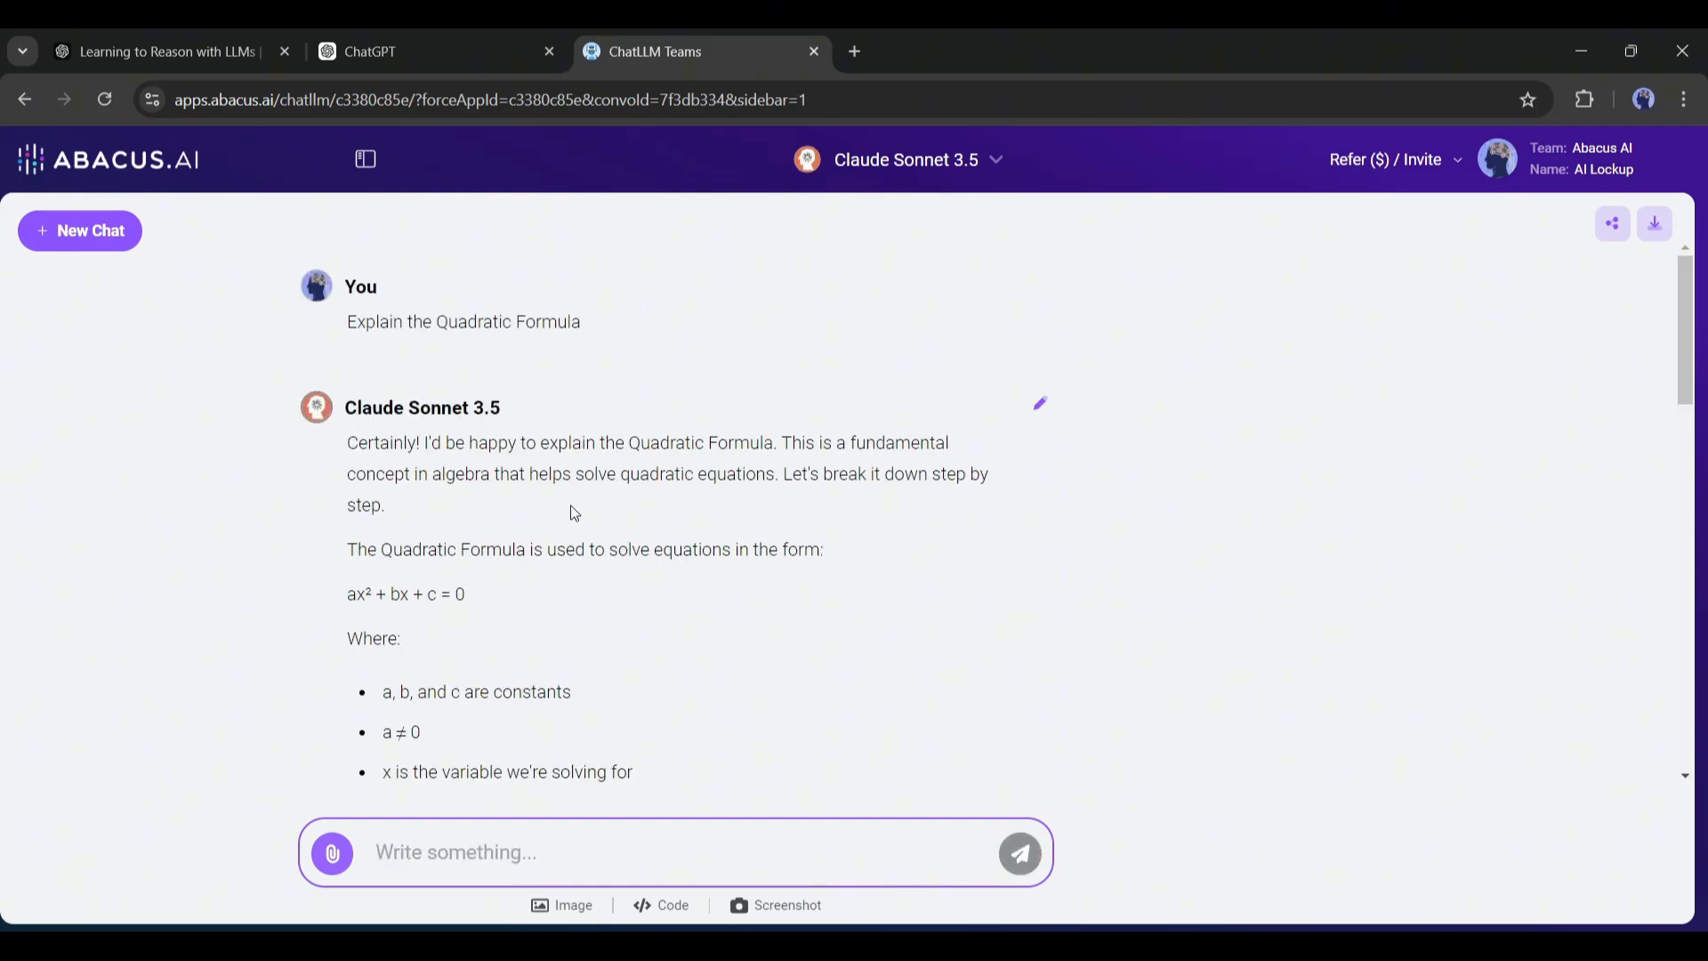
scroll(down, 3)
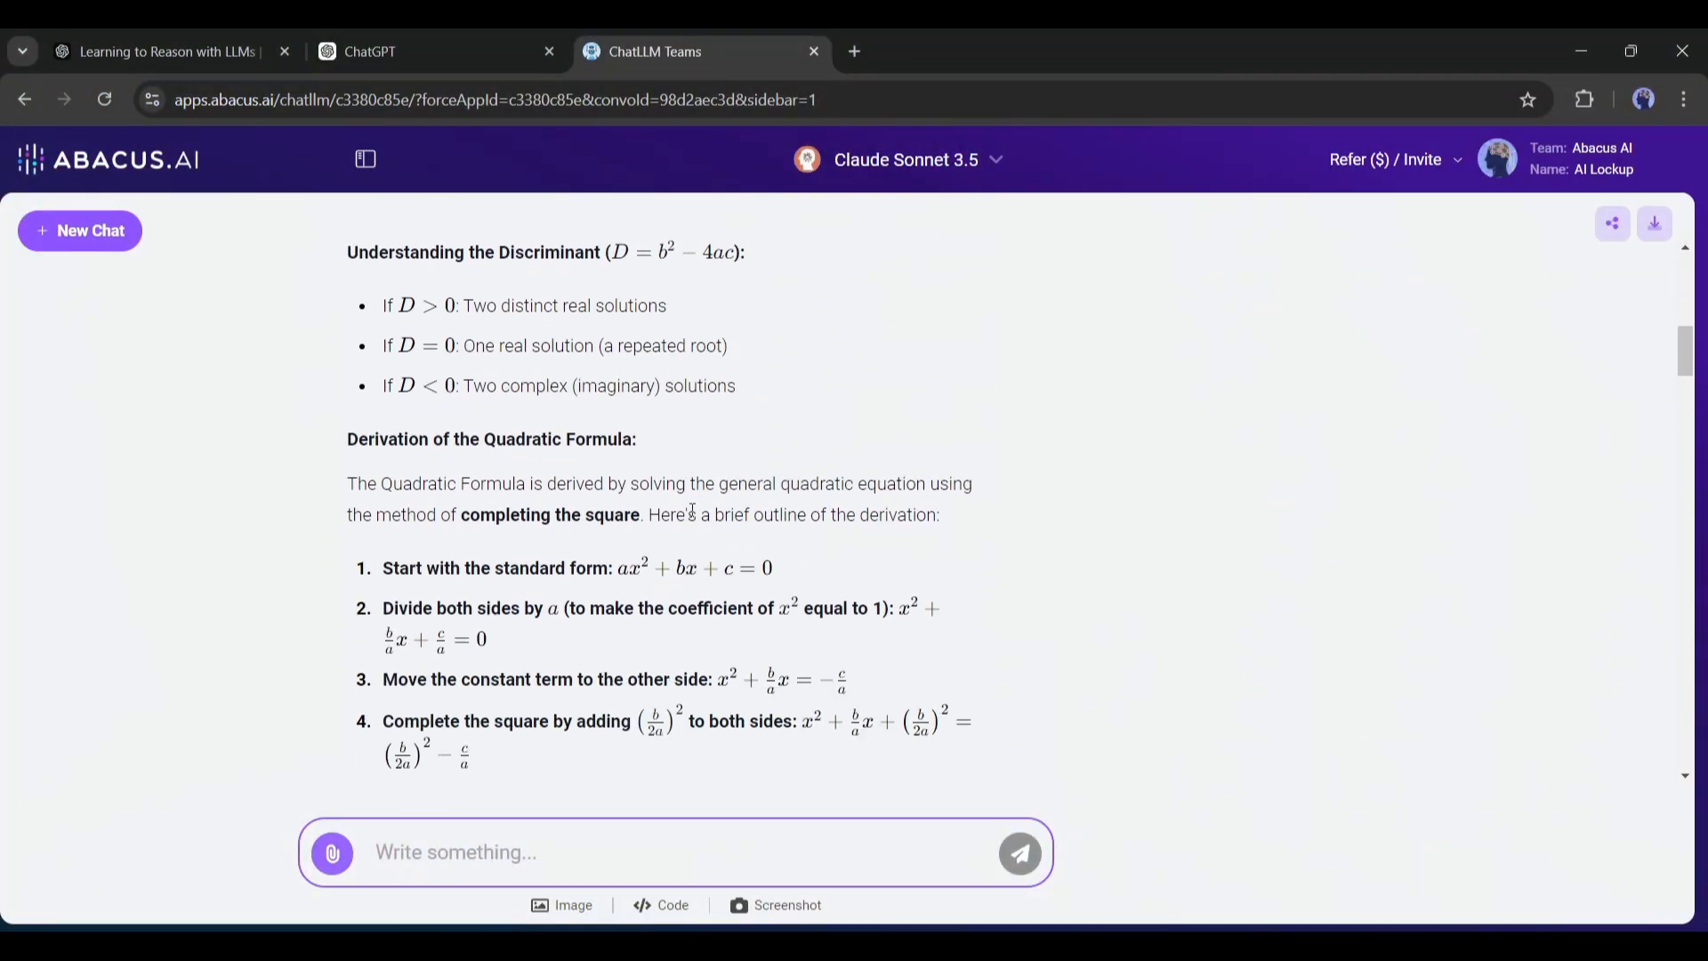
scroll(down, 3)
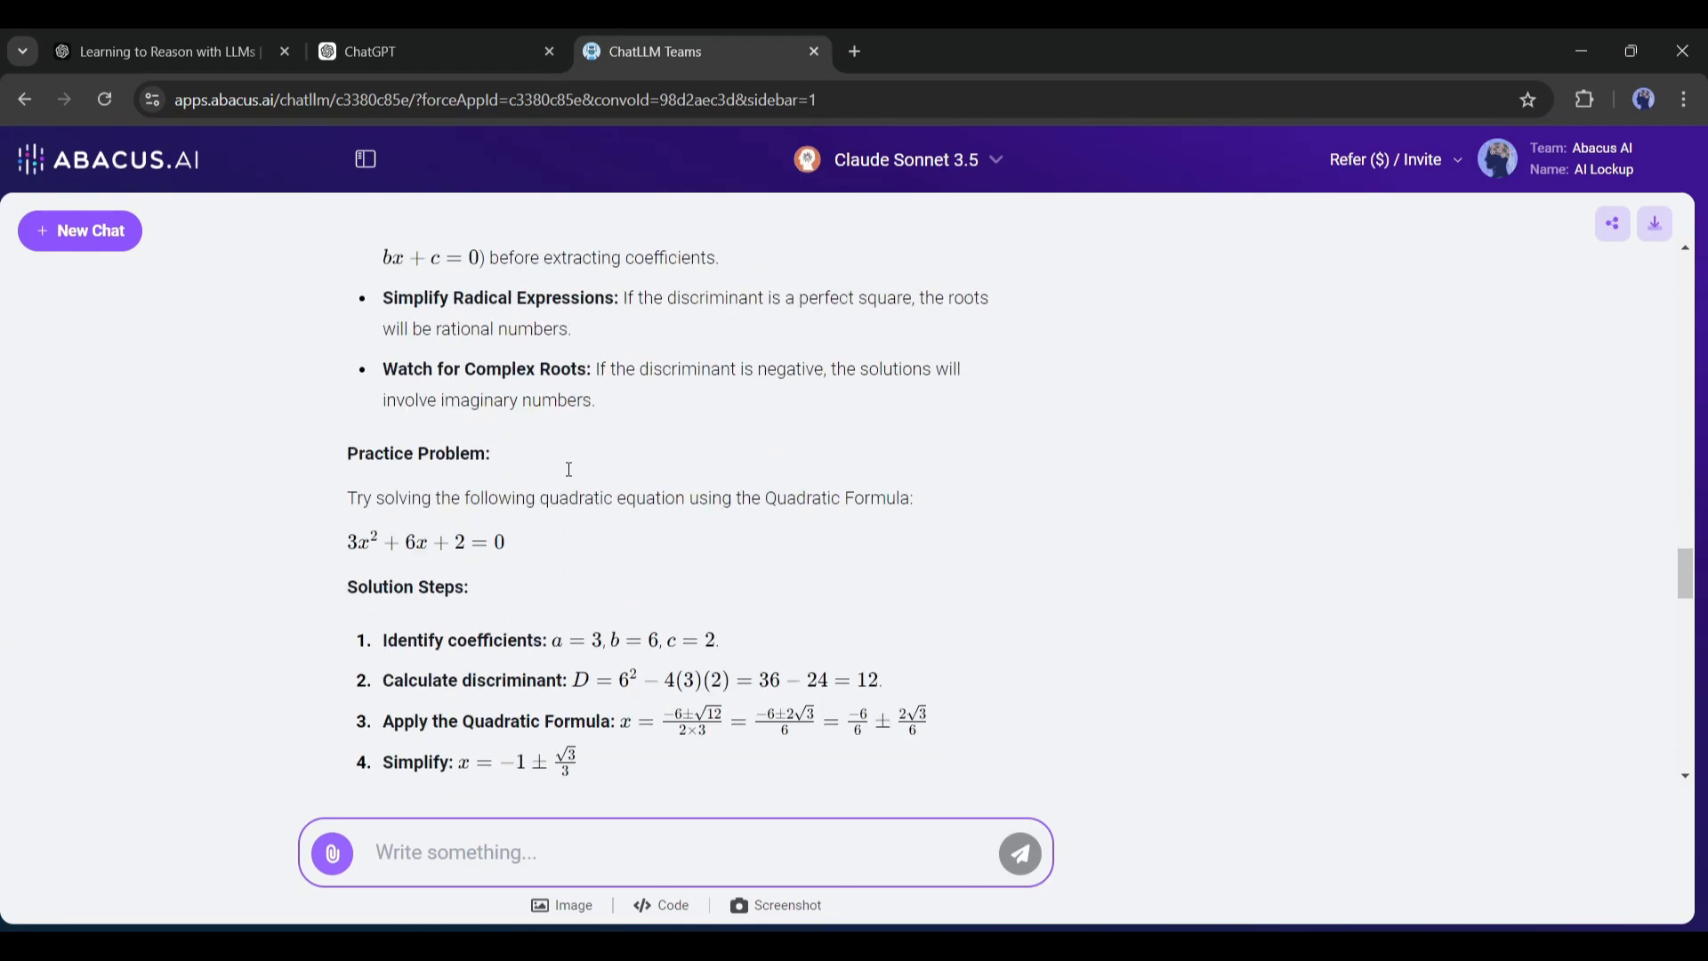
scroll(down, 3)
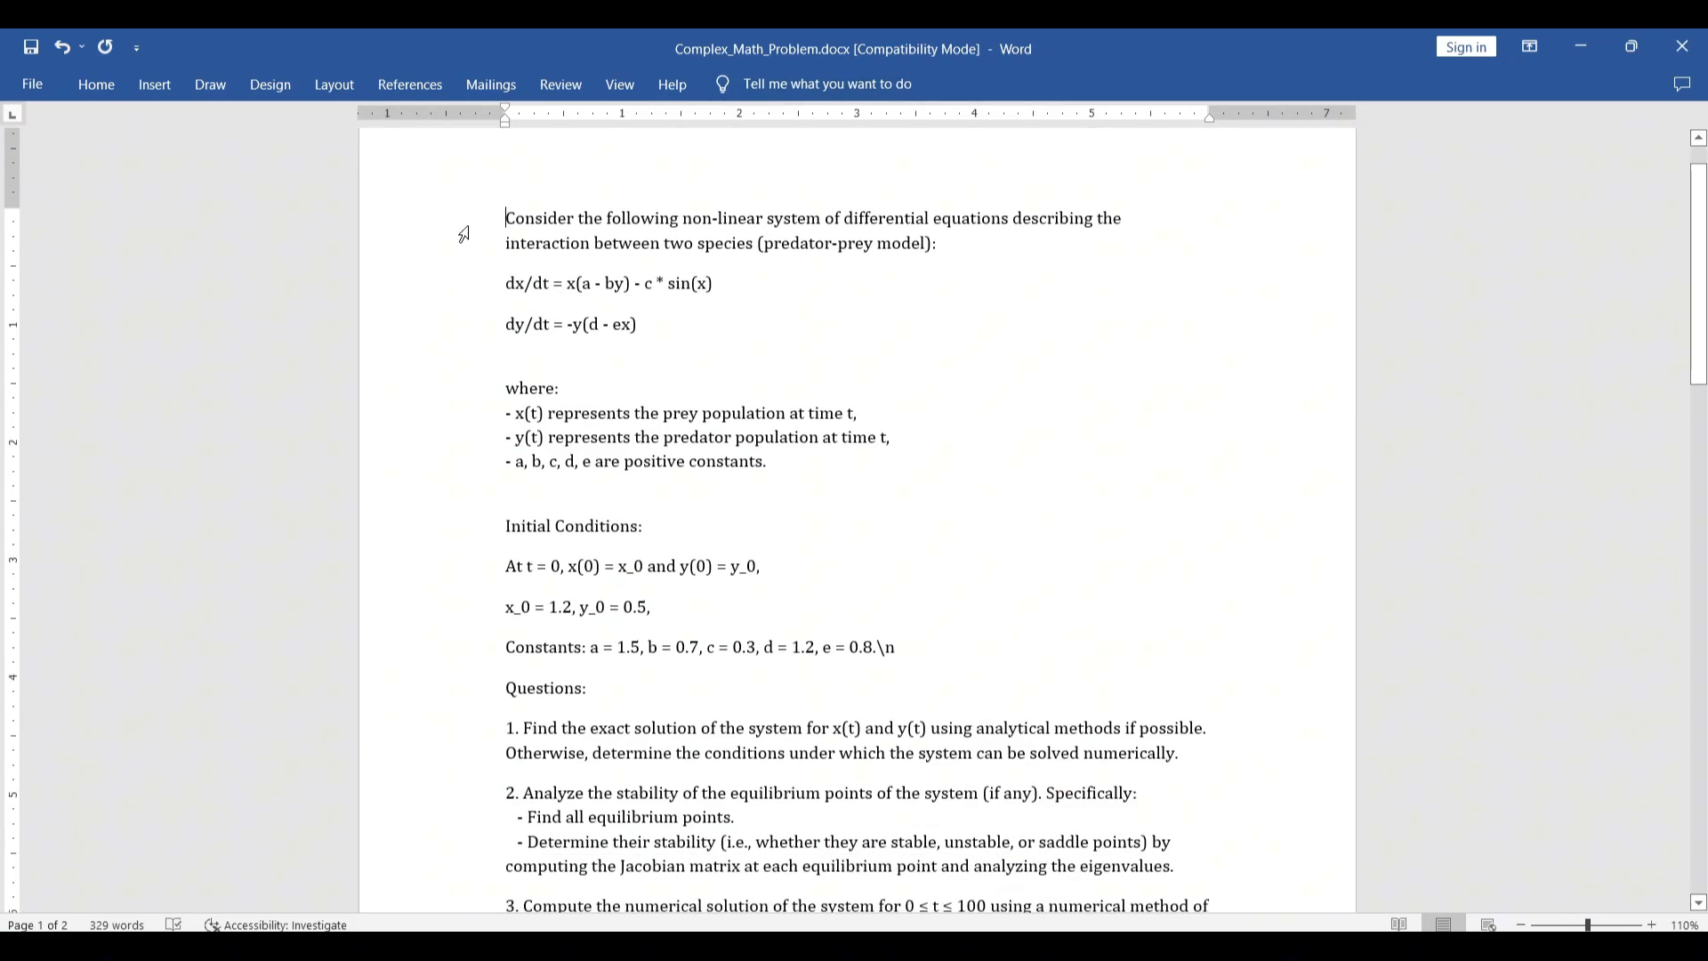
Select questions 1 and 2 of the predator-prey problem in Complex_Math_Problem.docx.
drag(506, 218, 665, 324)
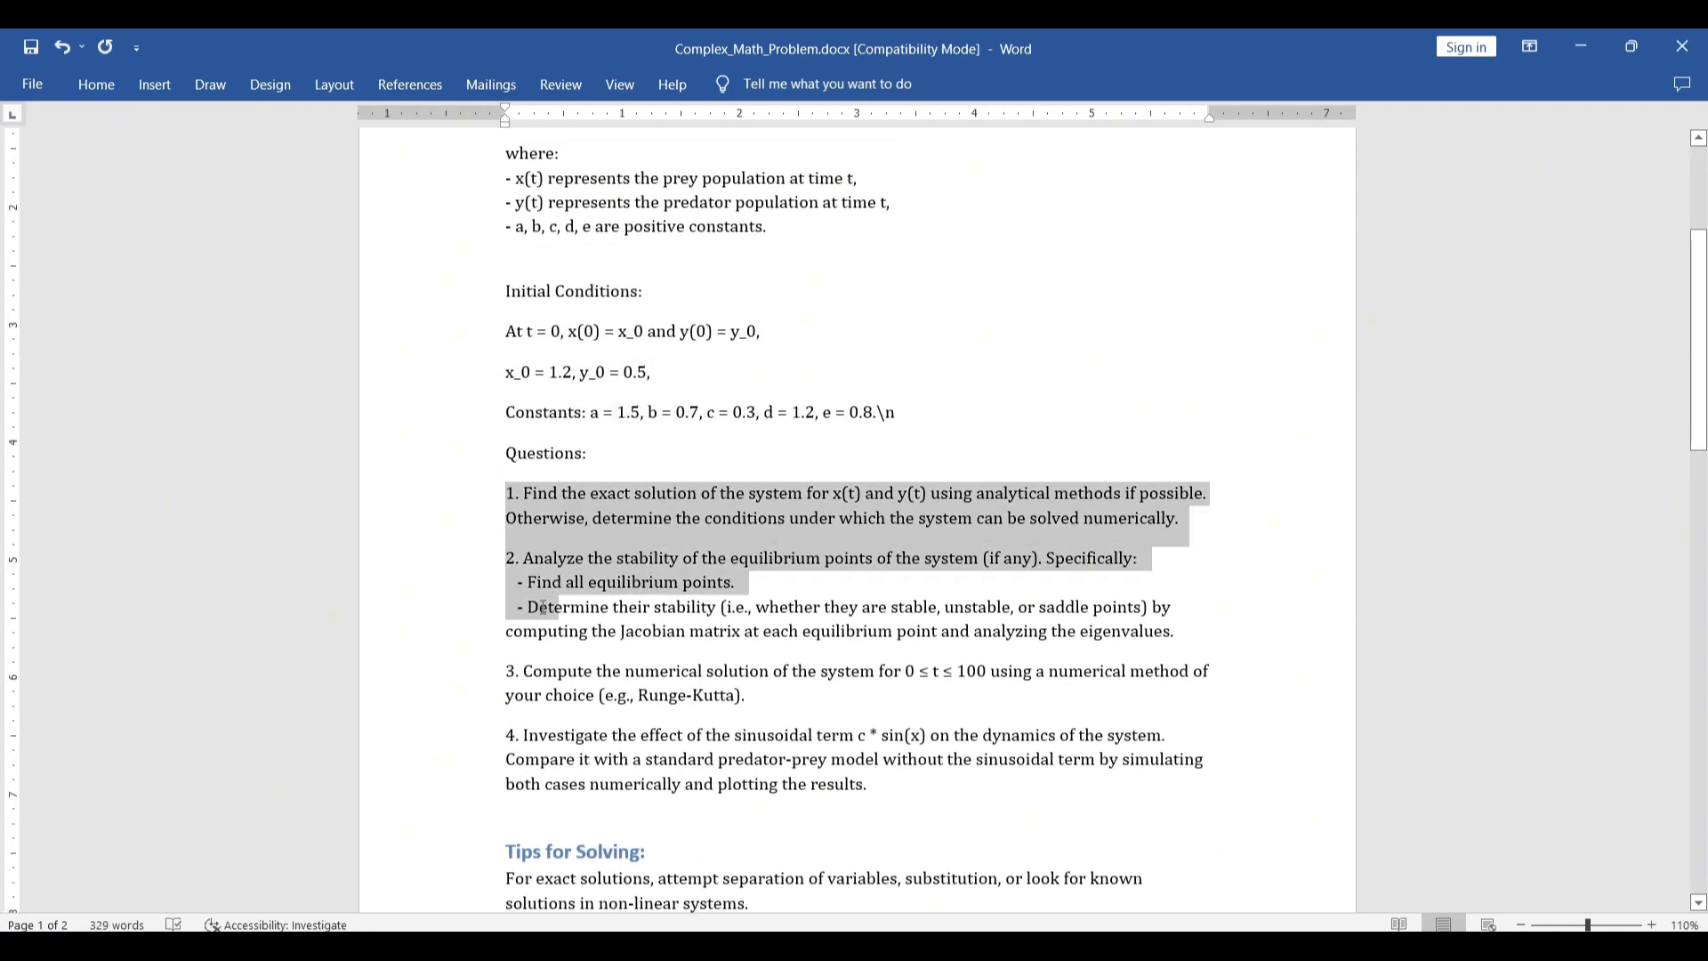
scroll(down, 3)
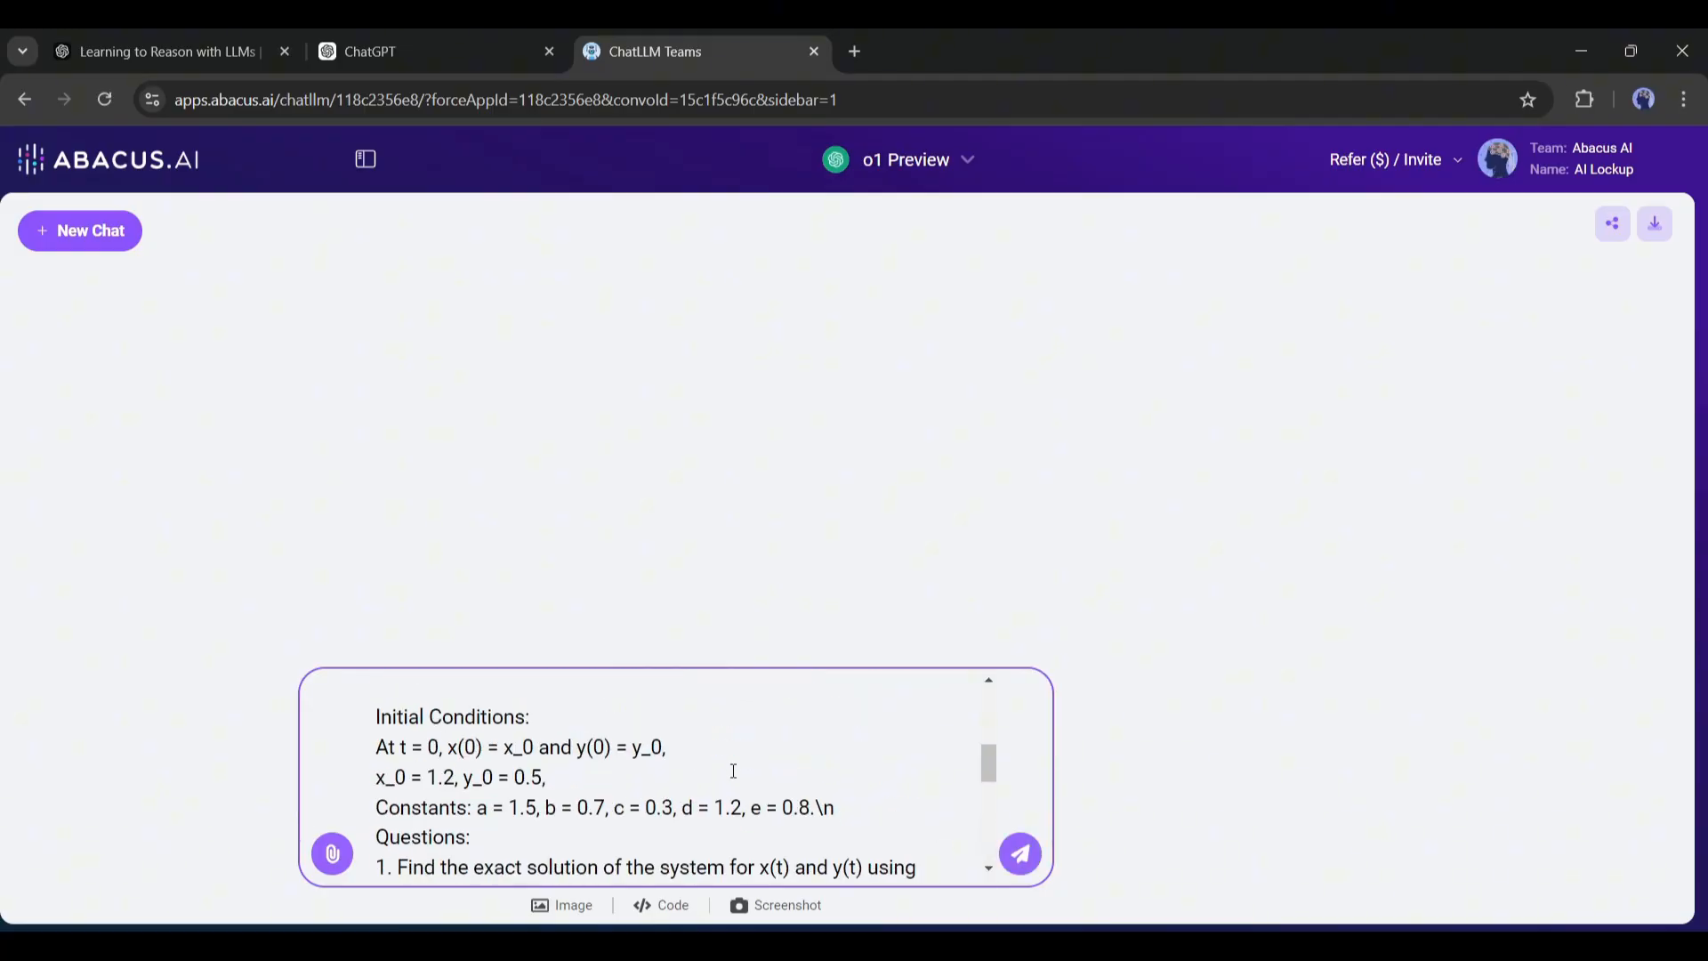
Submit the predator-prey problem to o1 Preview and scroll through all its answers.
click(1017, 853)
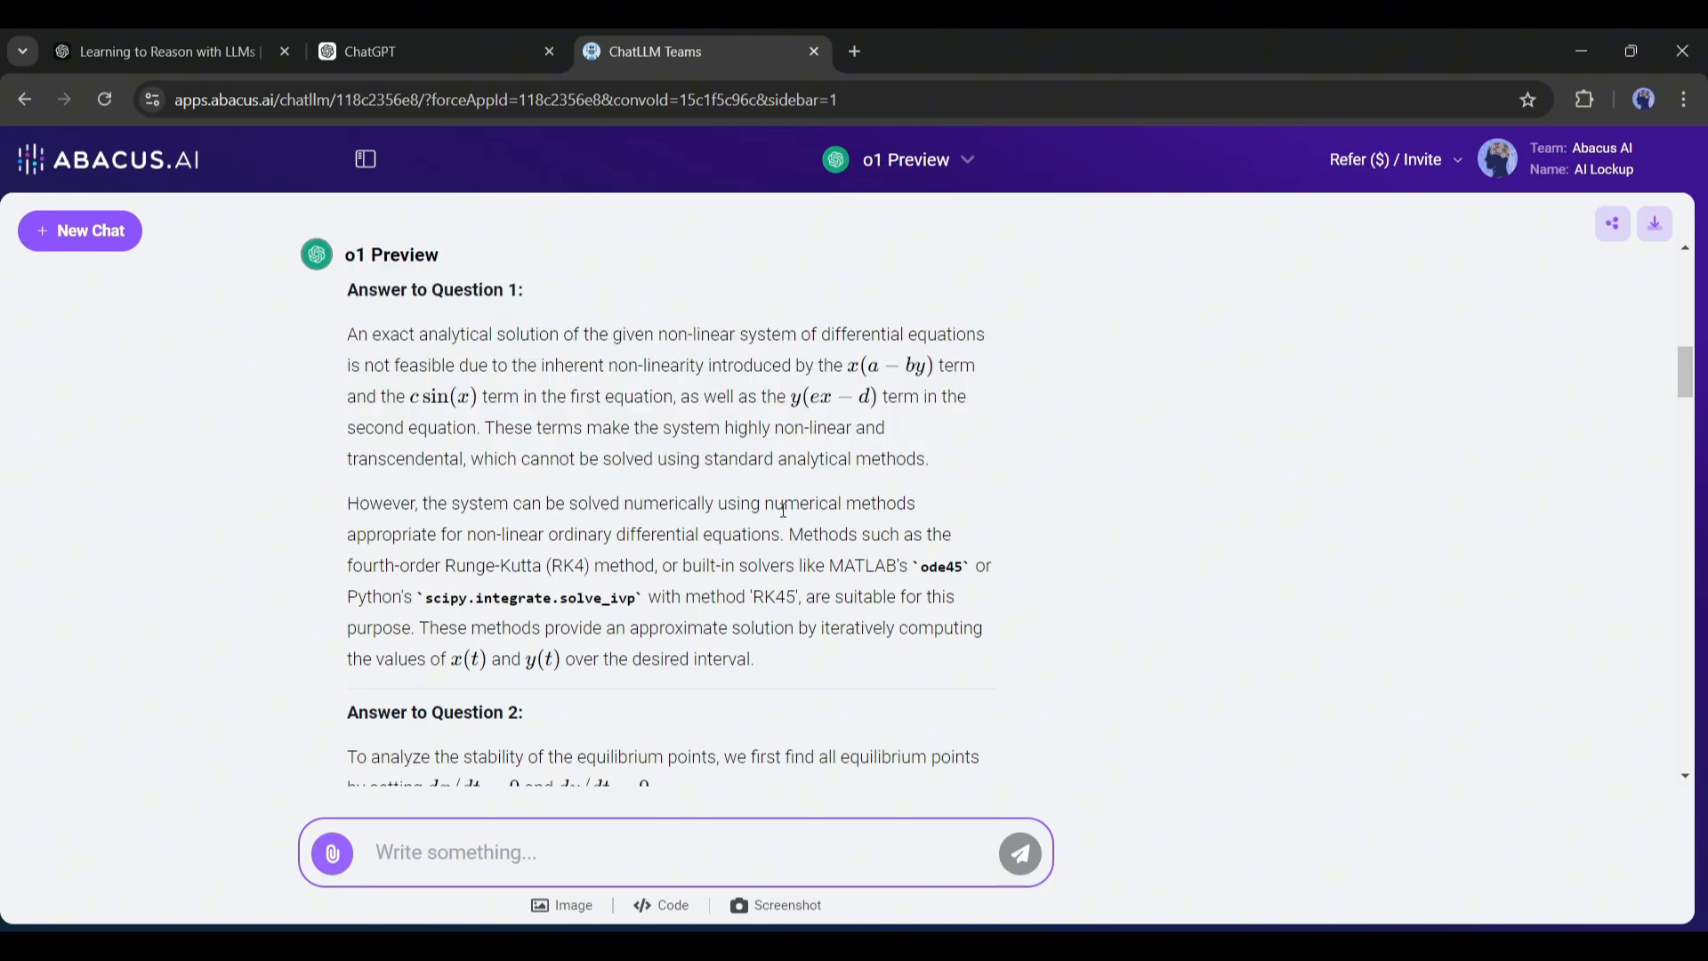
scroll(down, 3)
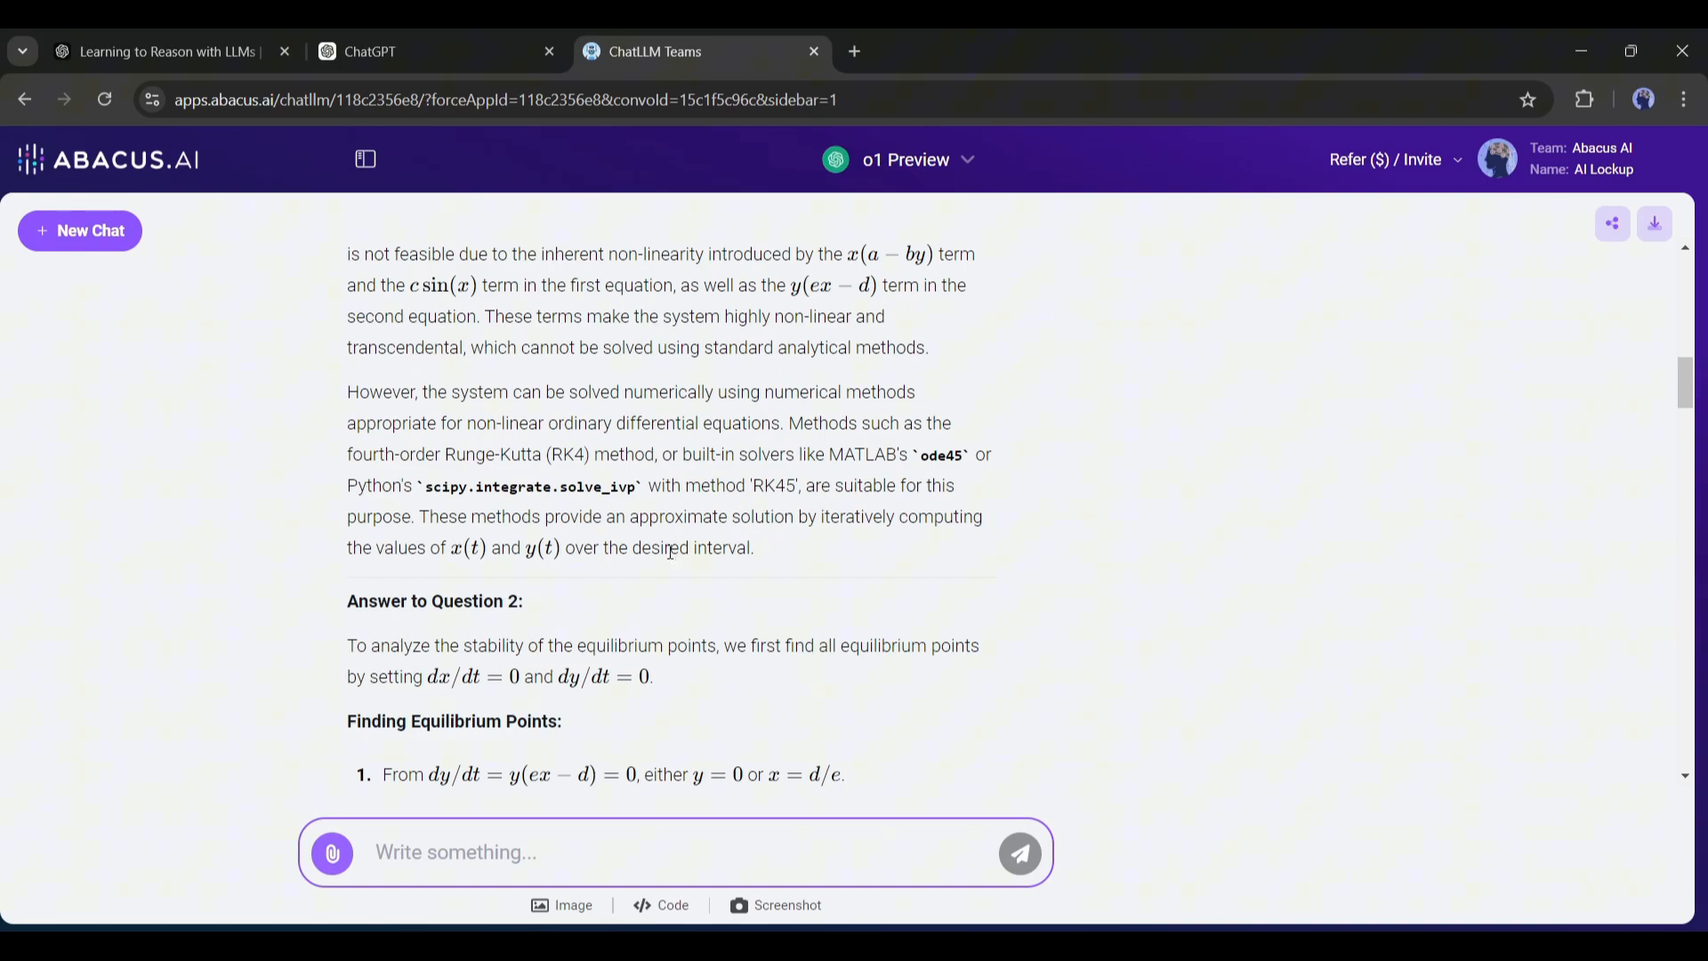
scroll(down, 3)
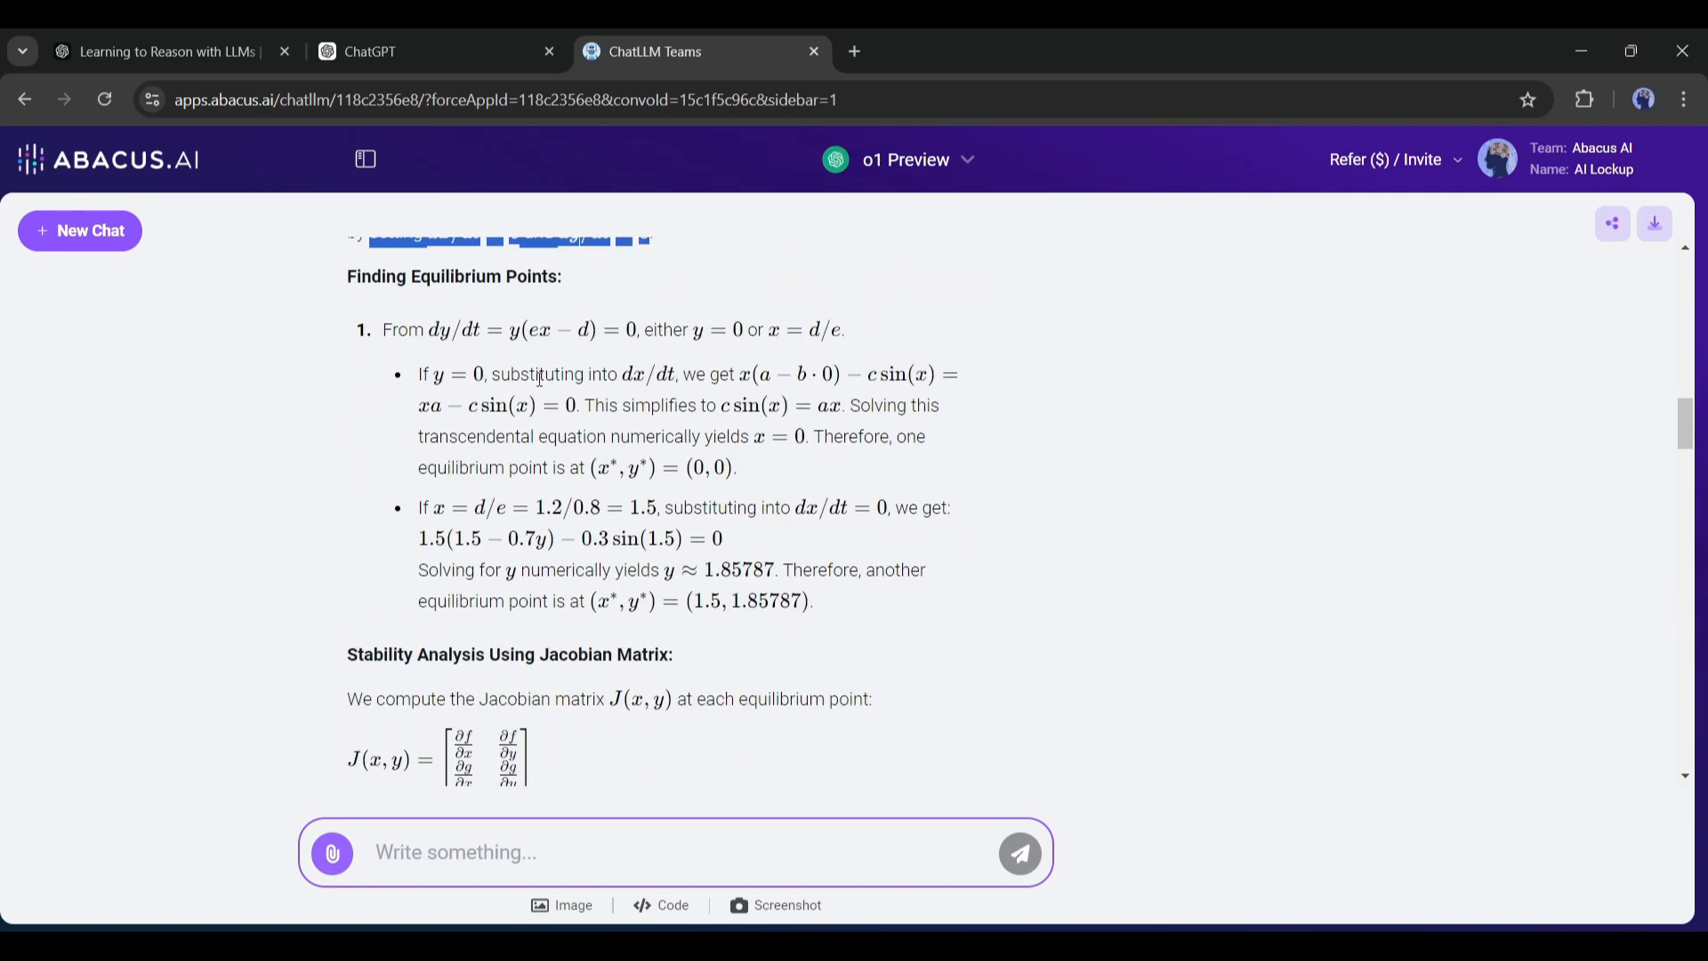
scroll(down, 3)
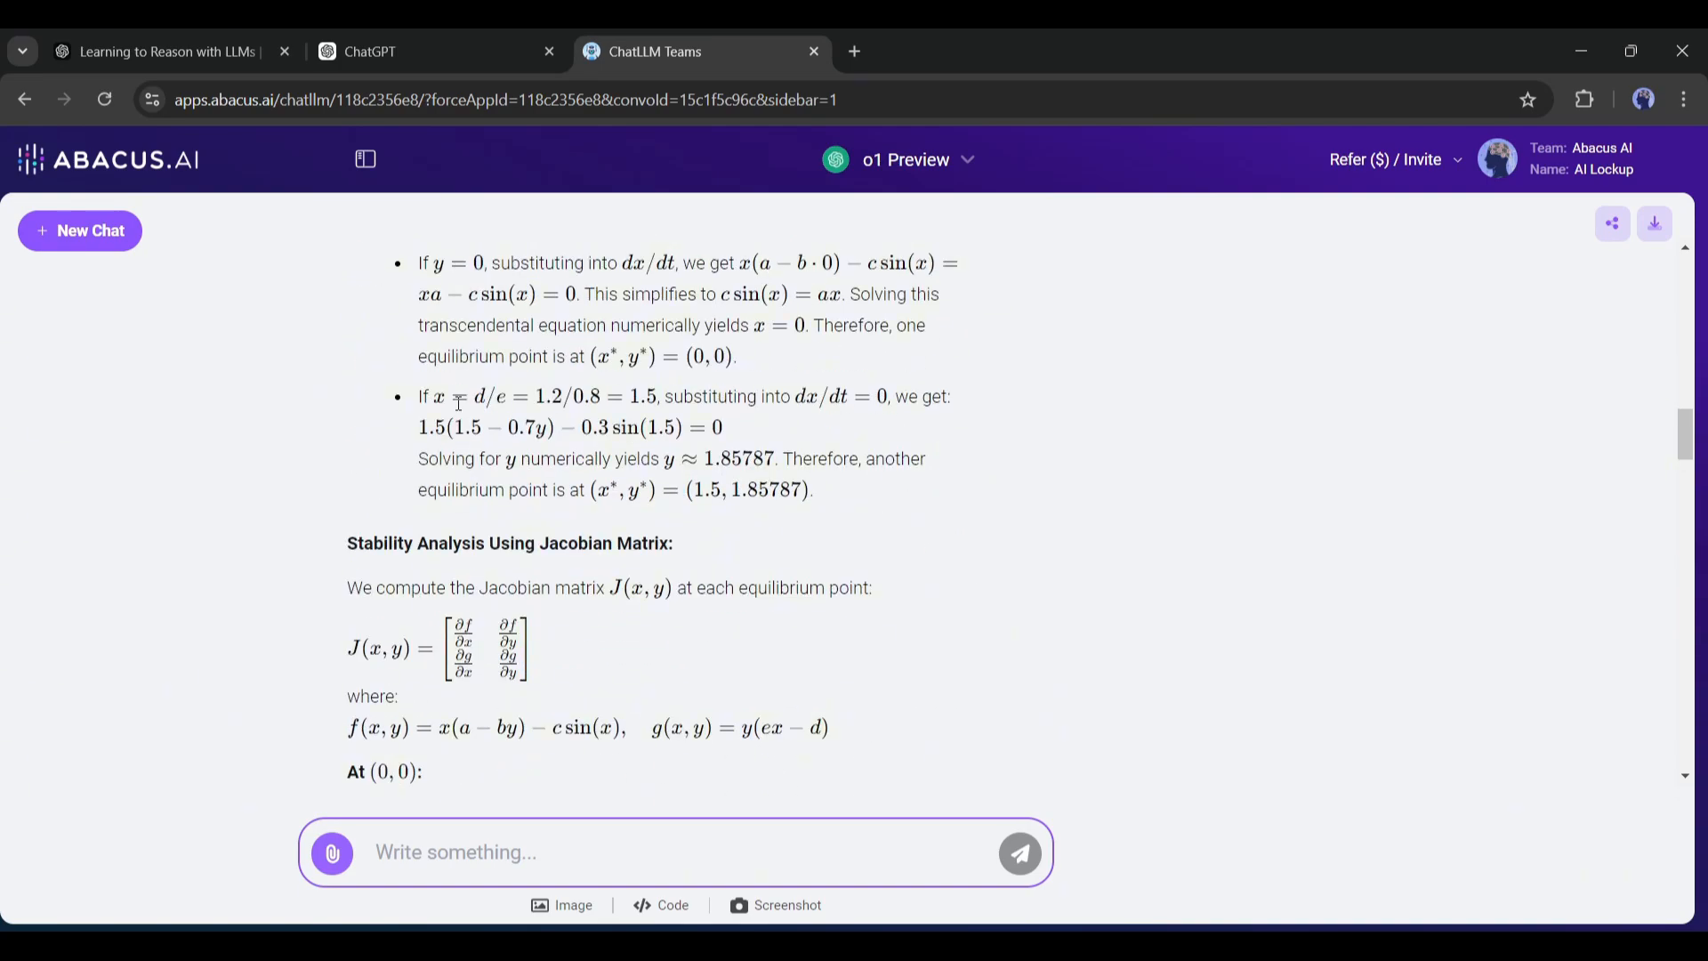
scroll(down, 3)
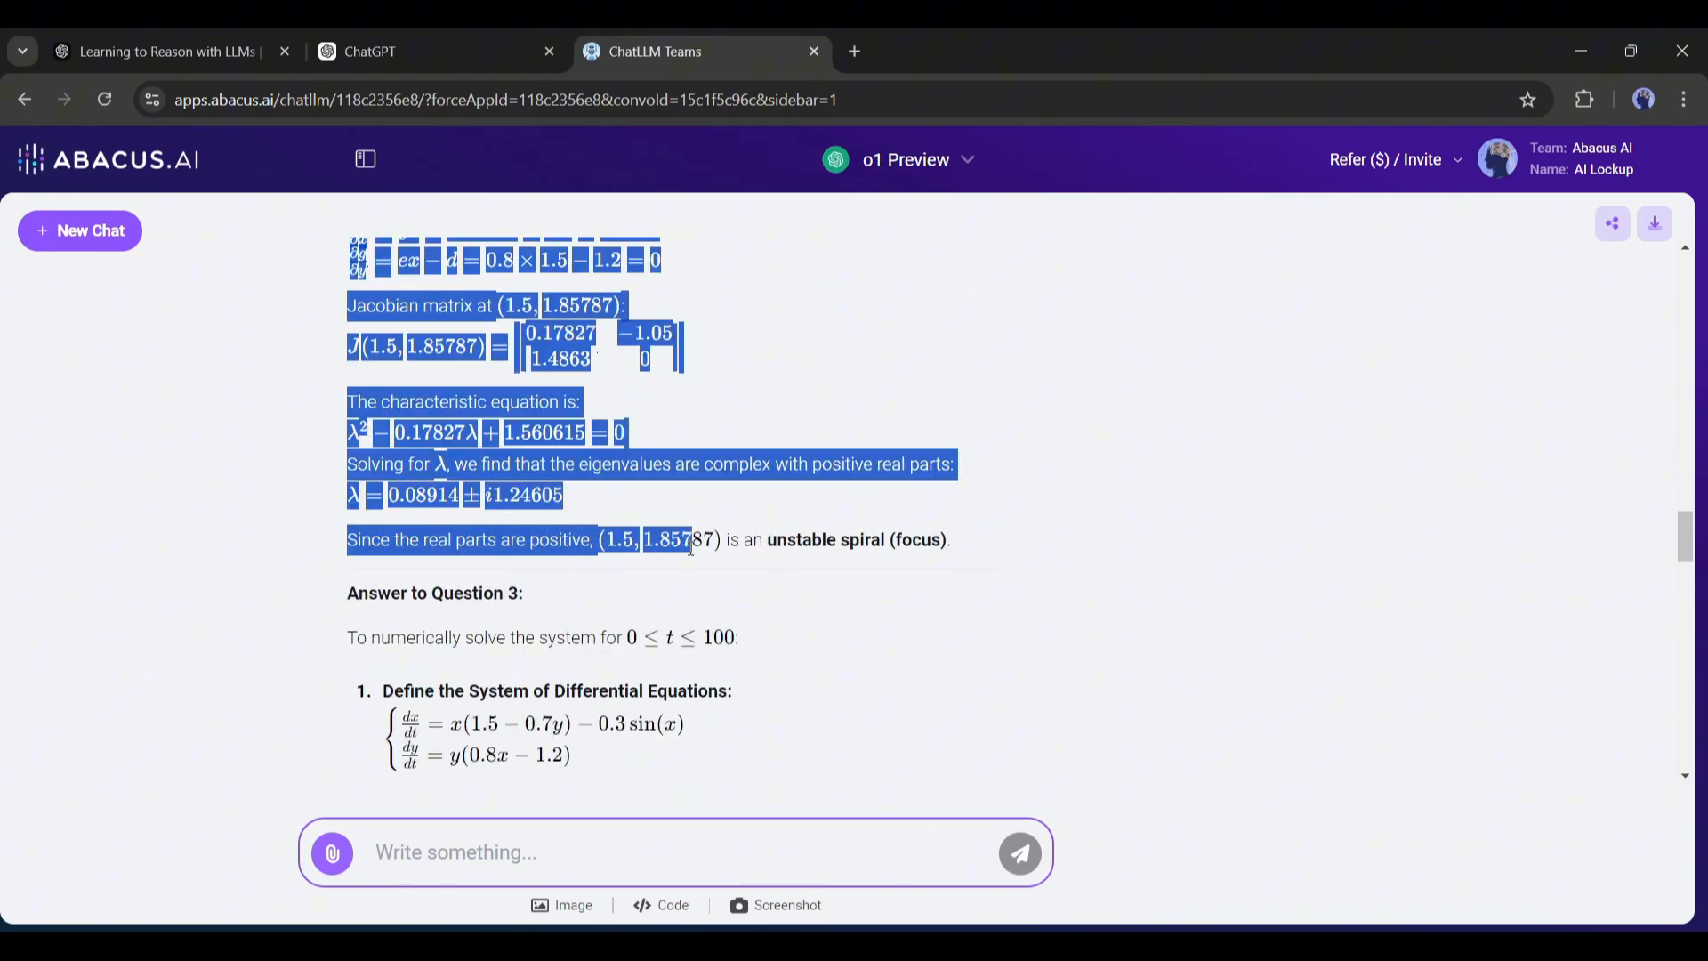
scroll(down, 3)
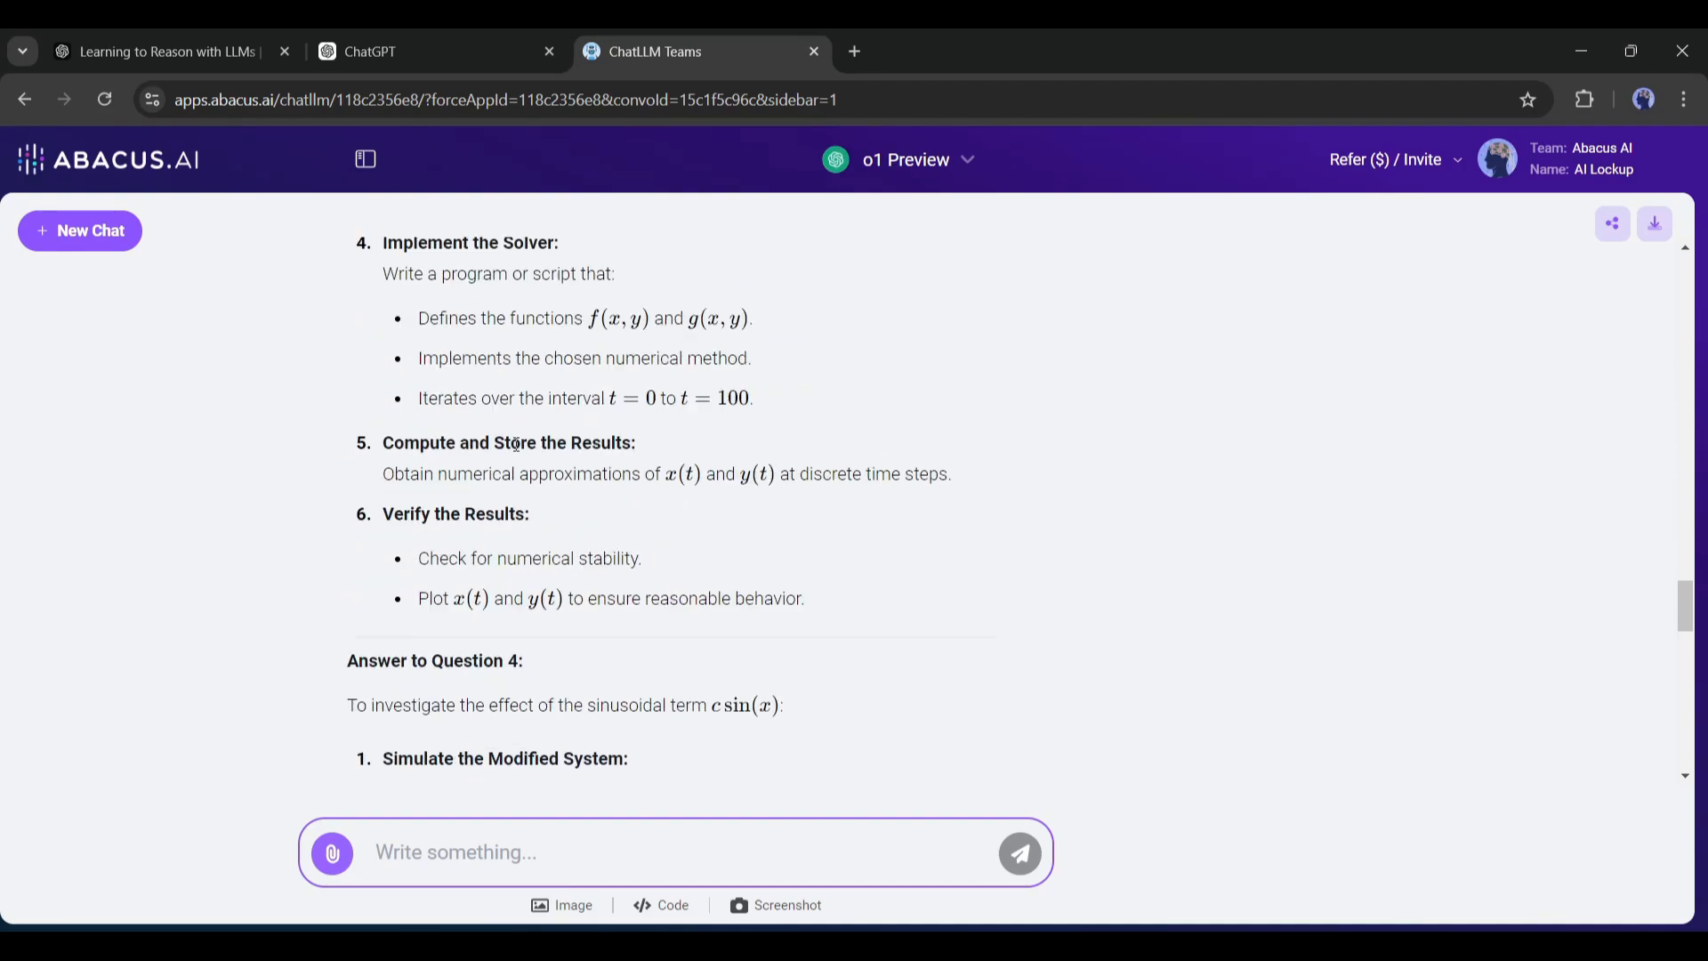
scroll(down, 3)
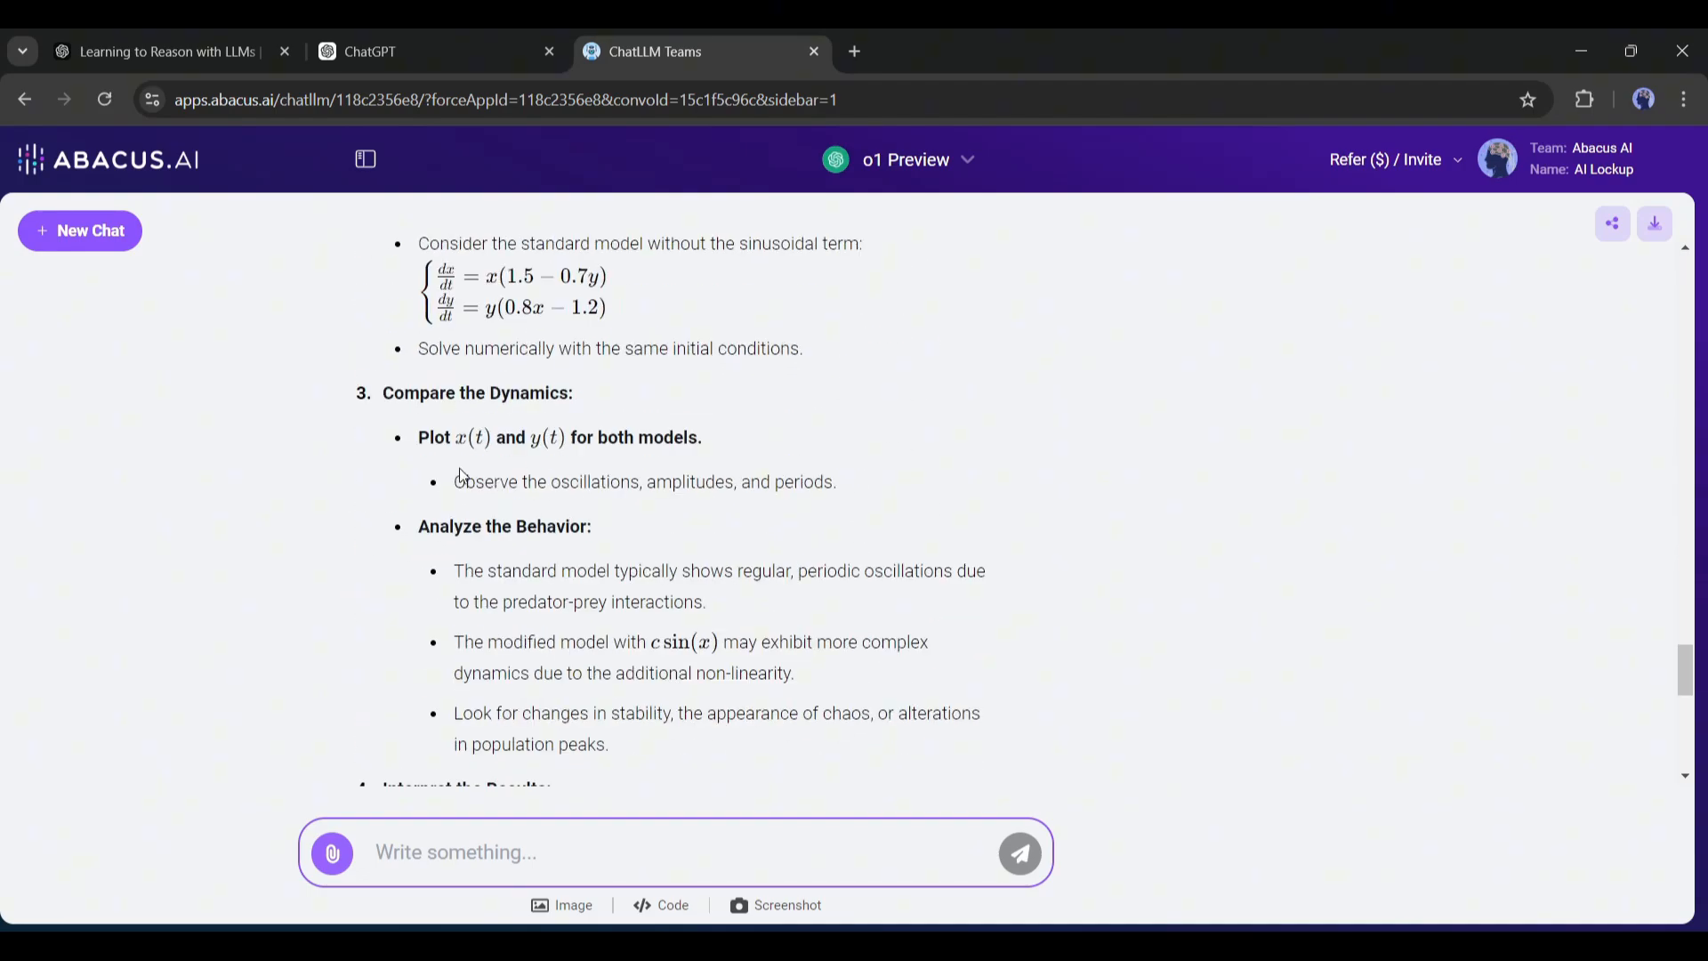
scroll(down, 3)
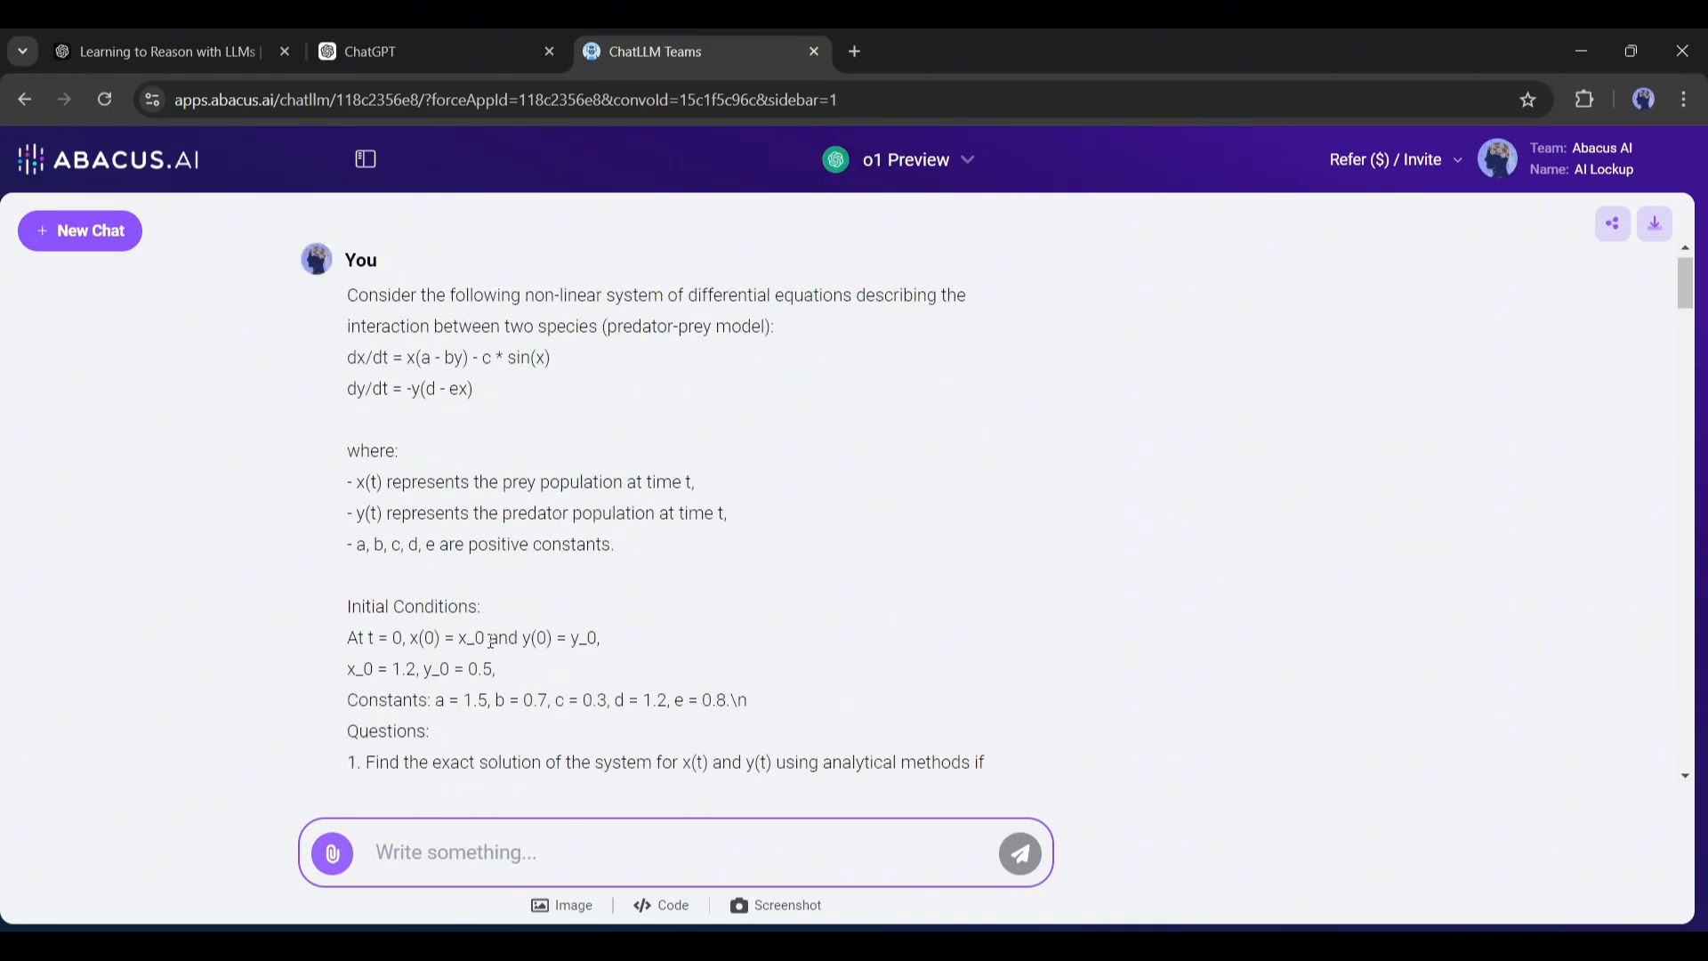
scroll(down, 3)
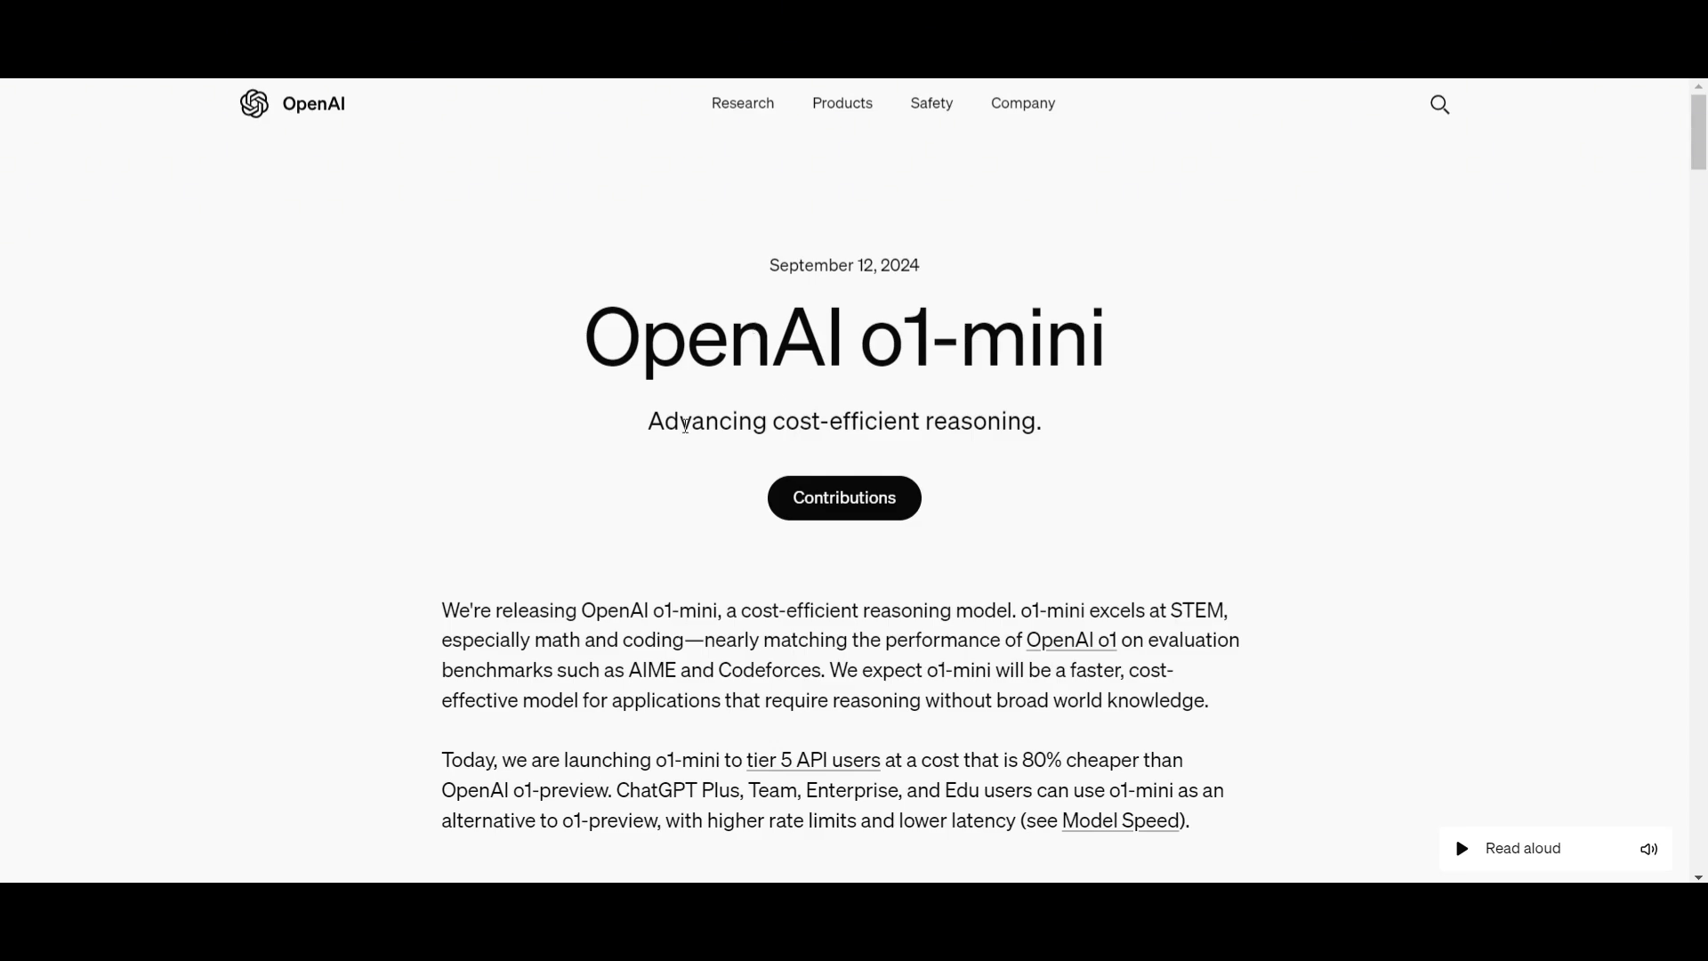
scroll(down, 3)
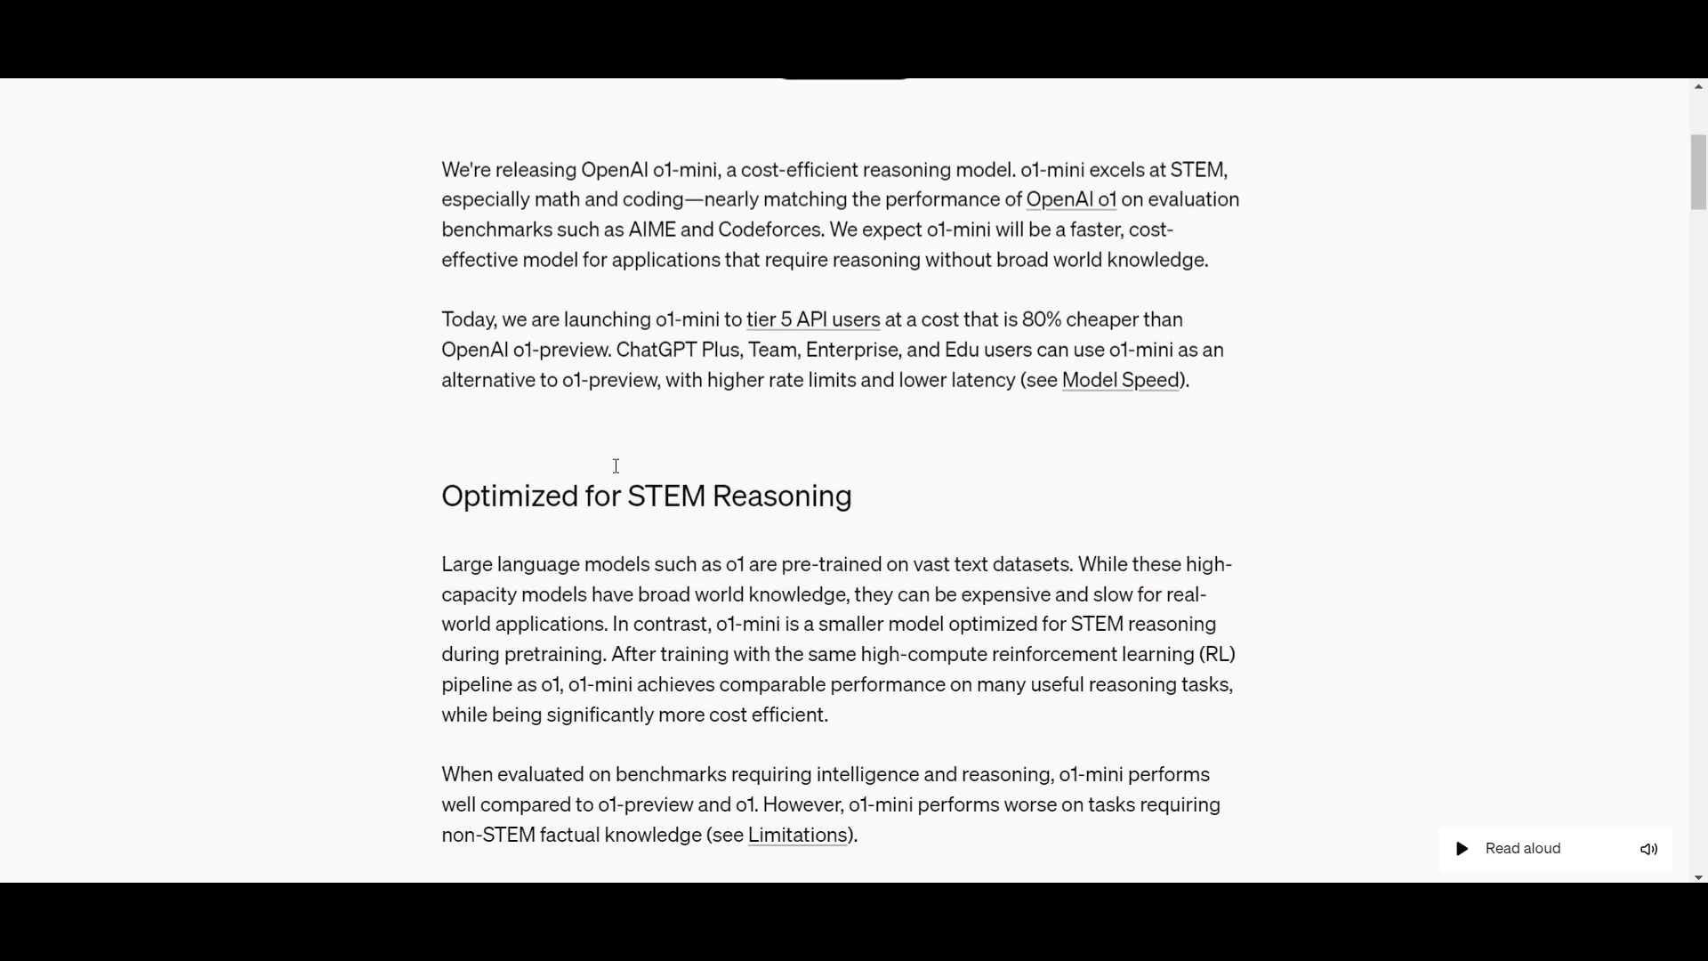
scroll(down, 3)
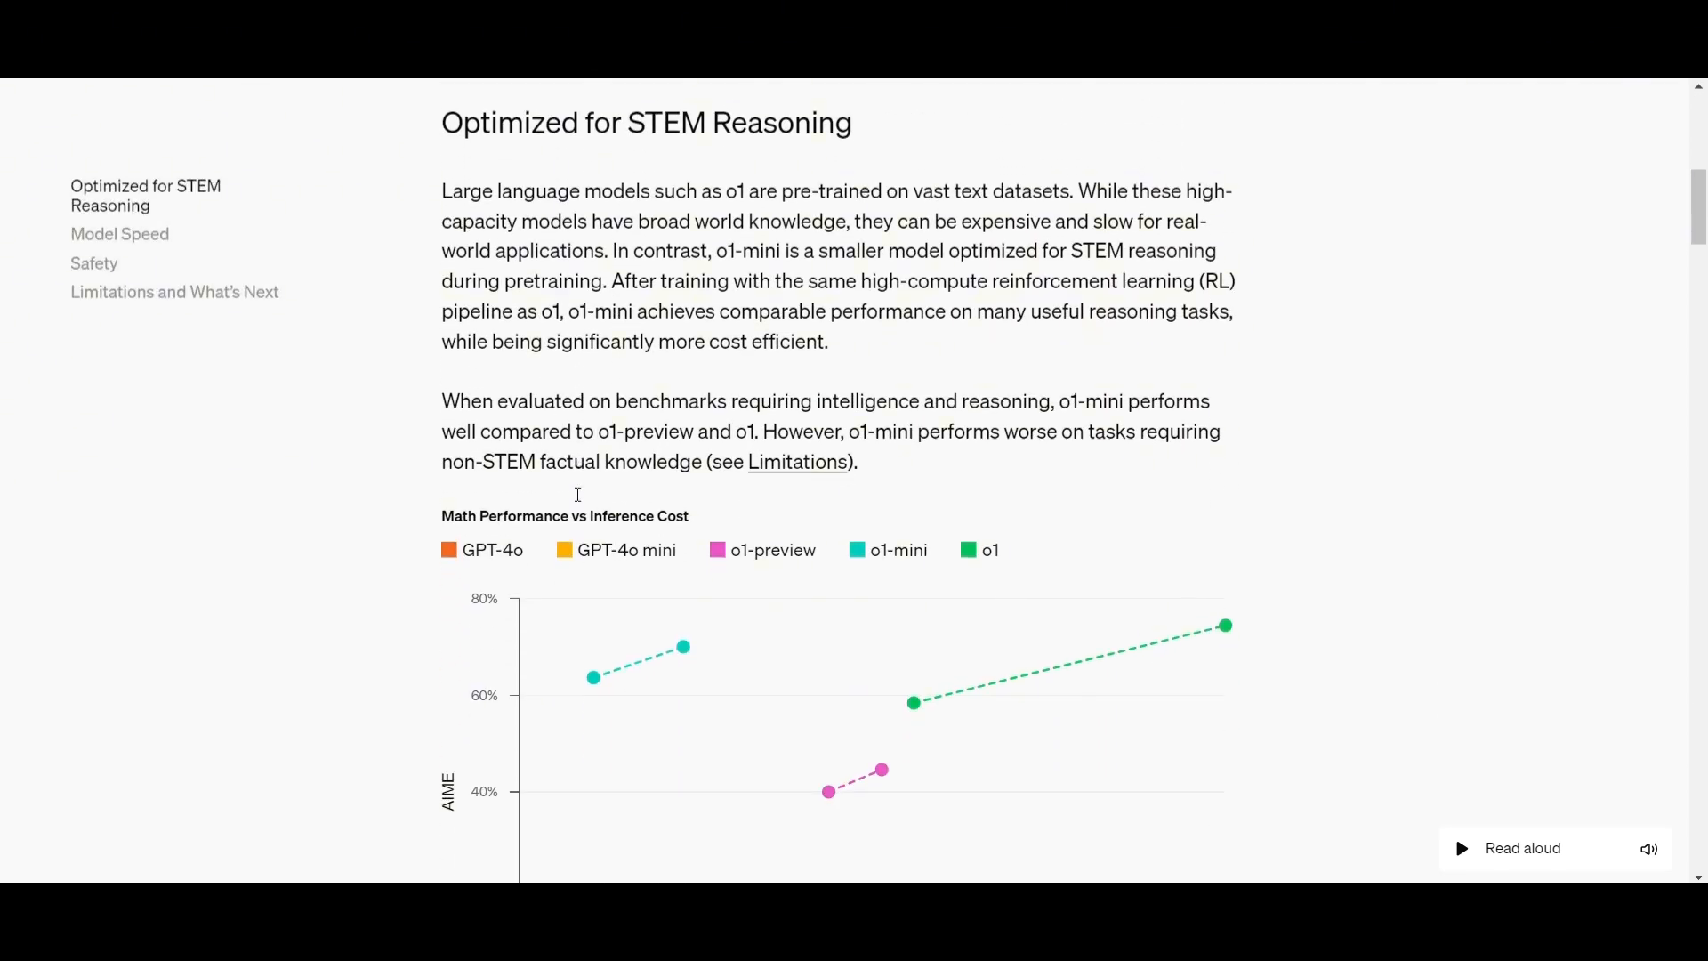
scroll(down, 3)
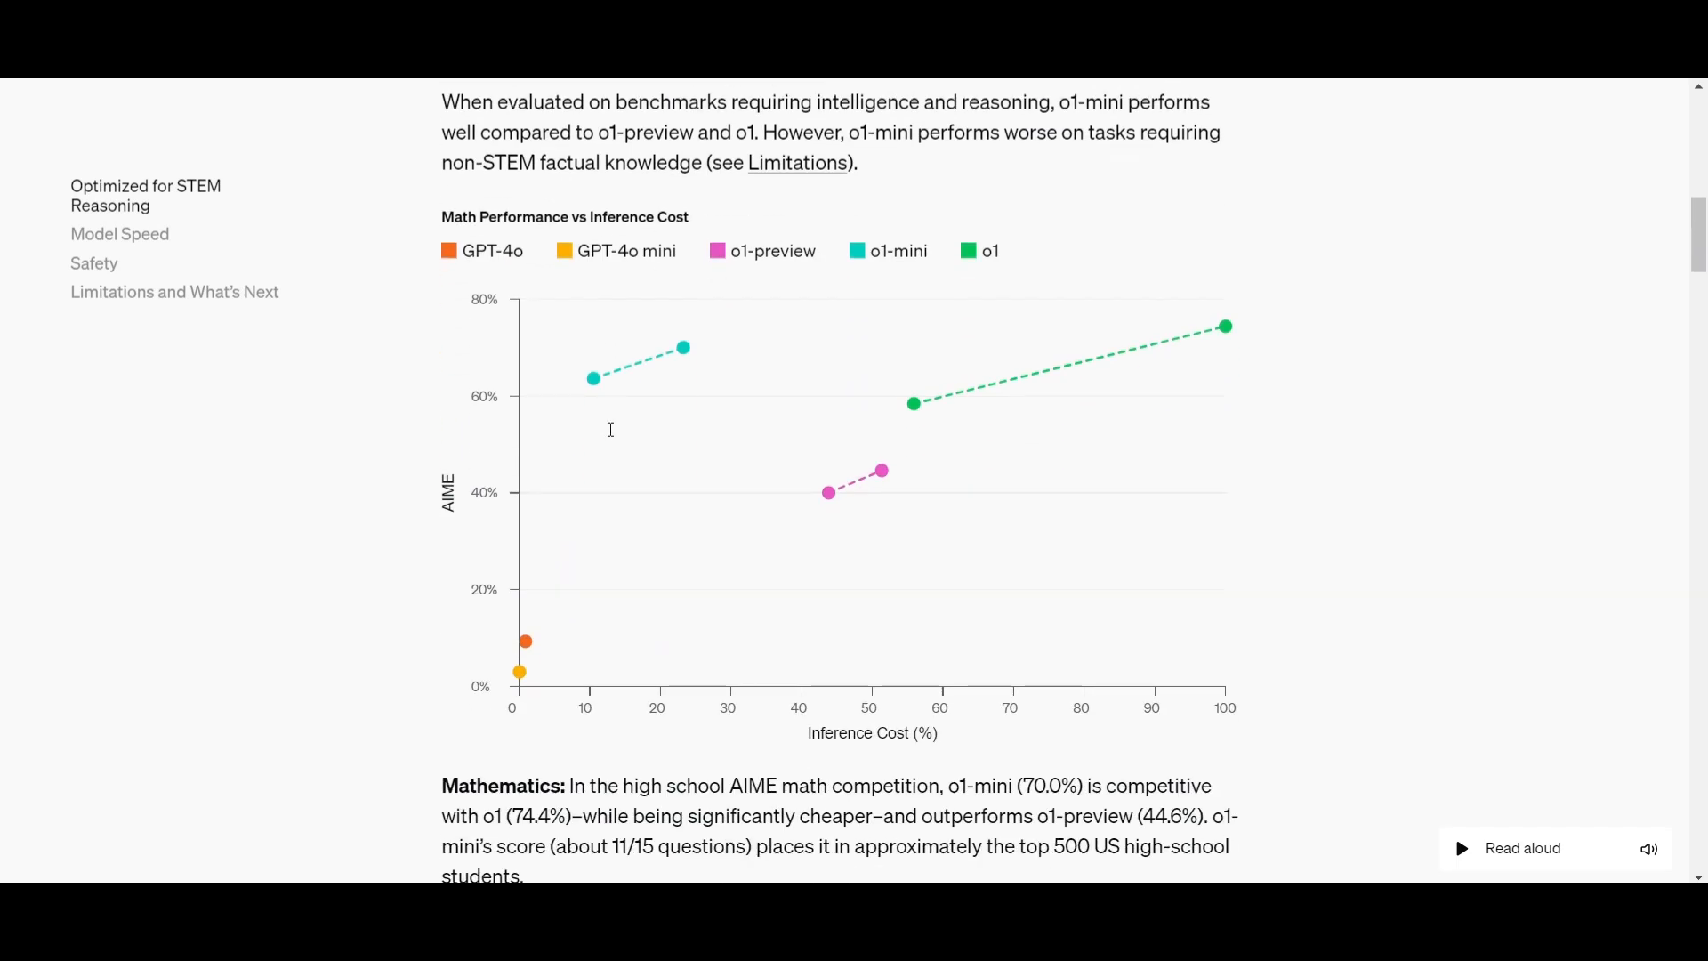
scroll(down, 3)
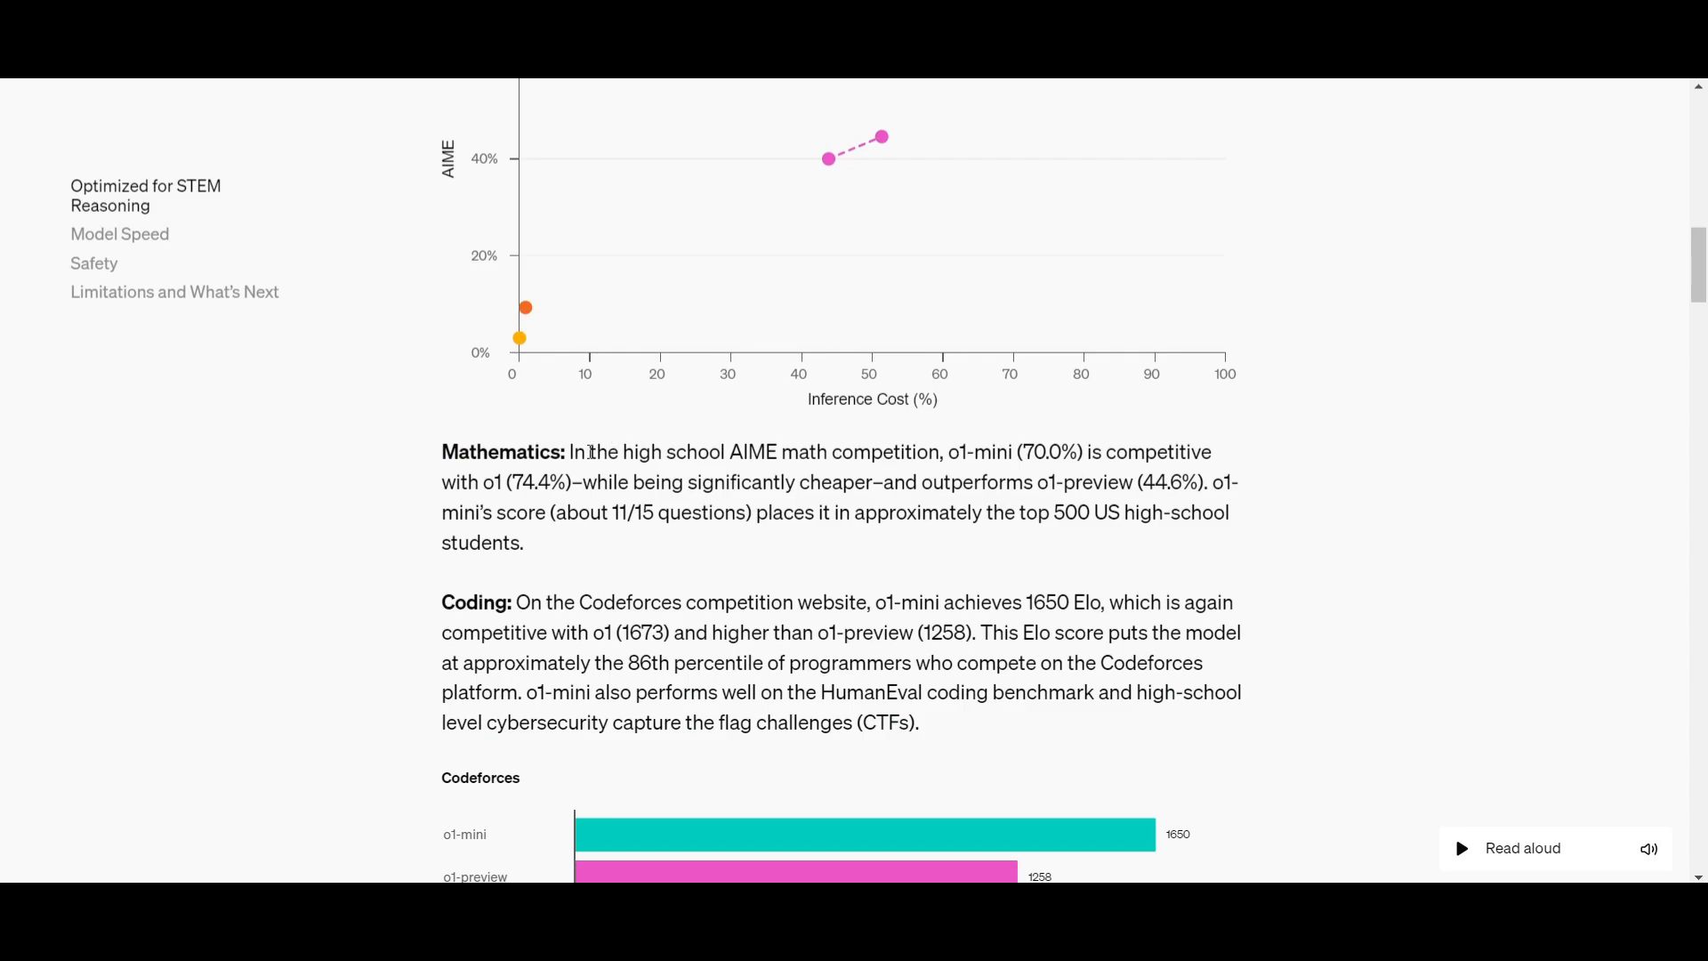
scroll(down, 3)
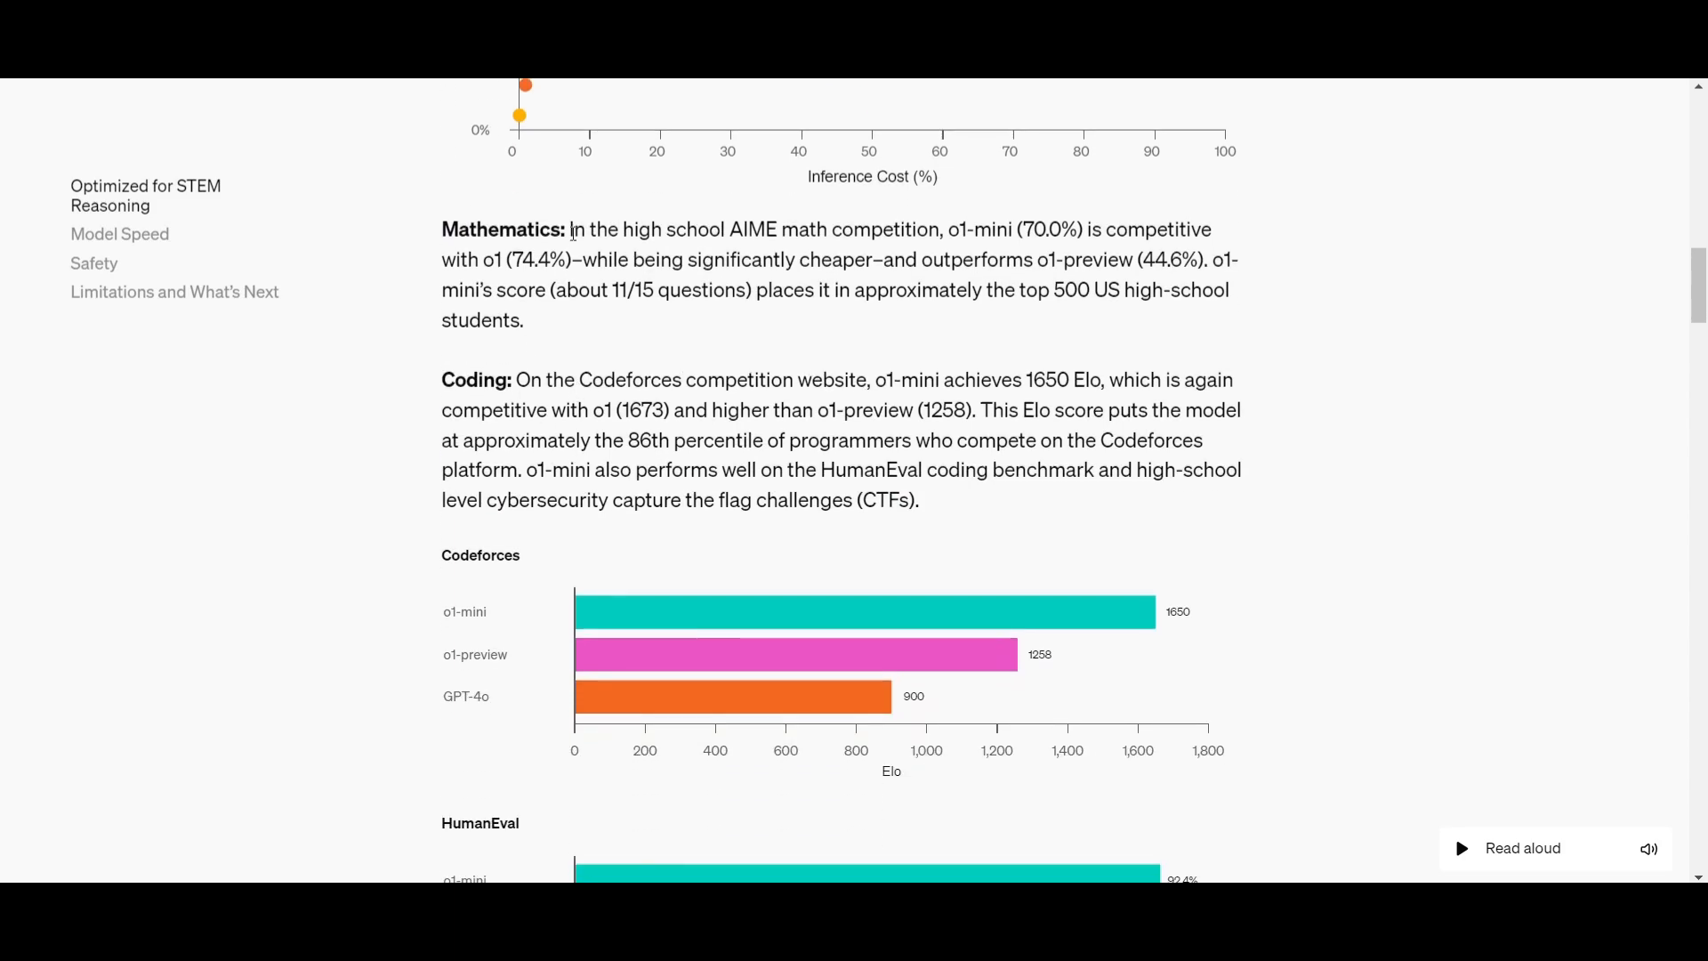
scroll(down, 3)
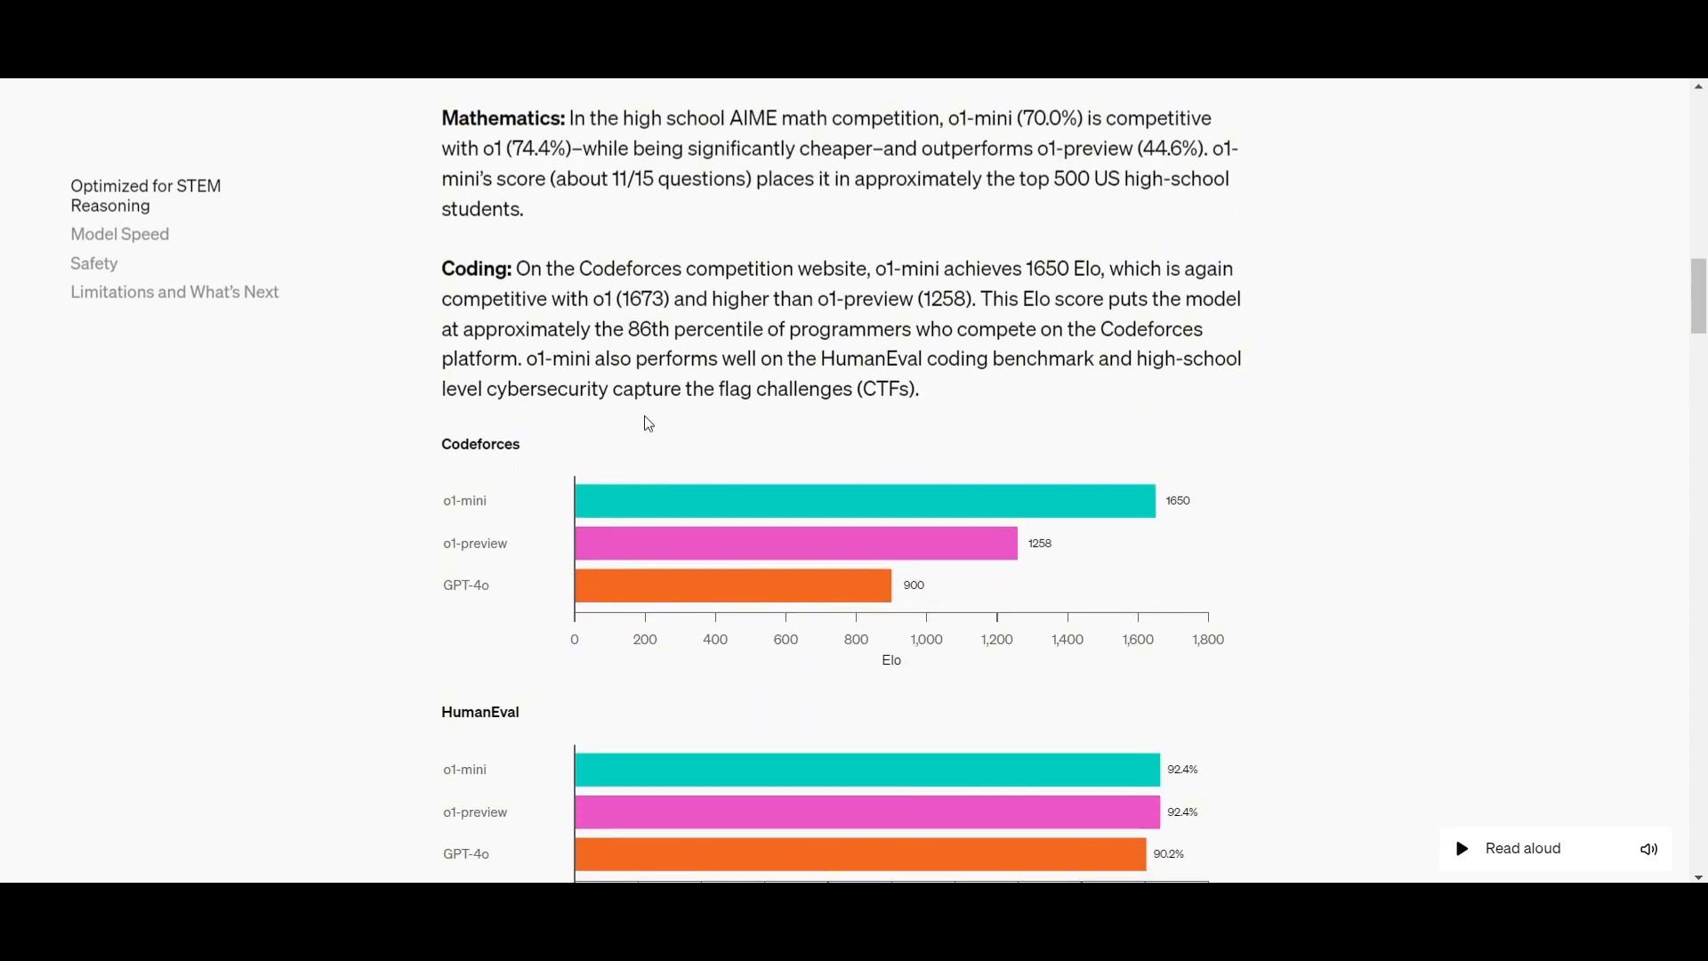
scroll(down, 3)
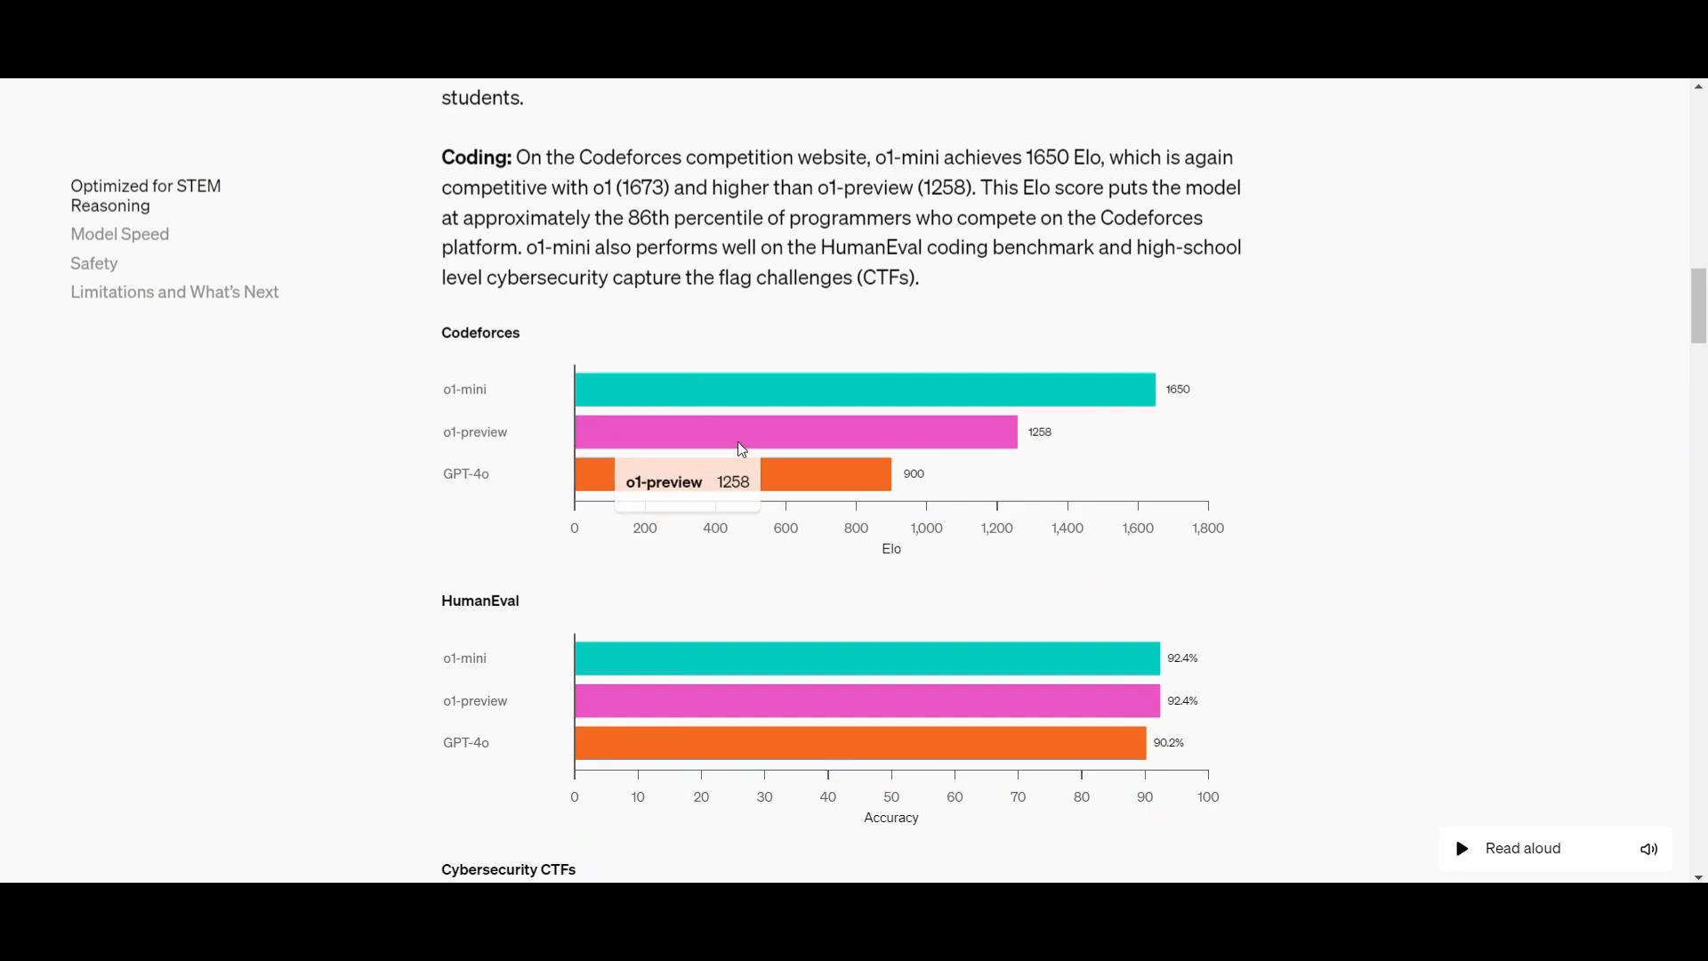
scroll(down, 3)
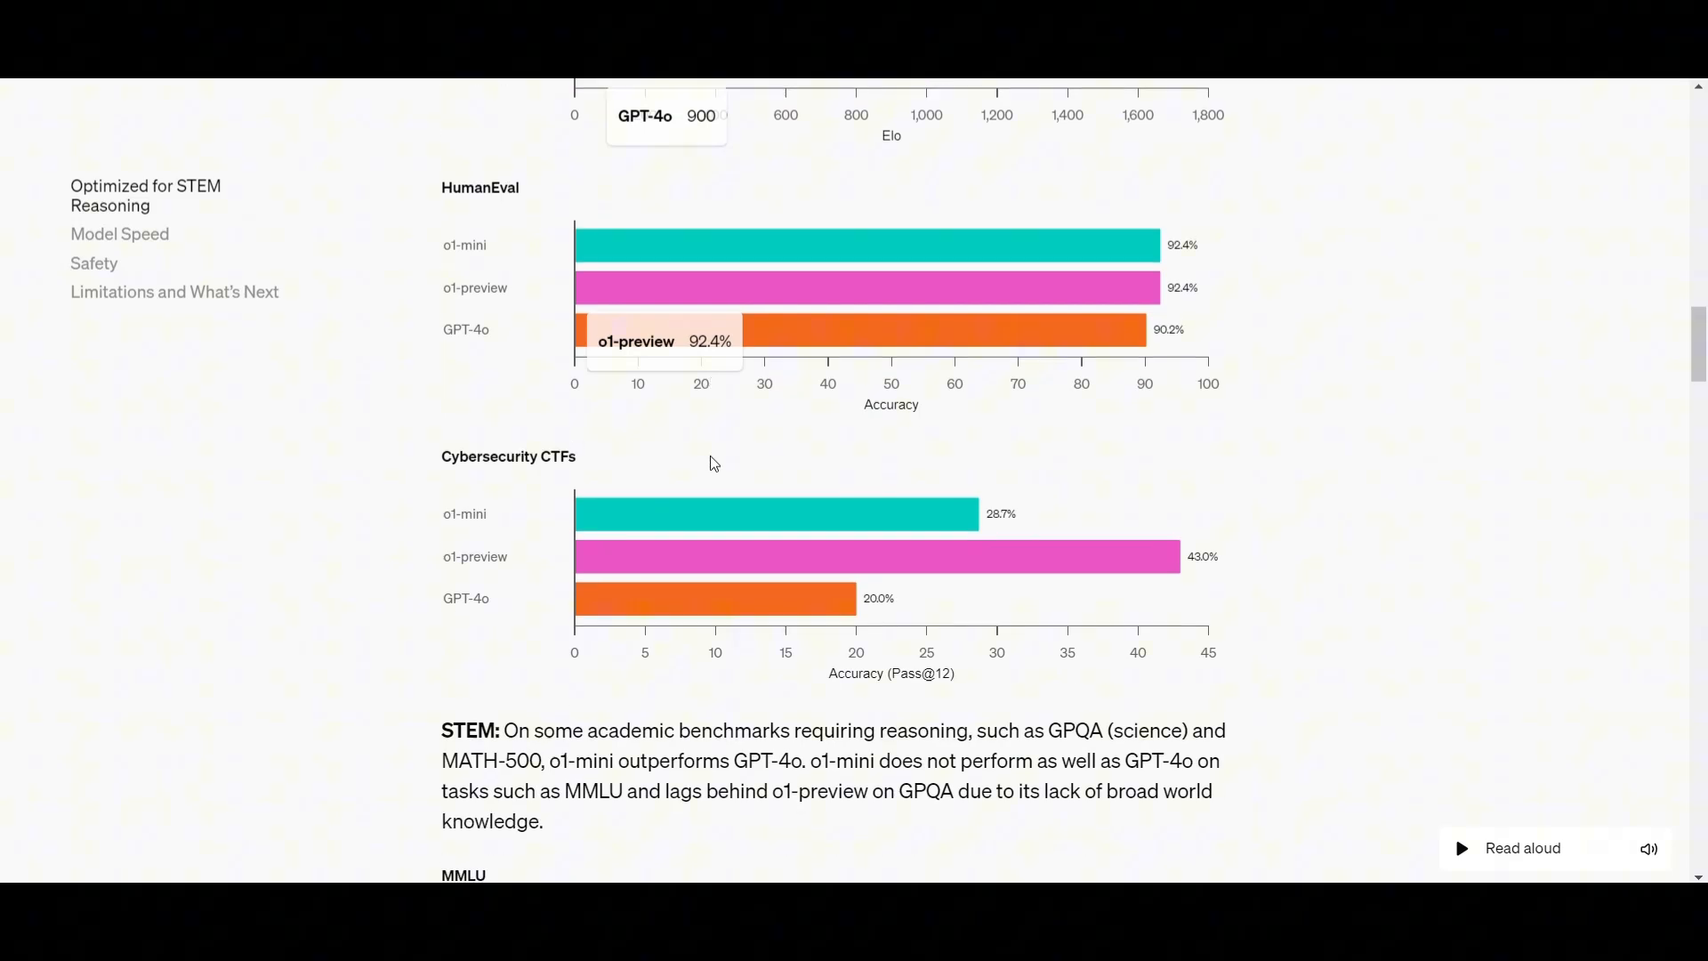
scroll(down, 3)
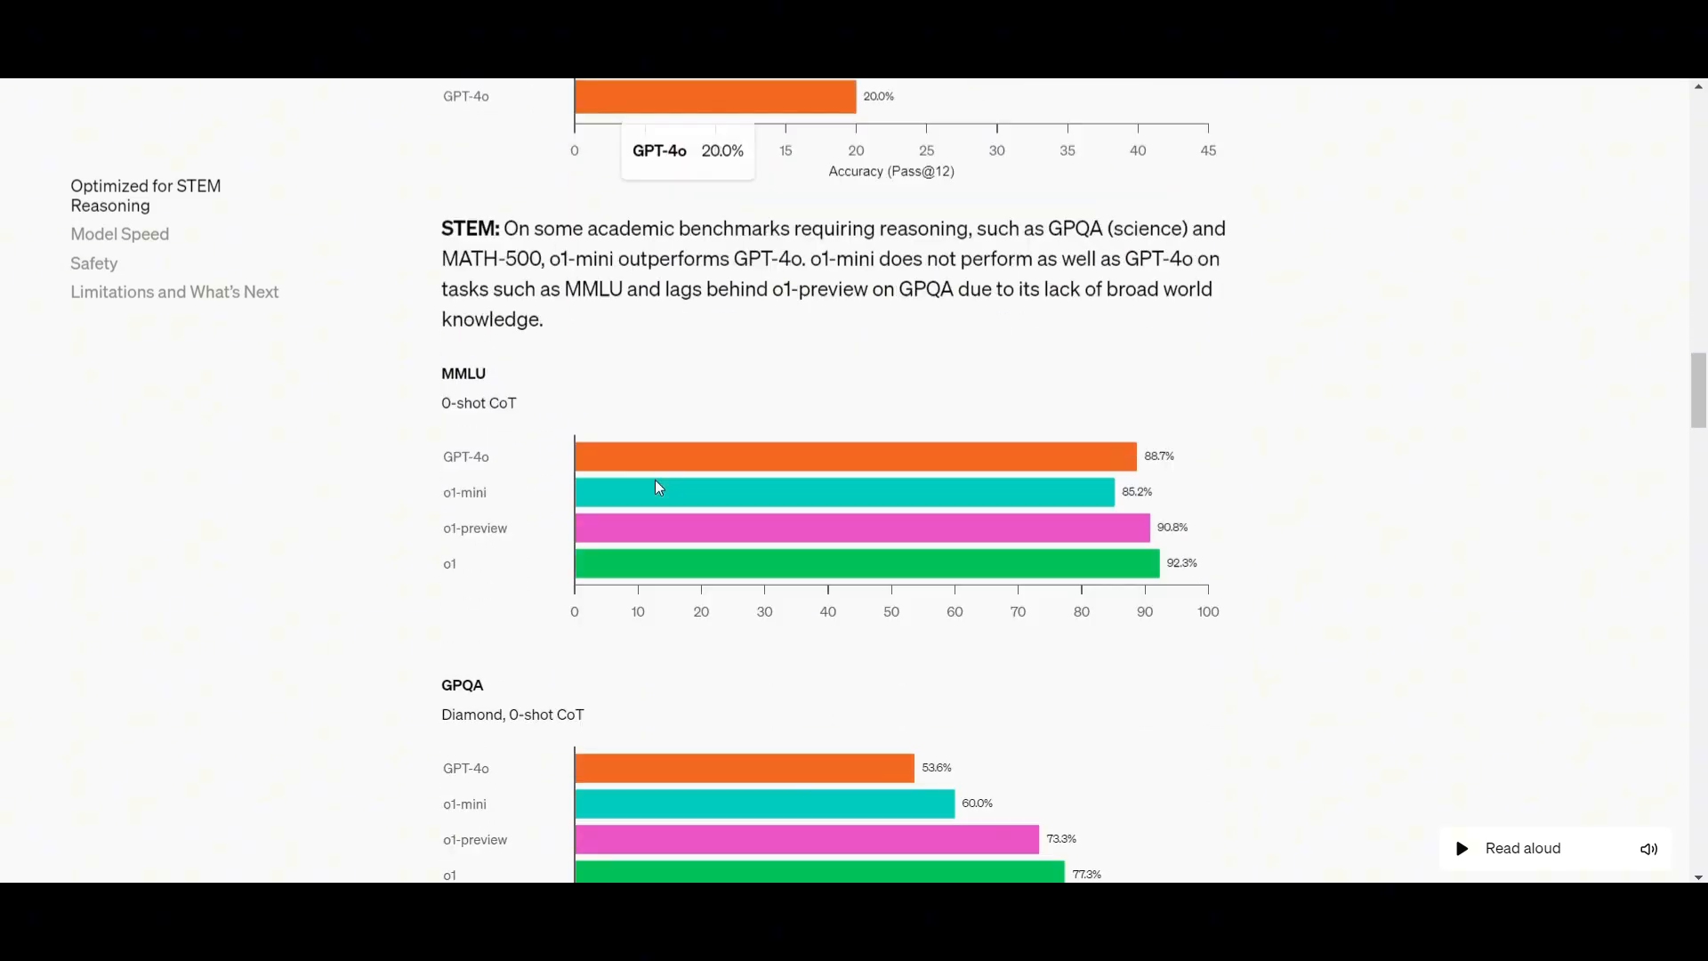
scroll(down, 3)
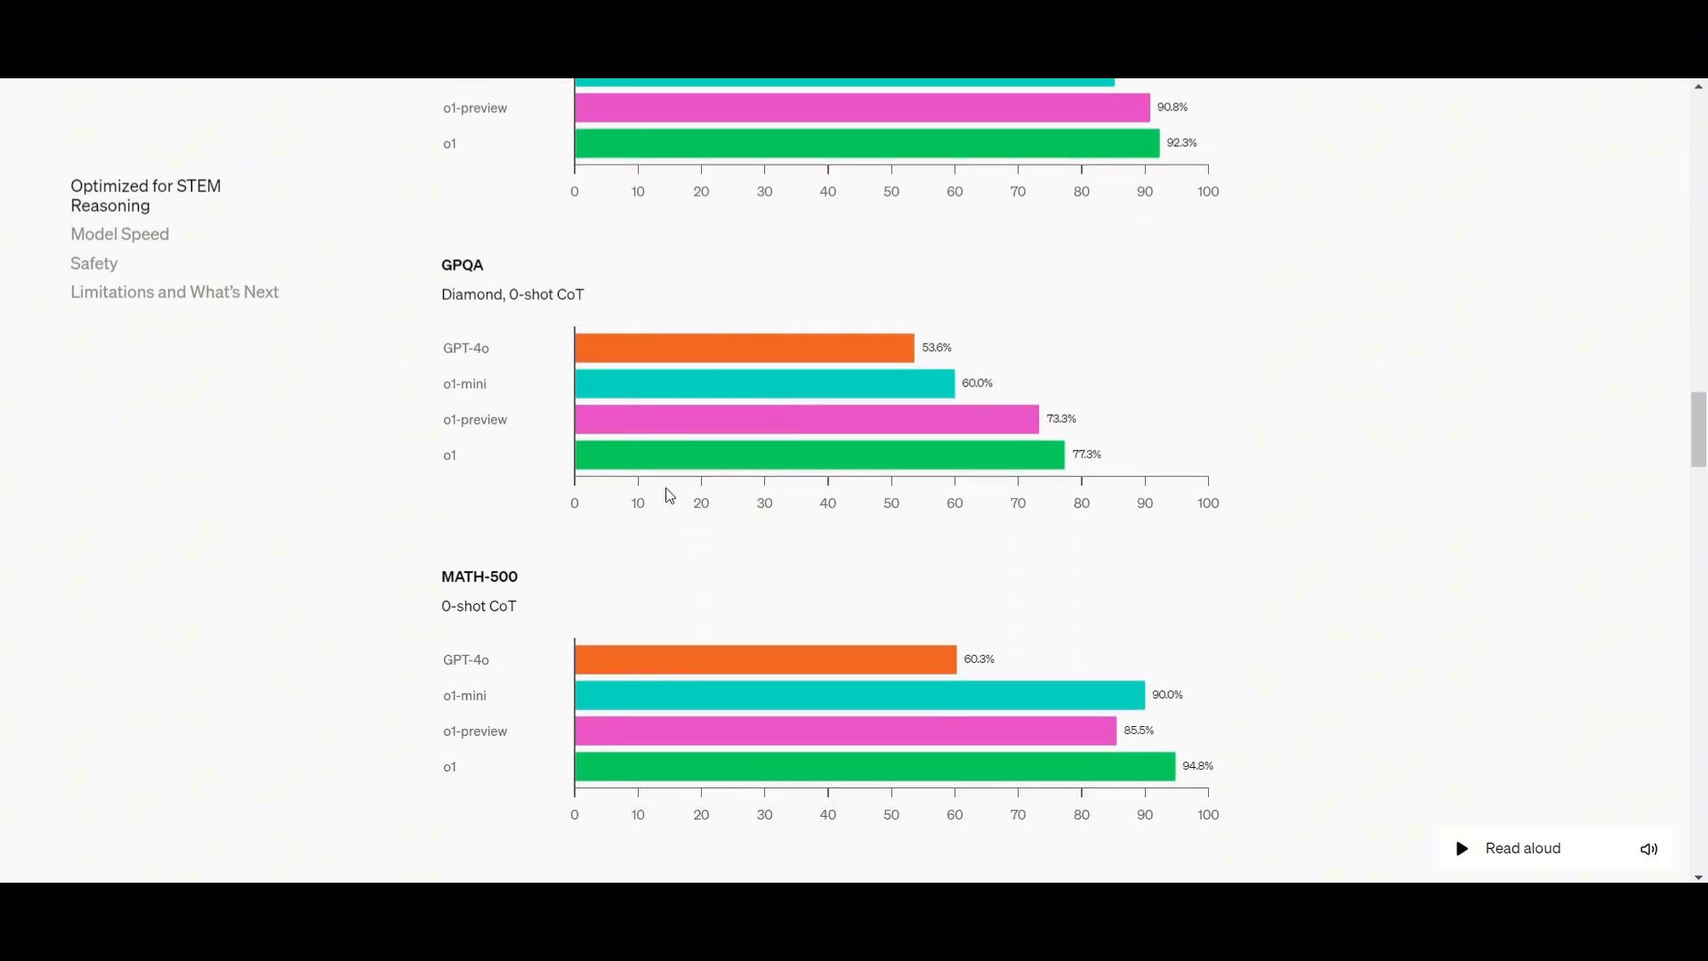
scroll(down, 3)
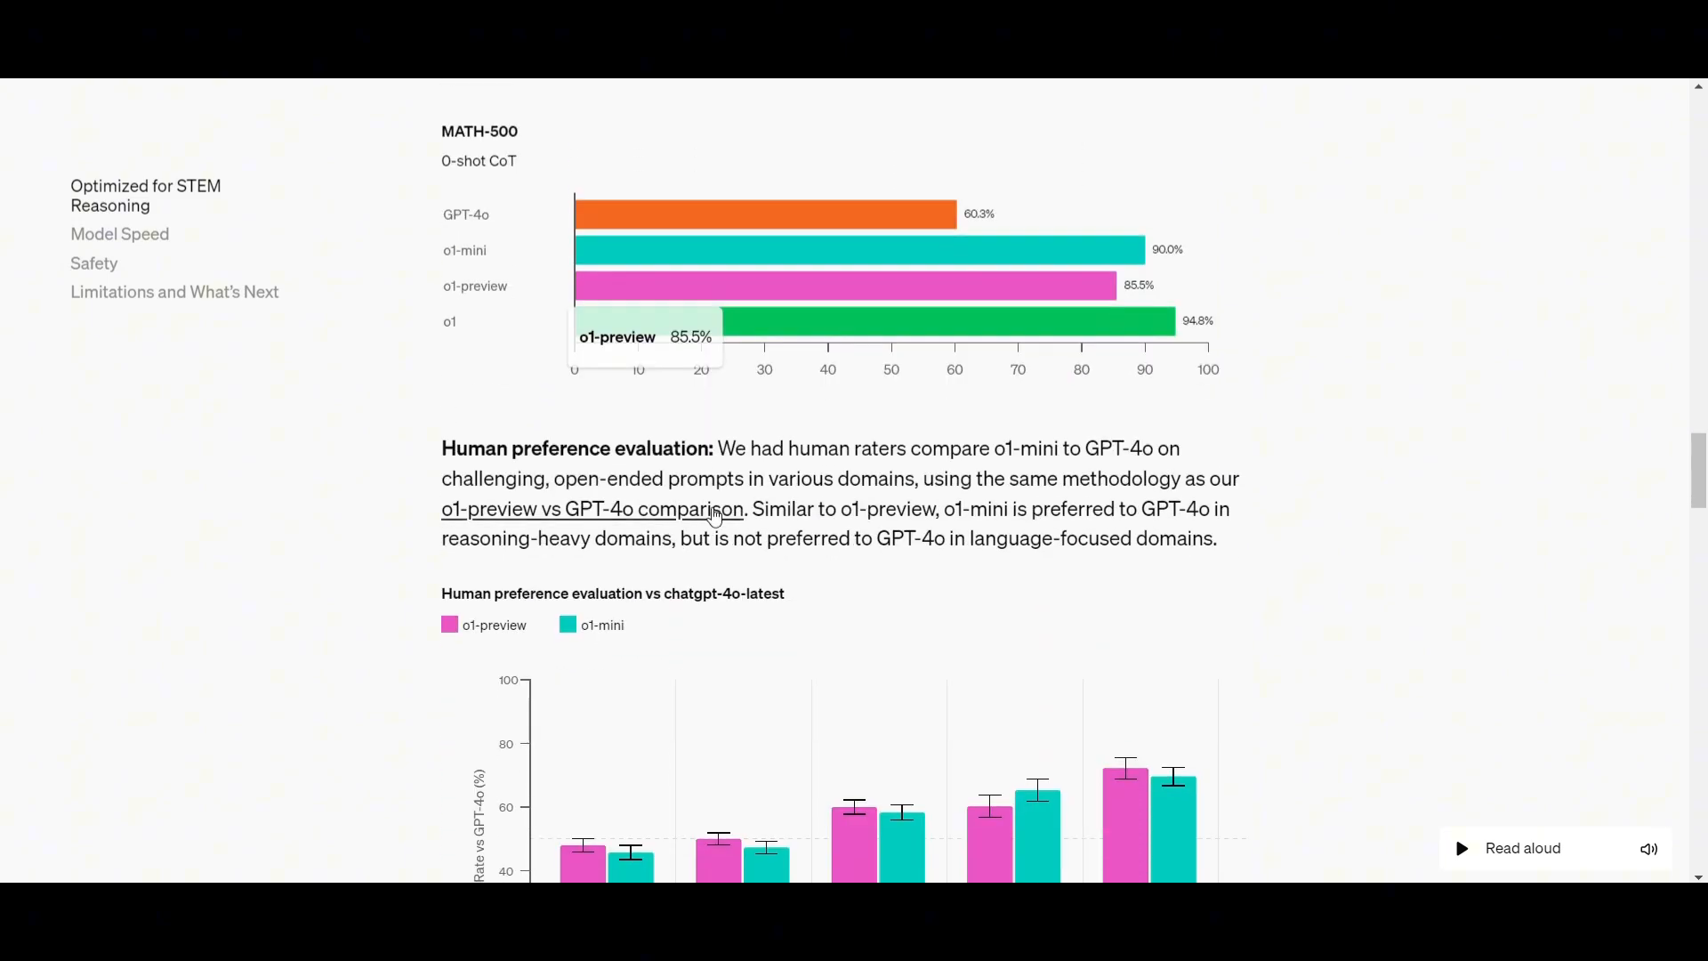
scroll(down, 3)
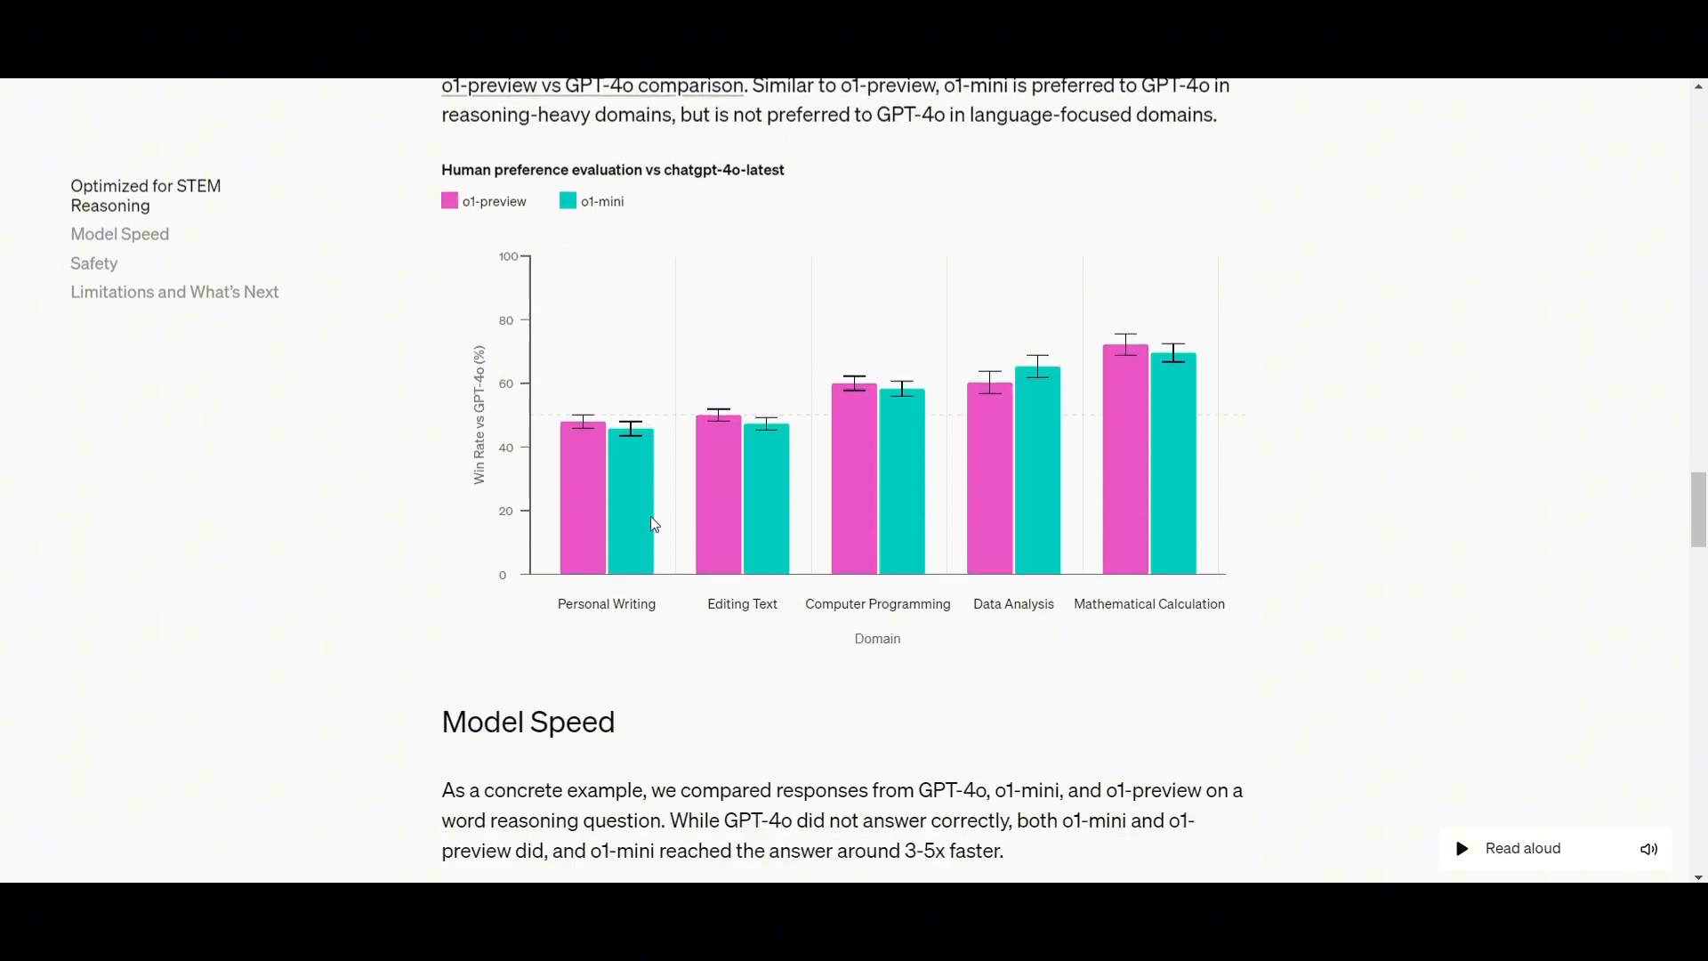
scroll(down, 3)
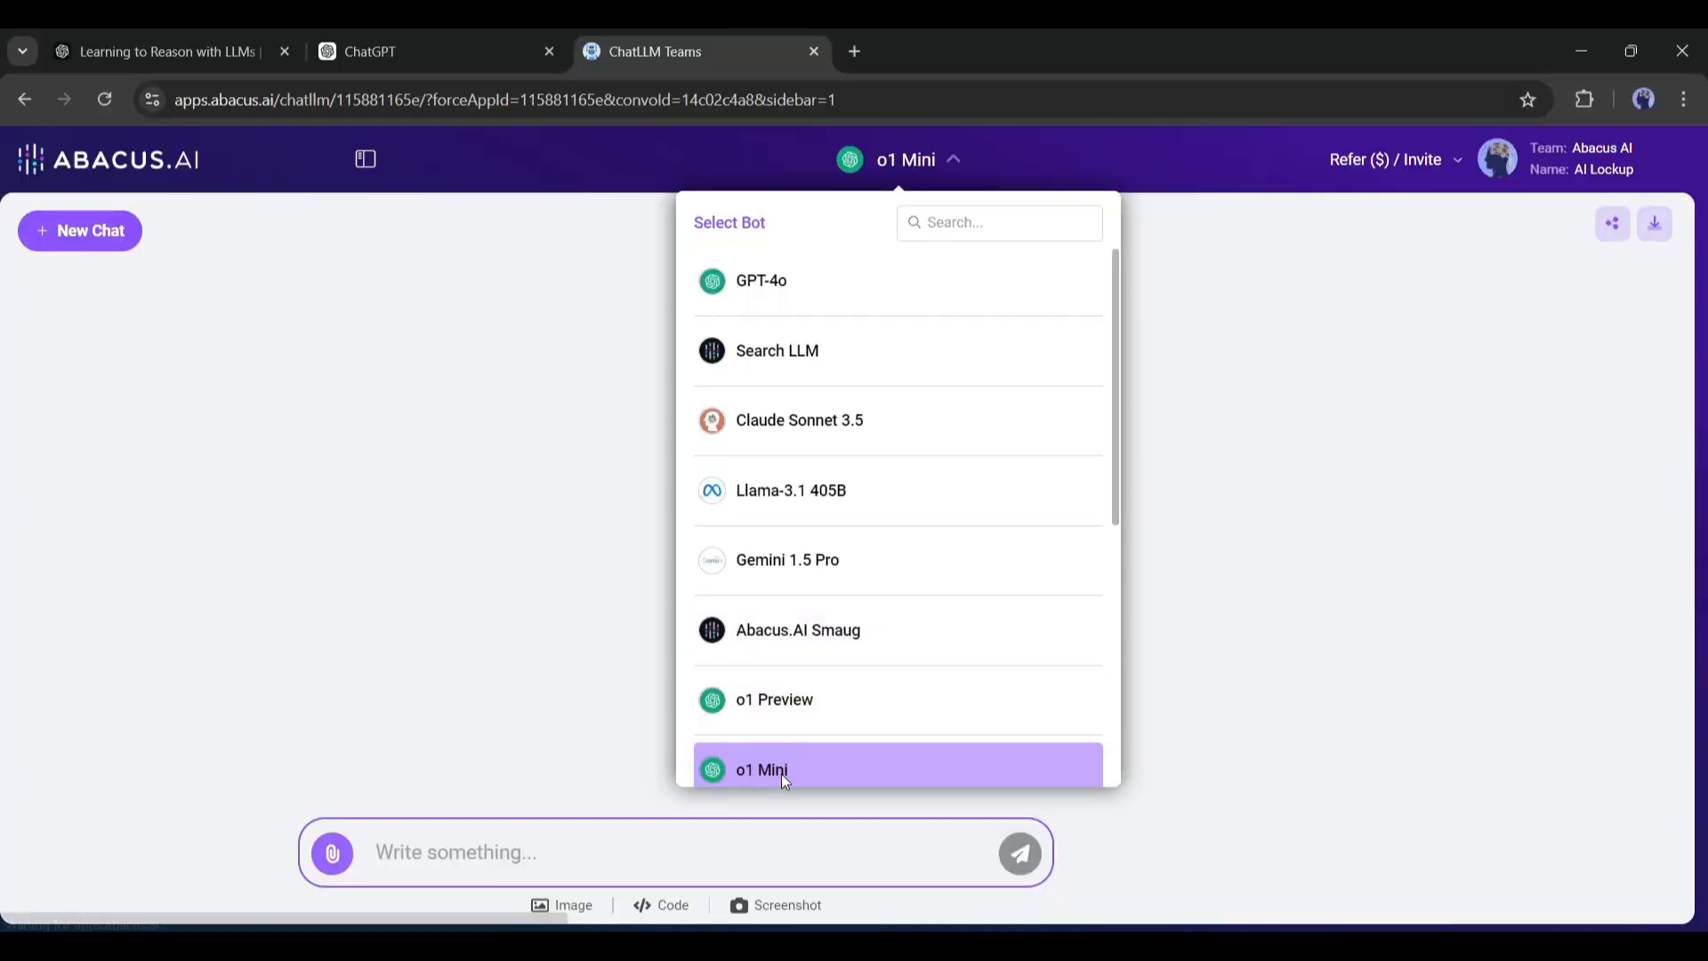
With o1 Mini chosen, send a prompt for a Python scraper fetching data from any URL.
click(761, 769)
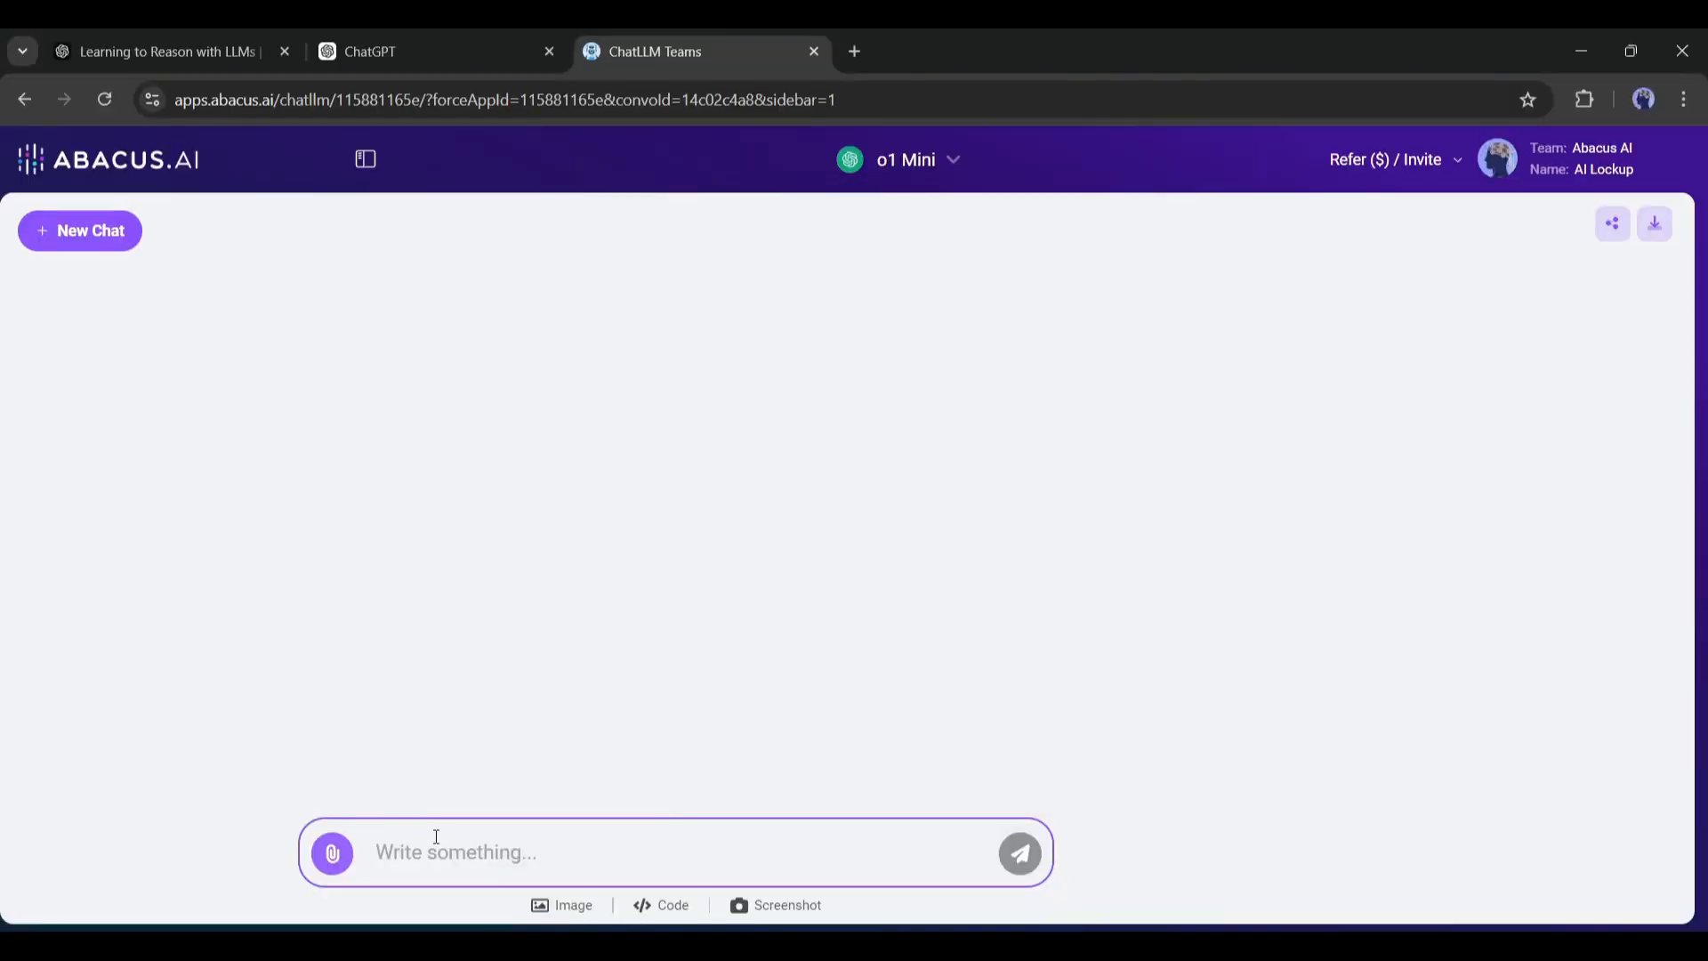
text(Create a Data Scraper tool using python, which can grab d)
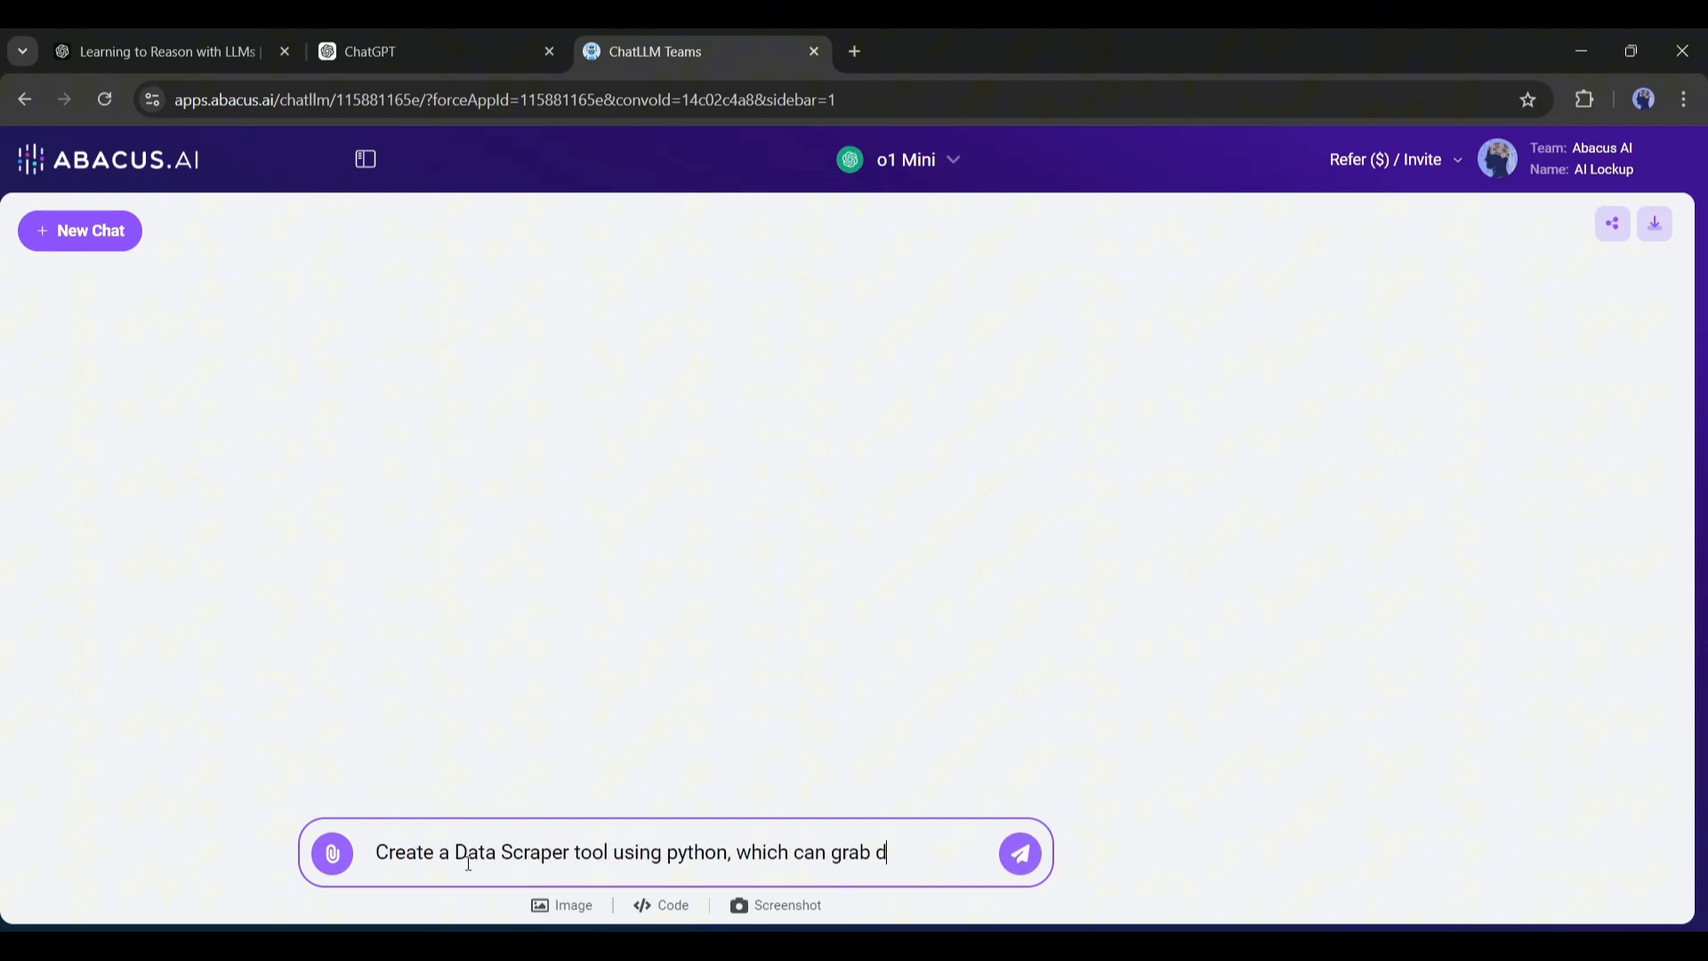
text(ata from any webpaage by)
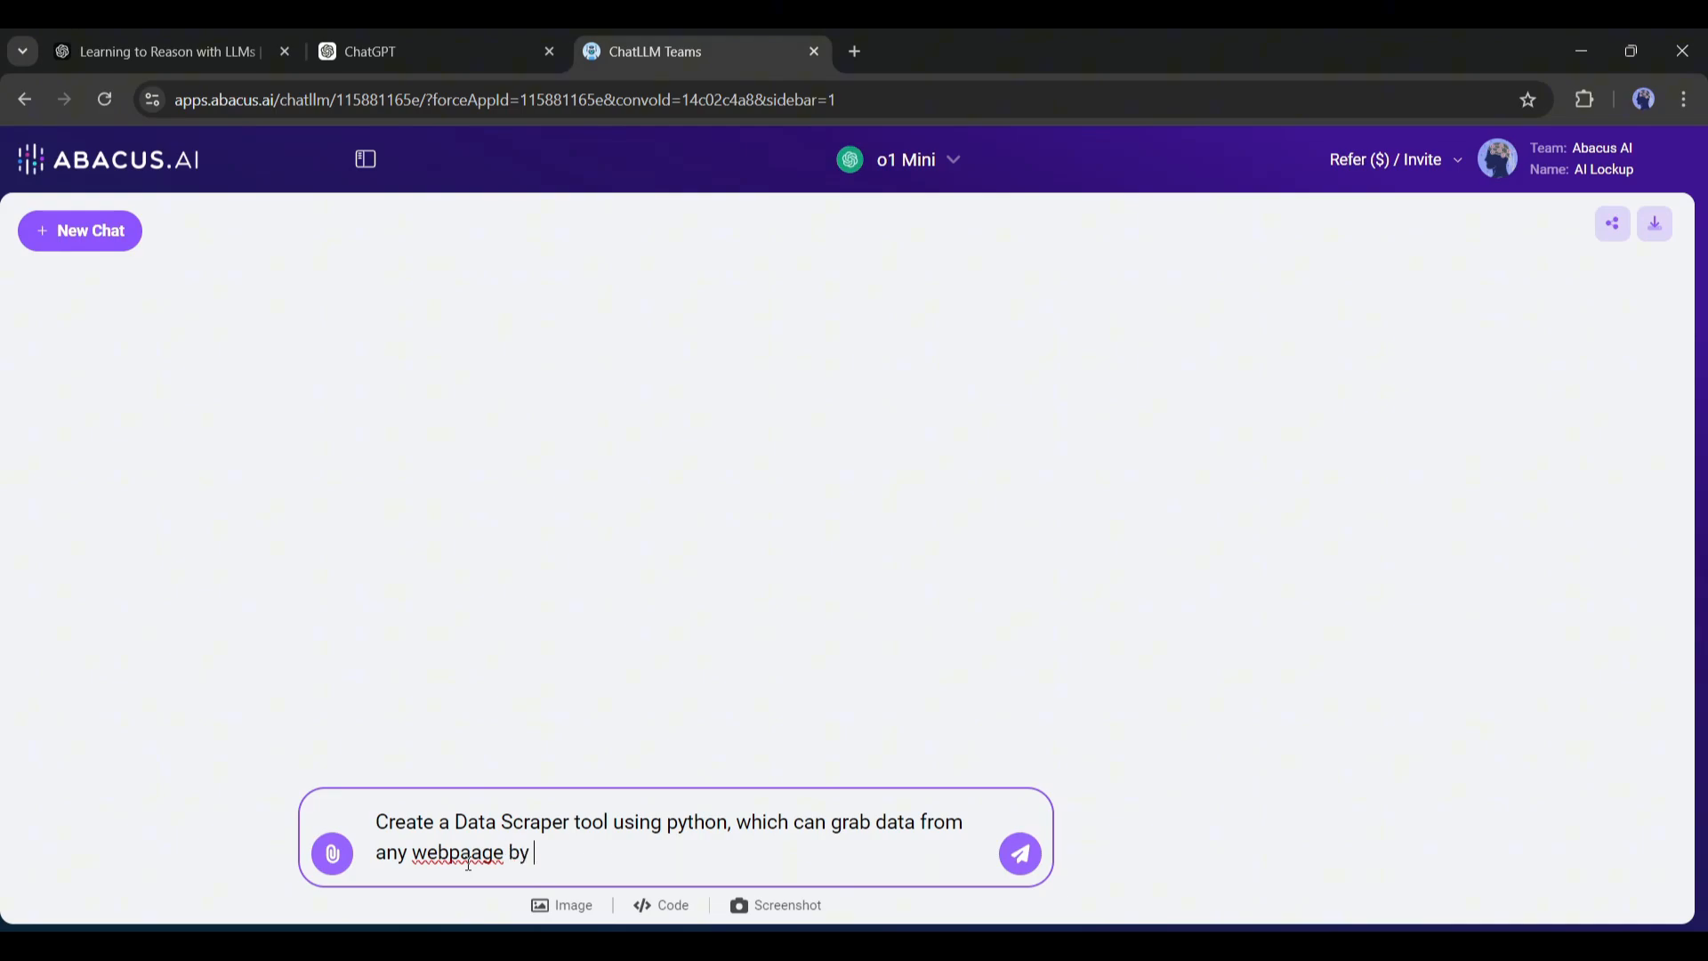
text(entering the URL of the page)
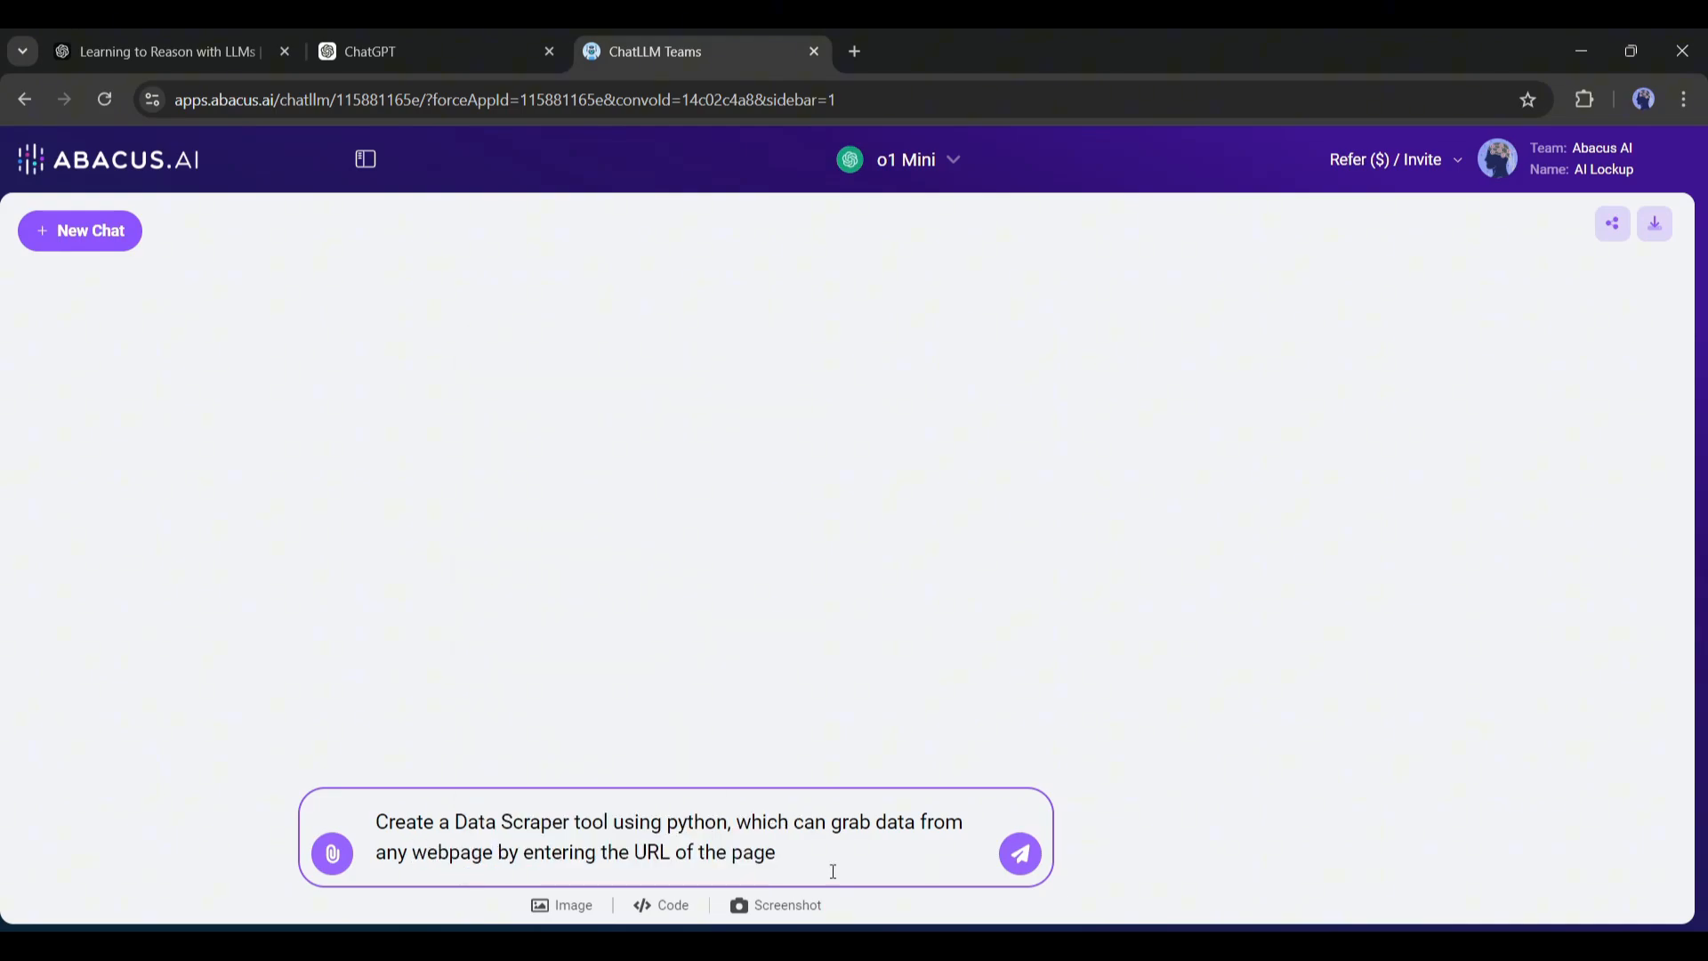
click(1018, 853)
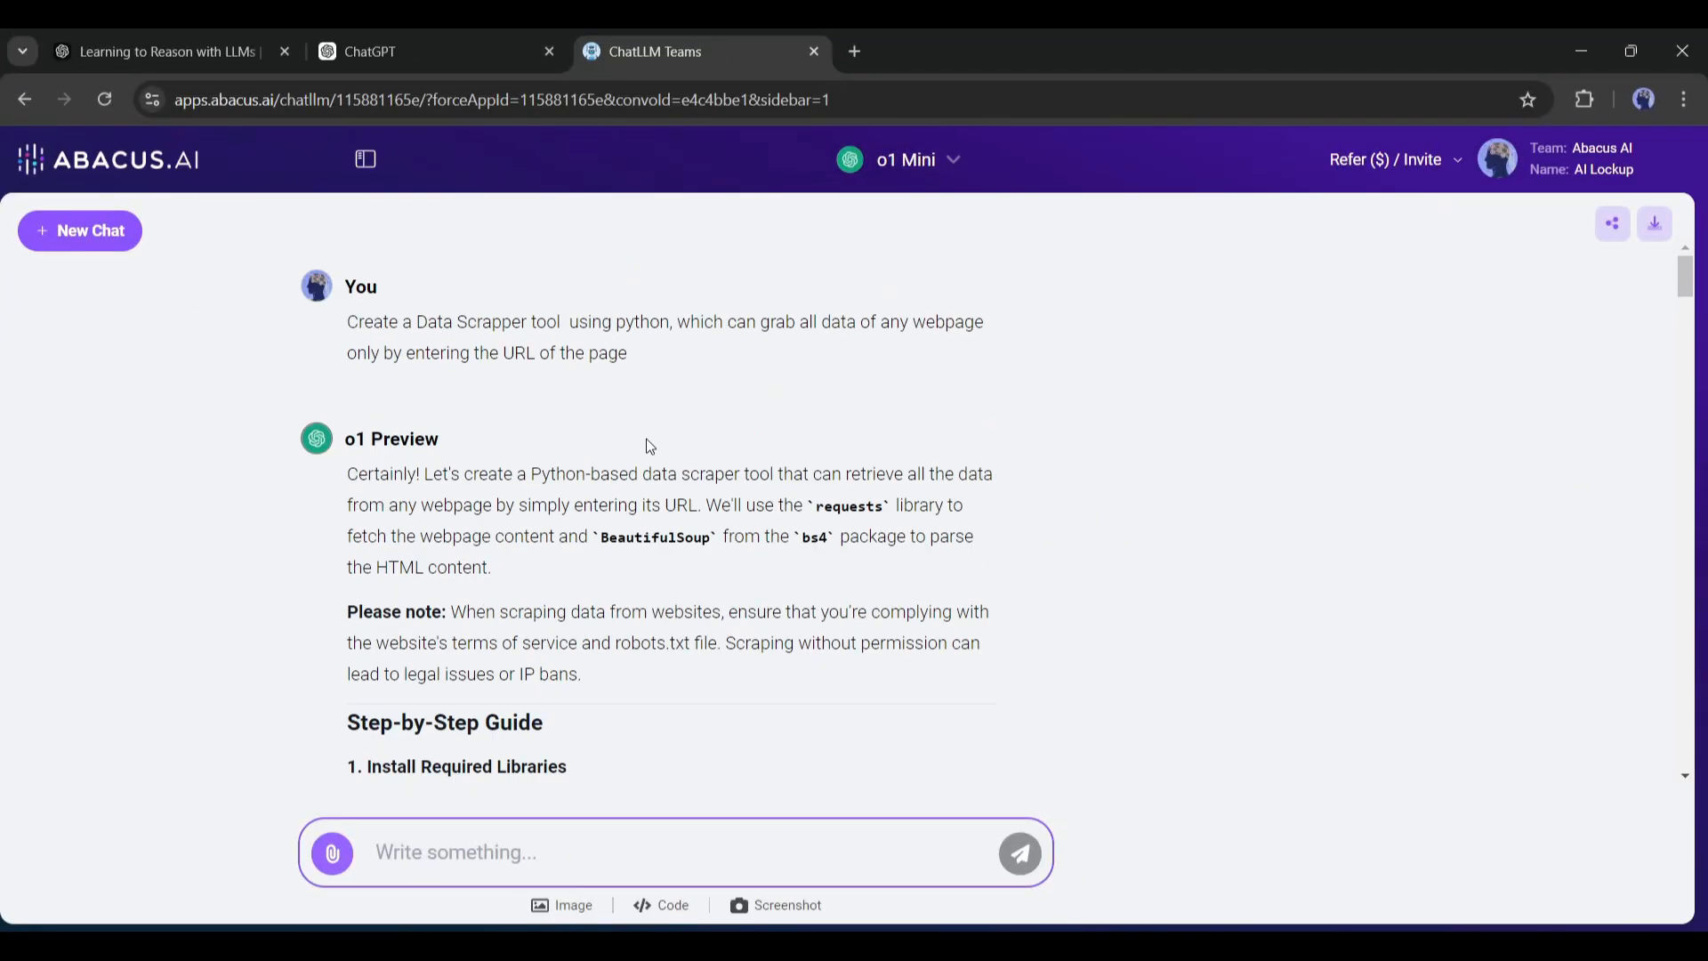
Scroll through the scraper answer's code steps down to the Full Script section.
scroll(down, 3)
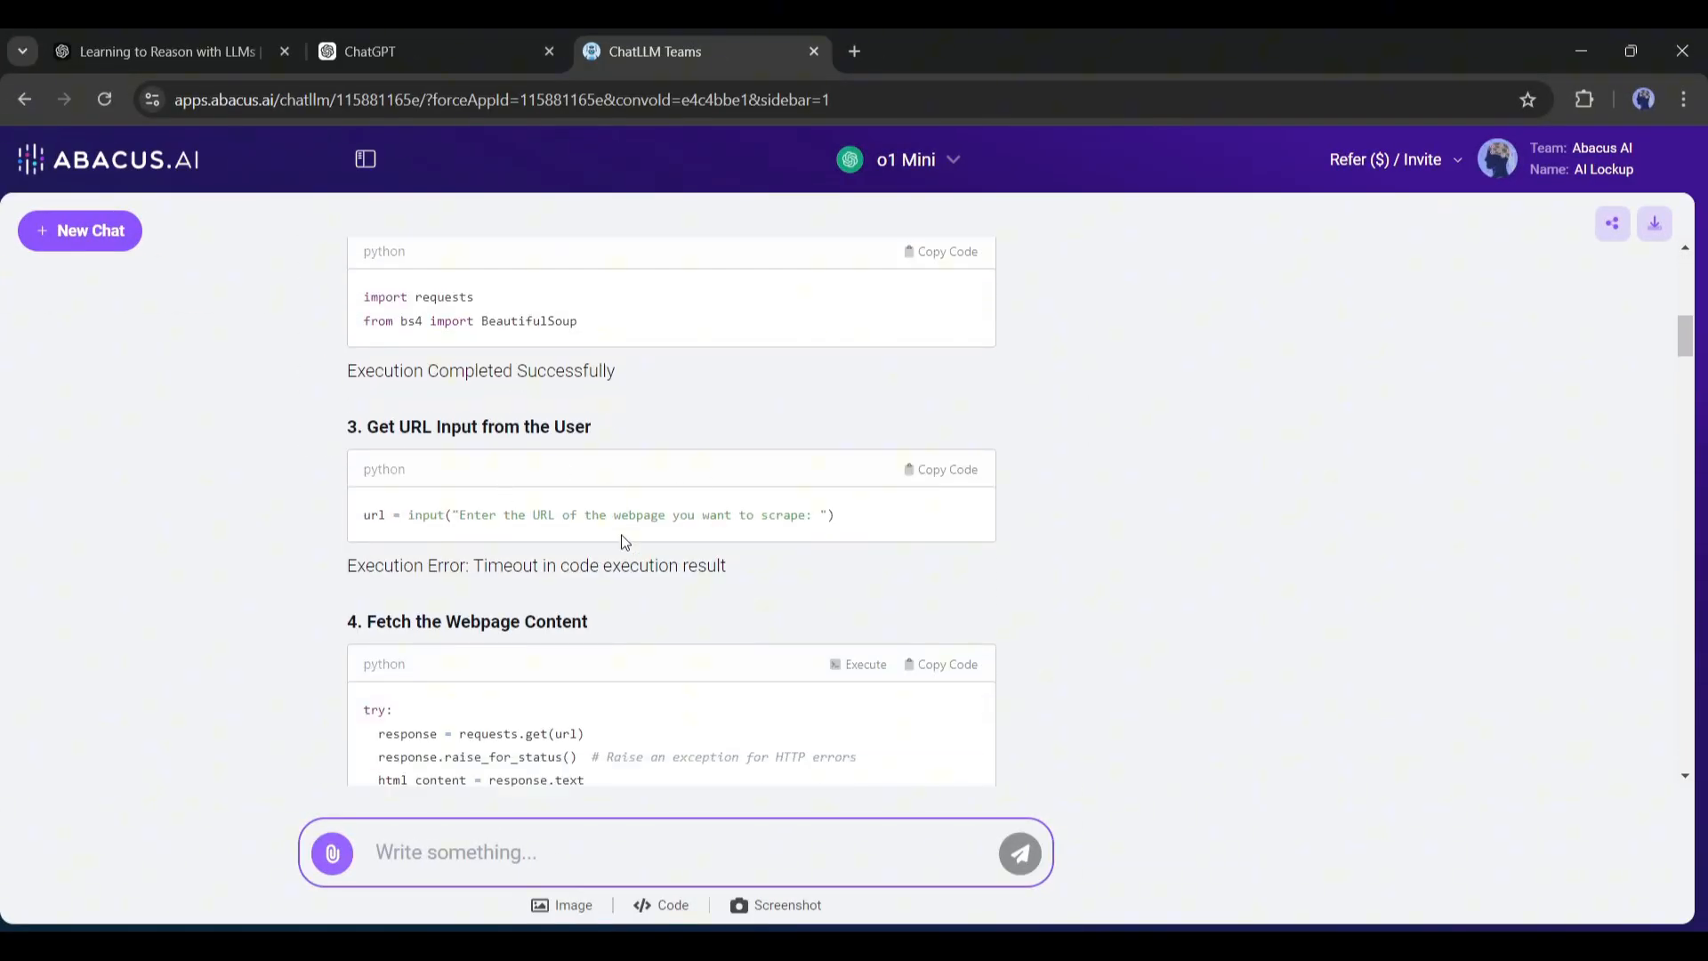
scroll(down, 3)
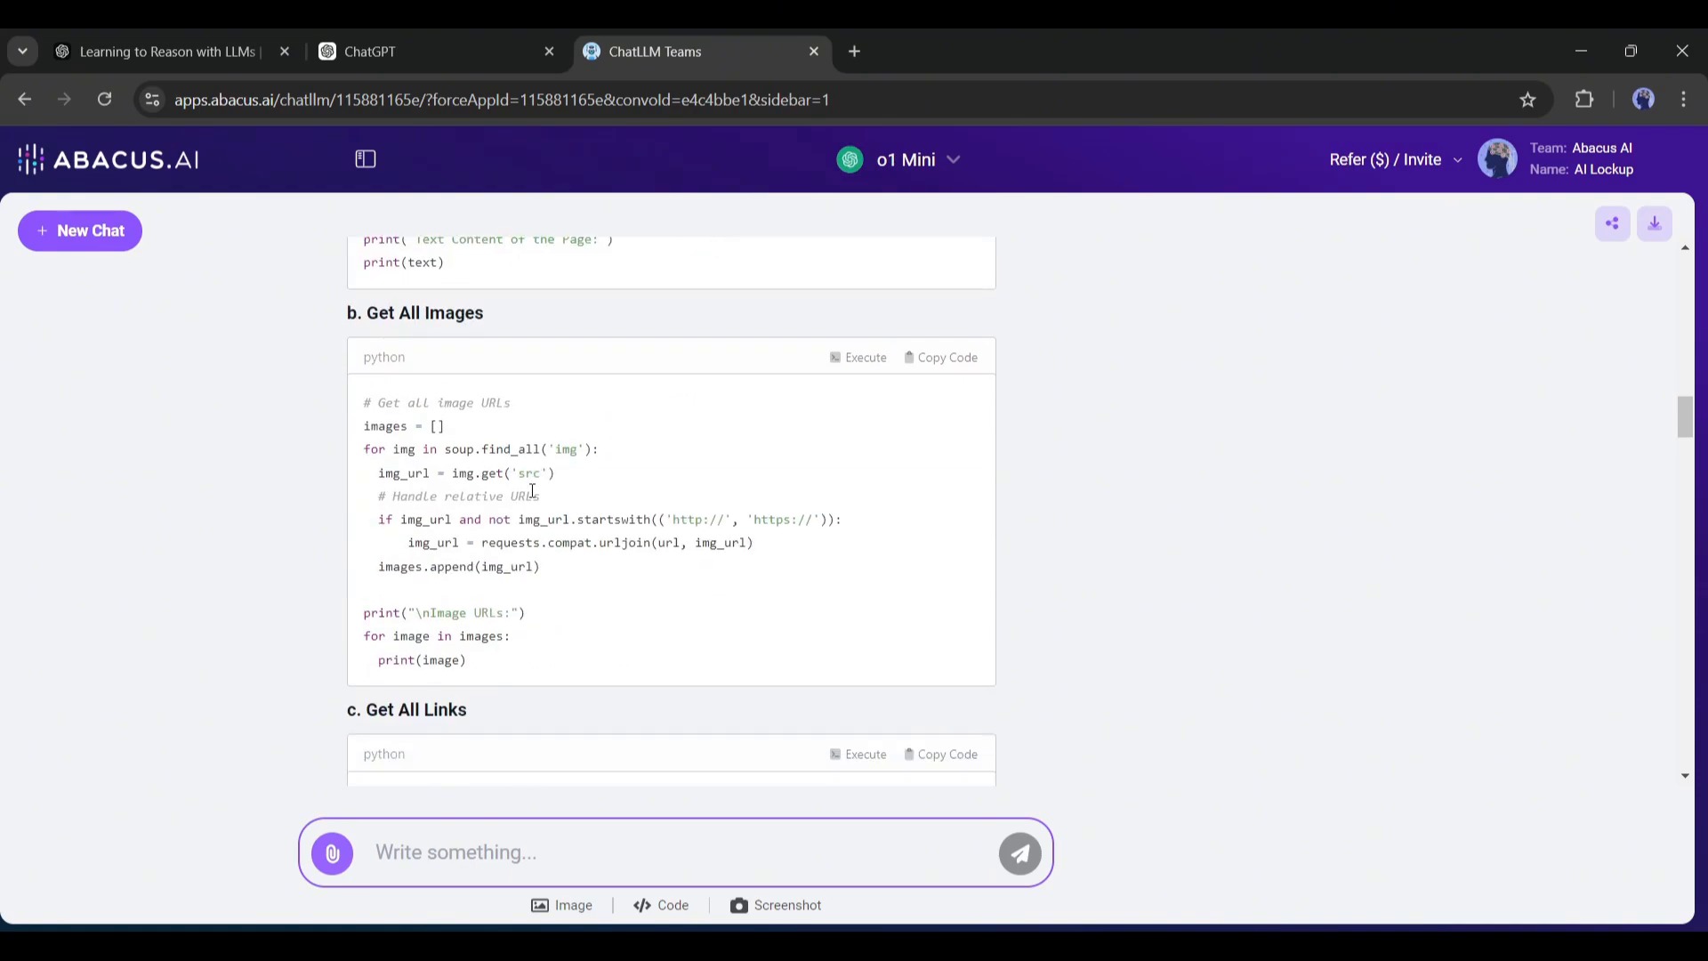
scroll(down, 3)
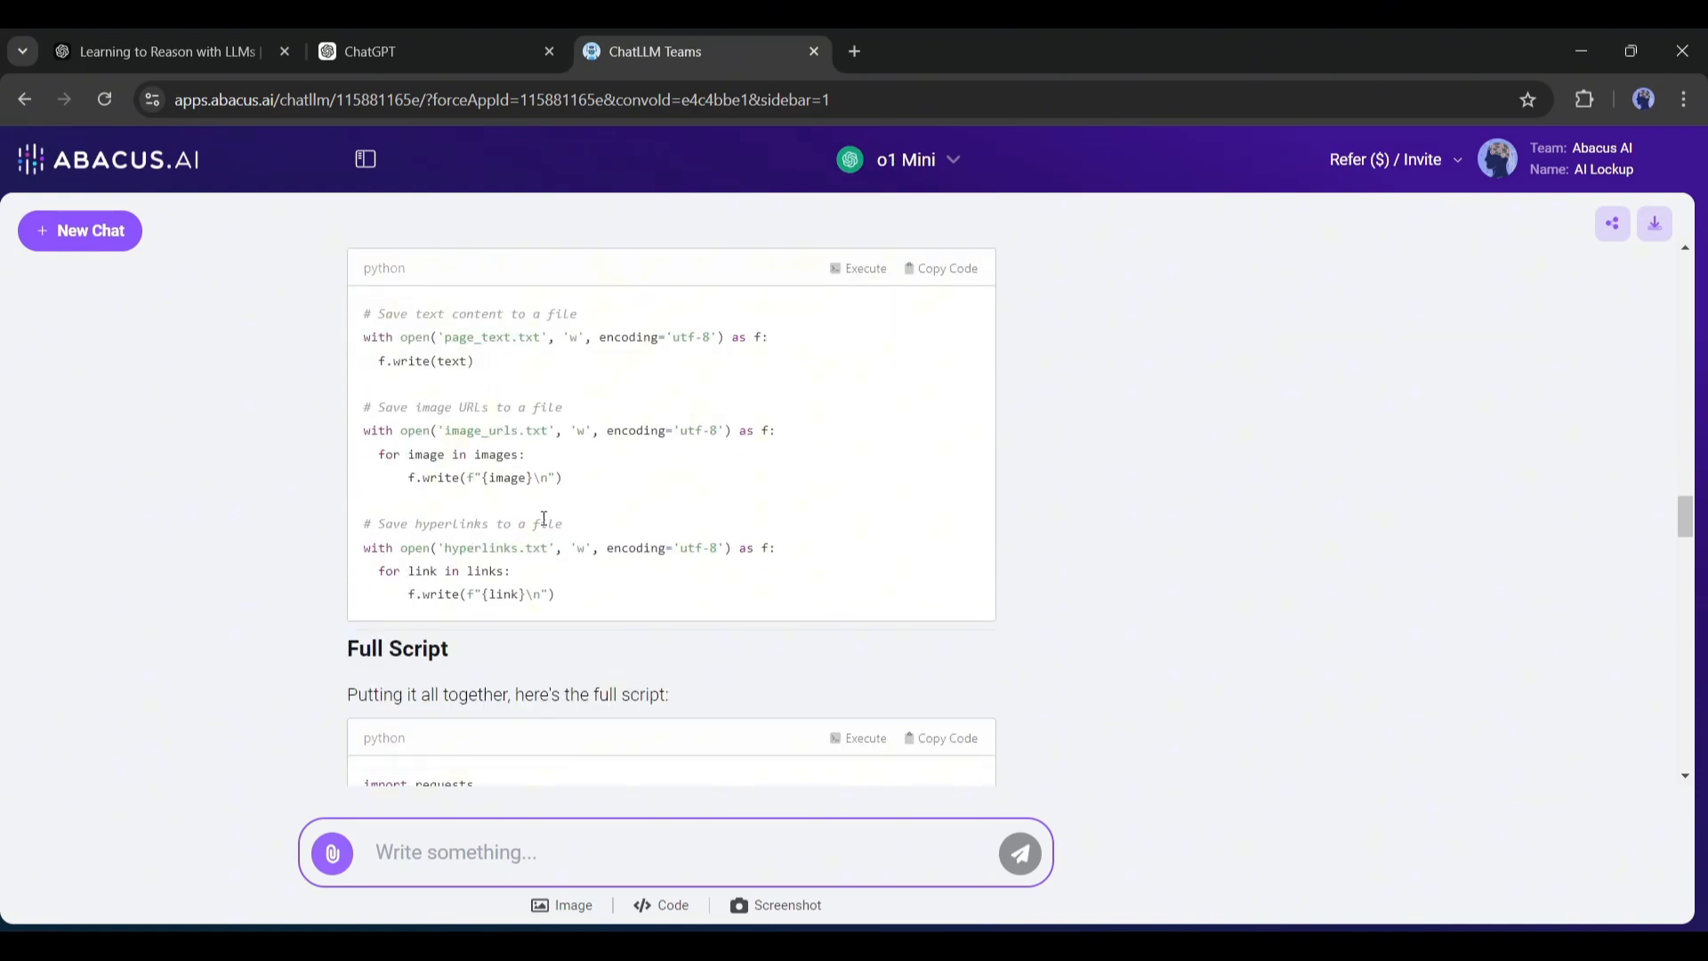
scroll(down, 3)
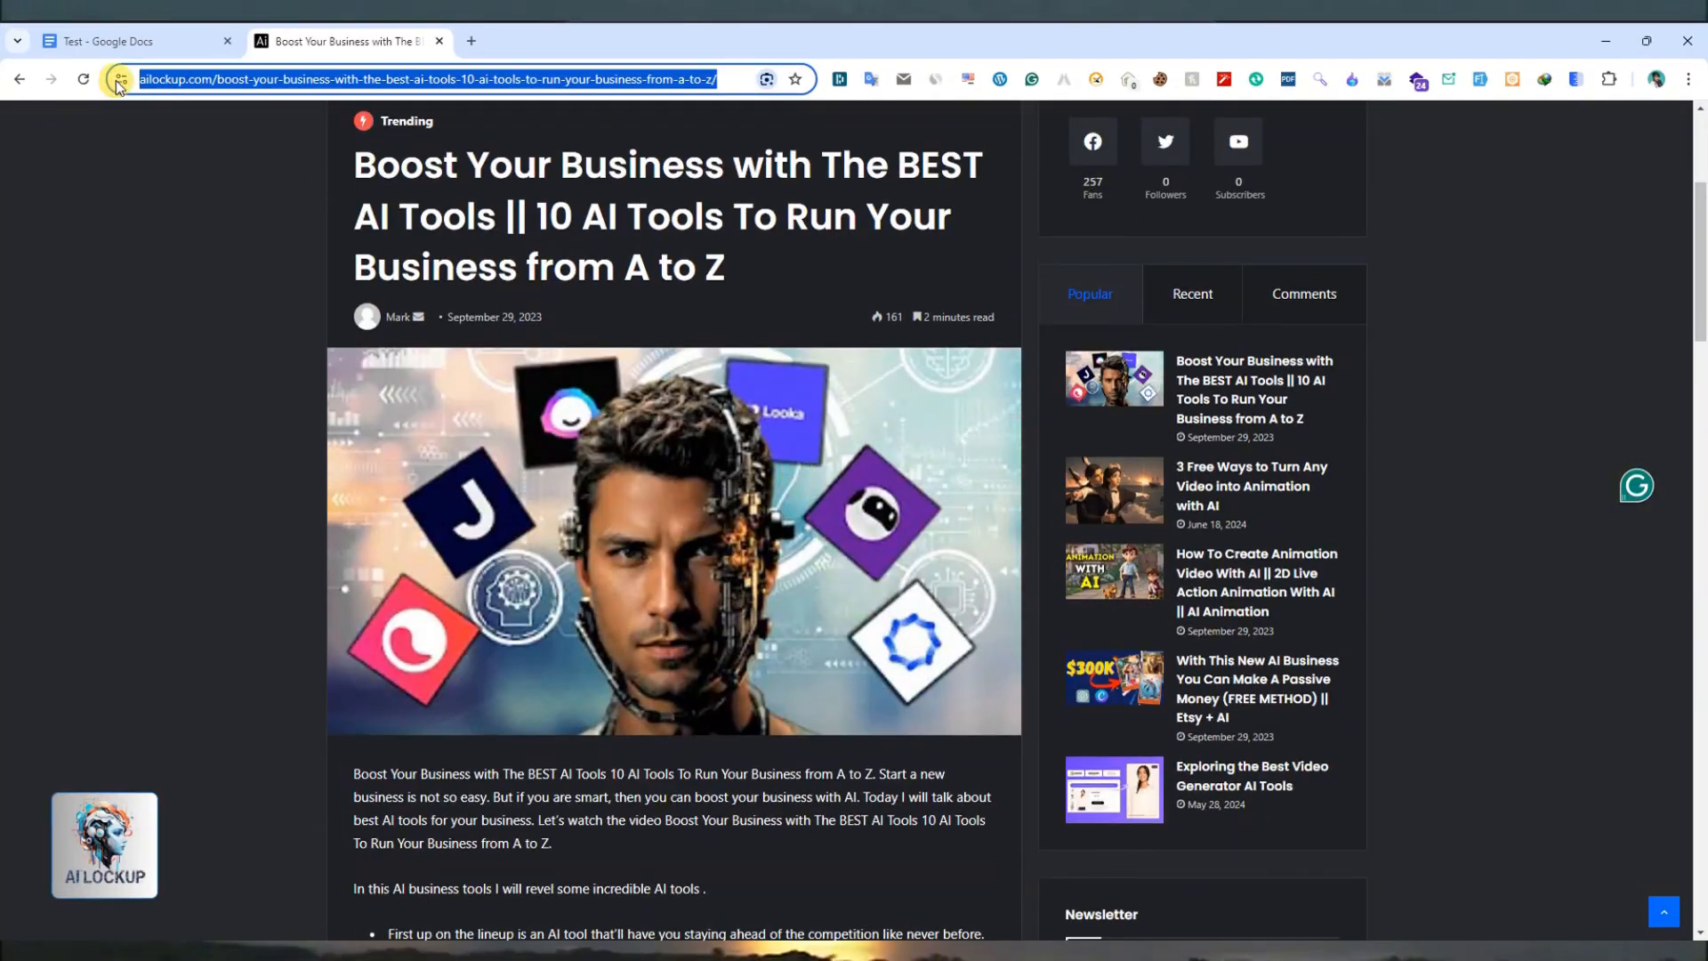
Select the AI business tools article's URL in Chrome's address bar.
click(131, 42)
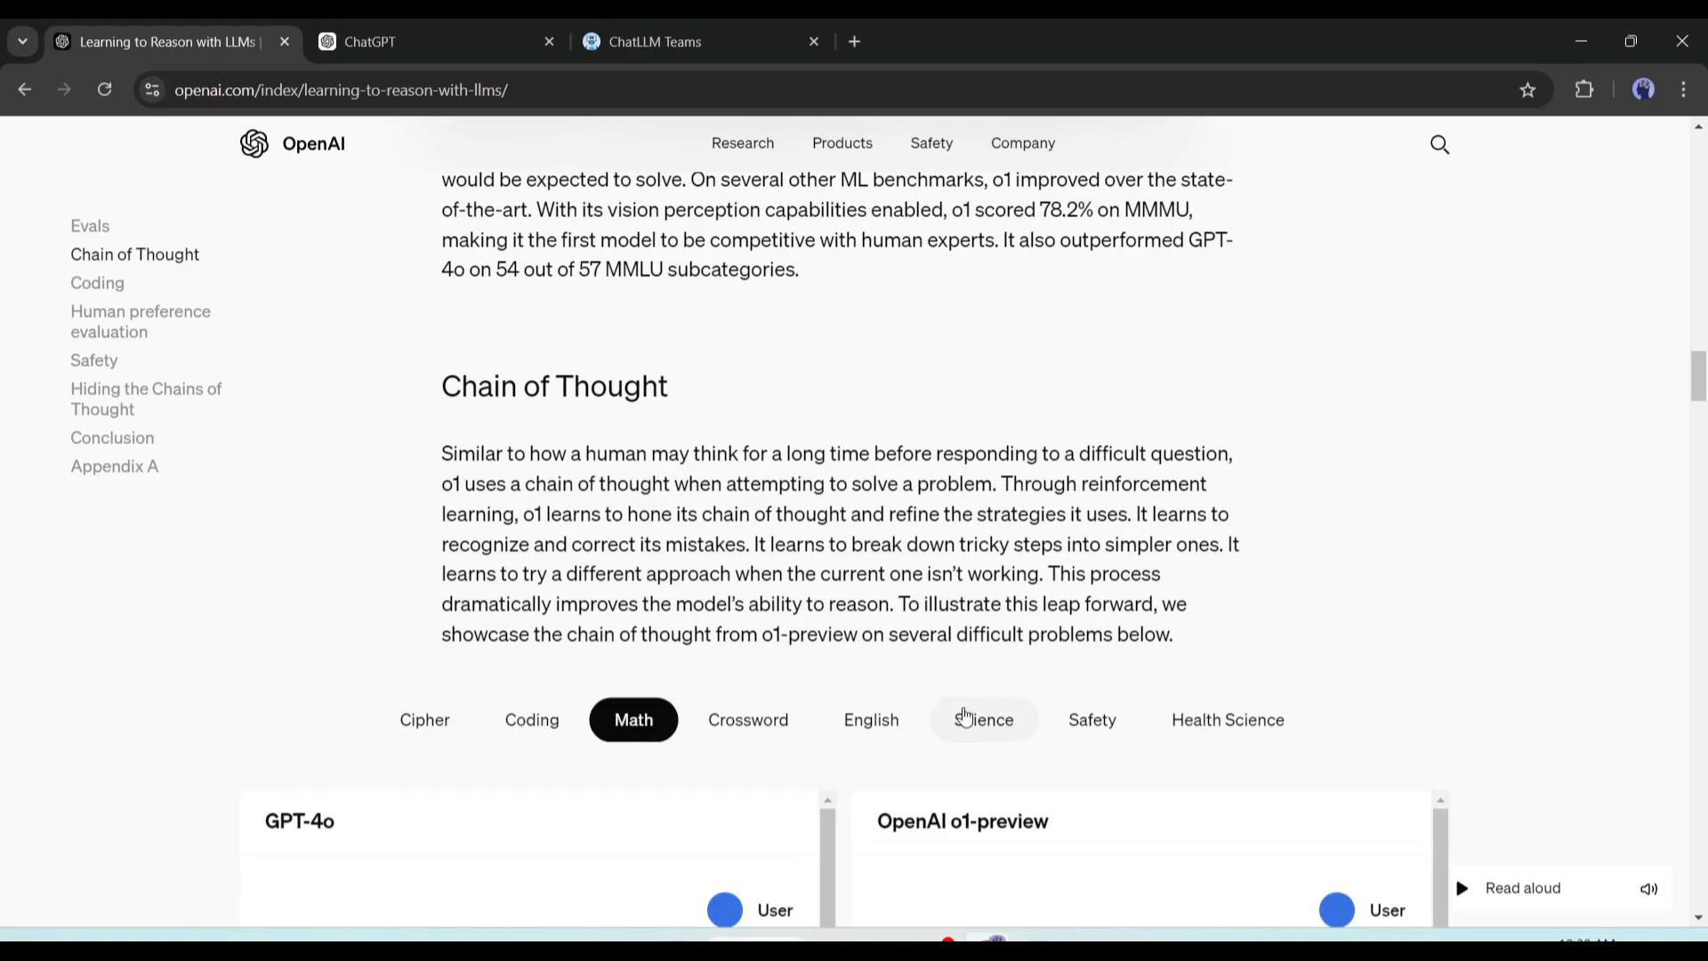
Switch the Chain of Thought examples from Math to the Science tab.
click(982, 719)
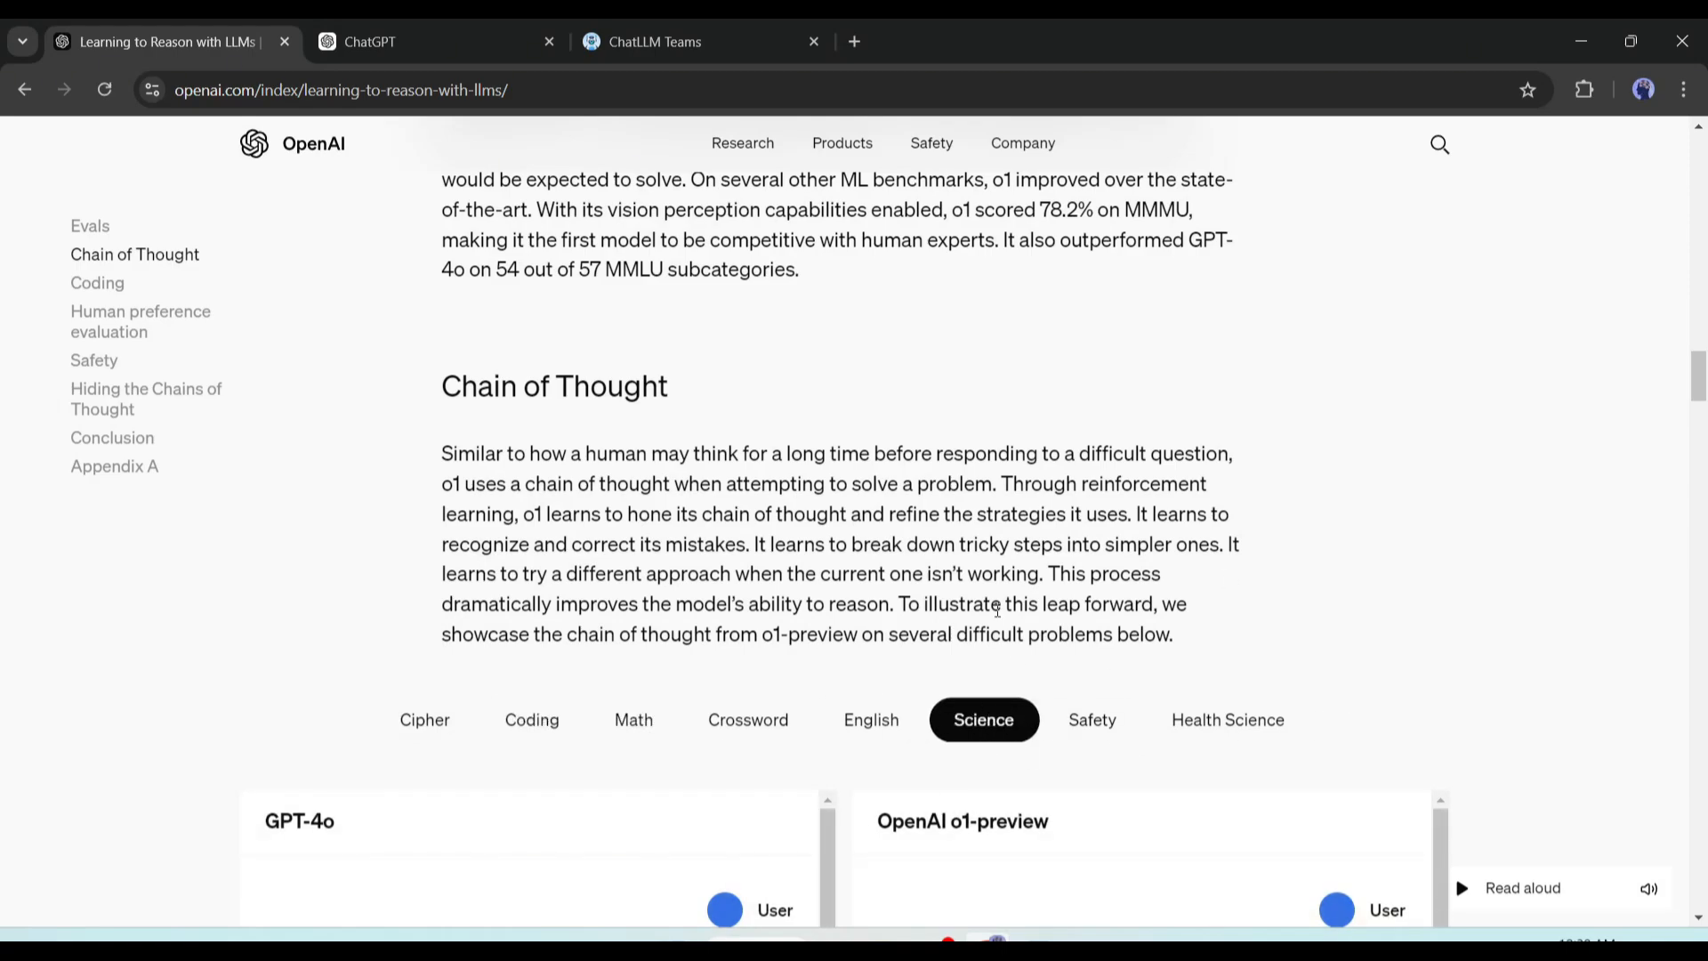
mouse_move(1033, 892)
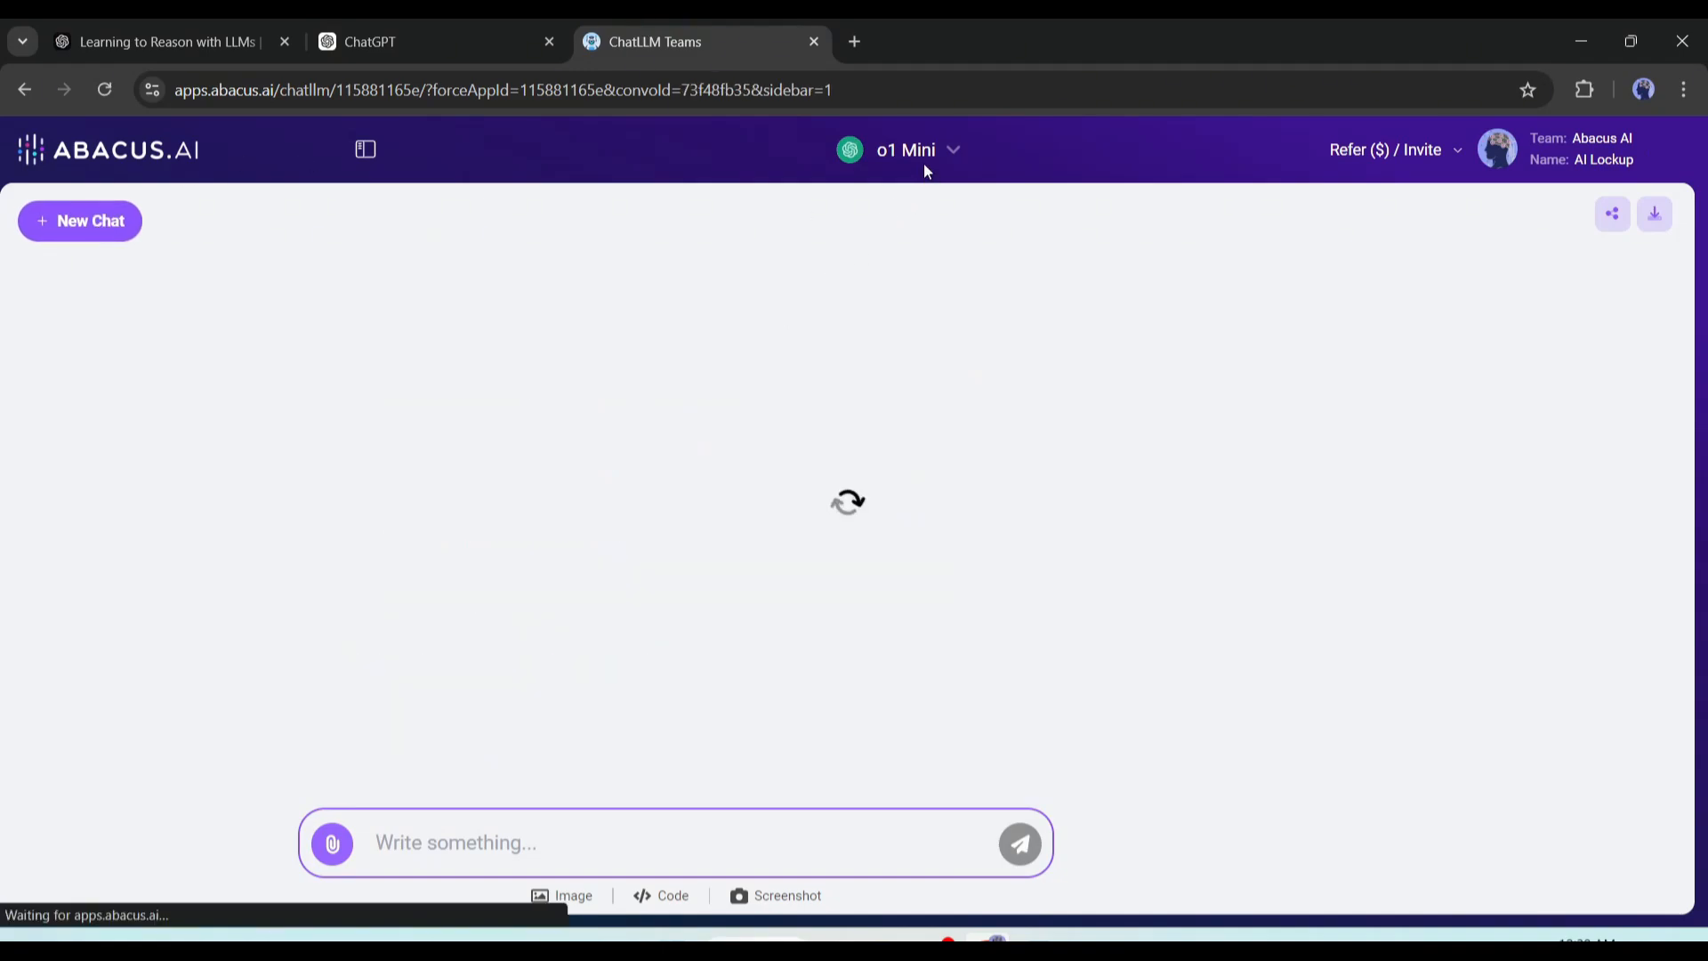
Switch the chat model to o1 Preview and send the 0.10 M NH4F pH question.
click(904, 150)
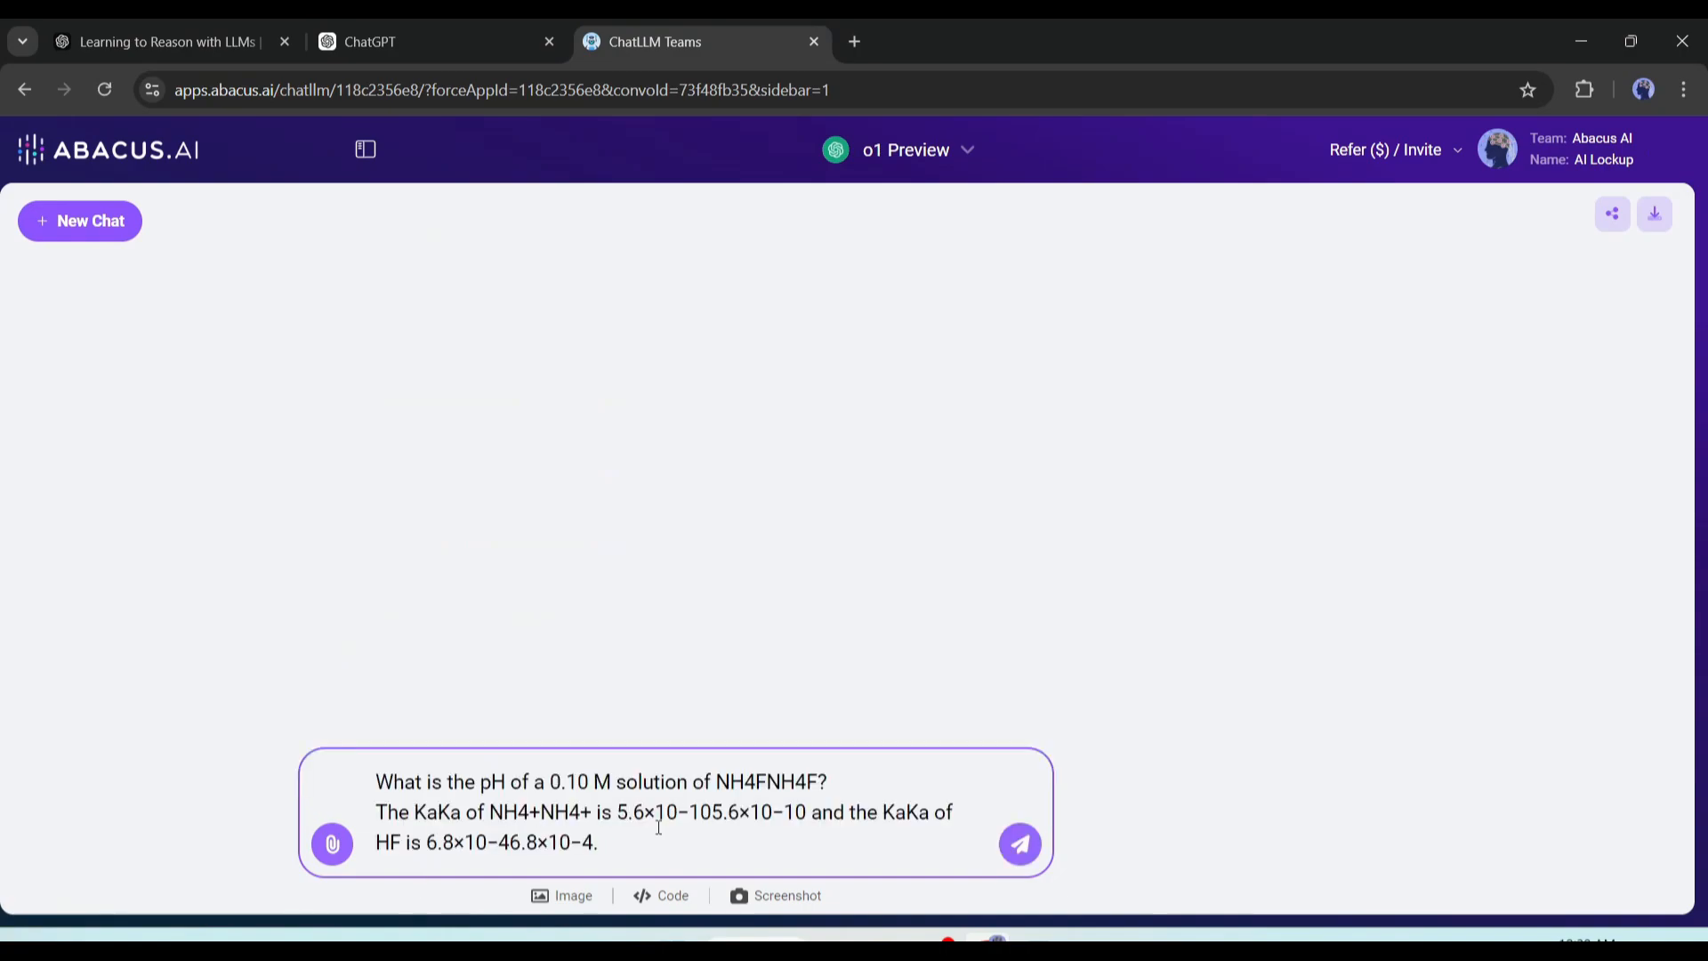
click(1017, 843)
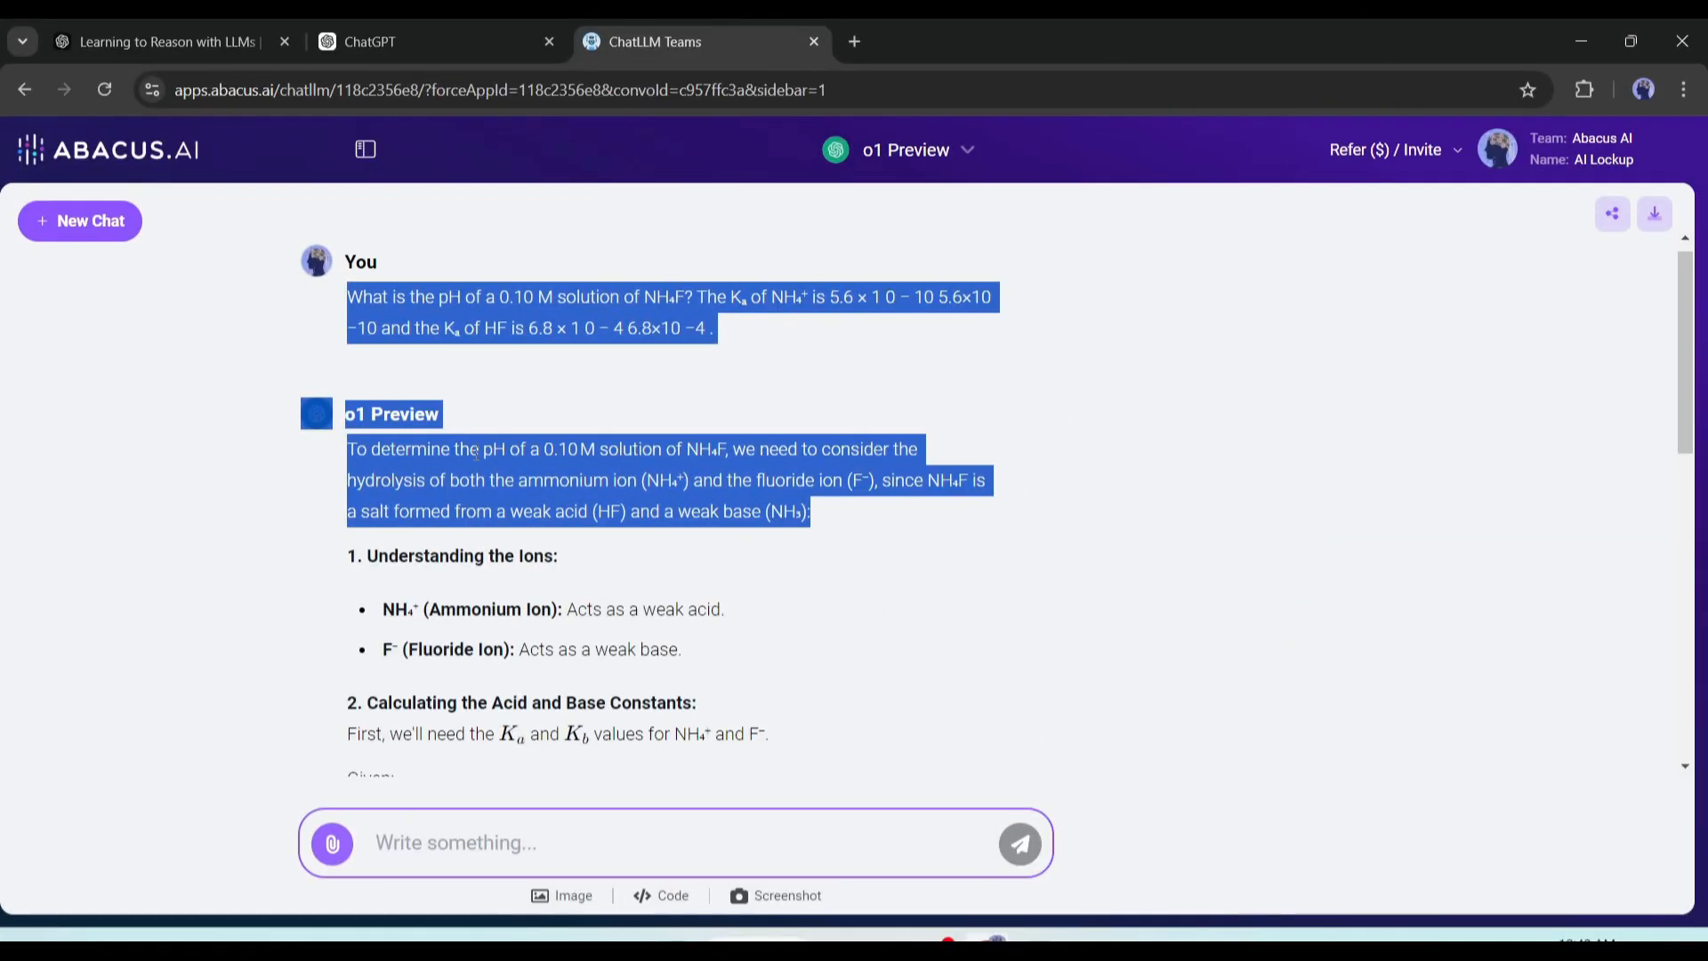
Scroll through o1 Preview's NH4F solution to its conclusion of pH ≈ 6.21.
scroll(down, 3)
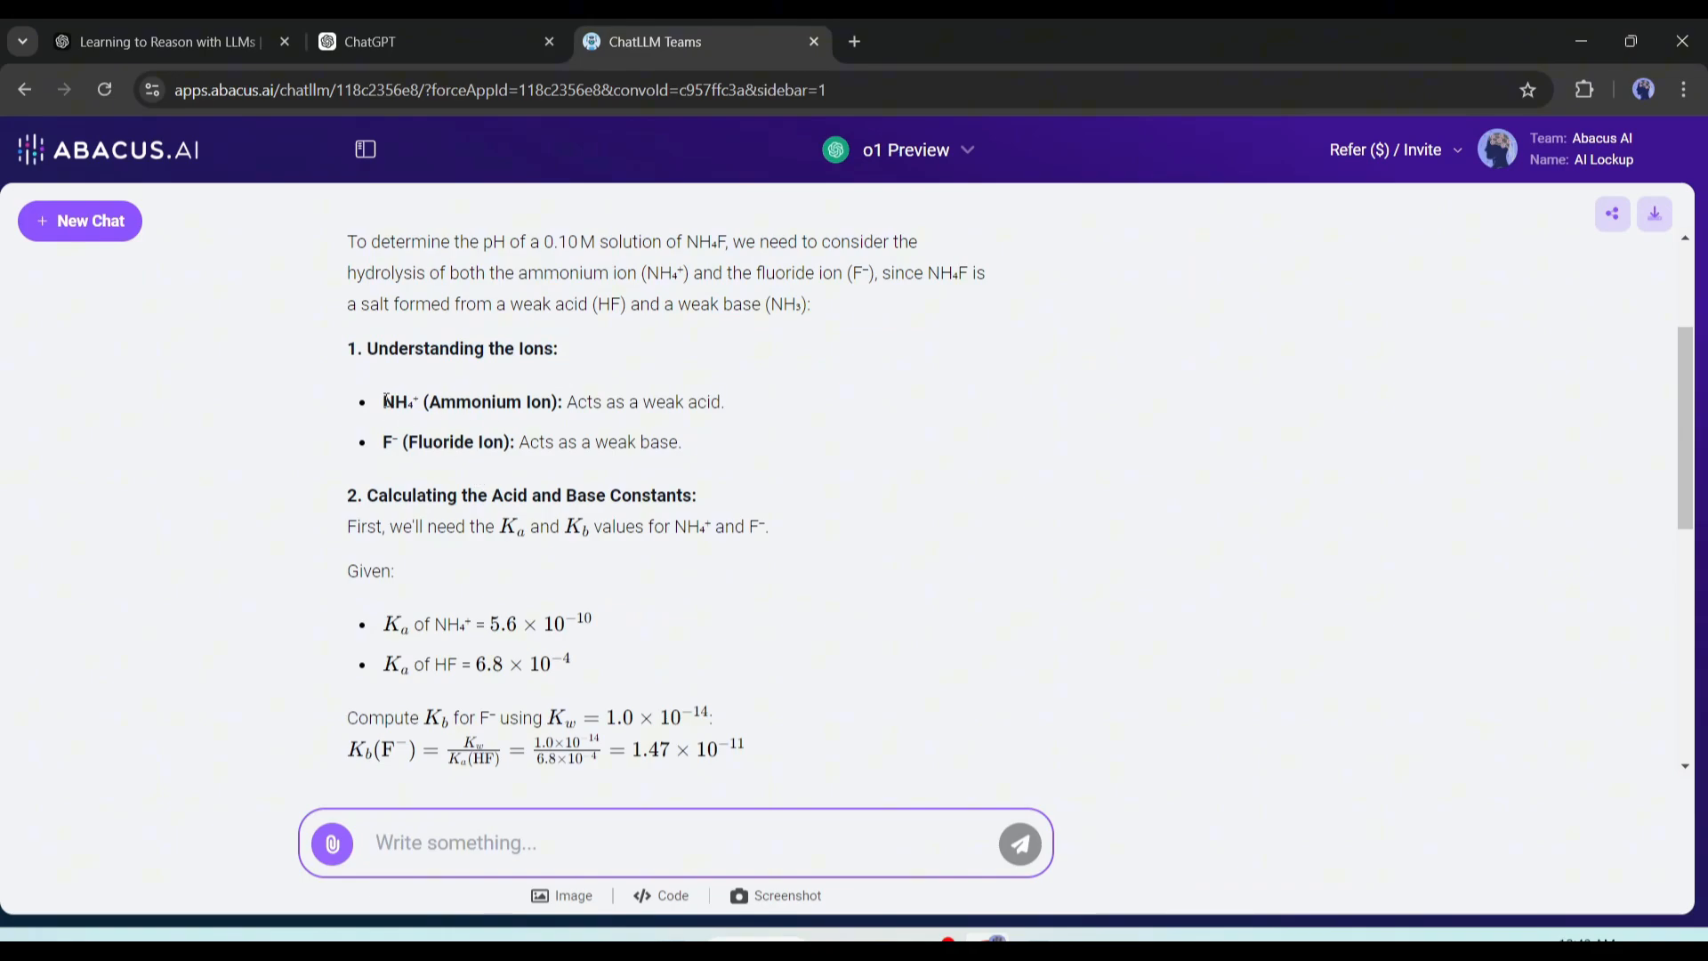
scroll(down, 3)
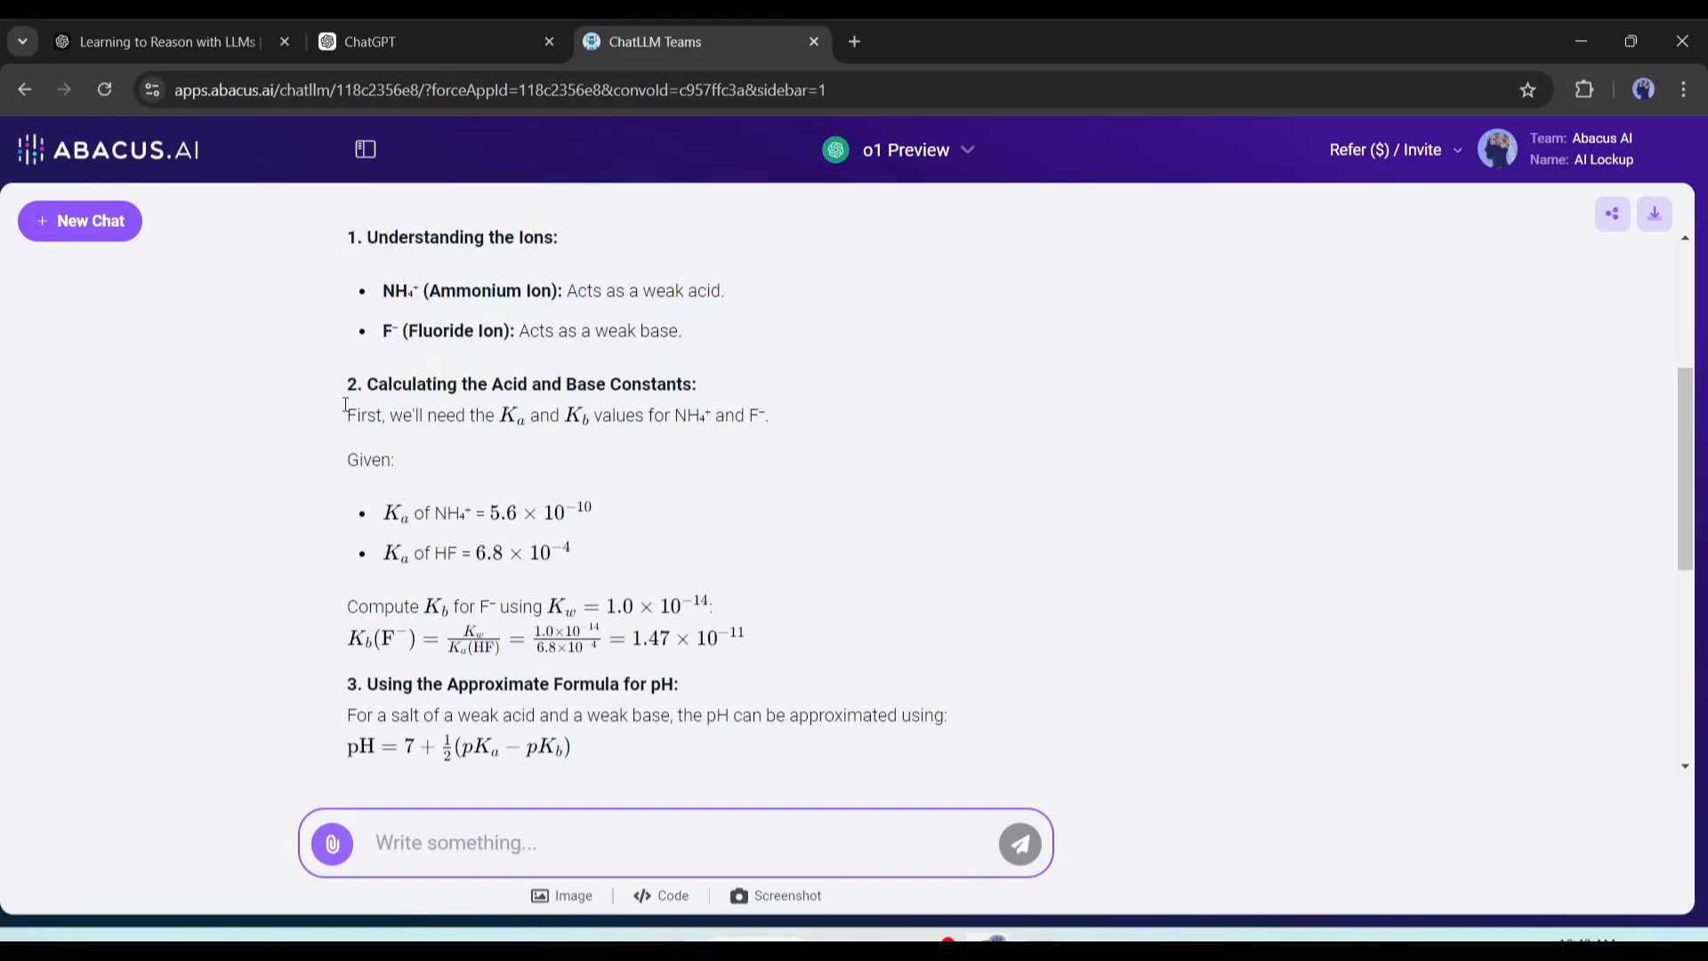
mouse_move(534, 597)
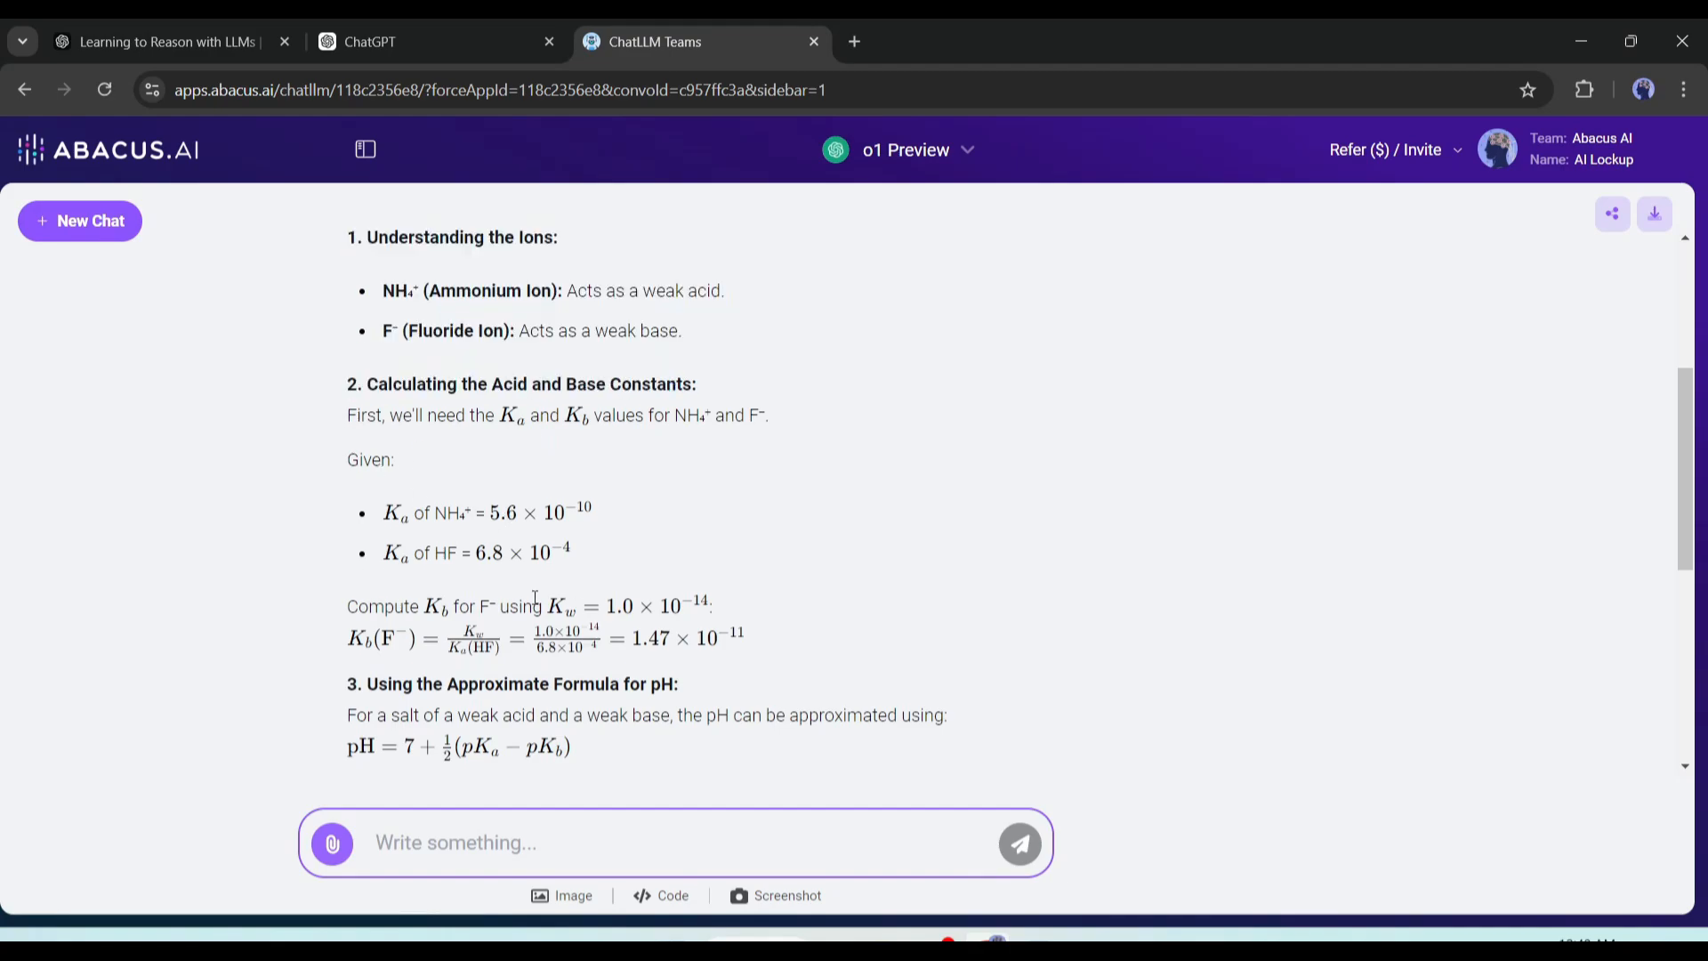
scroll(down, 3)
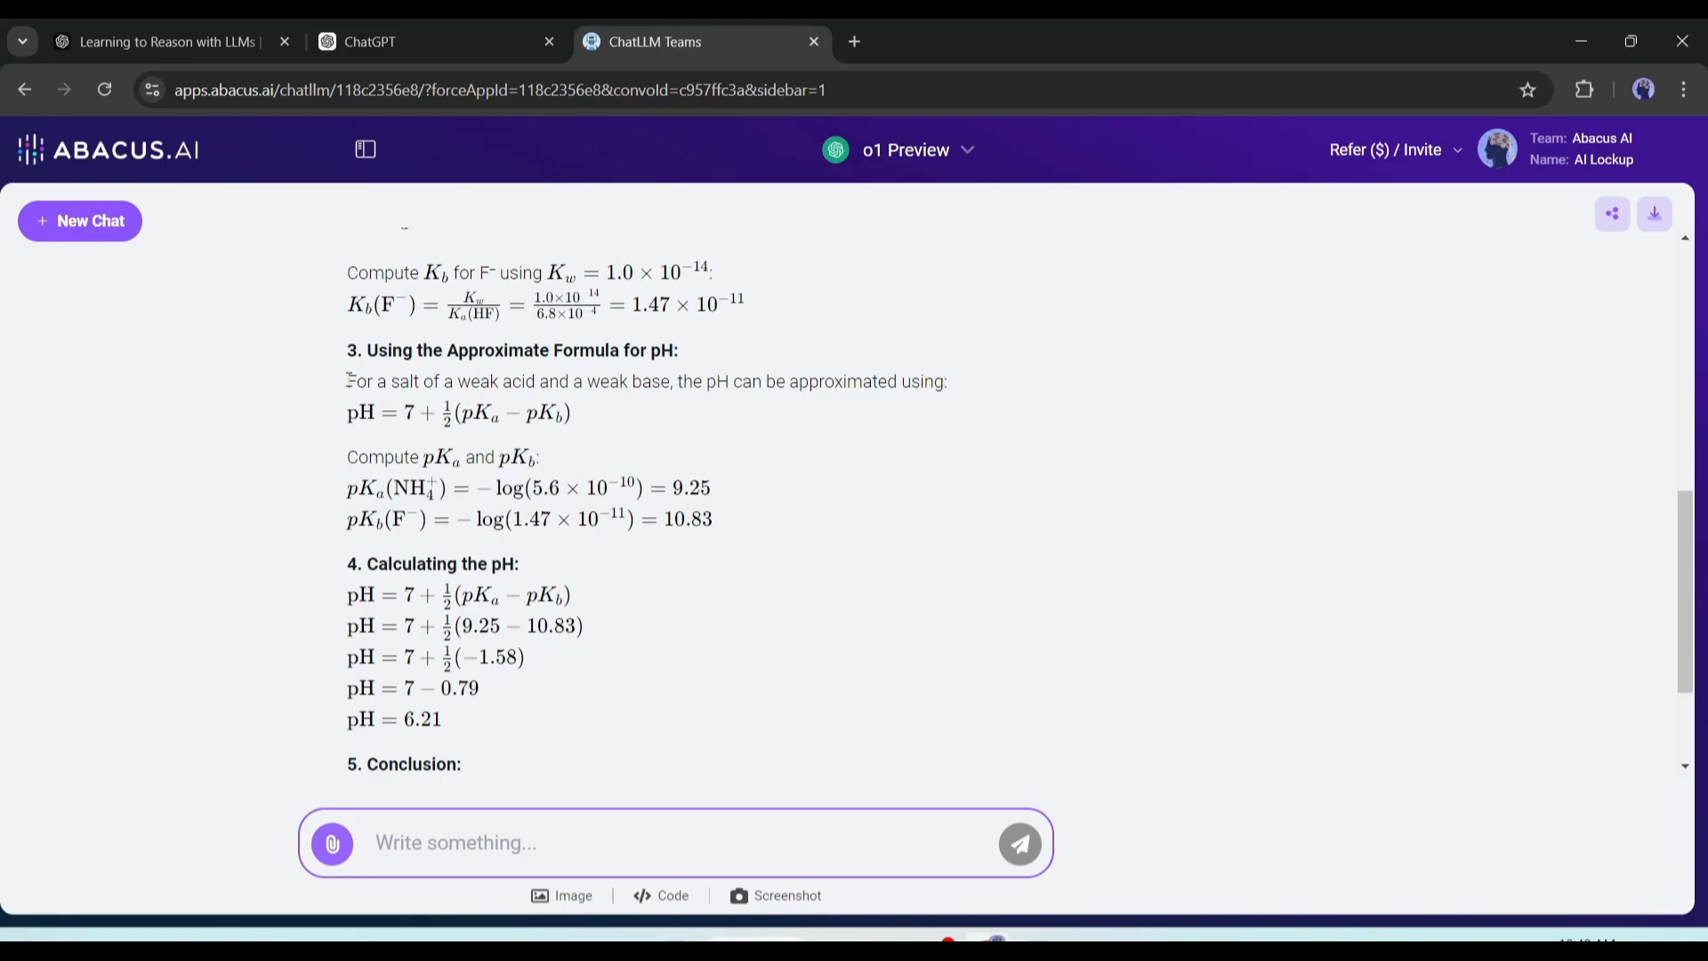
mouse_move(448, 450)
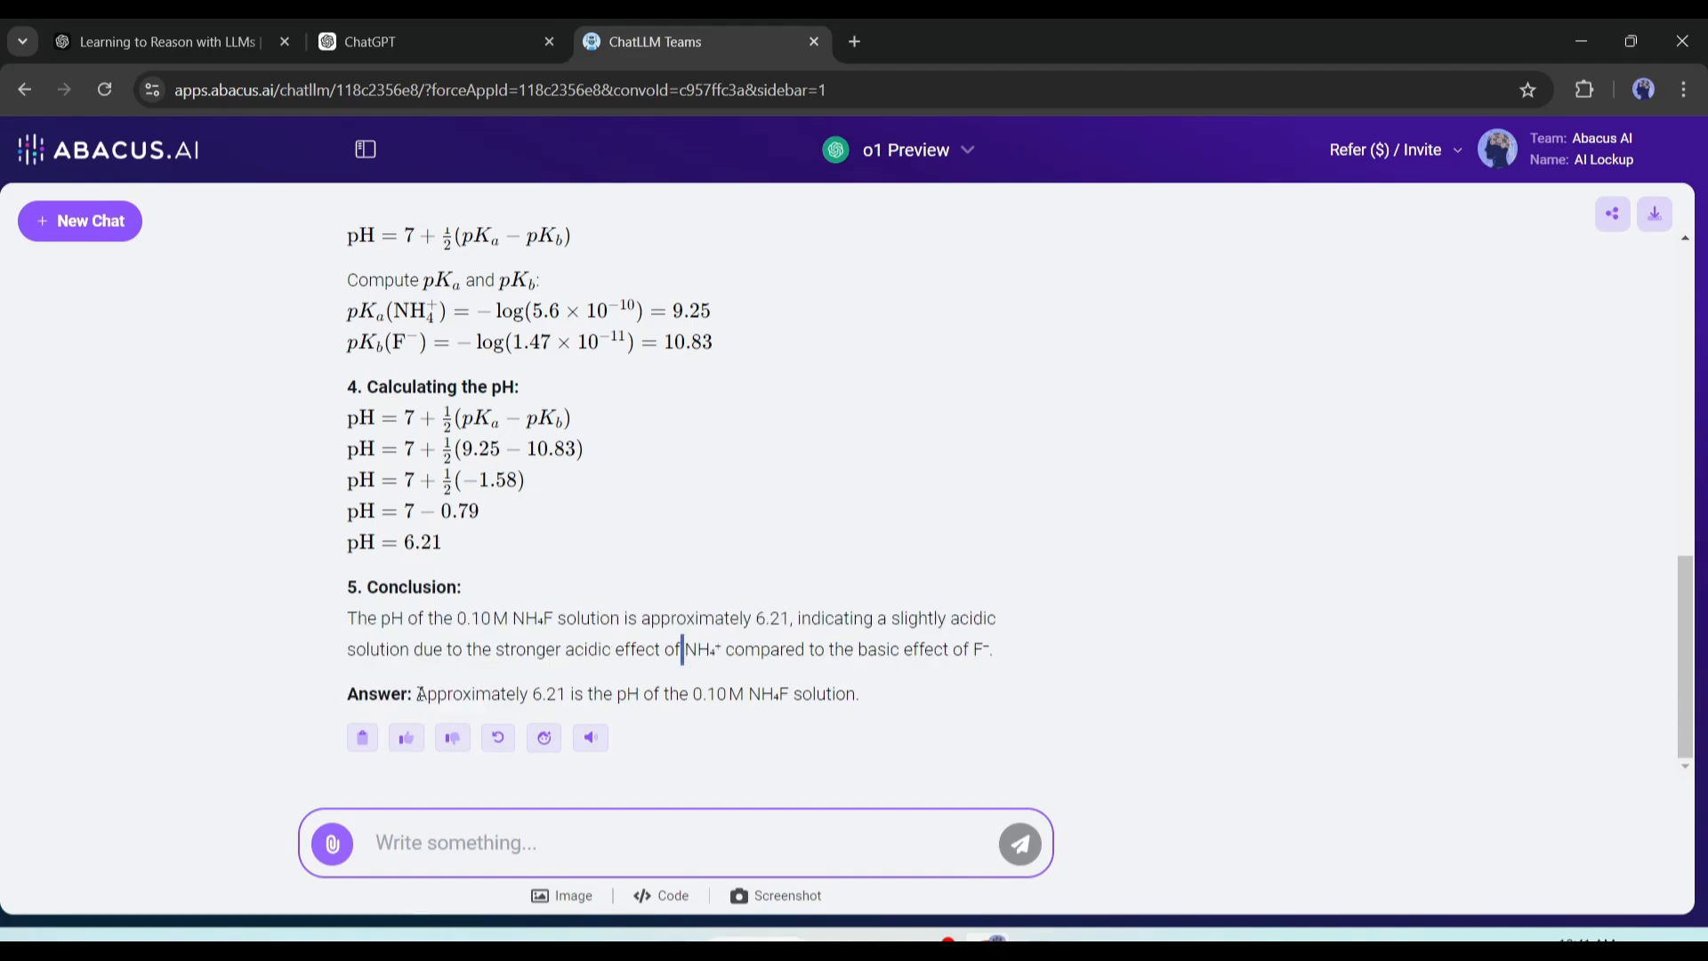
drag(417, 693, 859, 693)
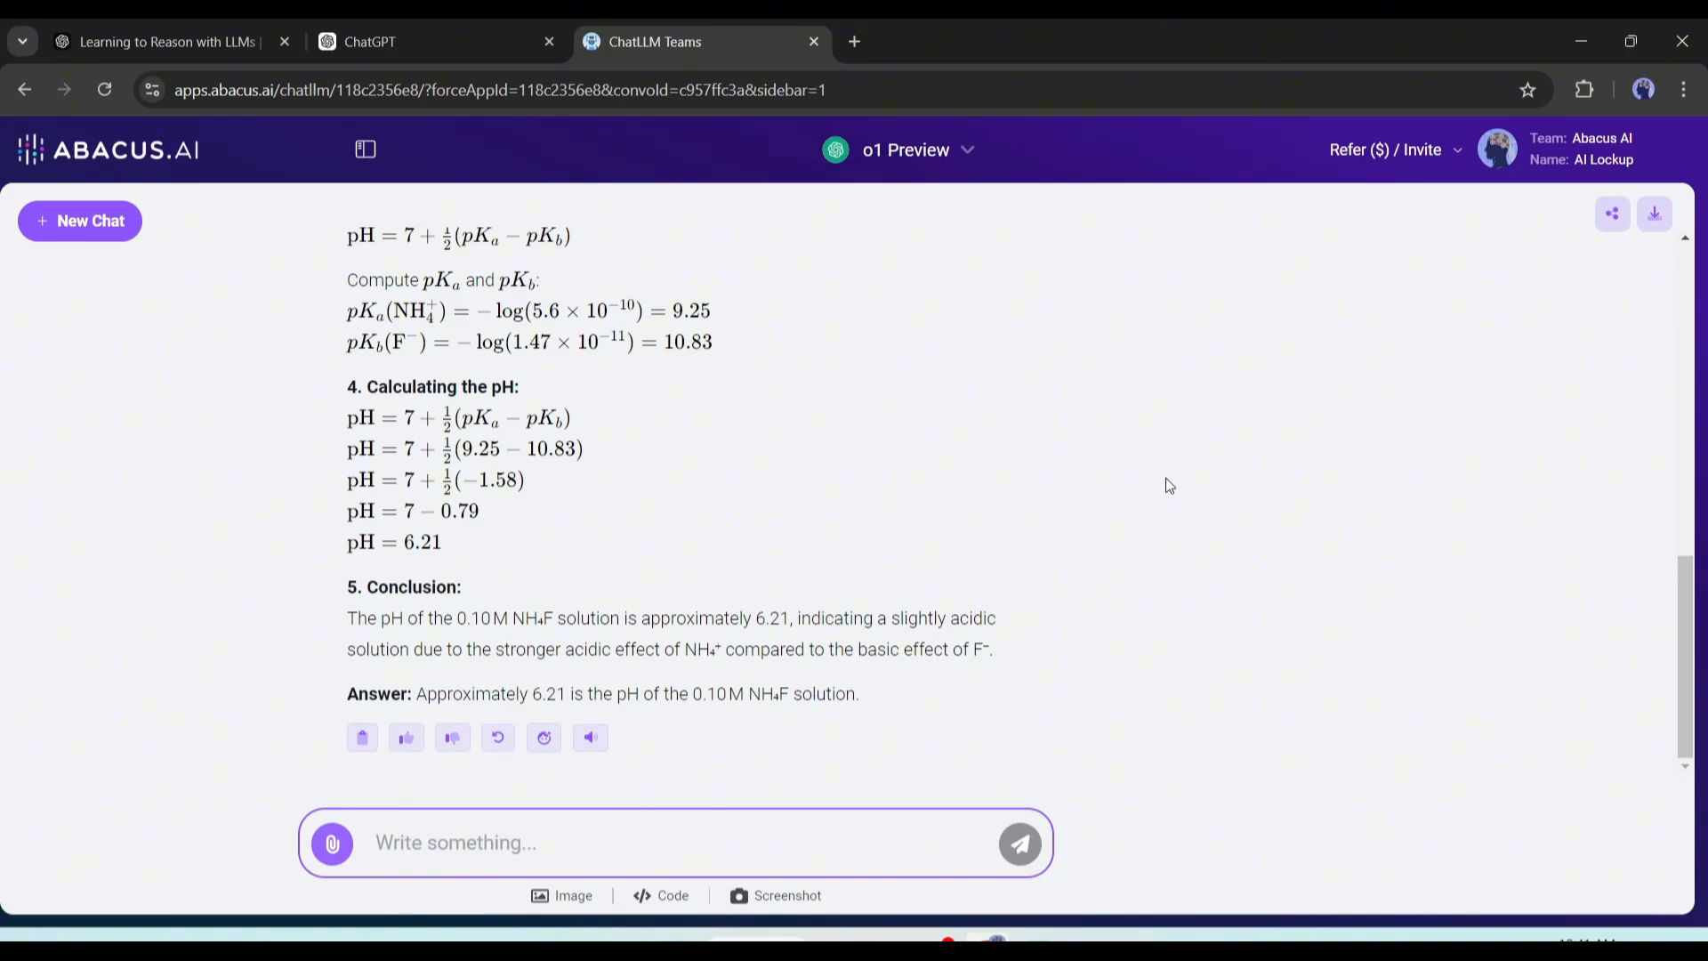
mouse_move(902, 436)
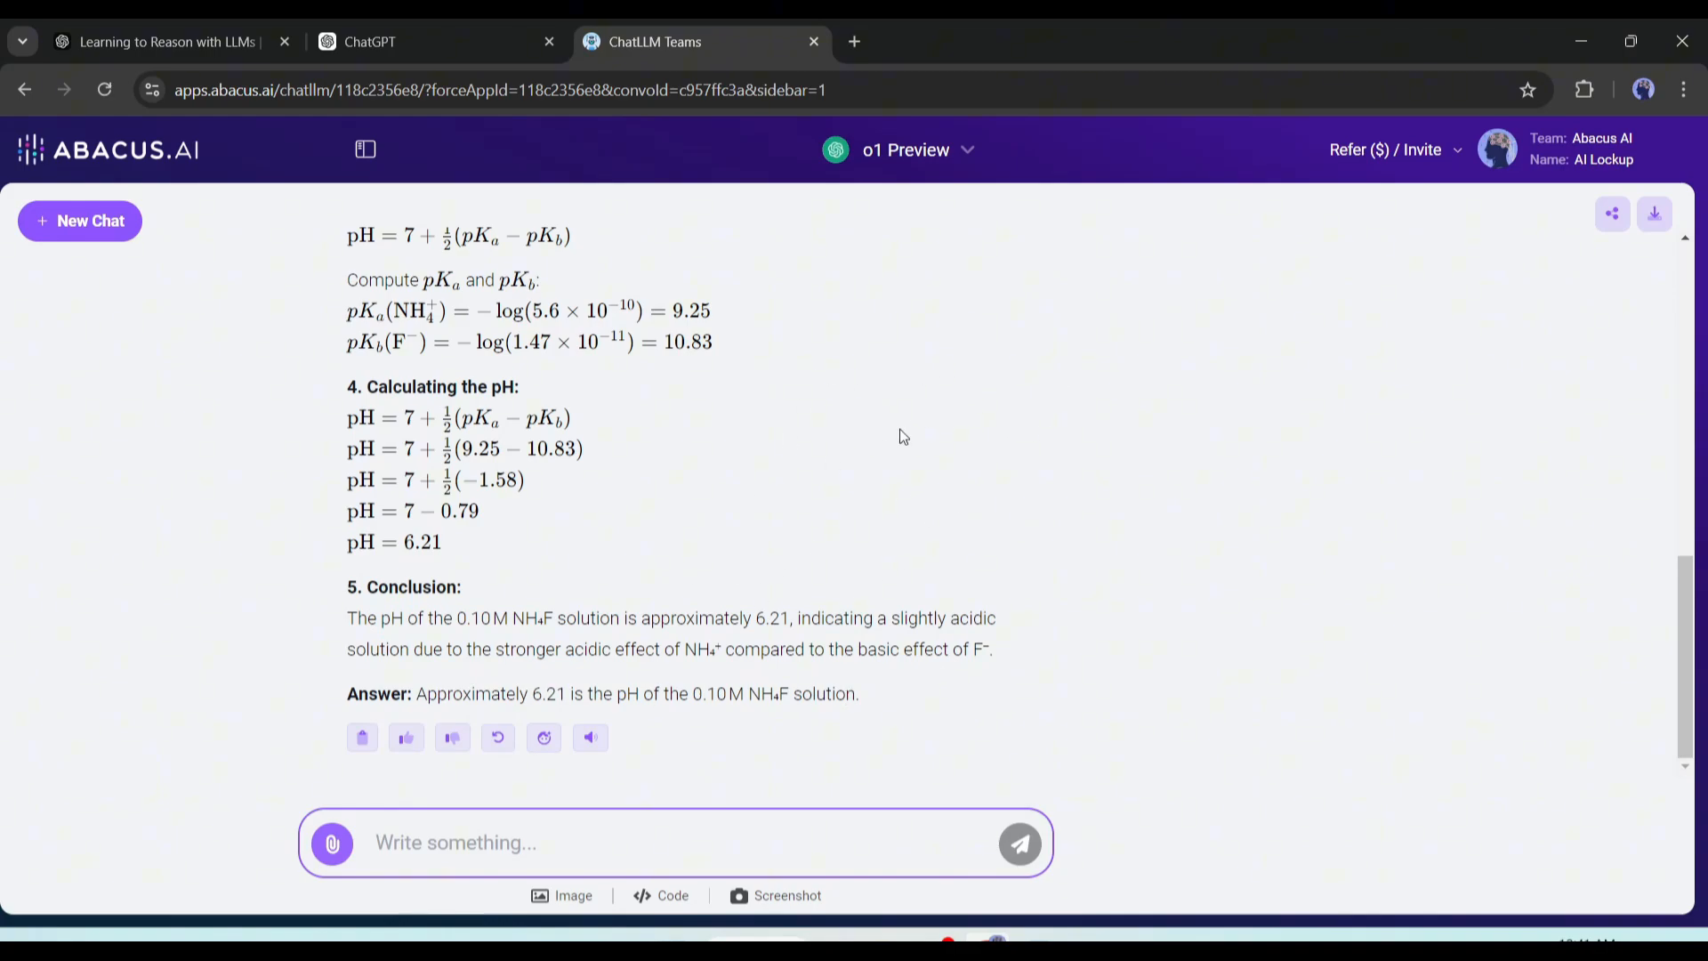
mouse_move(762, 440)
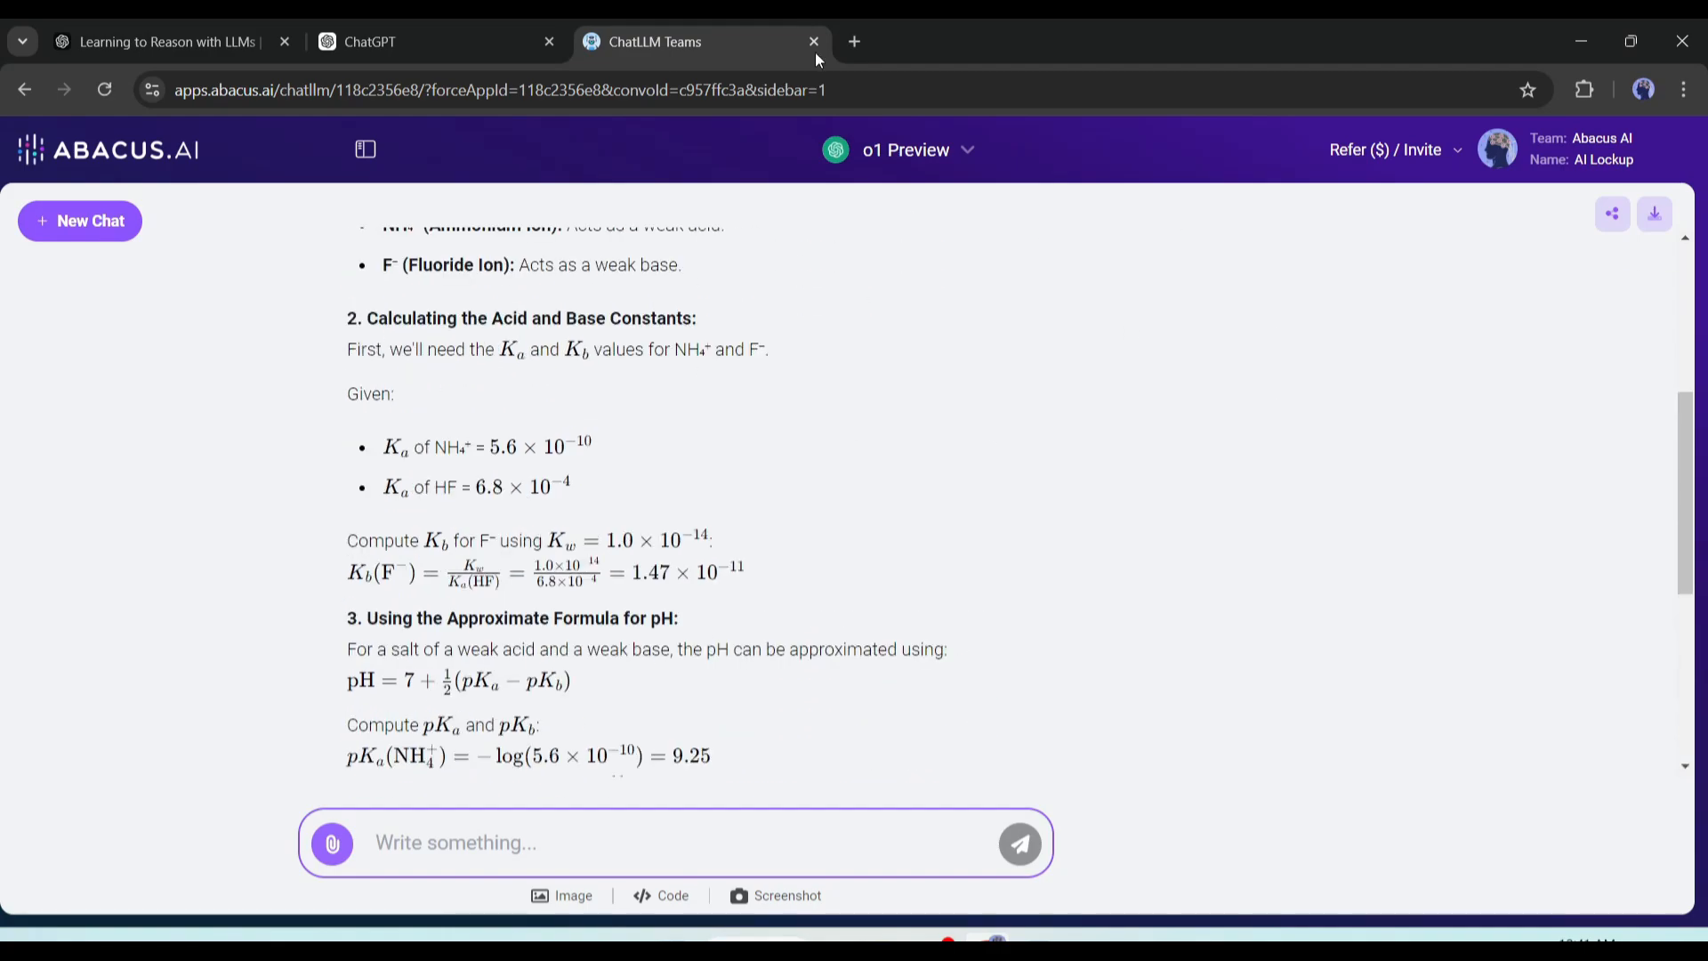
Follow the 'New! ChatLLM Teams' banner to the product page and click Get Started.
click(812, 42)
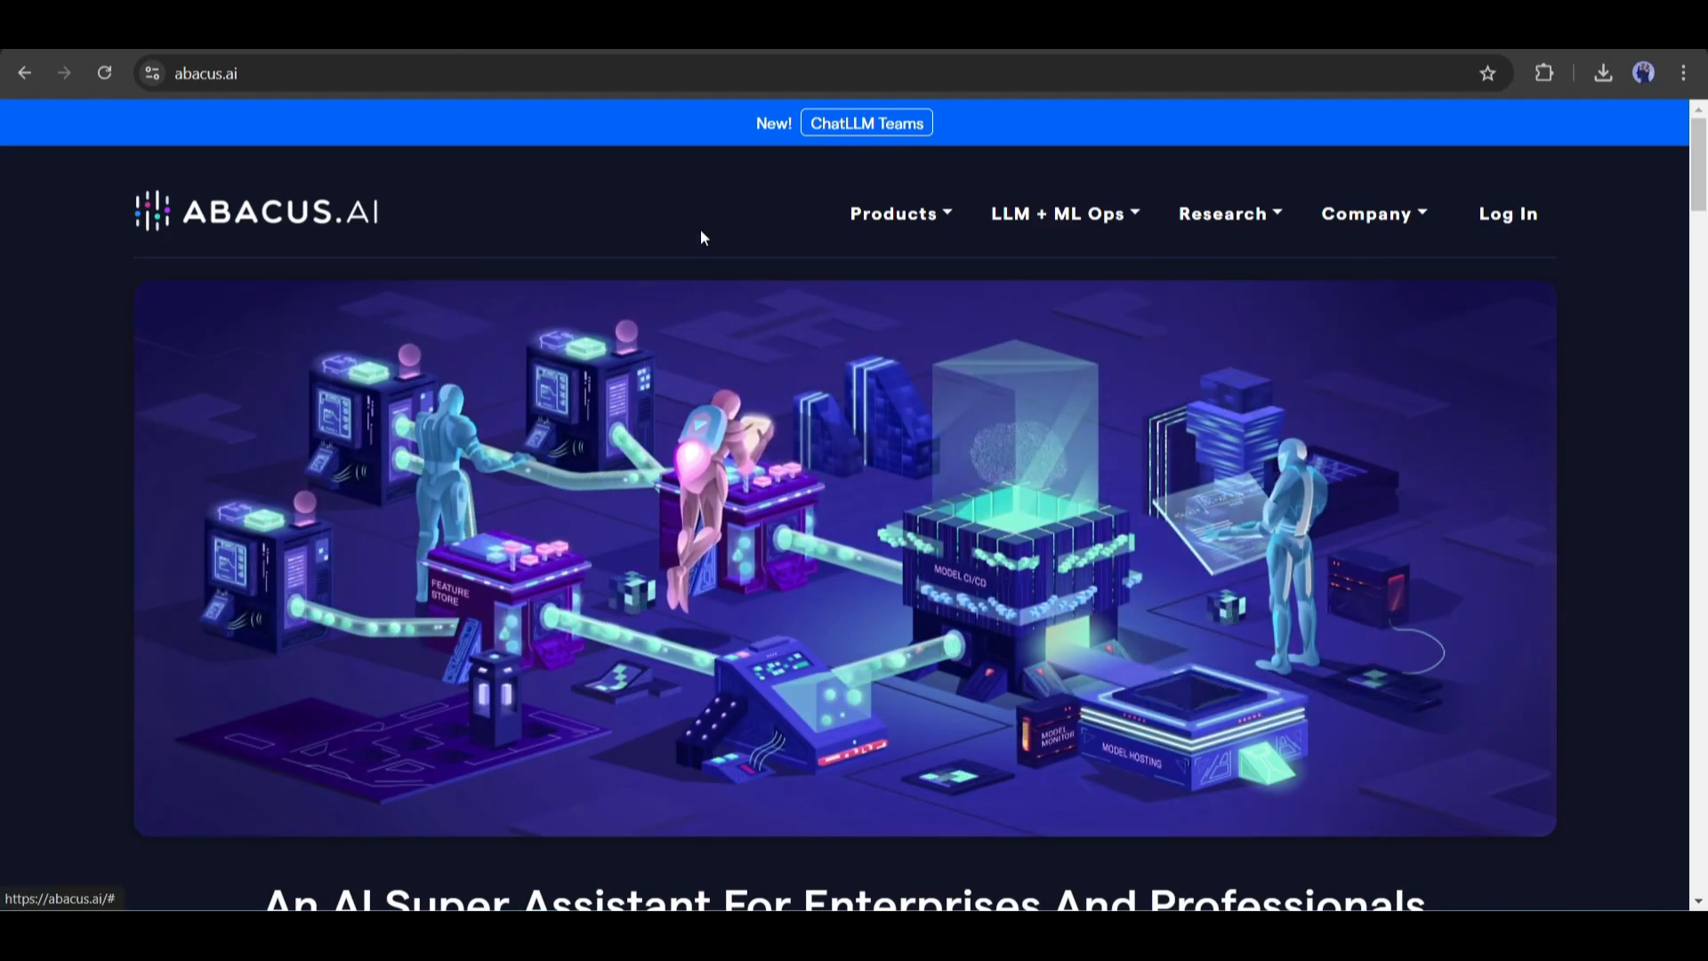
click(1222, 214)
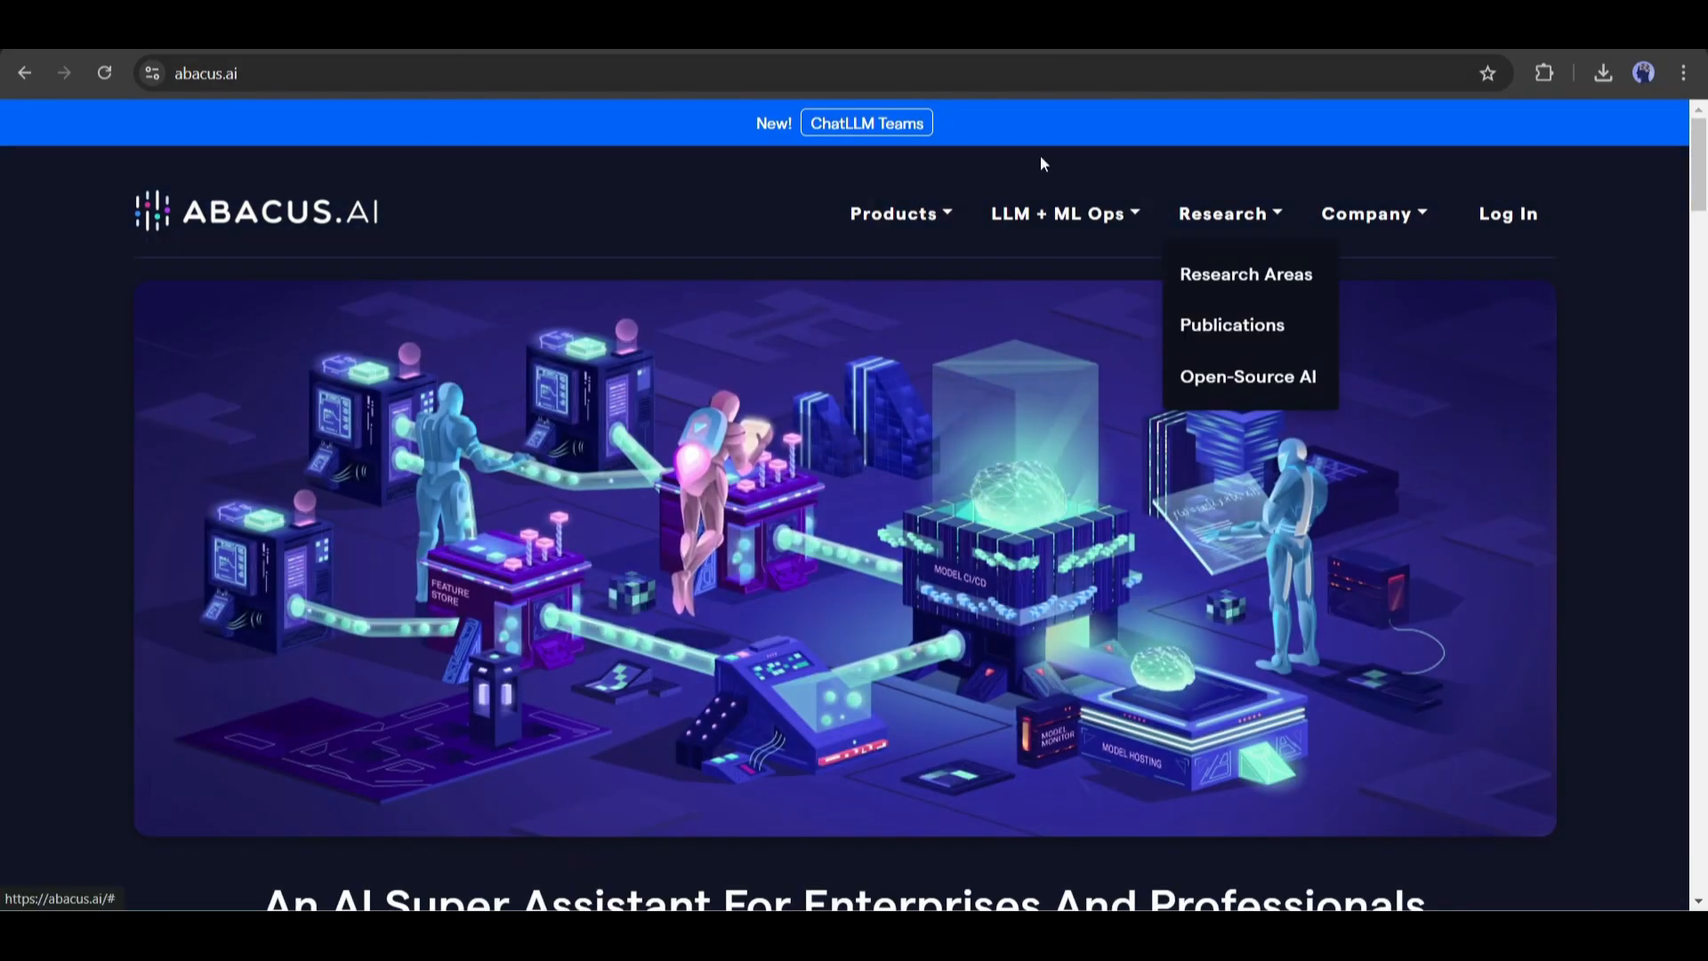
click(865, 122)
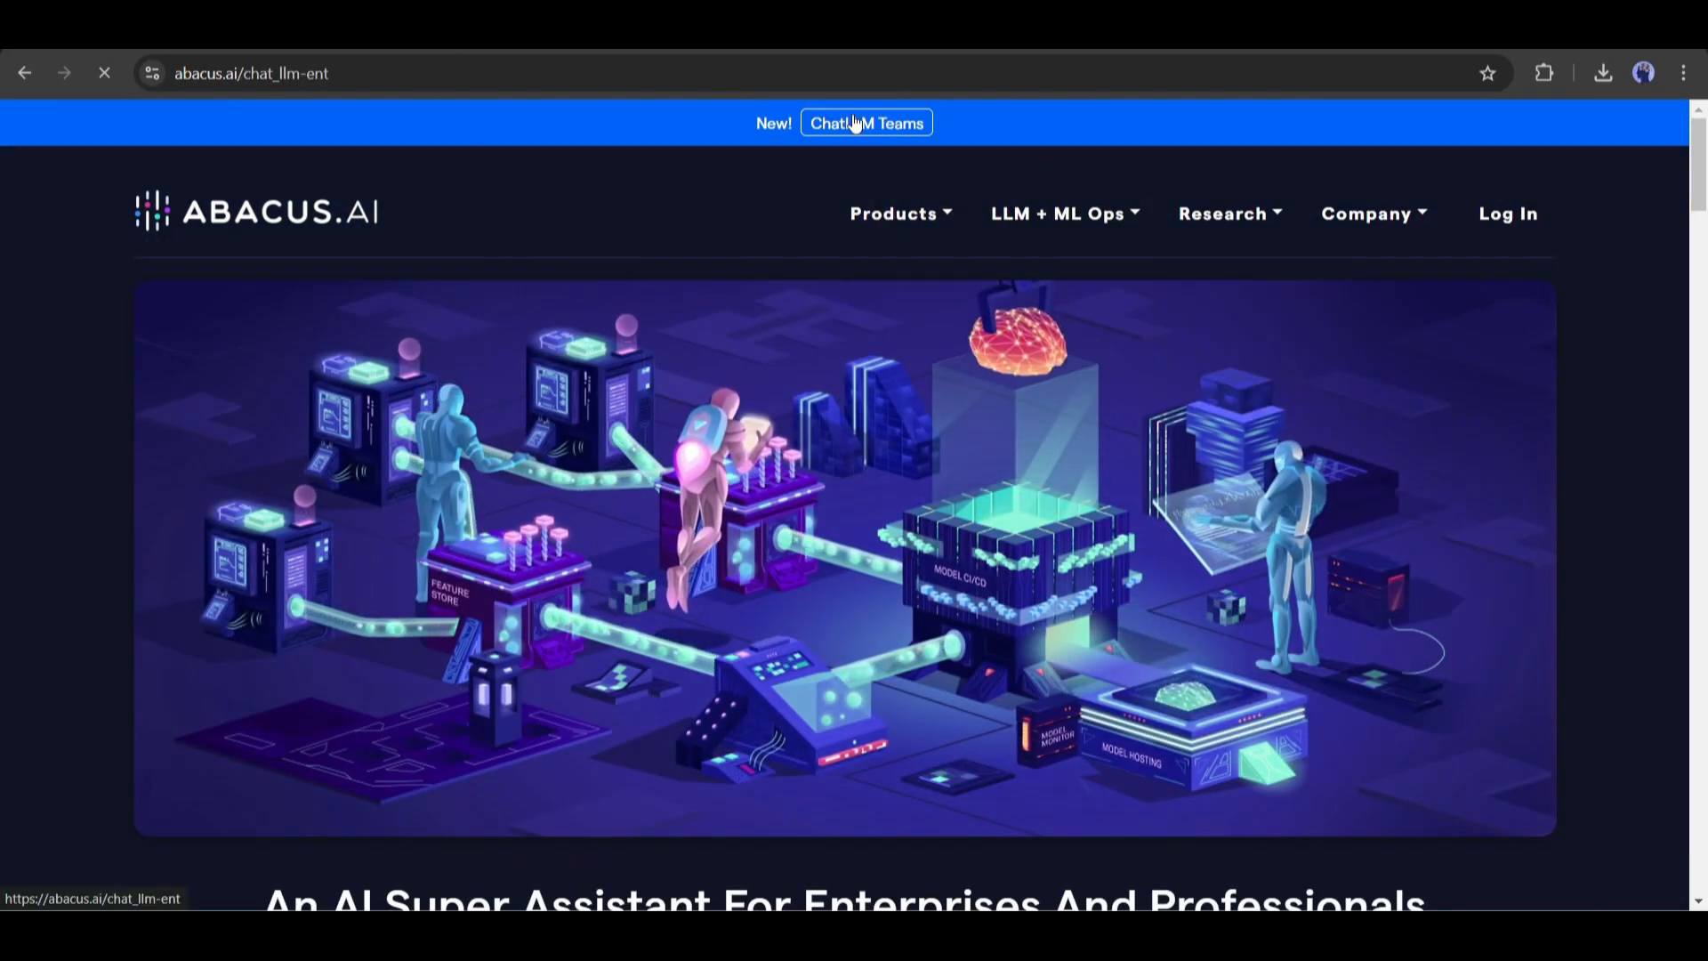
click(866, 122)
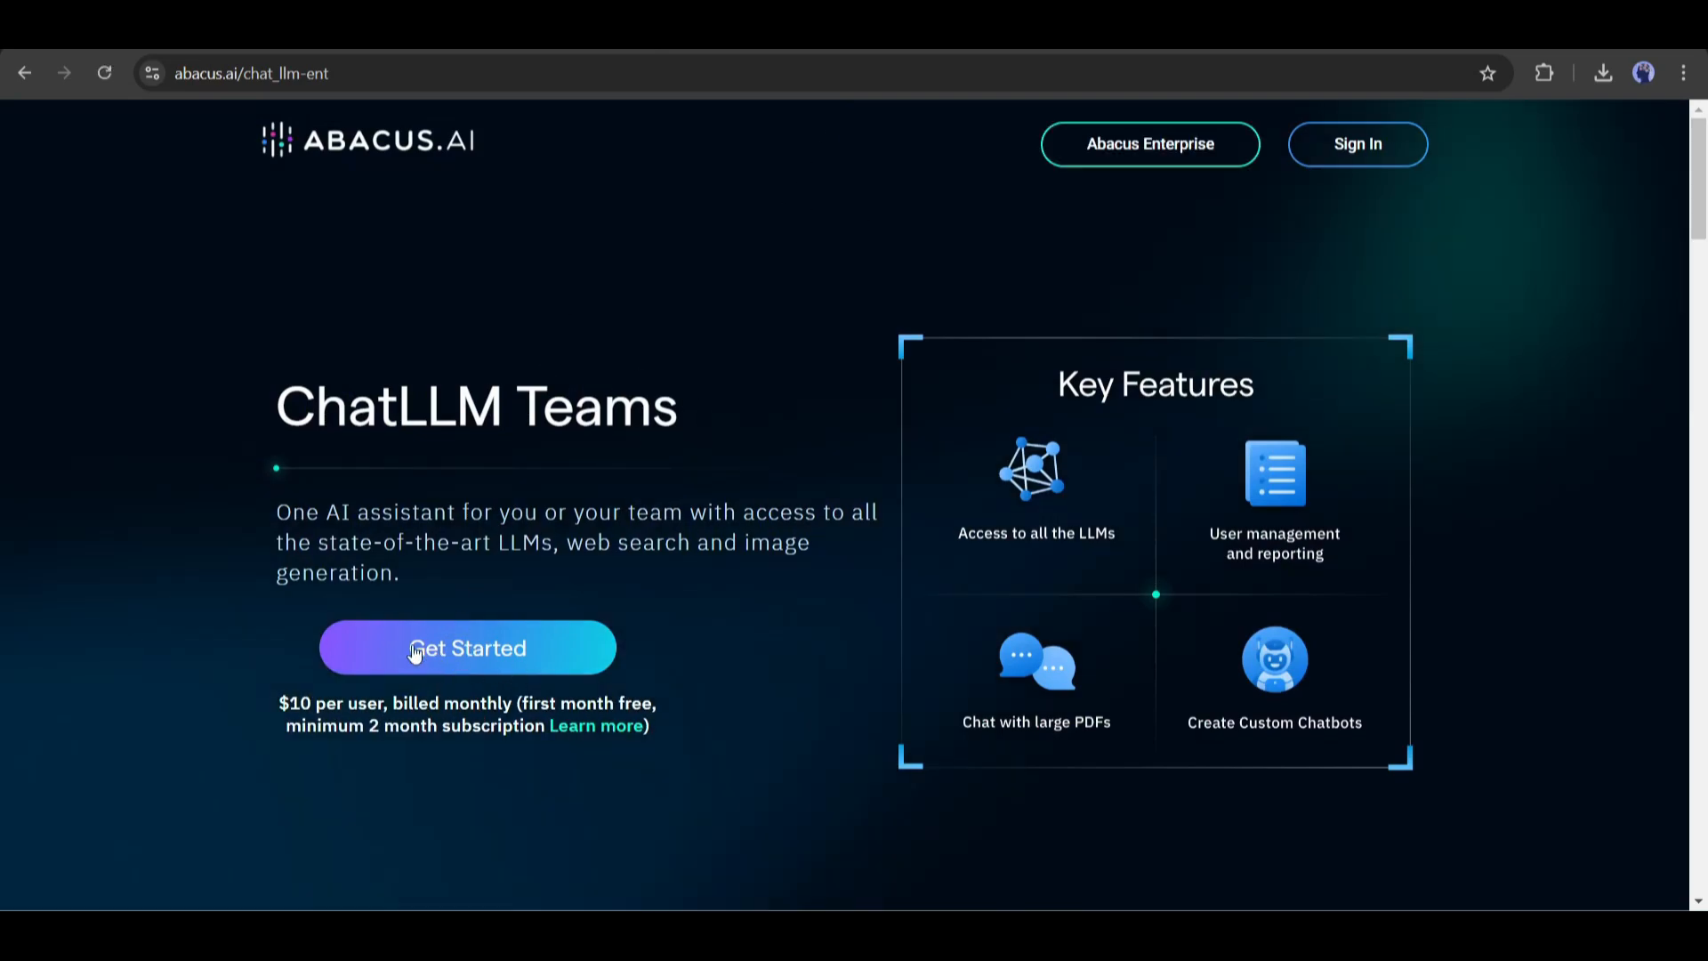
click(466, 646)
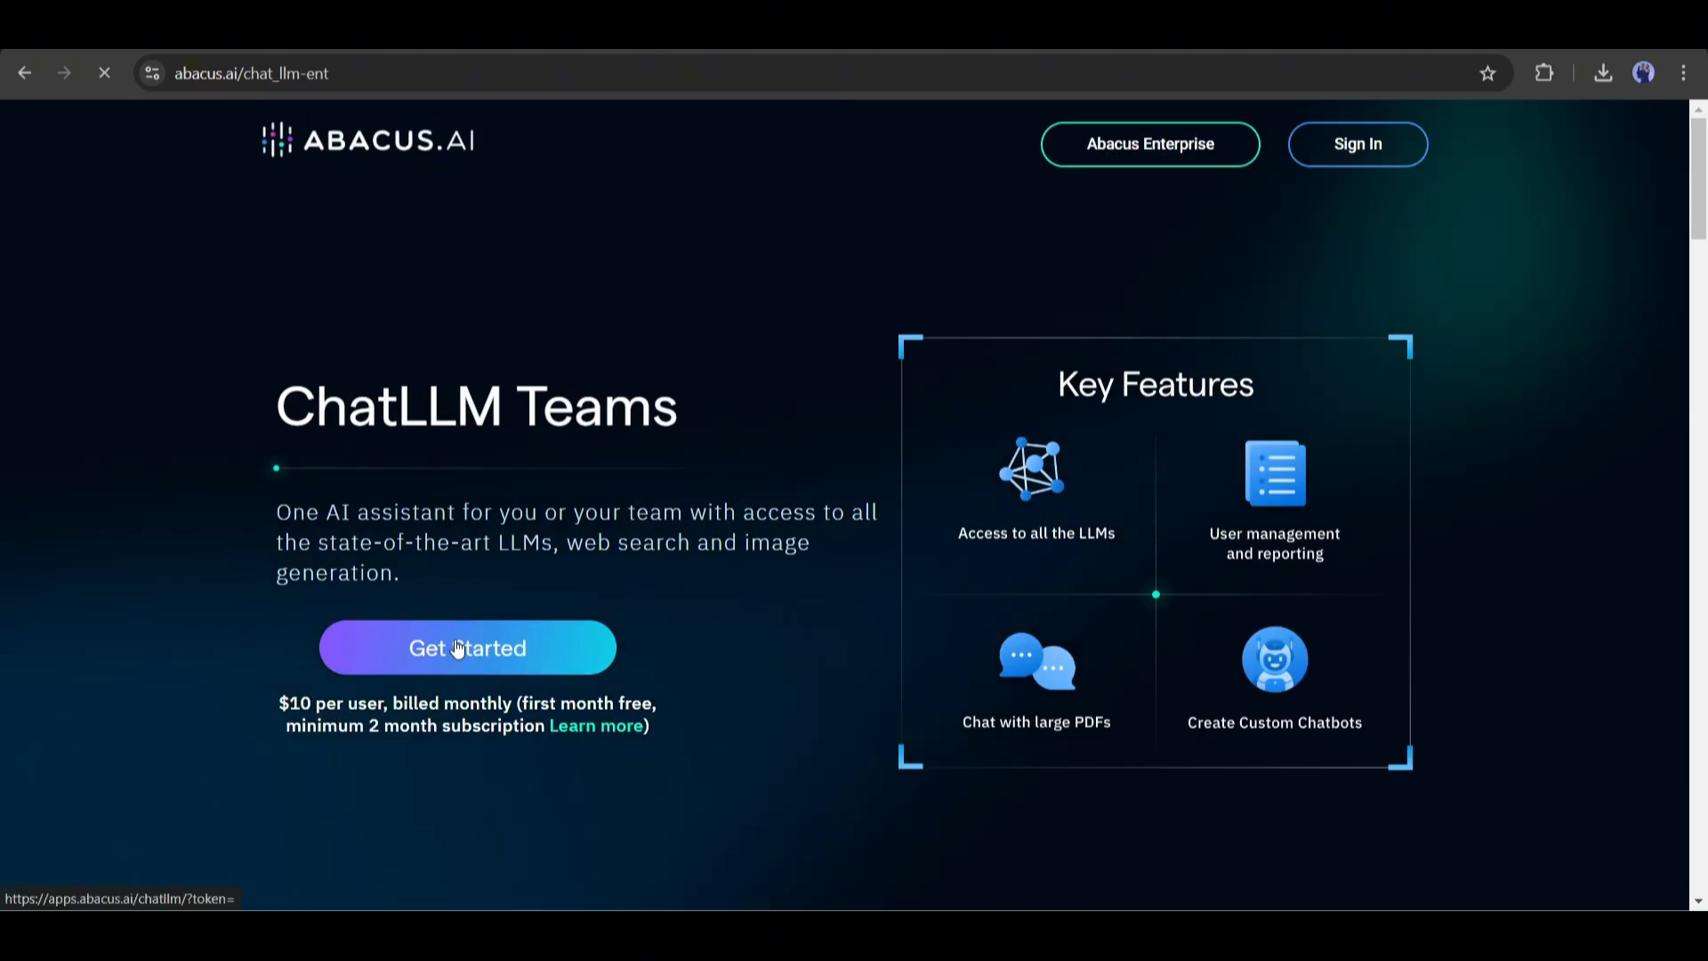